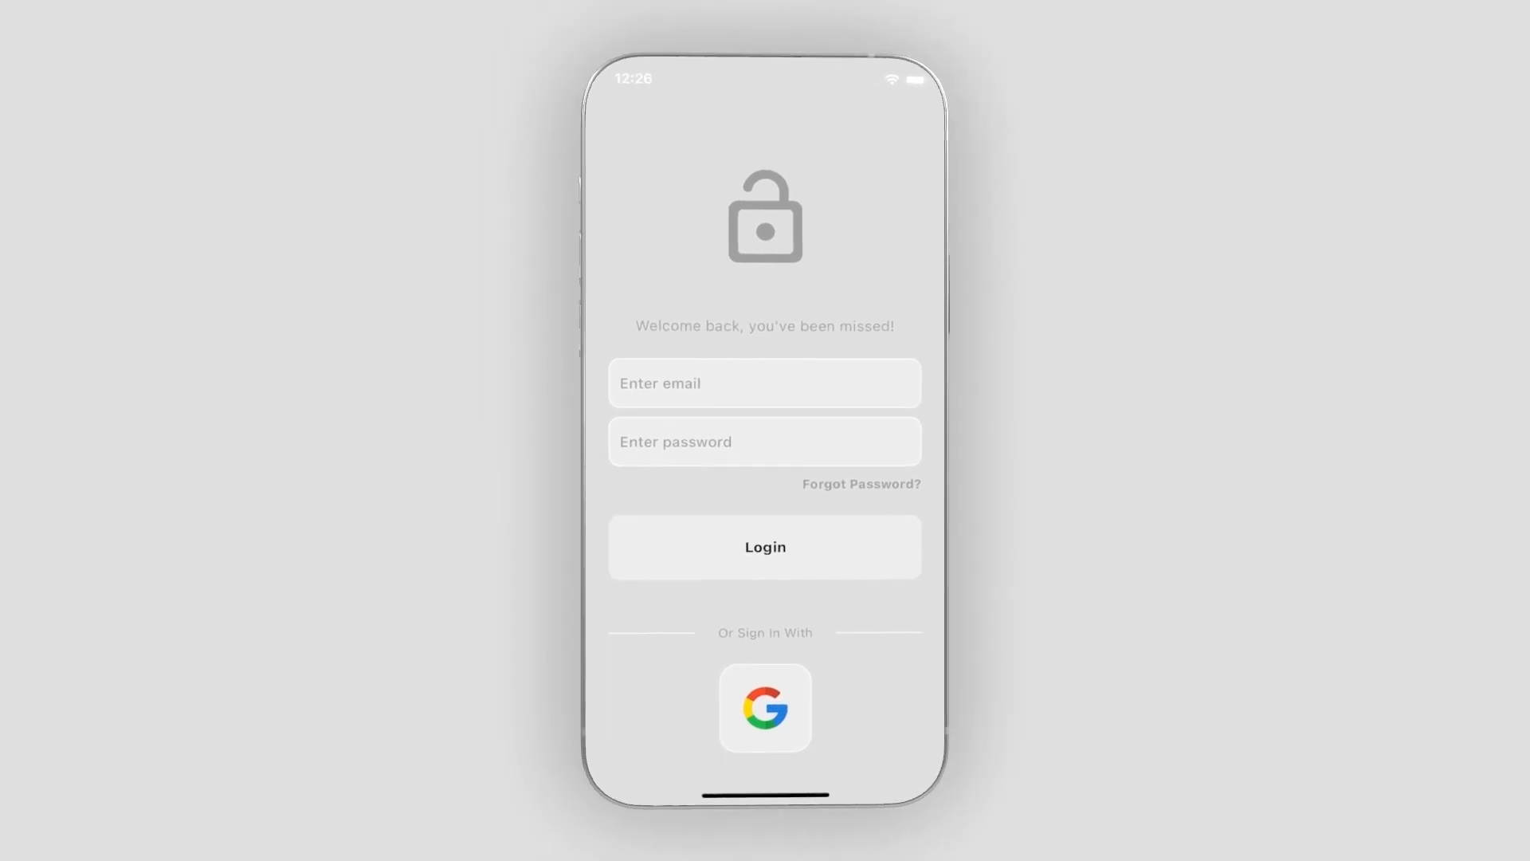
Step: Tap the counter + in the simulator, then search Spotlight for xcode to launch Xcode
{"action": "left_click", "coordinate": [763, 707]}
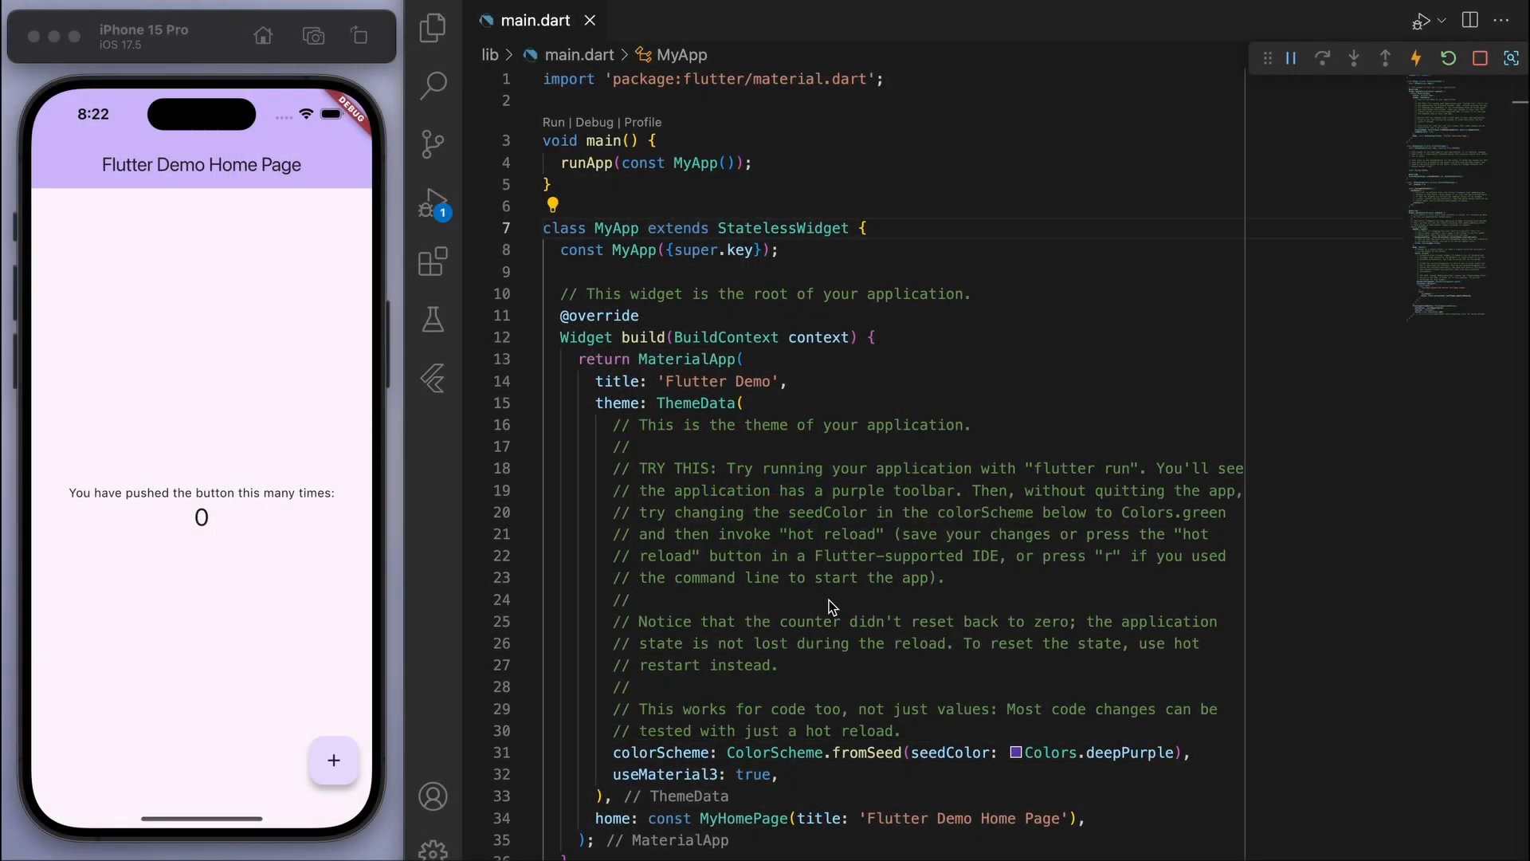
{"action": "left_click", "coordinate": [333, 760]}
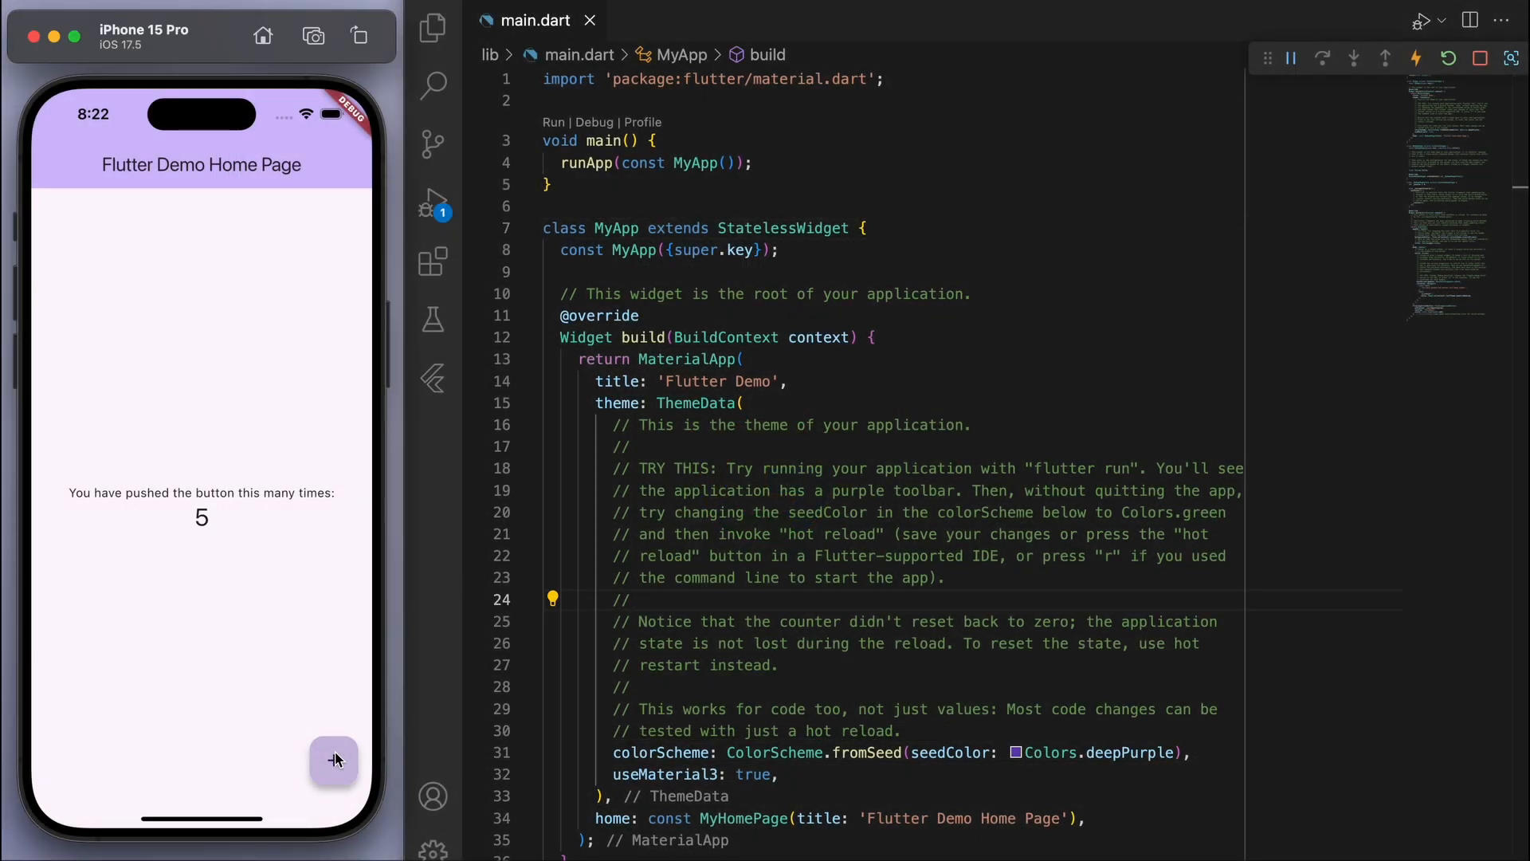
{"action": "type", "text": "xcode"}
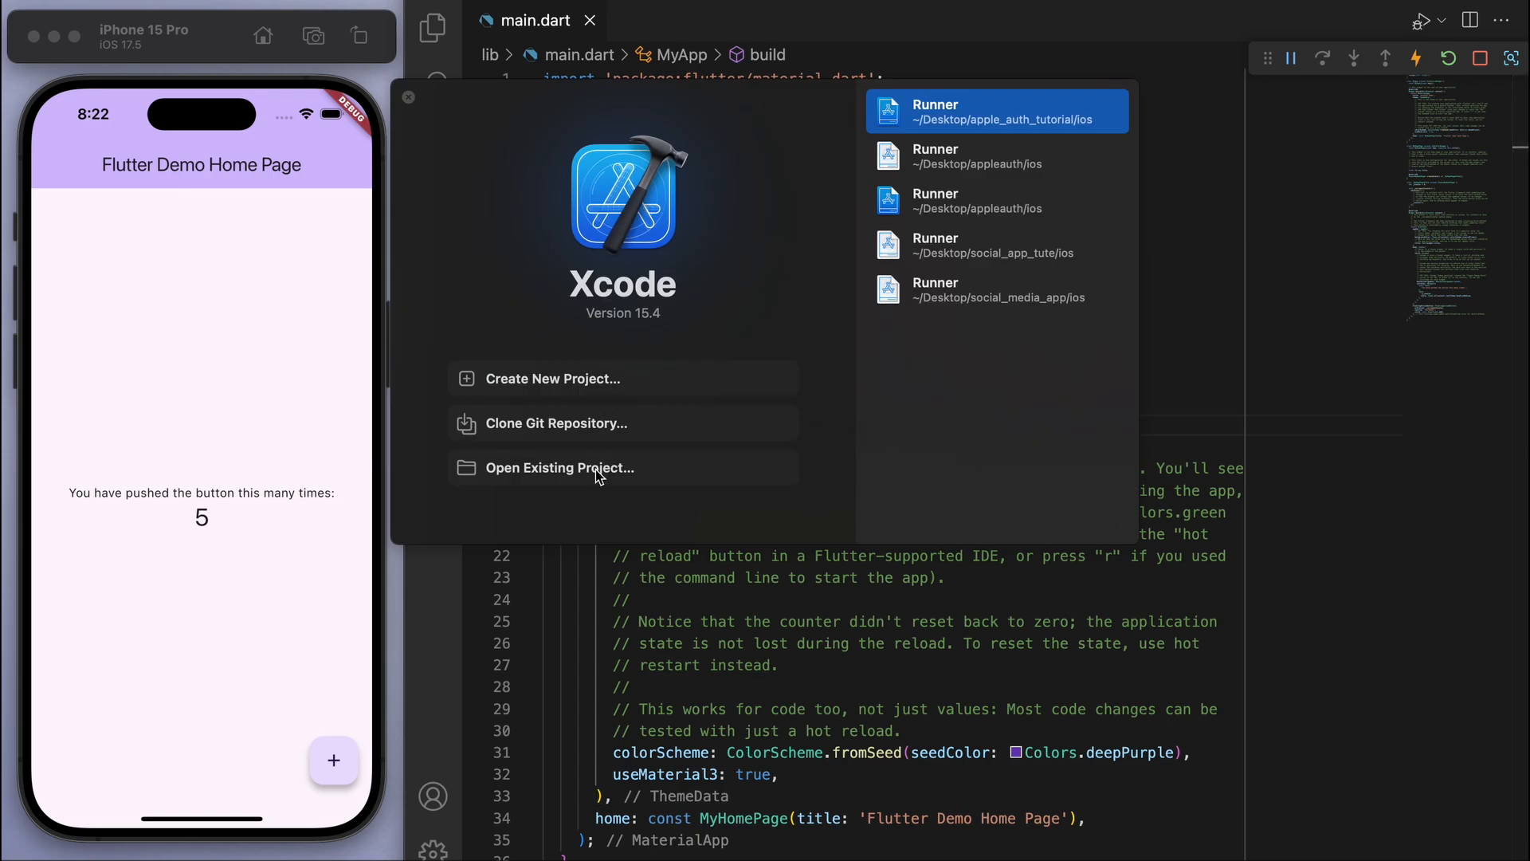
Step: Open the existing ios/Runner.xcodeproj project in Xcode
{"action": "left_click", "coordinate": [560, 468]}
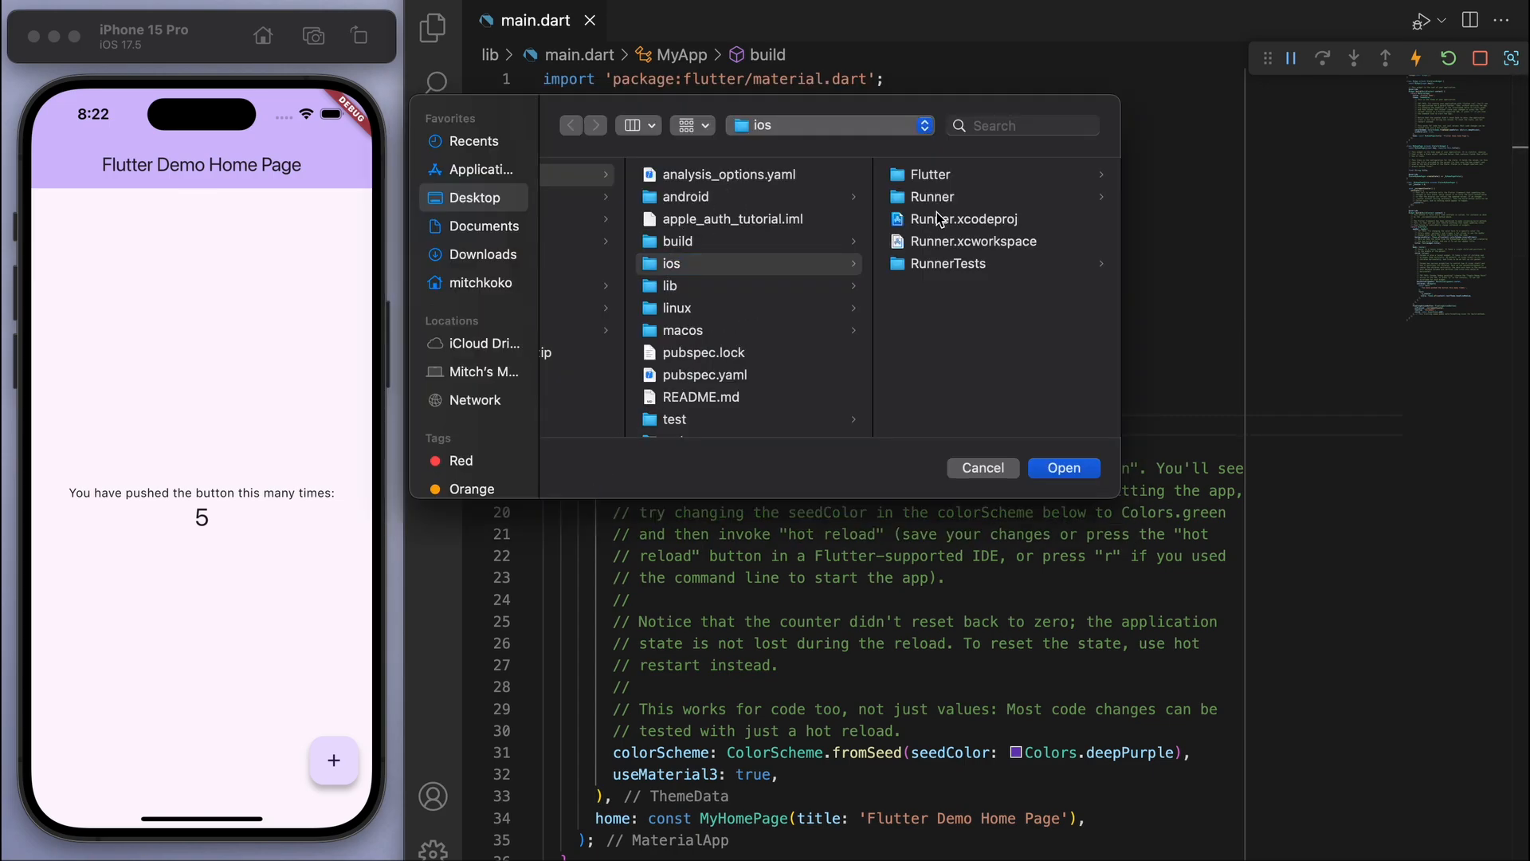
{"action": "left_click", "coordinate": [964, 219]}
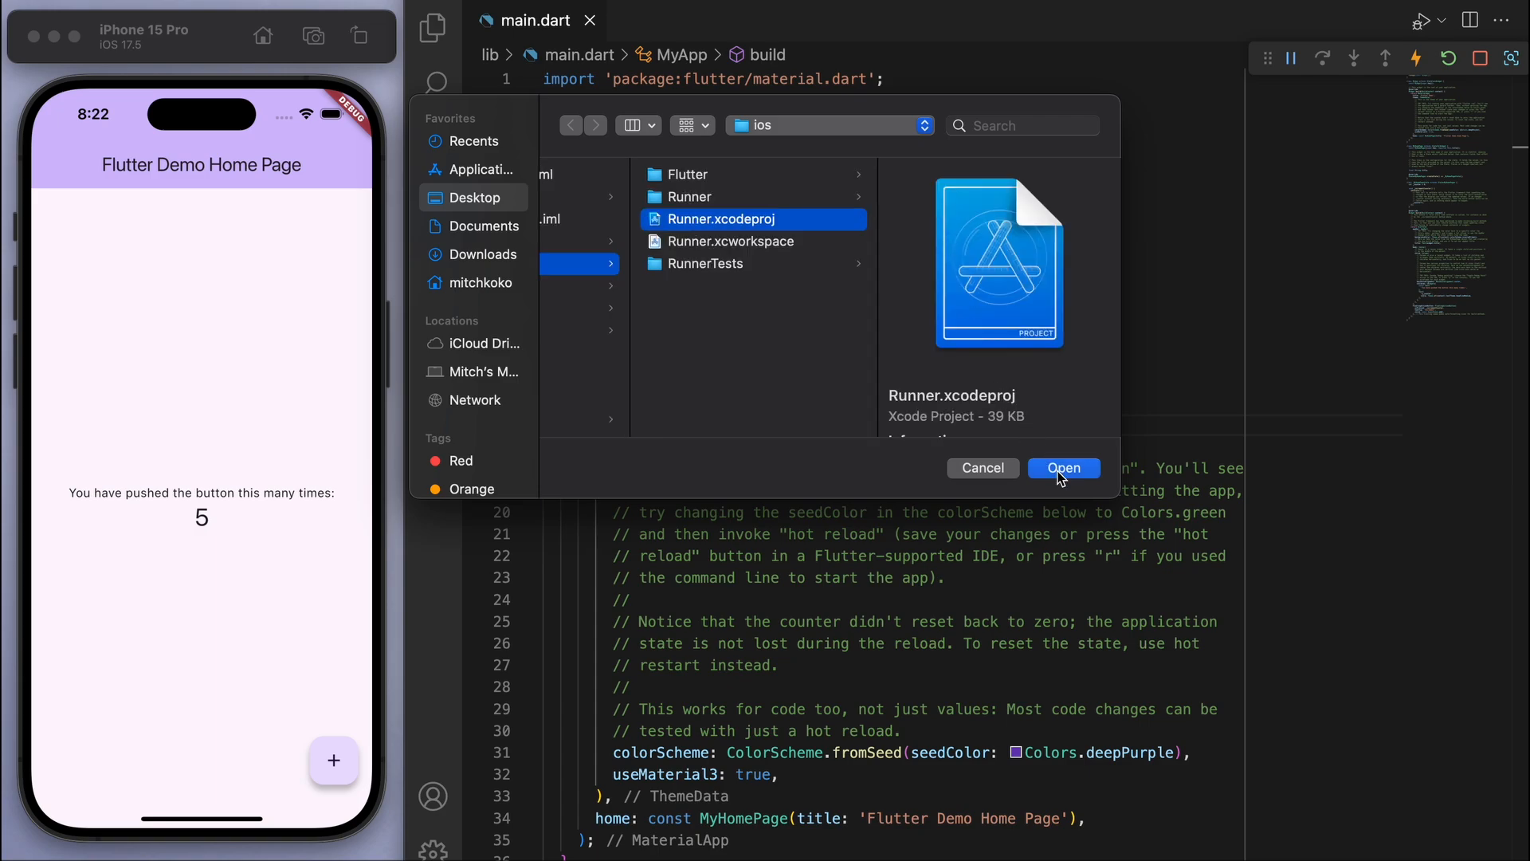
{"action": "left_click", "coordinate": [1065, 469]}
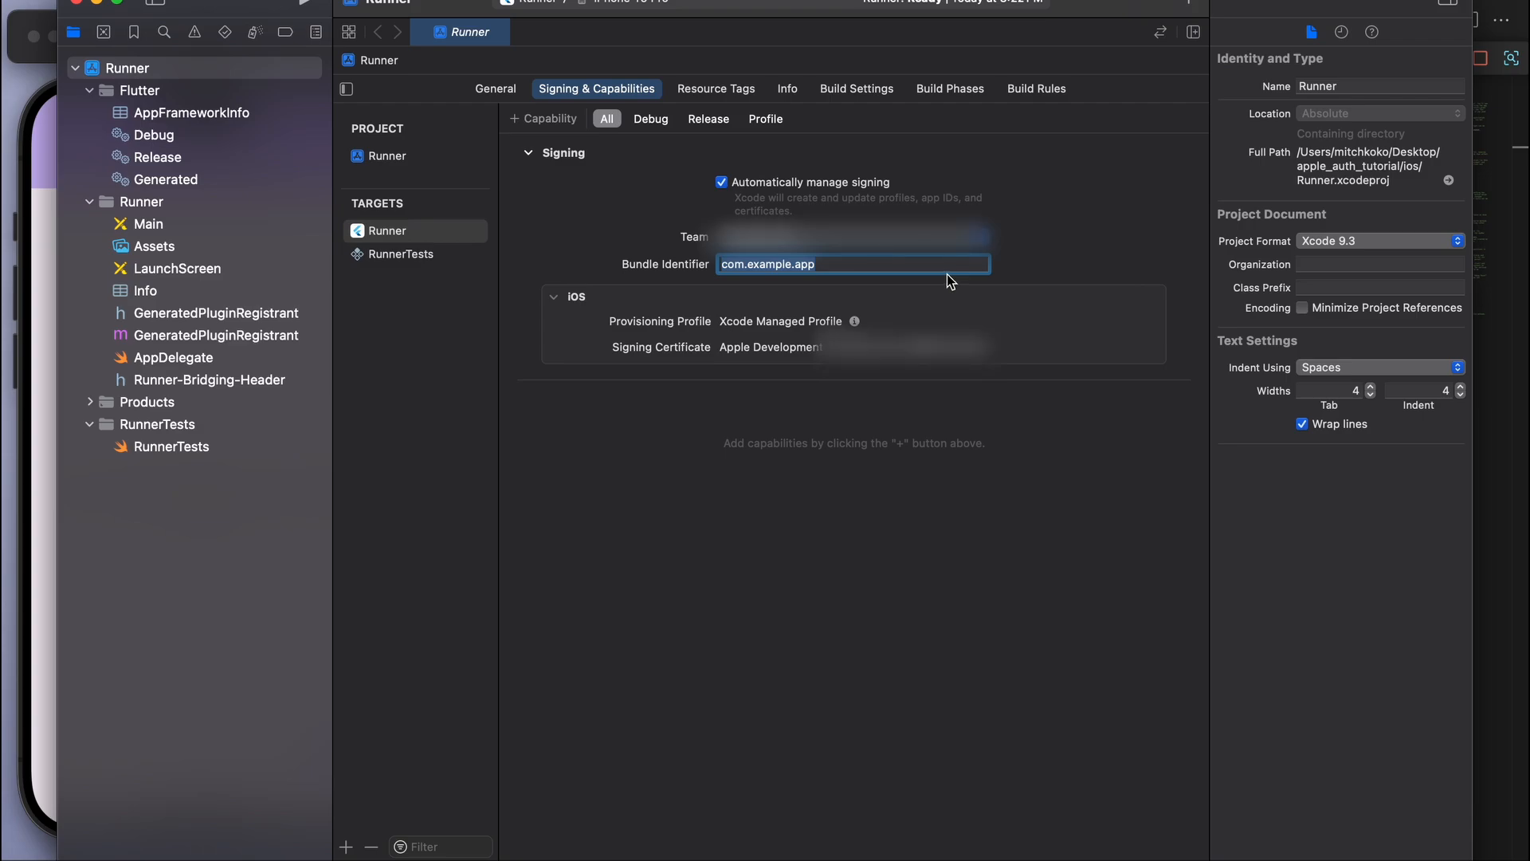
Step: Set the Runner target's Bundle Identifier to app.mitchkoko.appleauthtutorial
{"action": "type", "text": "a"}
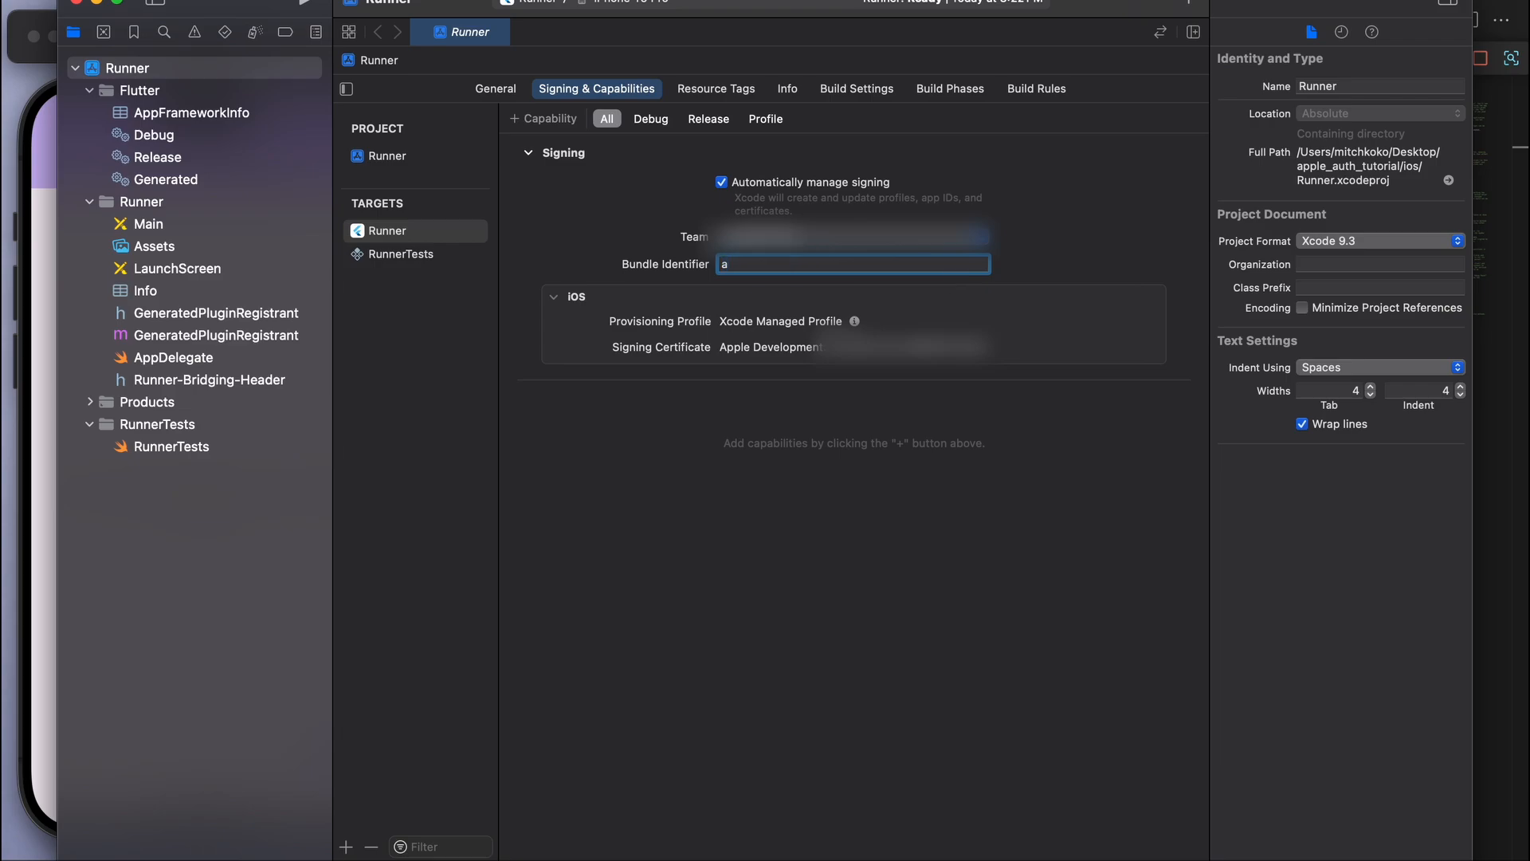
{"action": "type", "text": "pp.mit"}
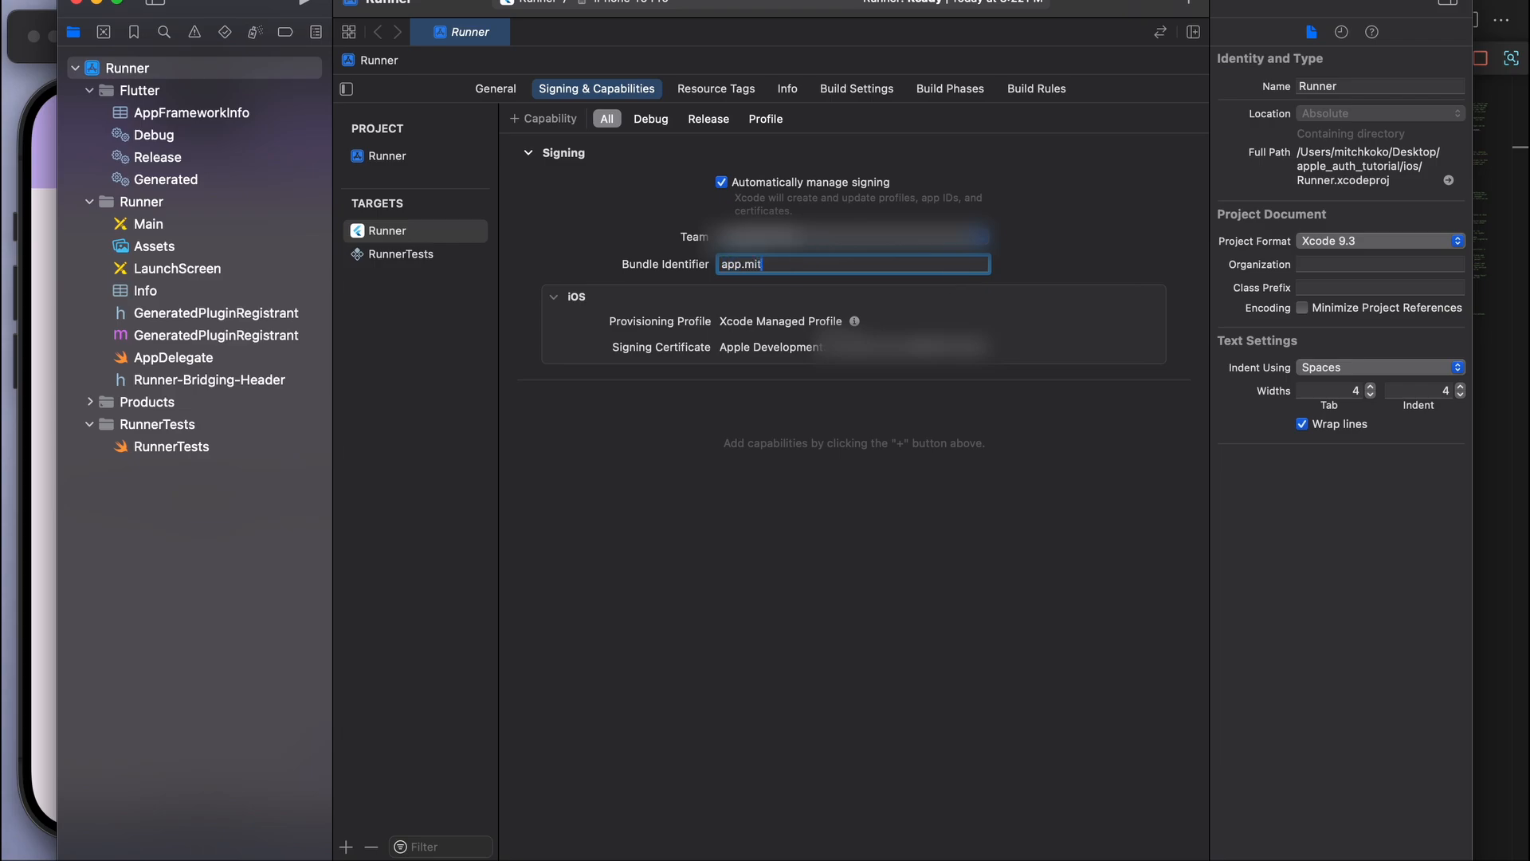
{"action": "type", "text": "chkoko"}
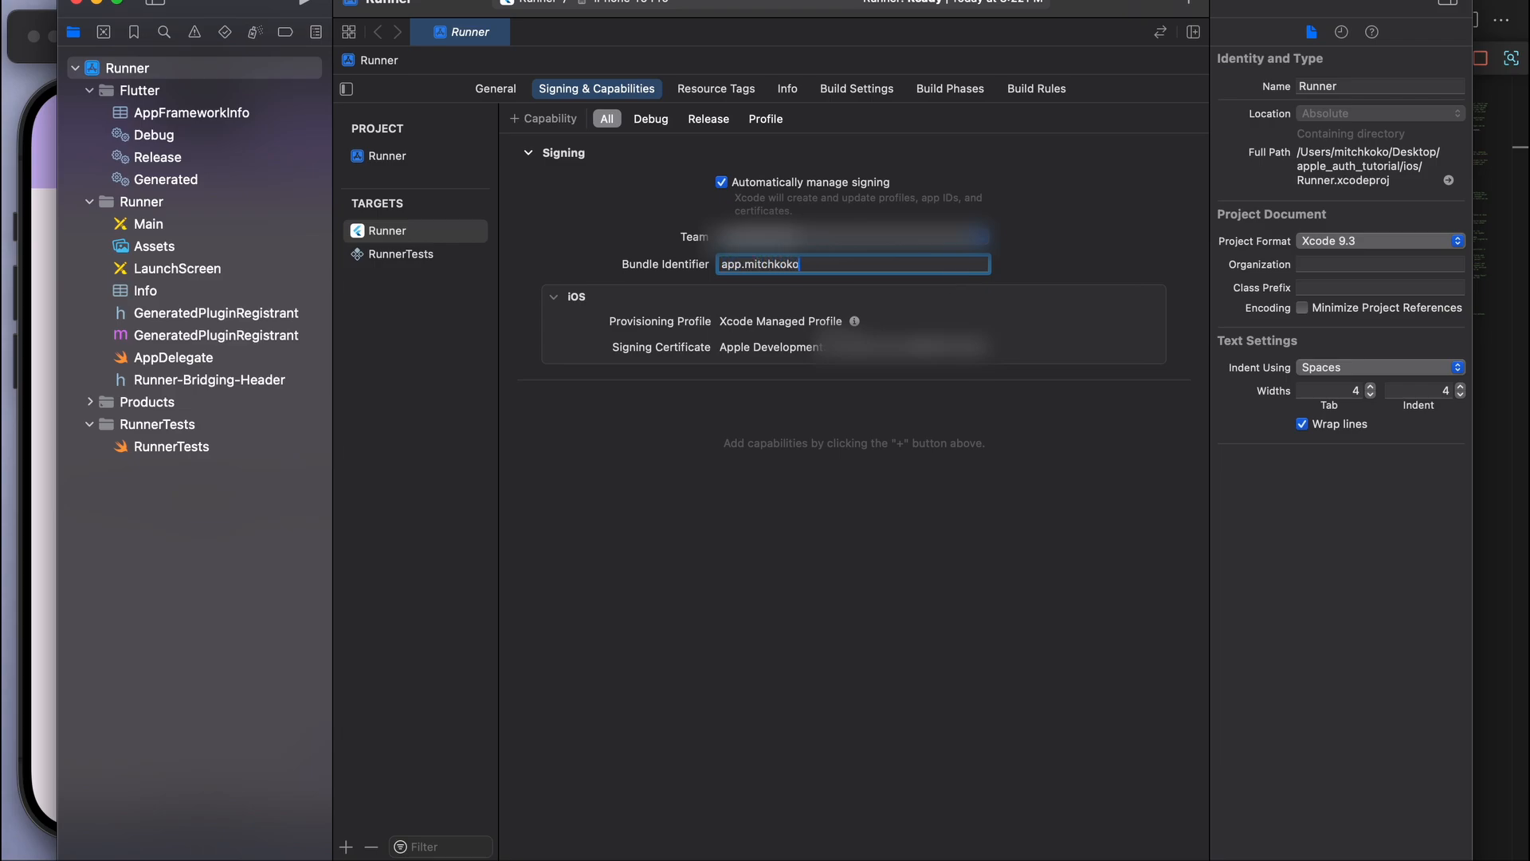
{"action": "type", "text": ".appleua"}
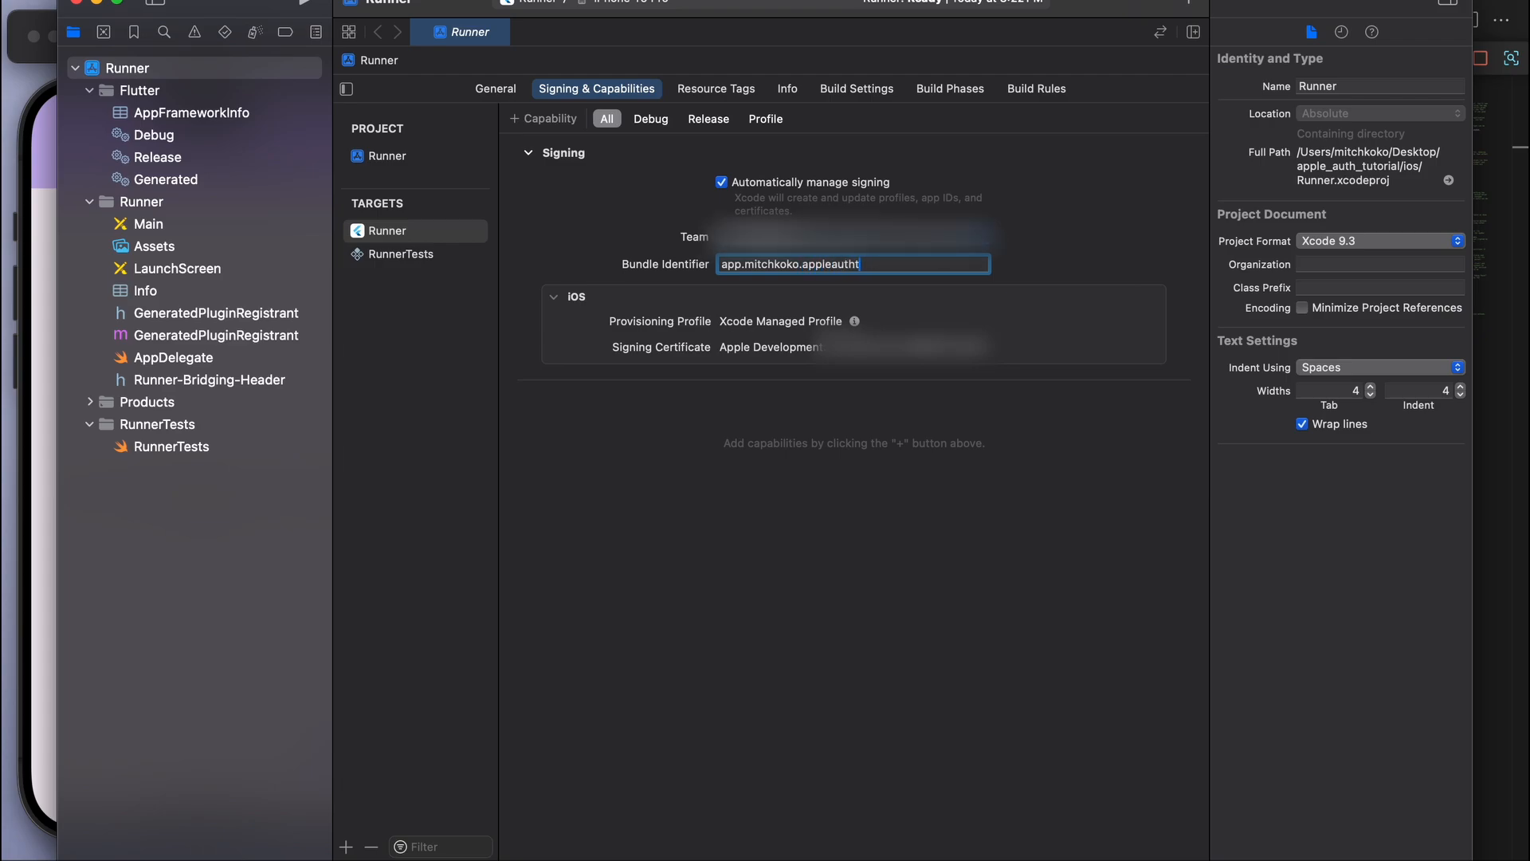
{"action": "type", "text": "utorial"}
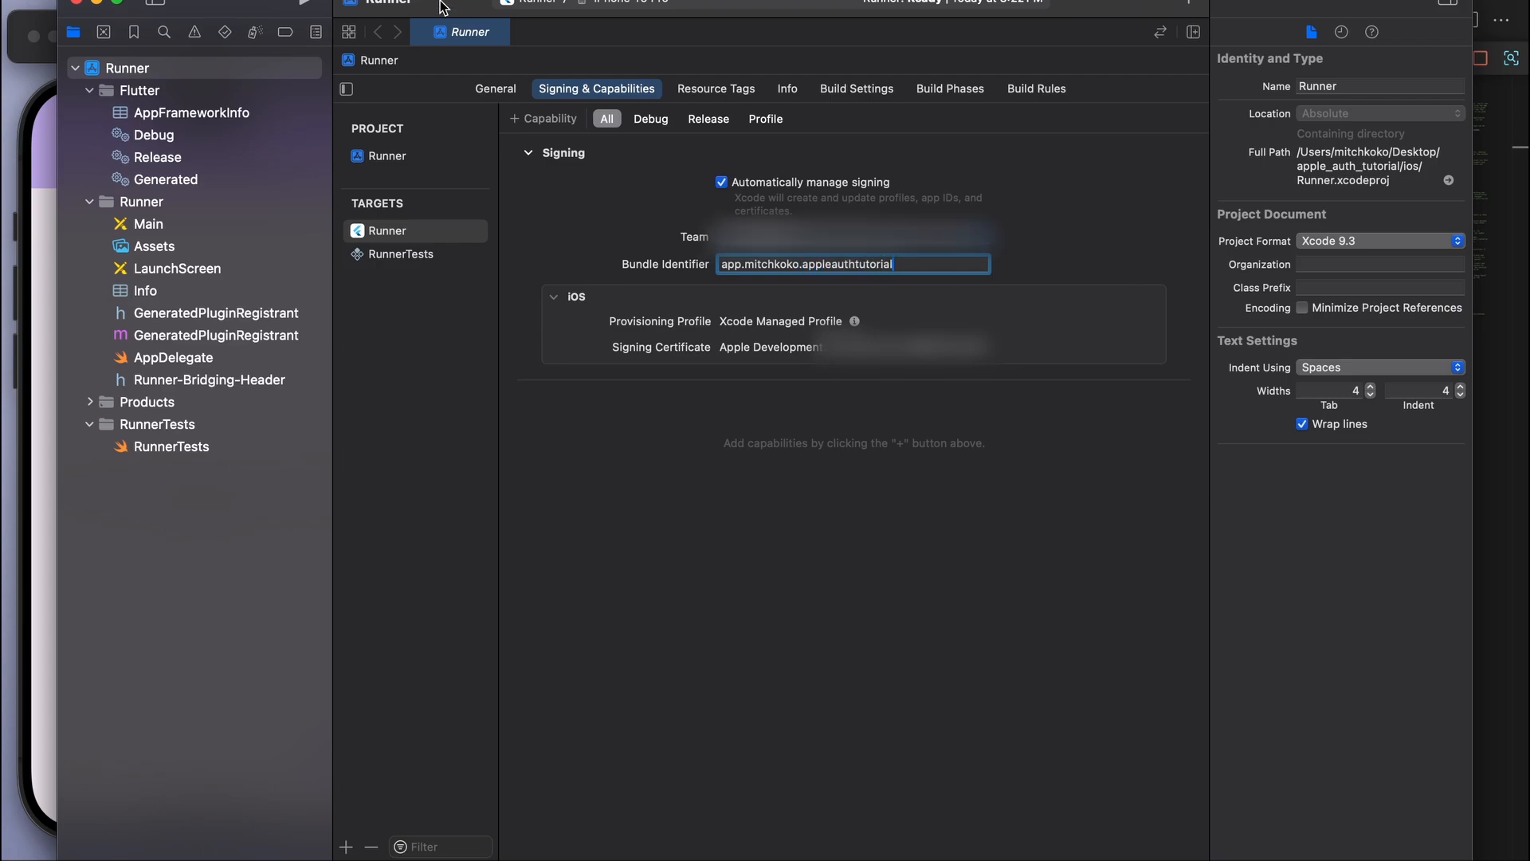
{"action": "mouse_move", "coordinate": [75, 8]}
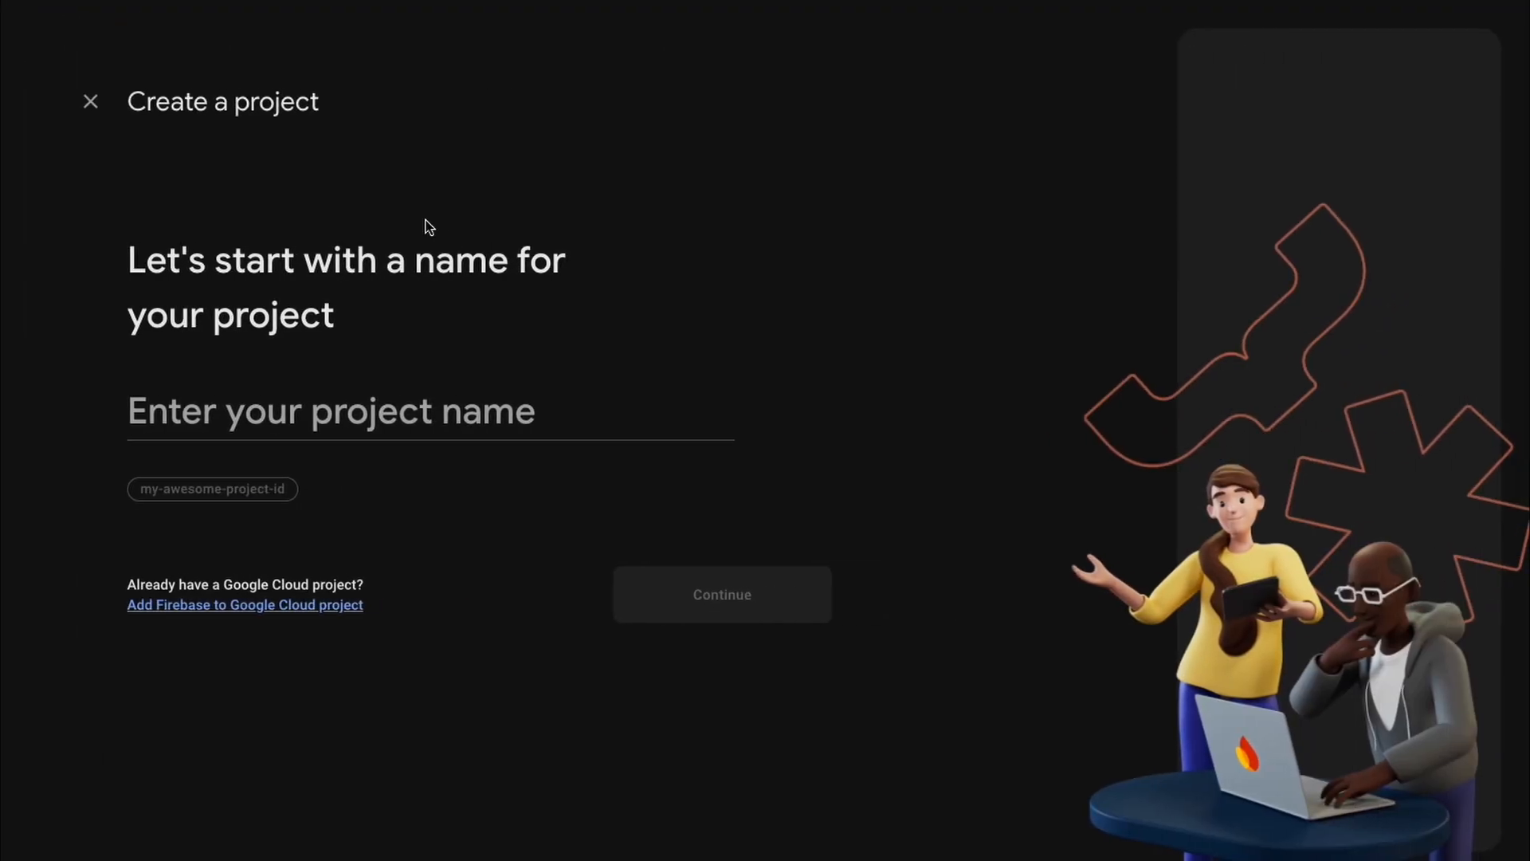
Step: Create the Firebase project 'apple auth tutorial' with Analytics on the Default Account and enter it
{"action": "type", "text": "apple auth tuto"}
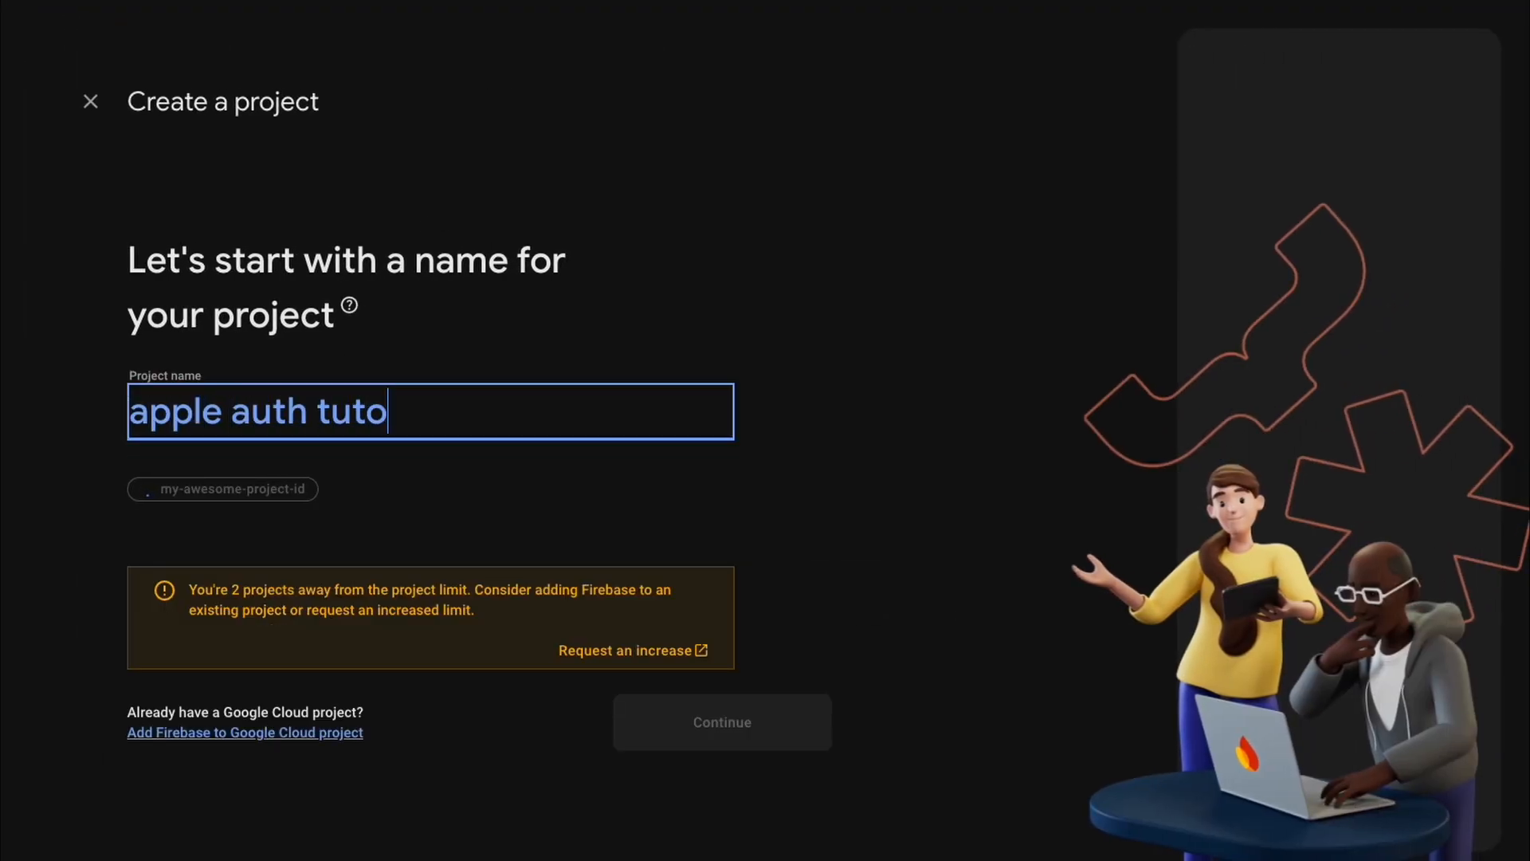
{"action": "left_click", "coordinate": [723, 722]}
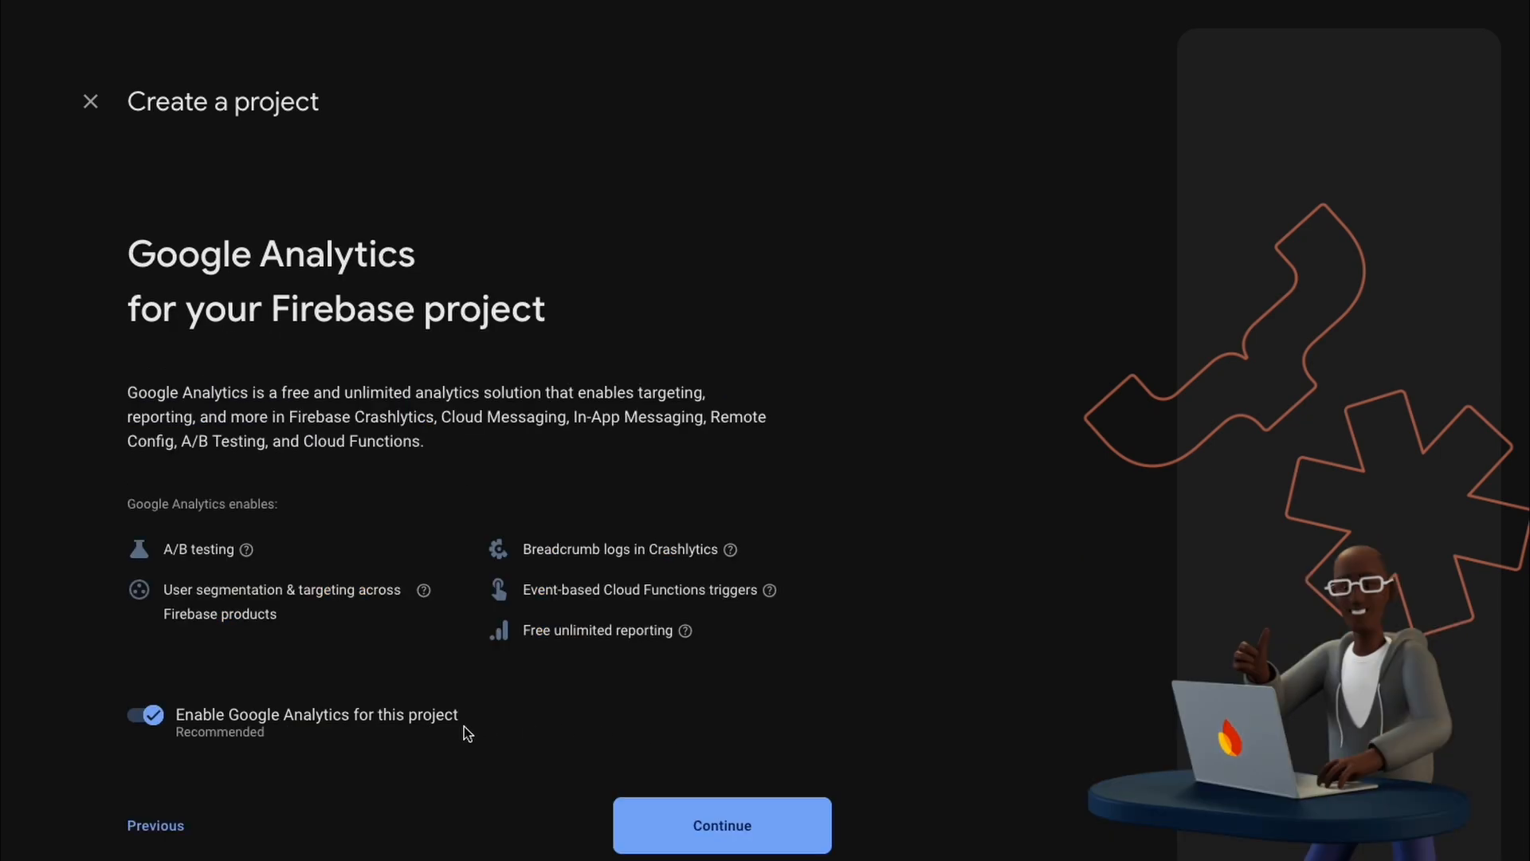
{"action": "left_click", "coordinate": [720, 826]}
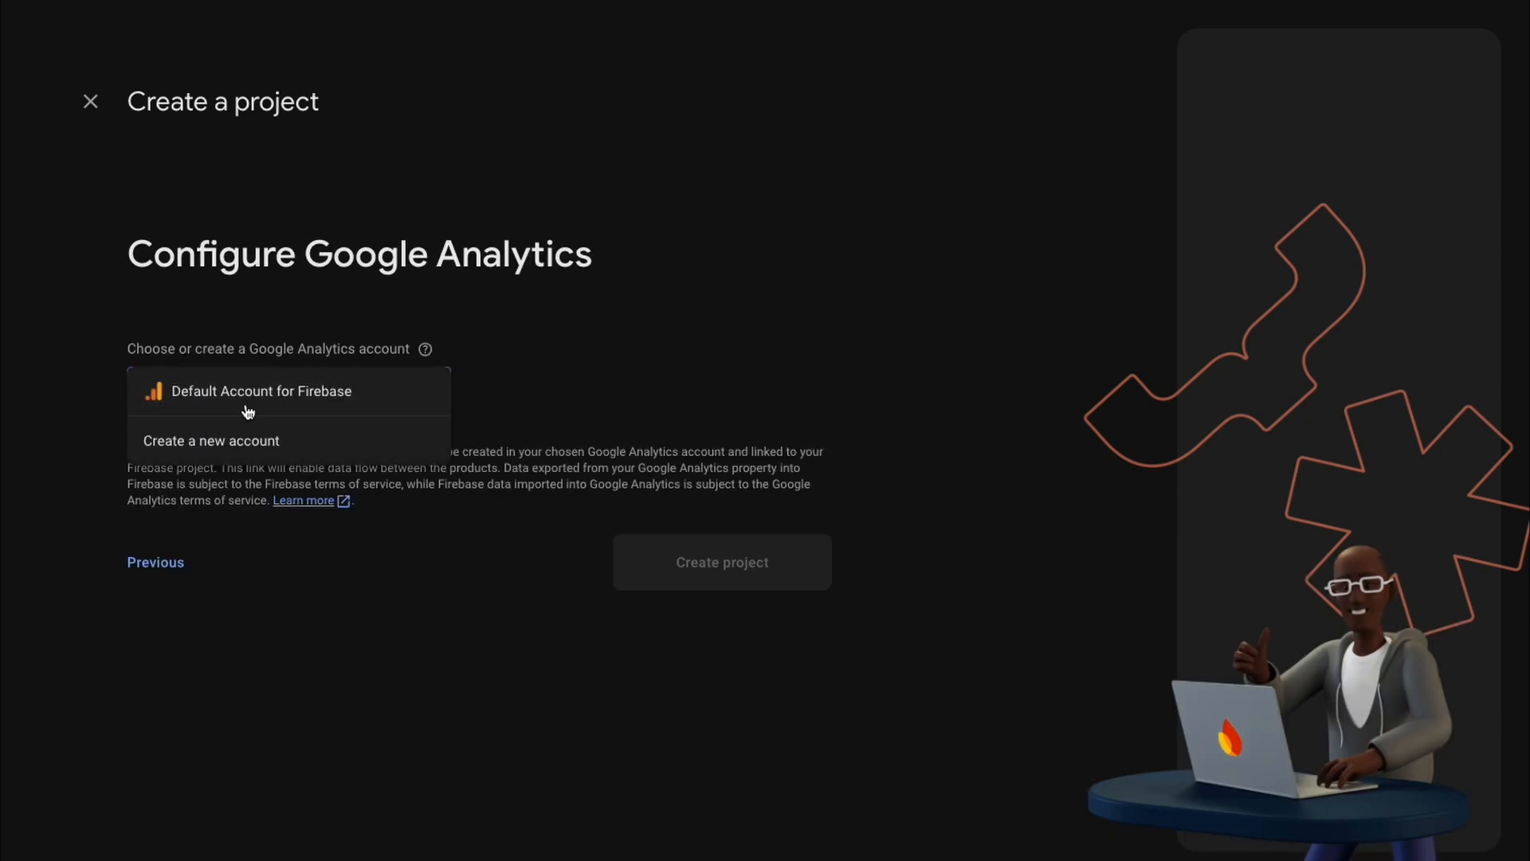
{"action": "left_click", "coordinate": [722, 561]}
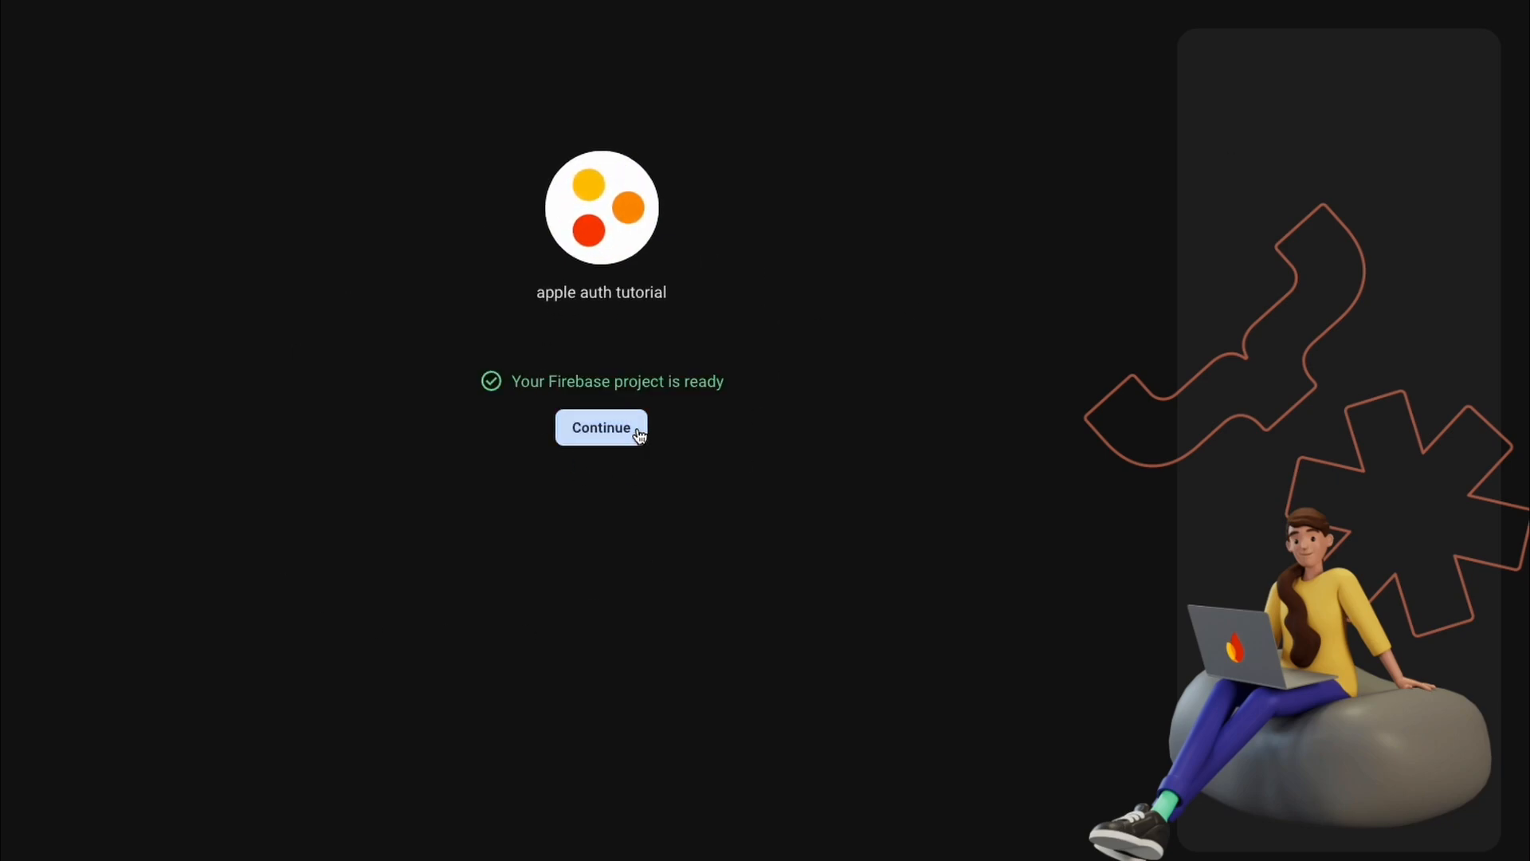
{"action": "left_click", "coordinate": [601, 427]}
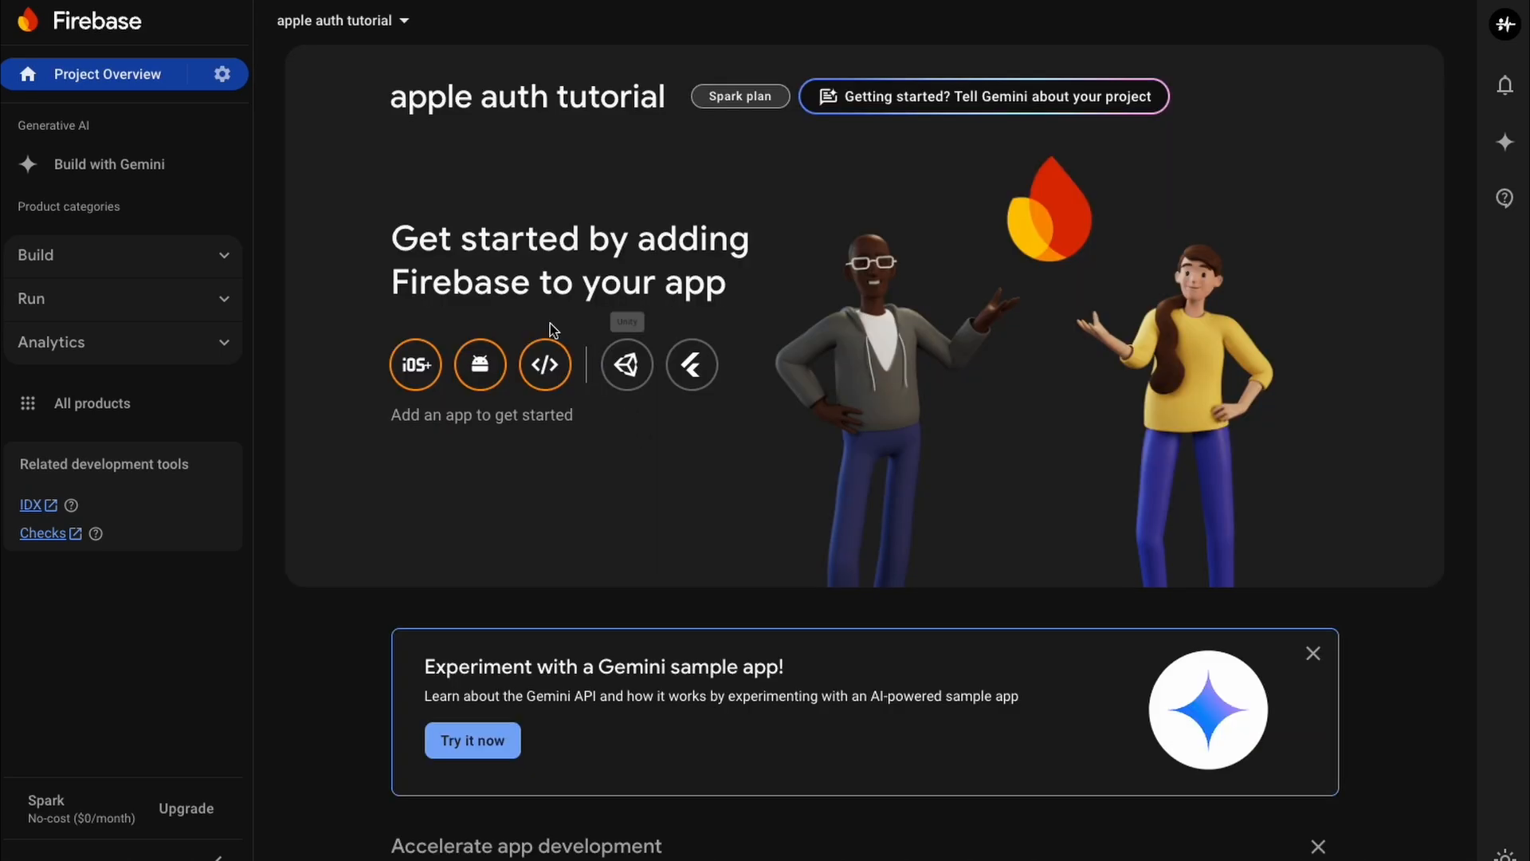
Step: Under Build, start Authentication with Get started and reach the Sign-in method providers
{"action": "left_click_drag", "start_coordinate": [391, 237], "coordinate": [727, 284]}
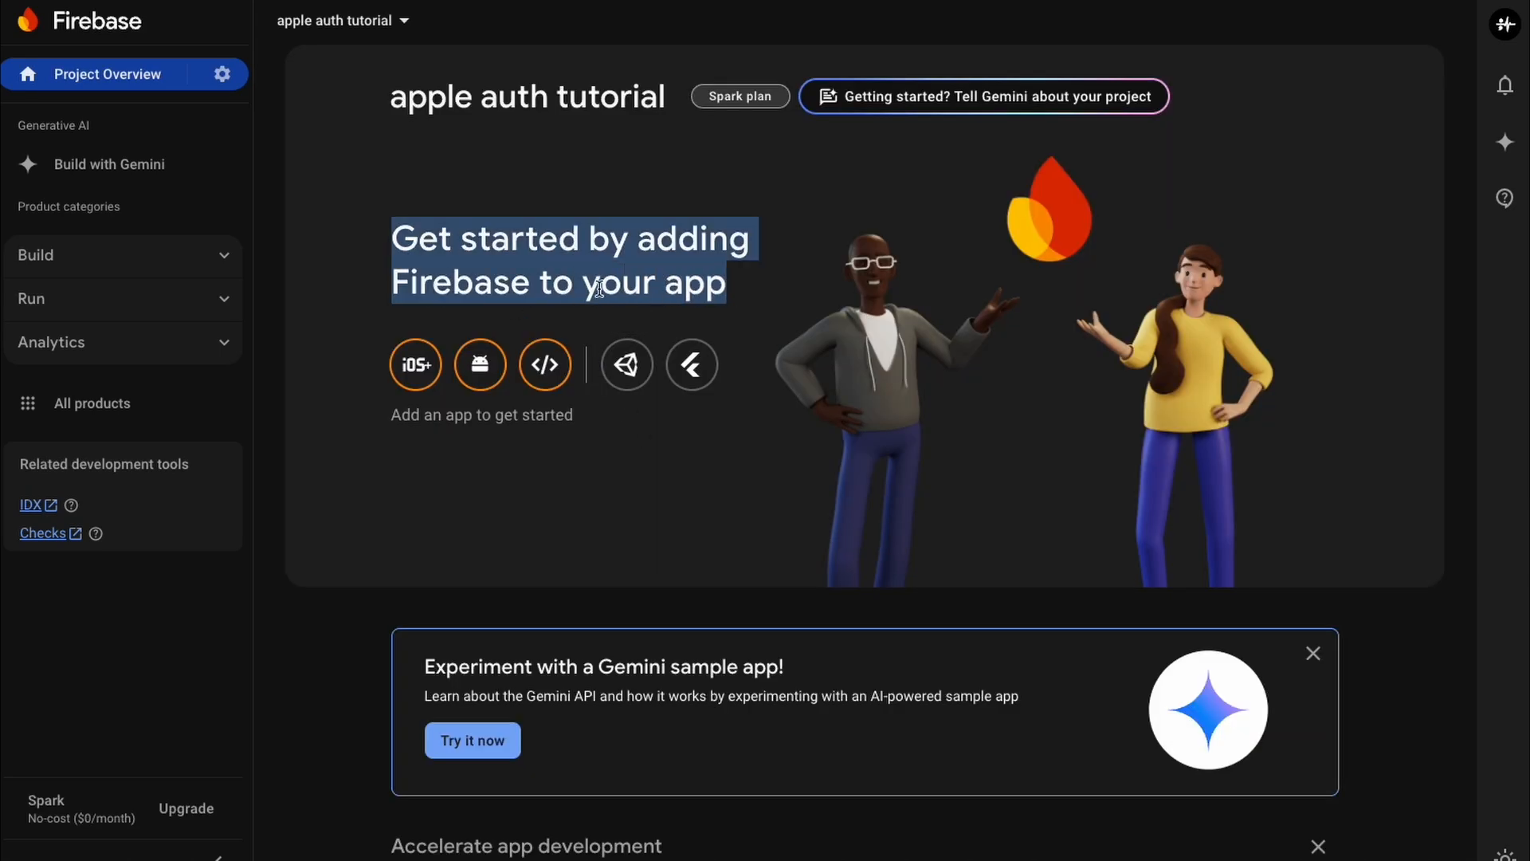
{"action": "left_click", "coordinate": [35, 255]}
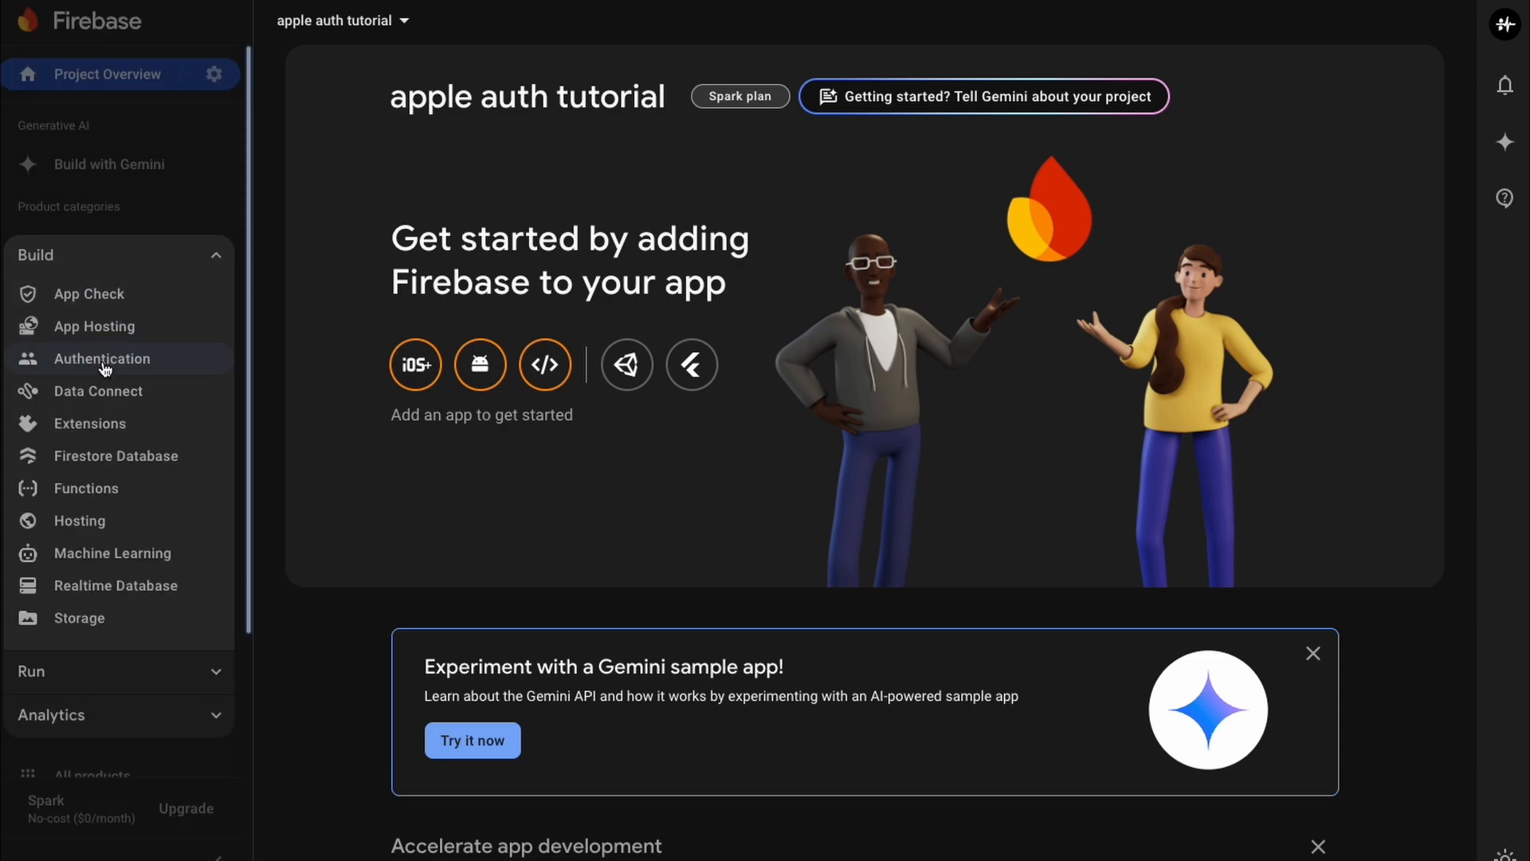
{"action": "left_click", "coordinate": [102, 358]}
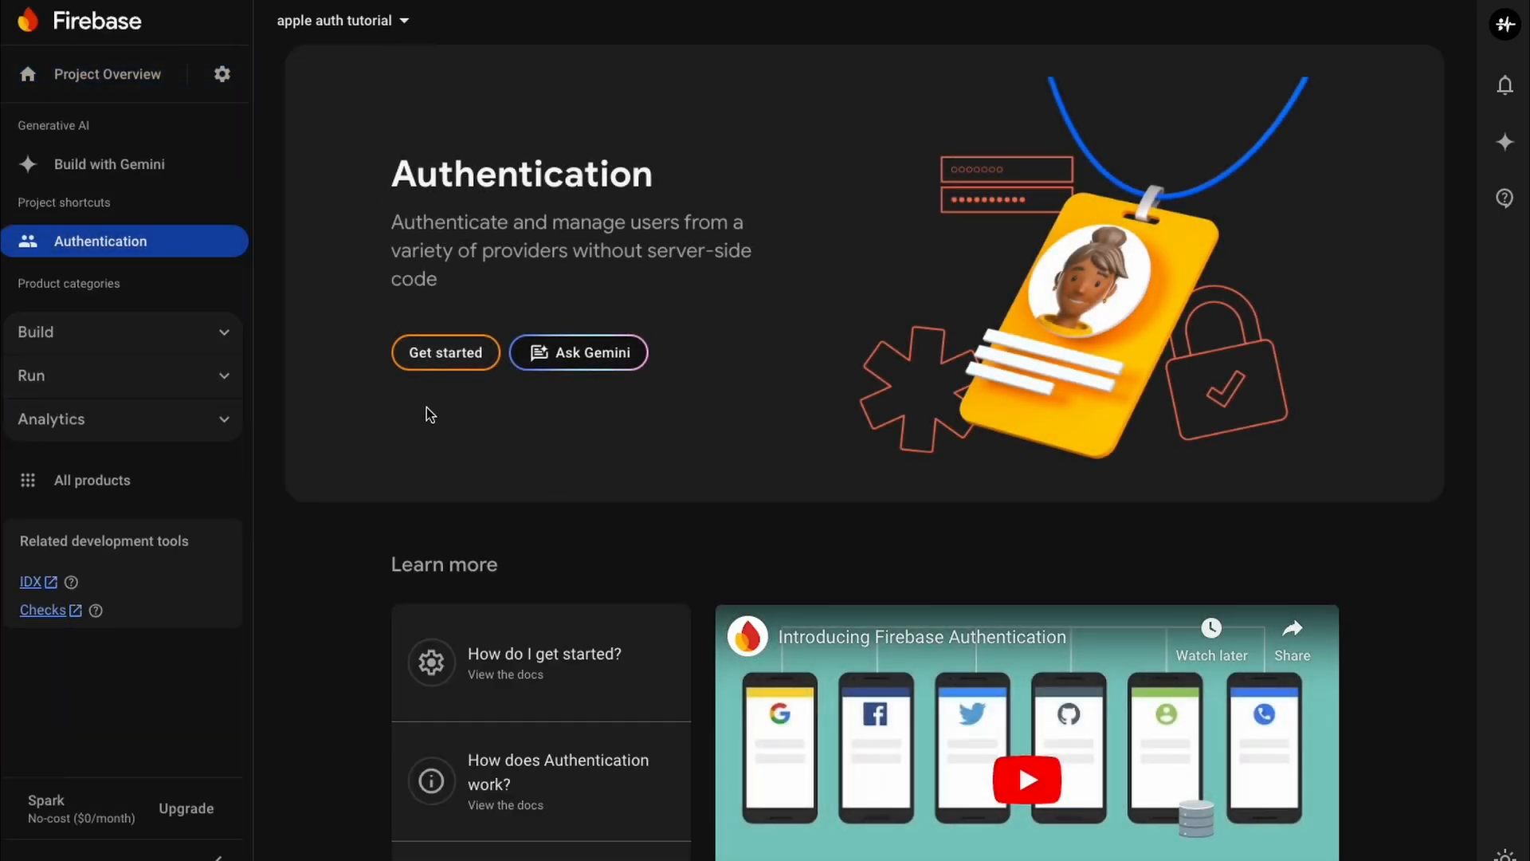
{"action": "left_click", "coordinate": [443, 352]}
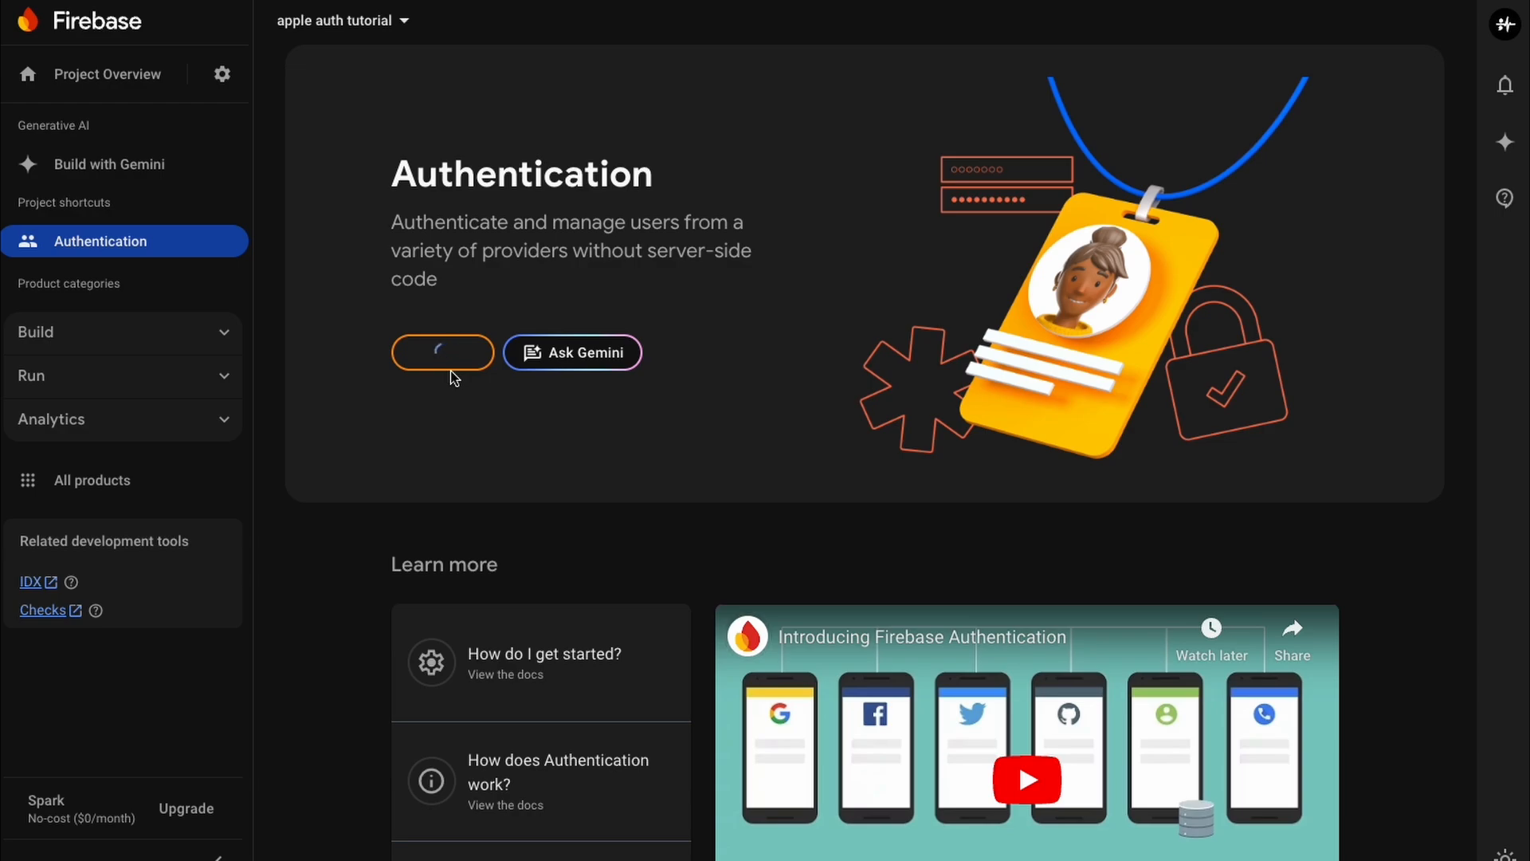
{"action": "left_click", "coordinate": [443, 352]}
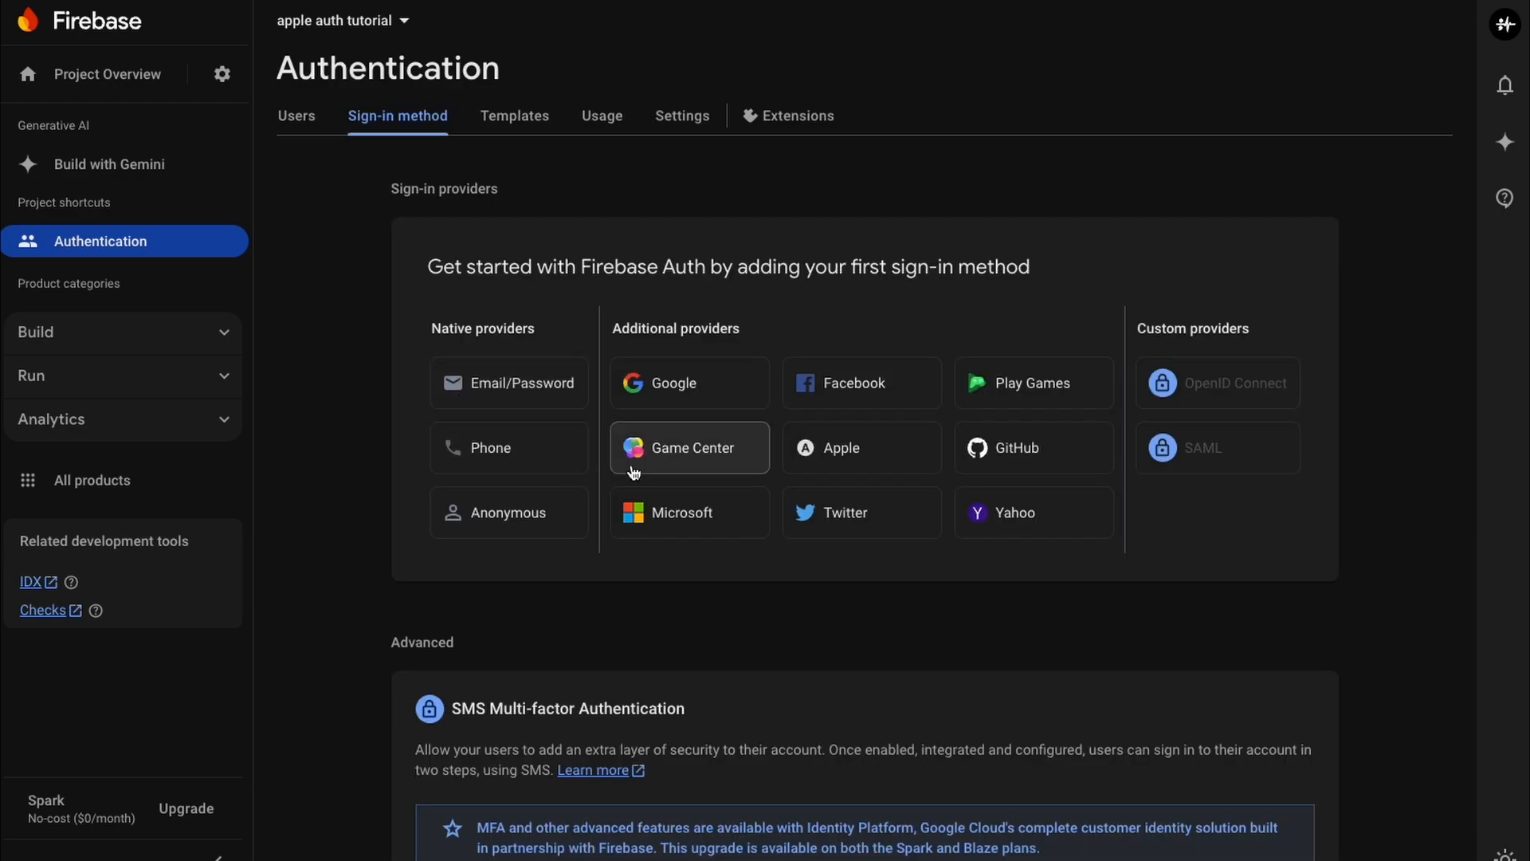
{"action": "left_click", "coordinate": [861, 446]}
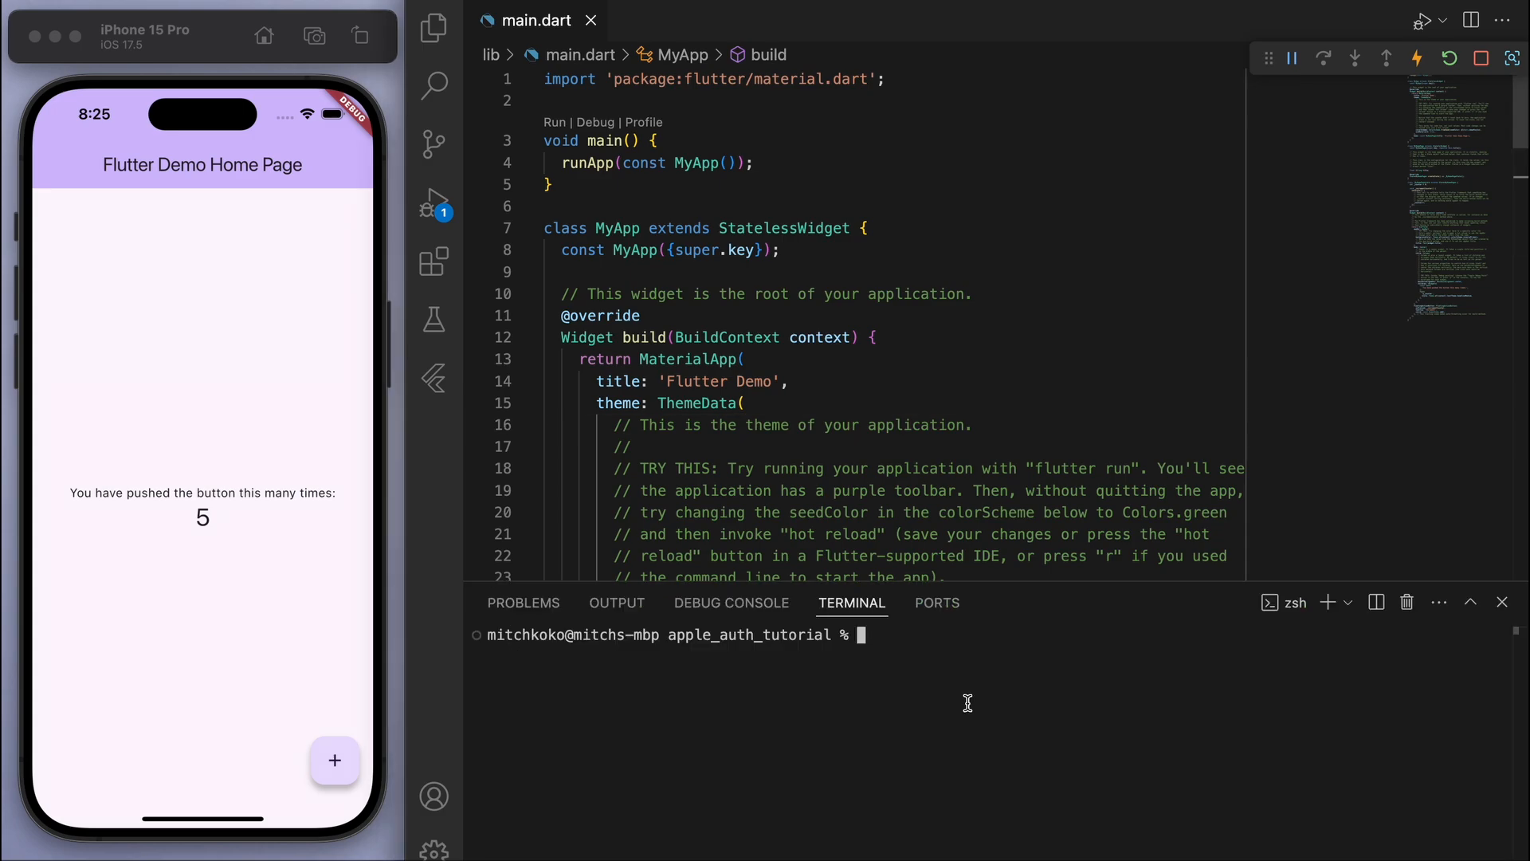
Step: Run npm install -g firebase-tools and then firebase login in the terminal
{"action": "type", "text": "npm"}
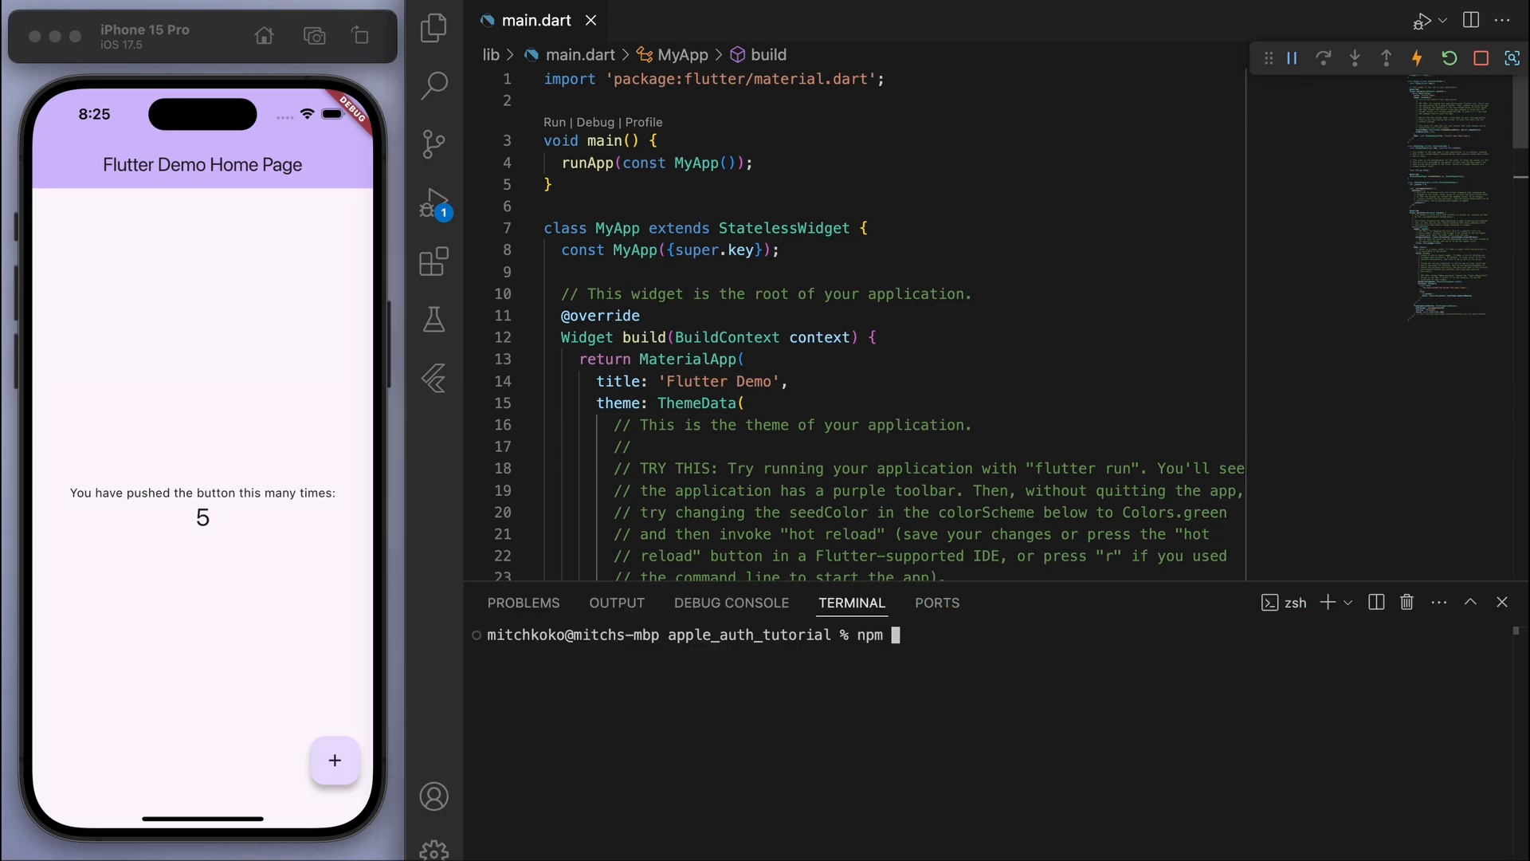
{"action": "type", "text": "install -g fi"}
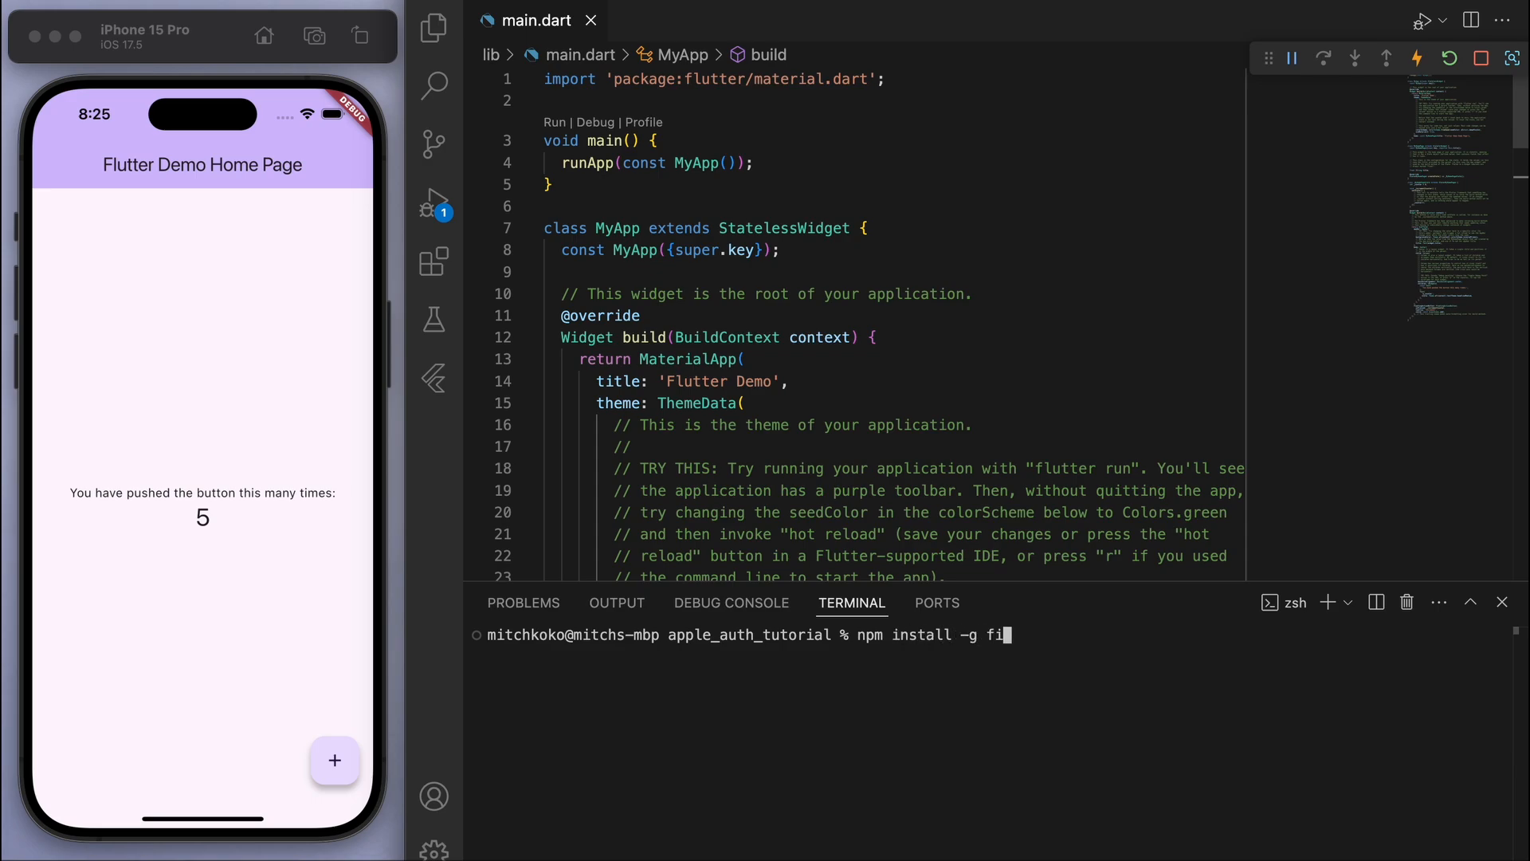
{"action": "type", "text": "rebase-tools"}
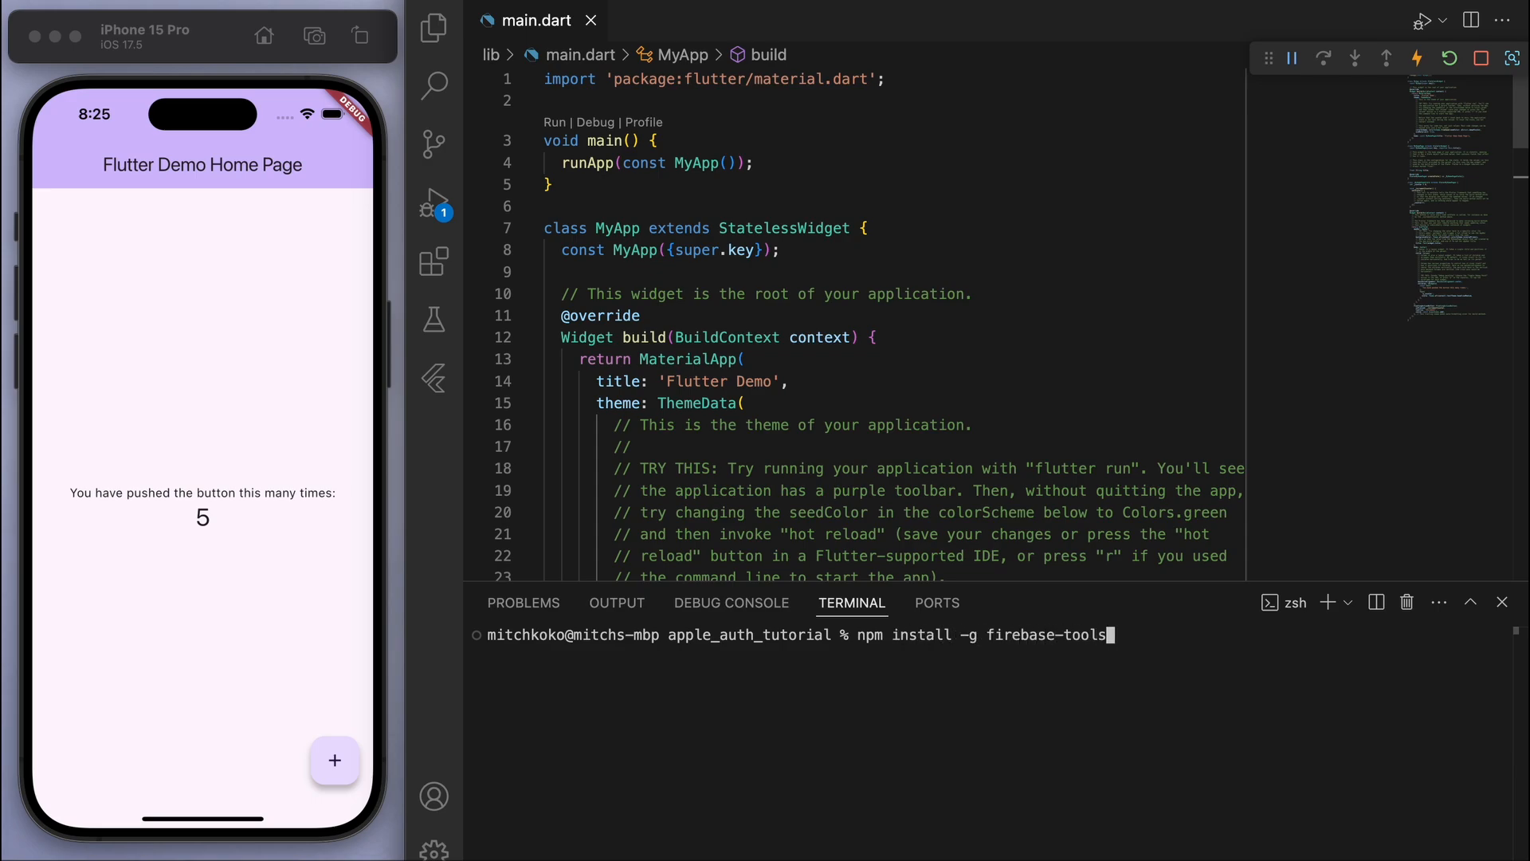
{"action": "key", "text": "Backspace"}
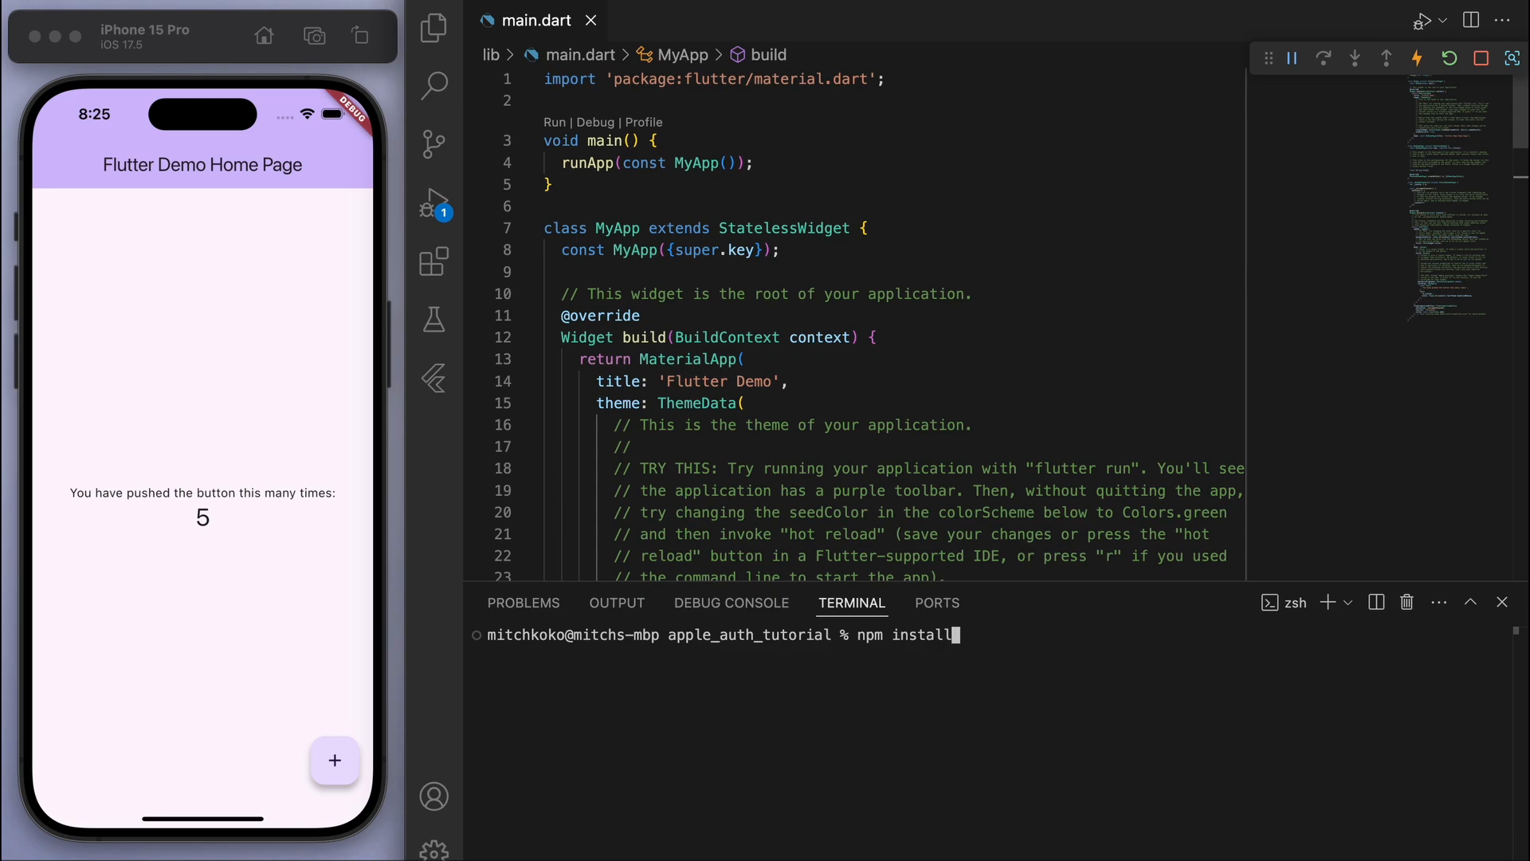
{"action": "key", "text": "Enter"}
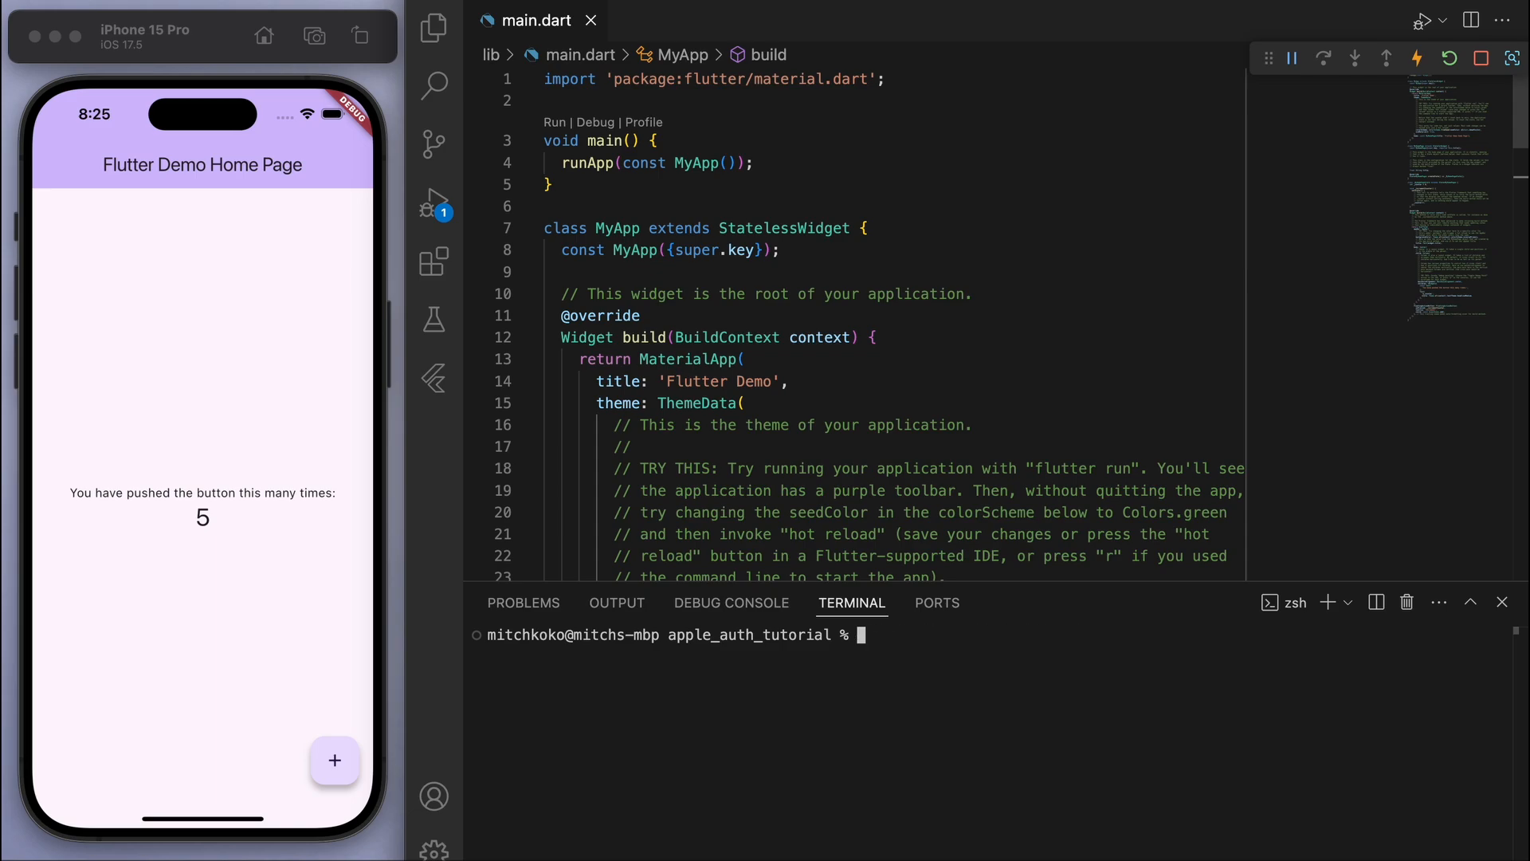
{"action": "type", "text": "firebase login"}
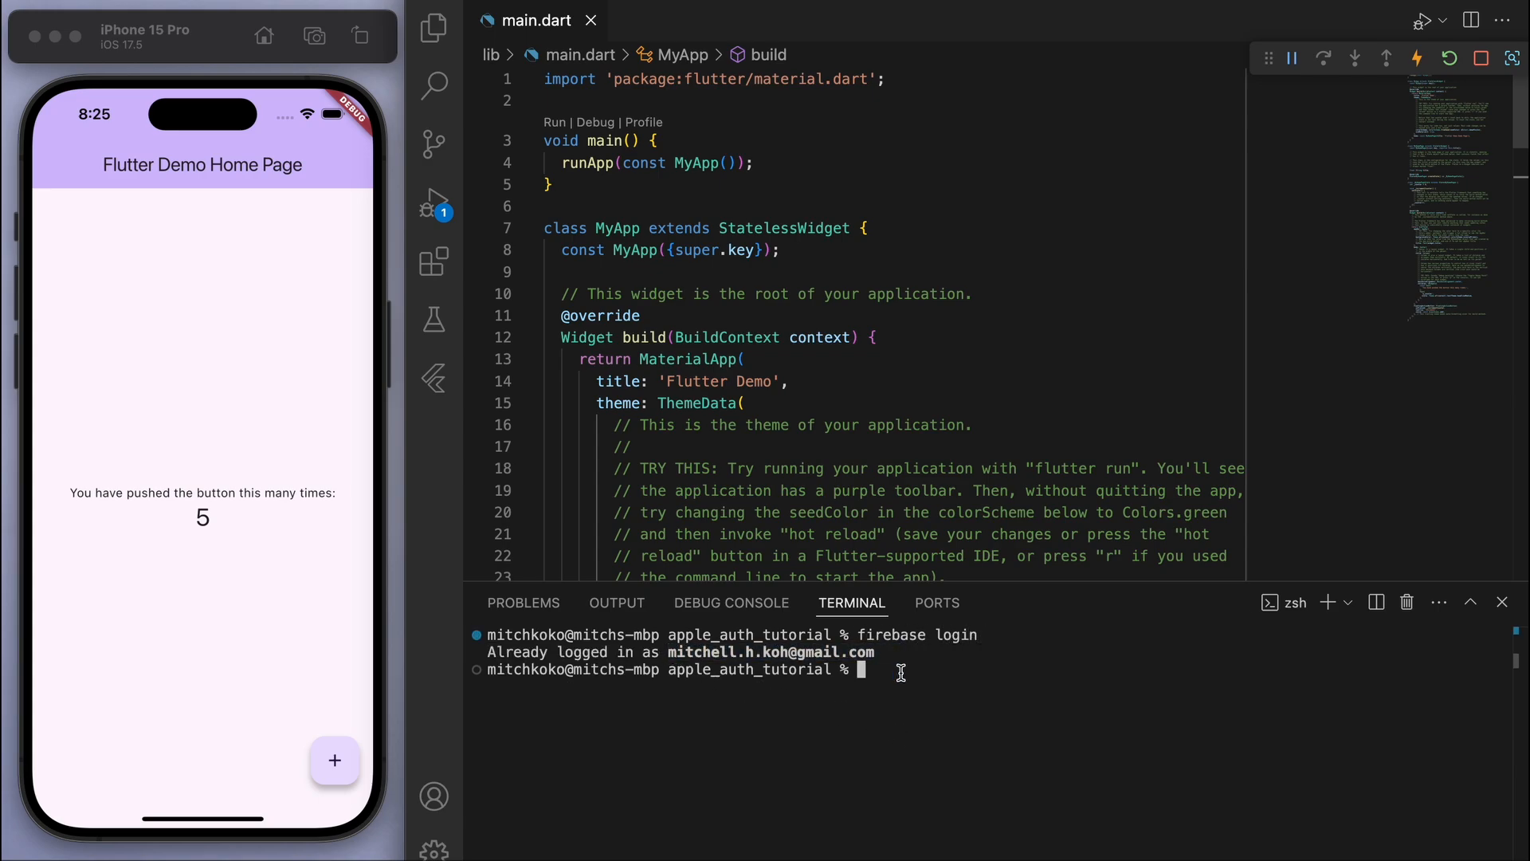
Step: Activate flutterfire_cli and run flutterfire configure, selecting the apple-auth-tutorial project
{"action": "type", "text": "flutter pub global activate"}
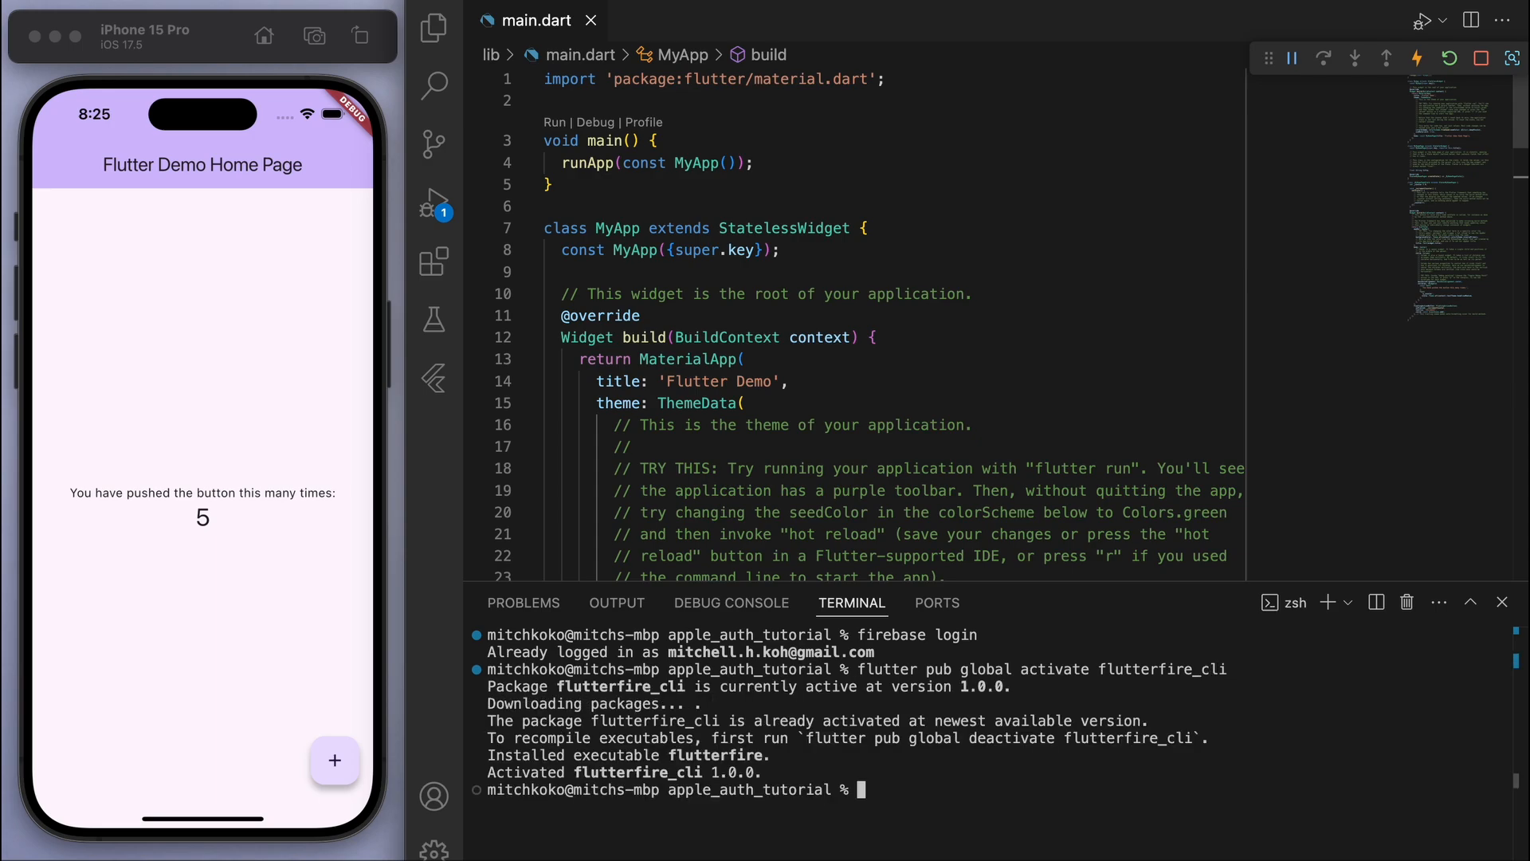
{"action": "type", "text": "flutterfire configure"}
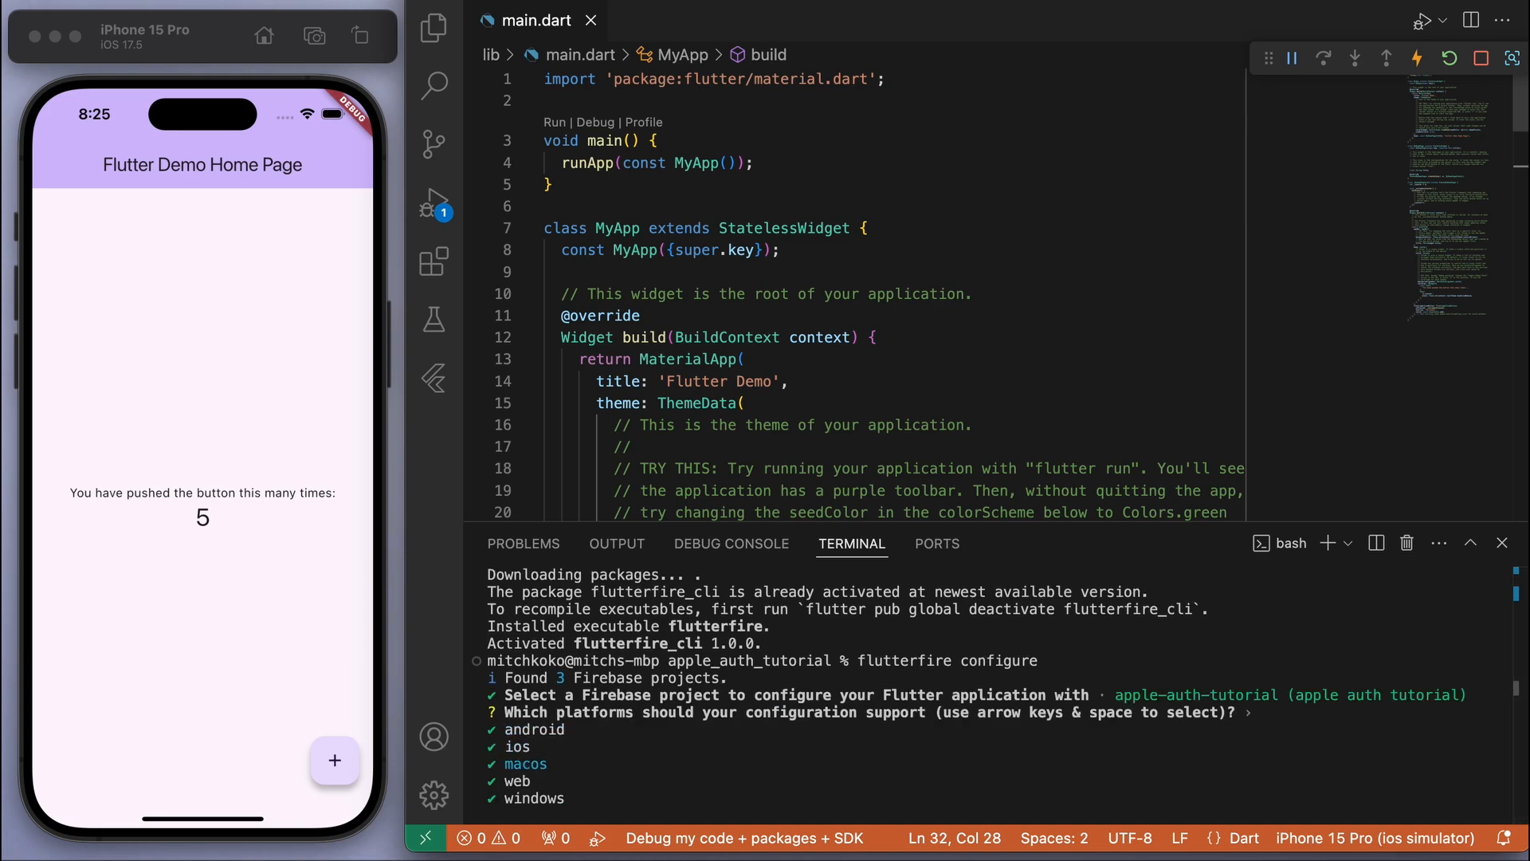
Step: Confirm the platforms in flutterfire configure and hide the terminal once firebase_options.dart is generated
{"action": "key", "text": "Enter"}
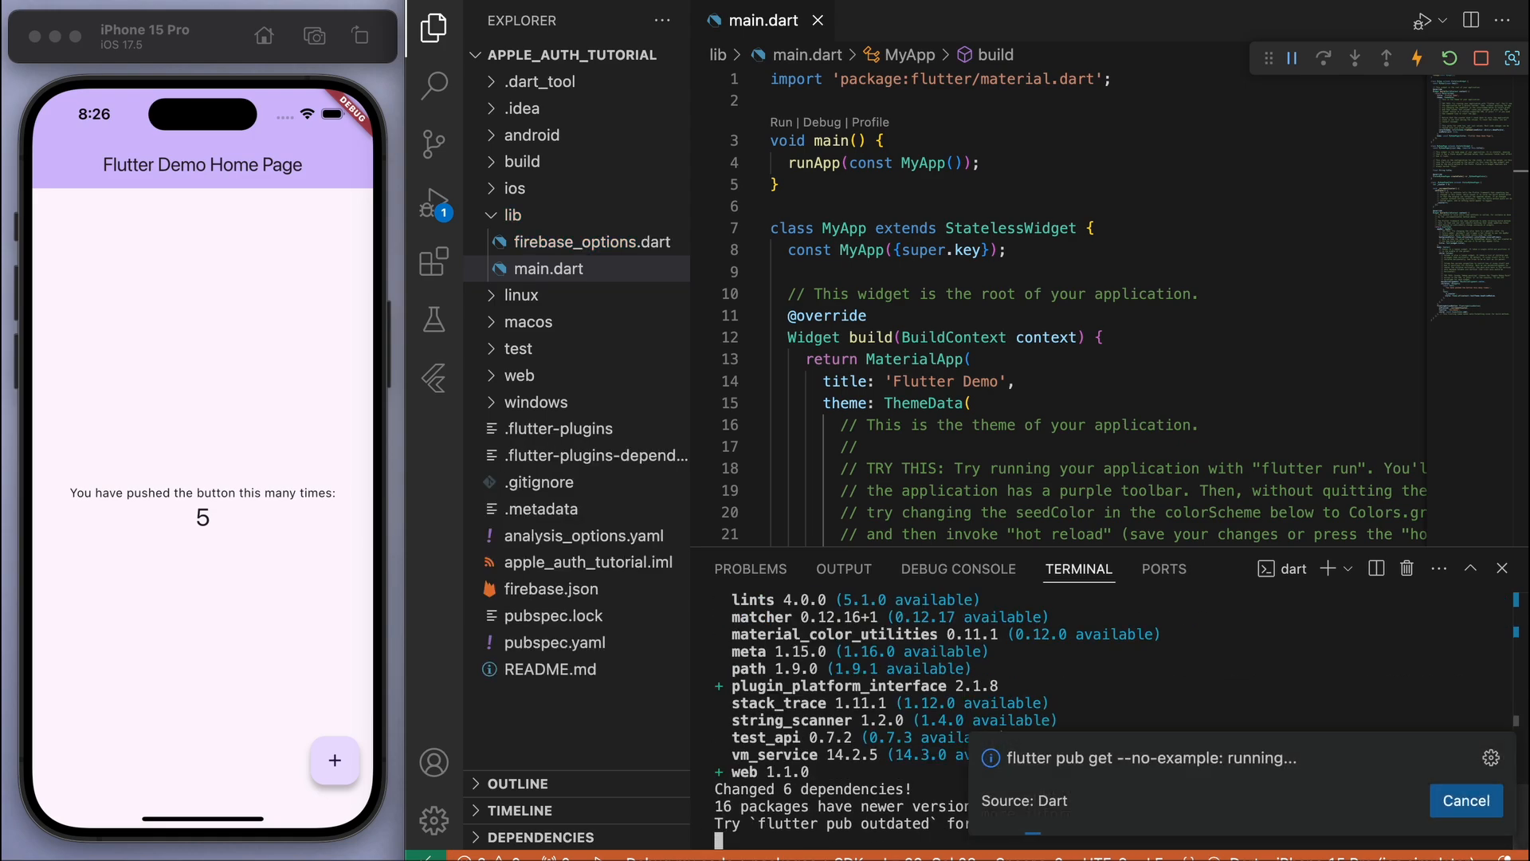
{"action": "left_click", "coordinate": [1466, 800]}
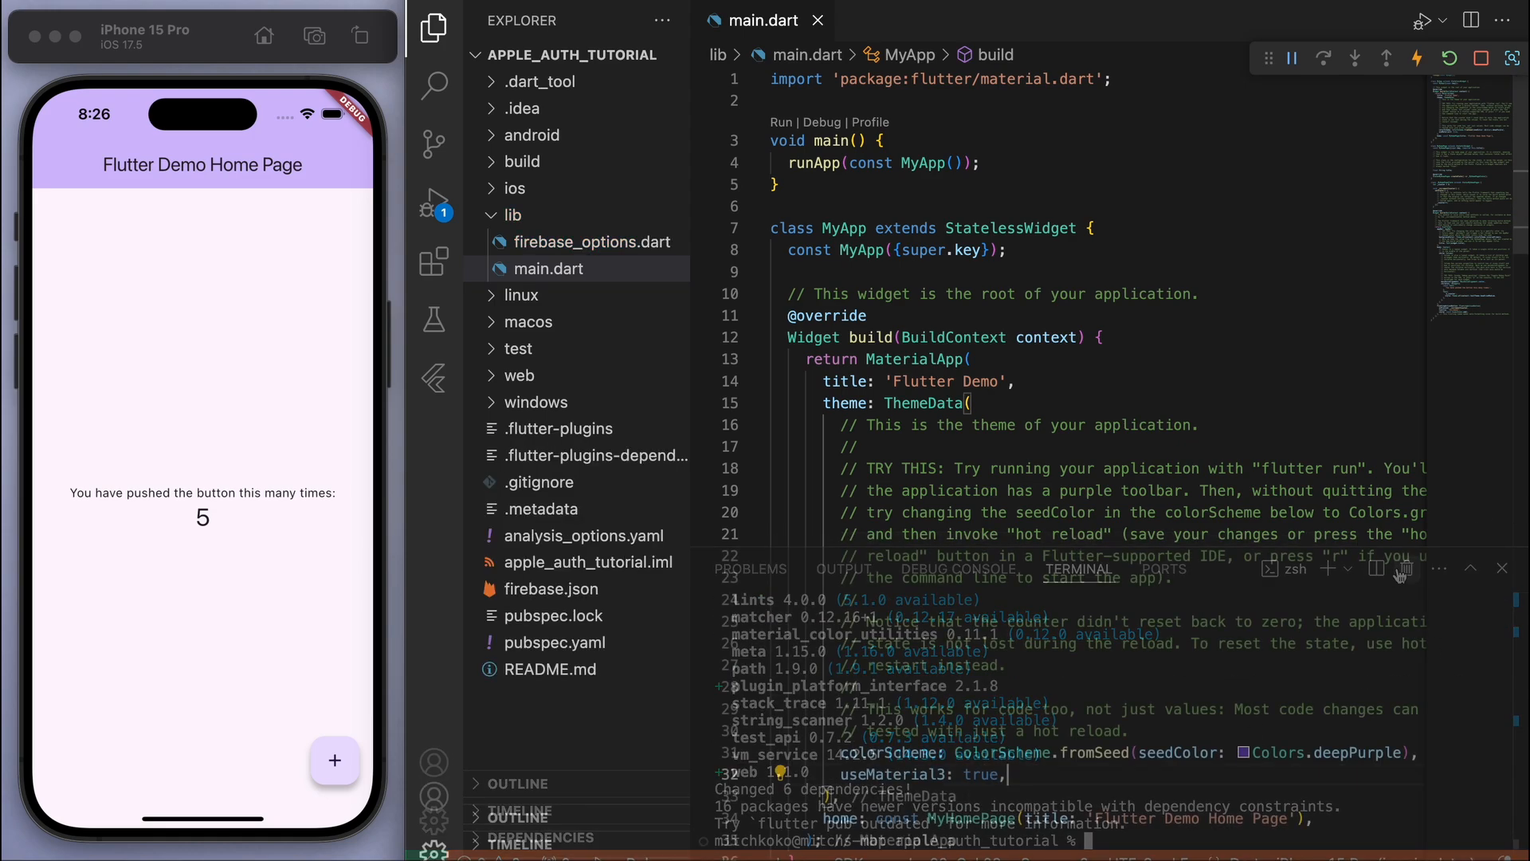
Step: Make main async with WidgetsFlutterBinding.ensureInitialized() and await Firebase.initializeApp(options: DefaultFirebaseOptions.currentPlatform)
{"action": "left_click", "coordinate": [1502, 568]}
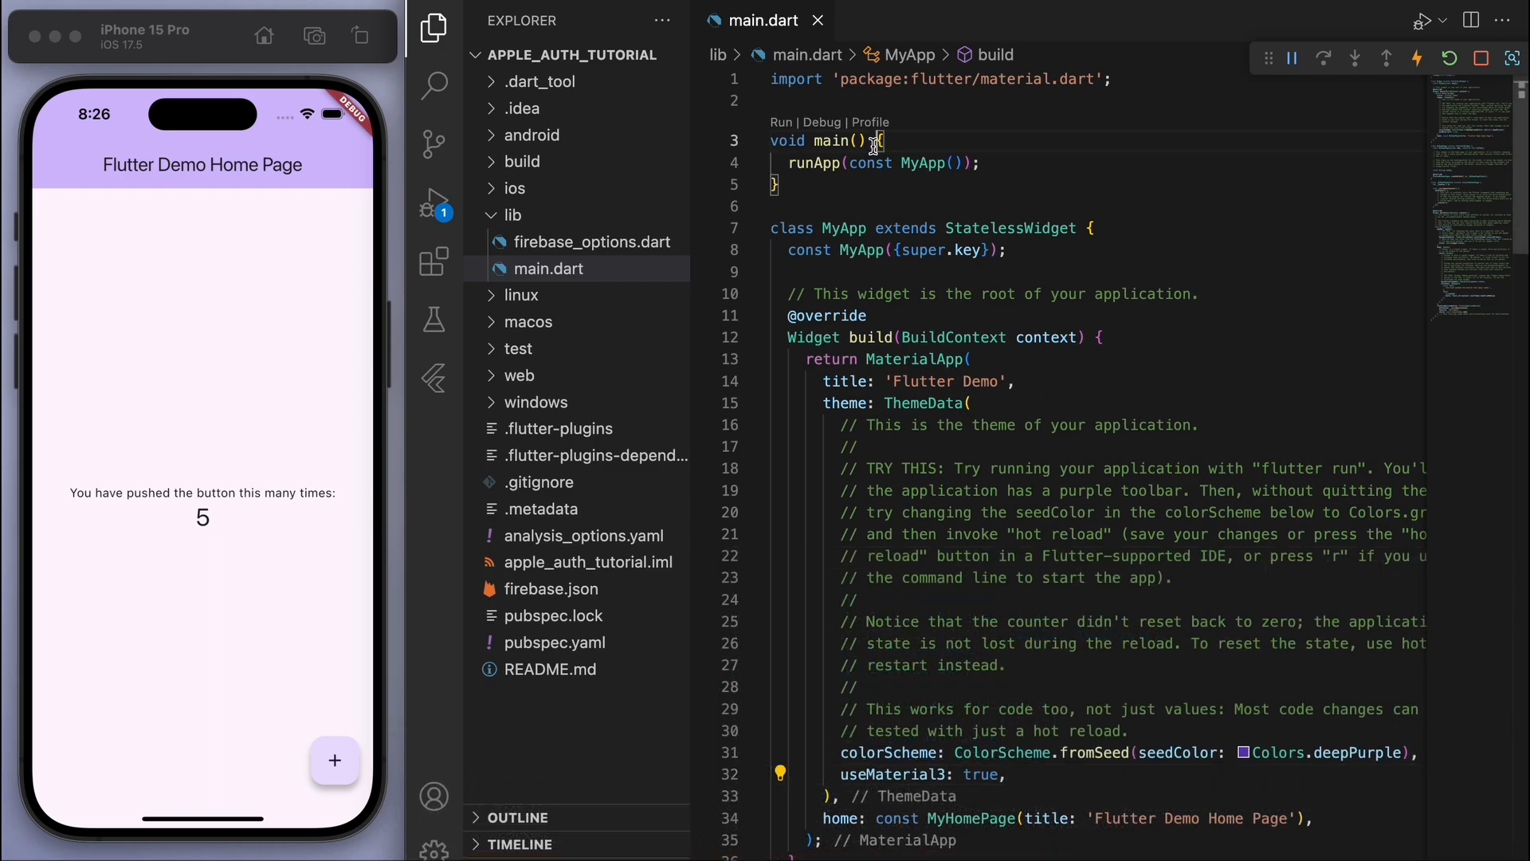
{"action": "type", "text": "async"}
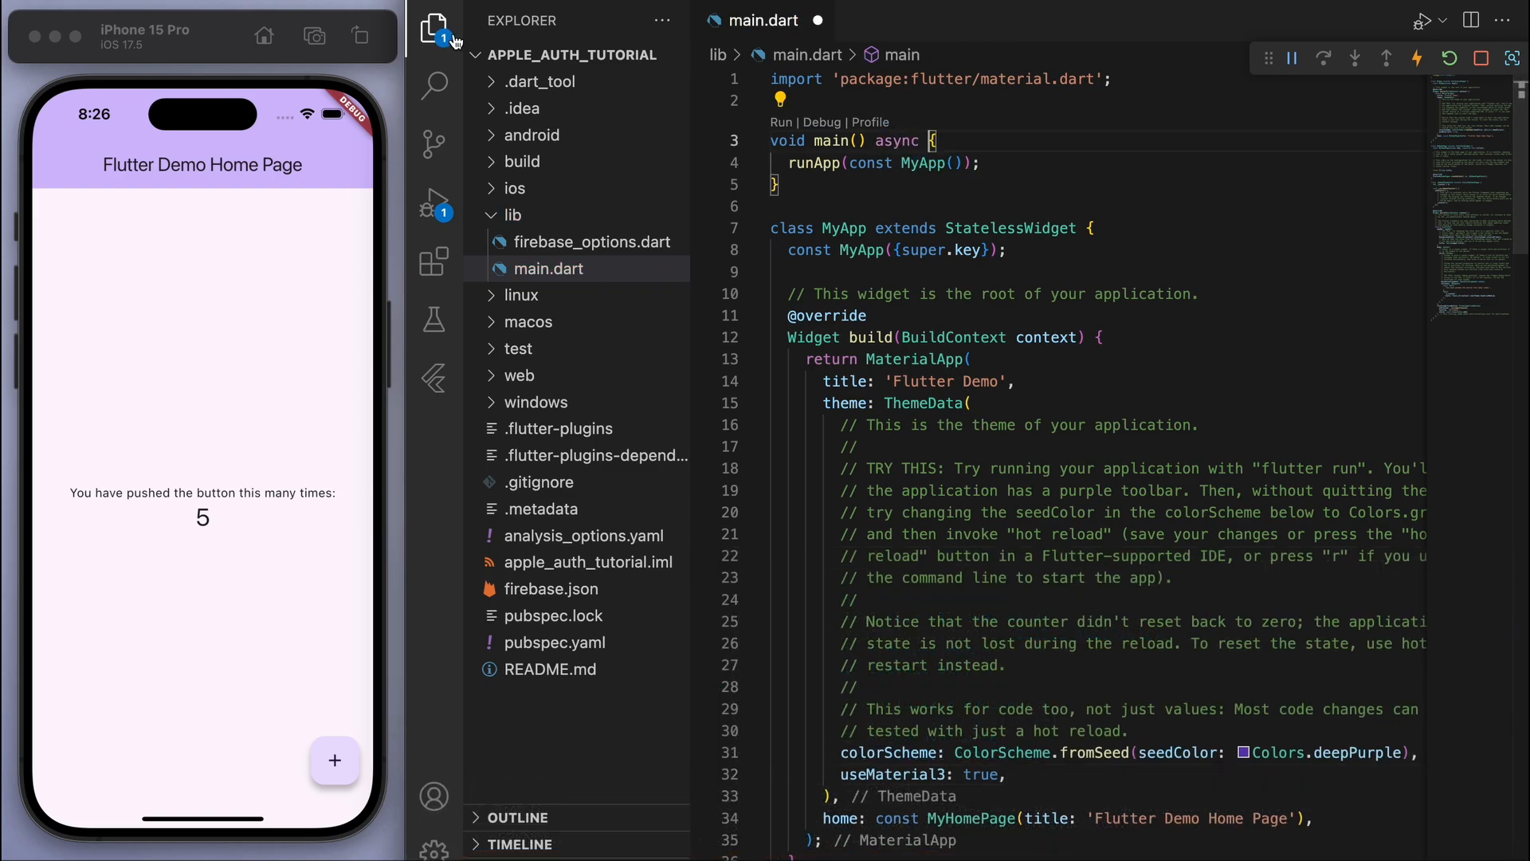
{"action": "left_click", "coordinate": [432, 29]}
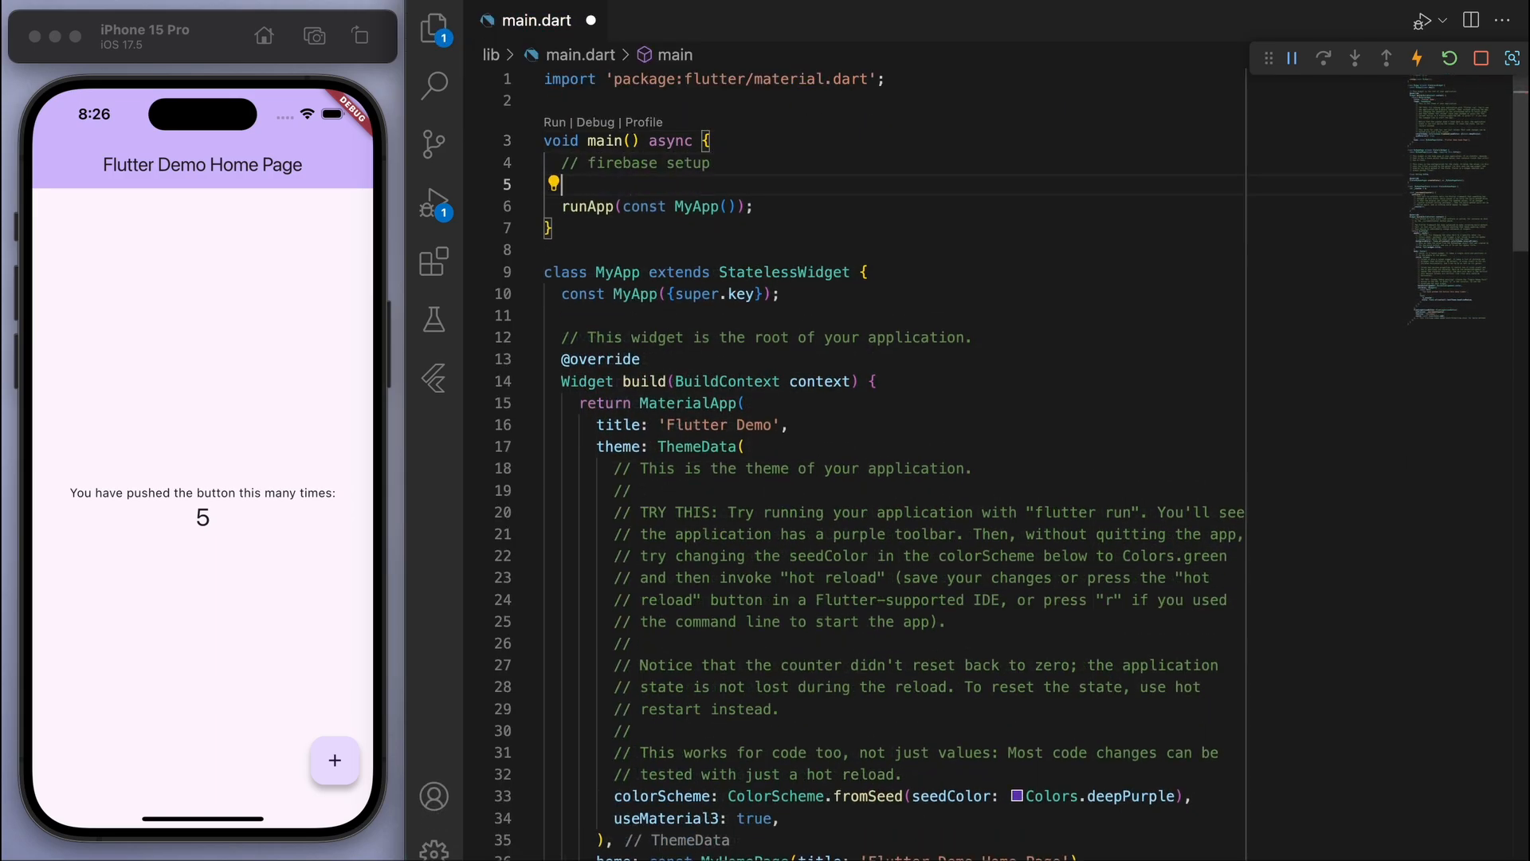
{"action": "type", "text": "WidgetsFlutterBindin"}
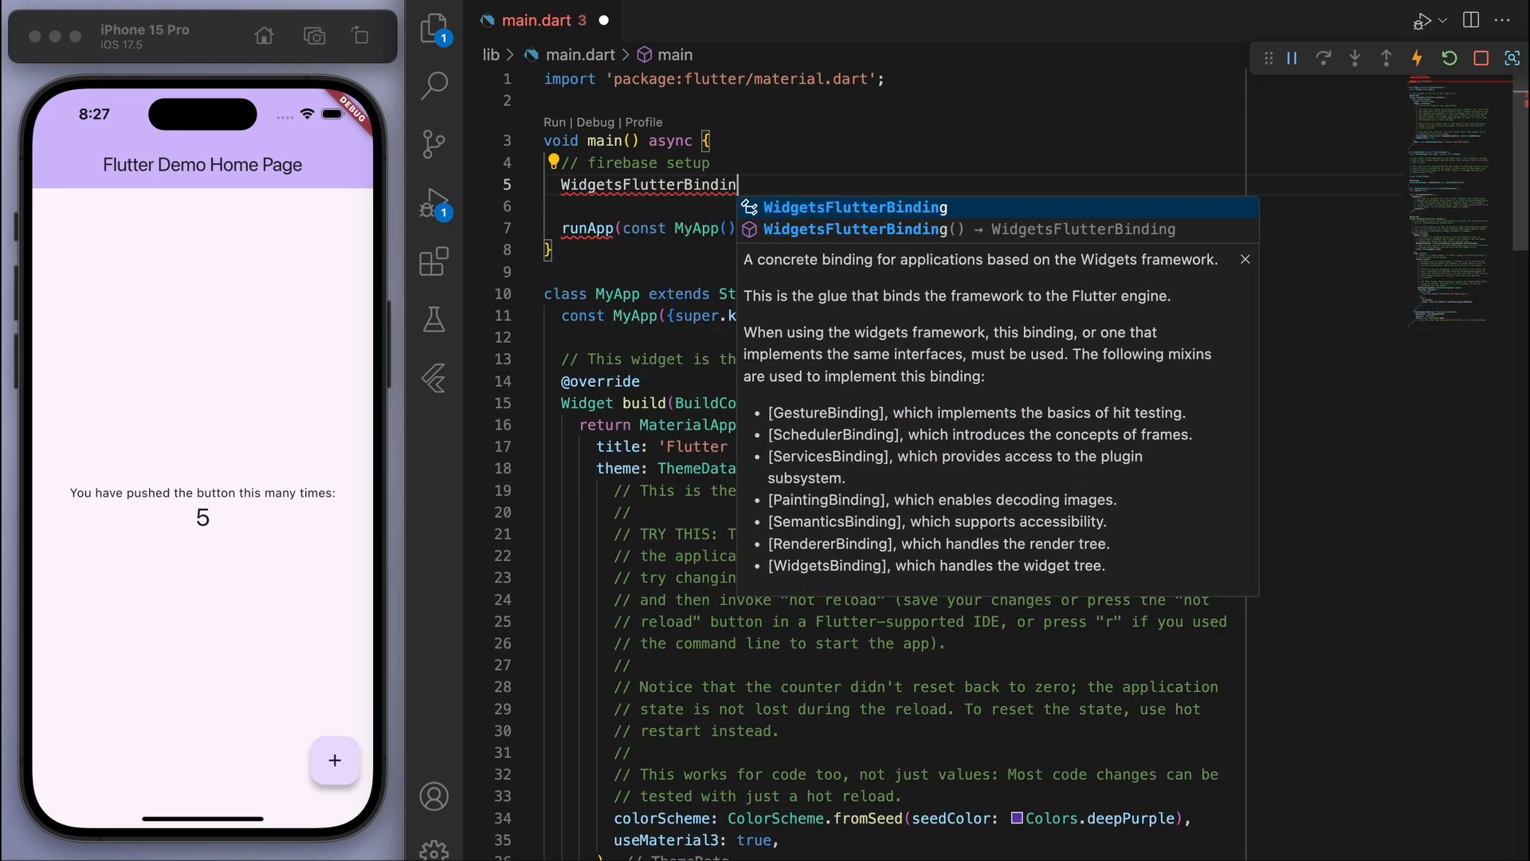
{"action": "key", "text": "Tab"}
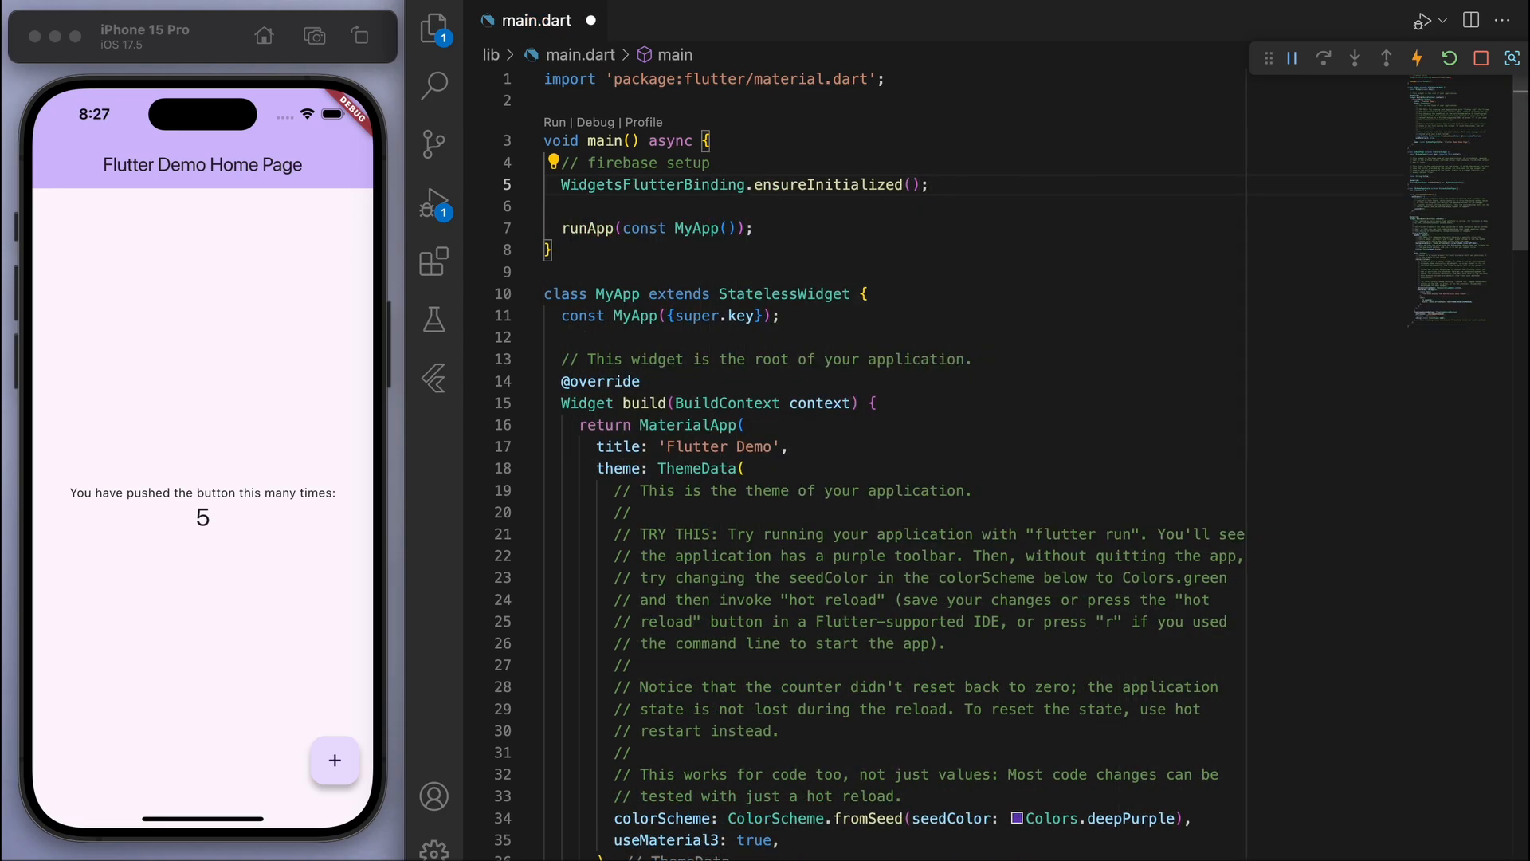
{"action": "type", "text": "await Firebase."}
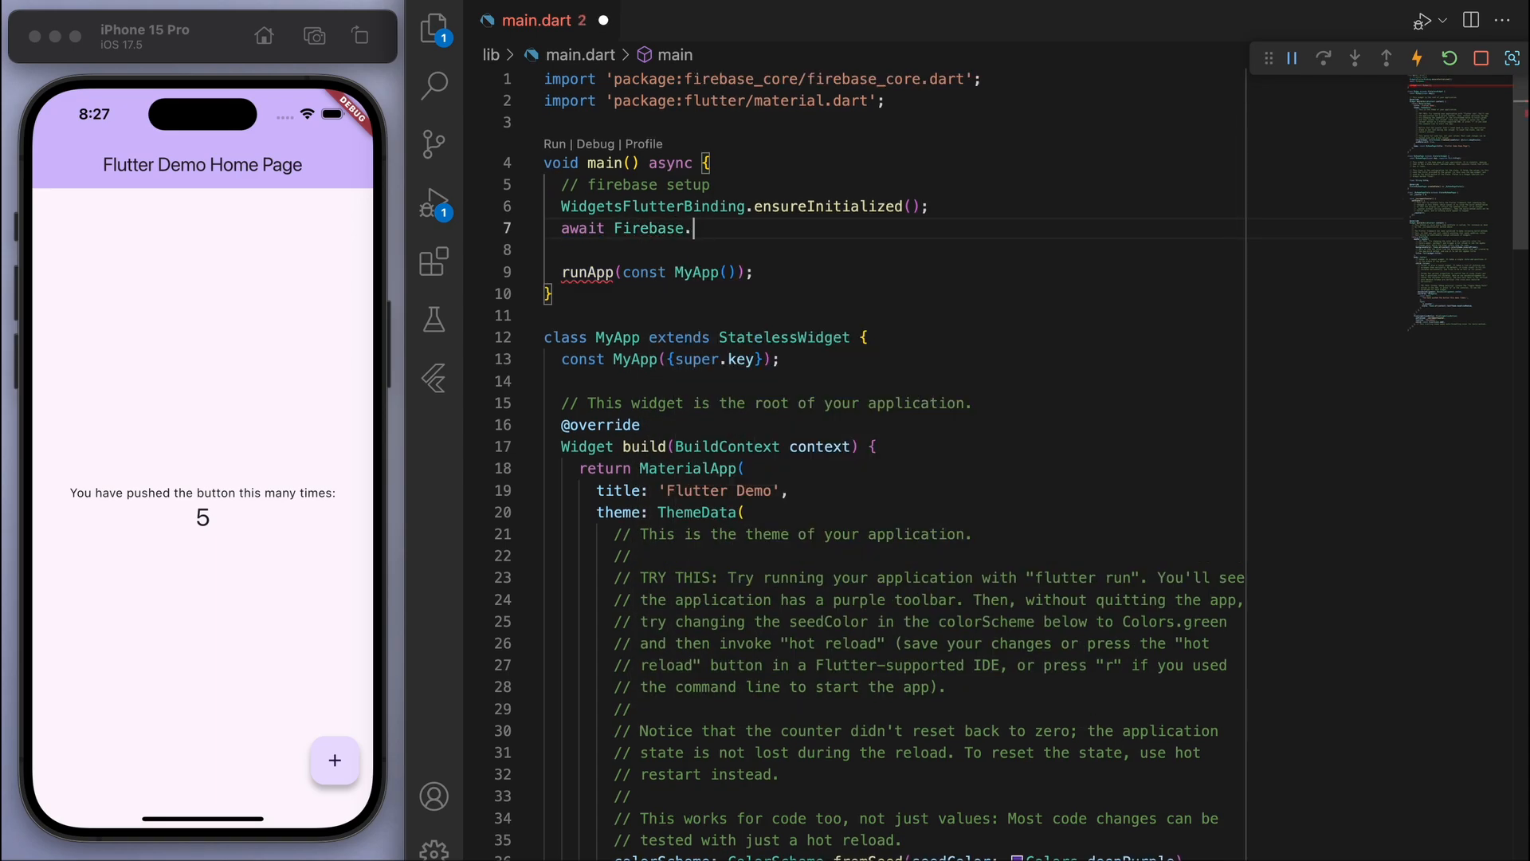
{"action": "type", "text": "initializeApp(options: );"}
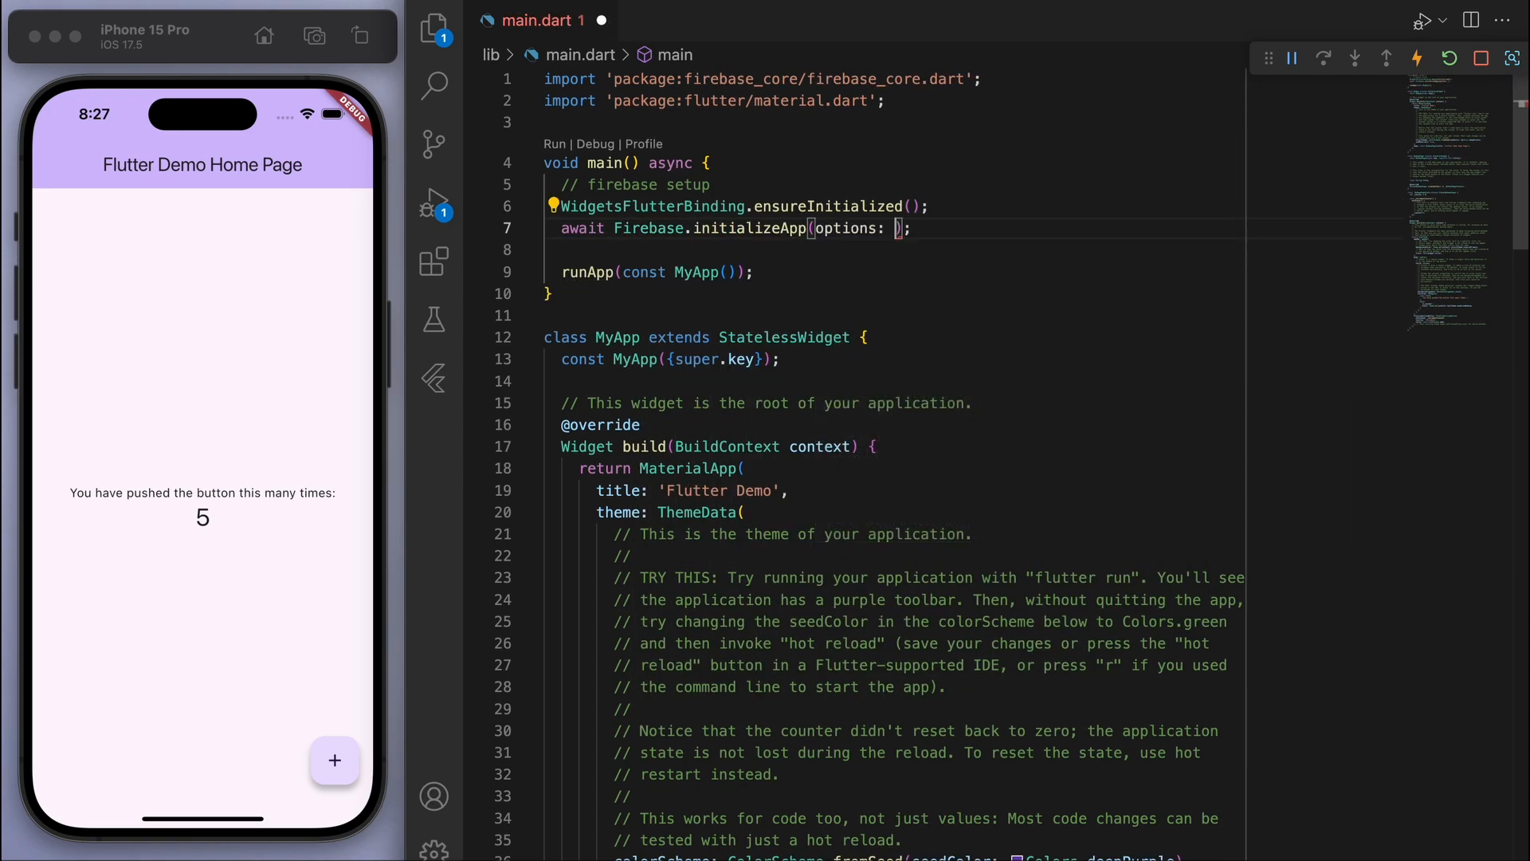
{"action": "type", "text": "DefaultFirebaseOptions.currentPlatform"}
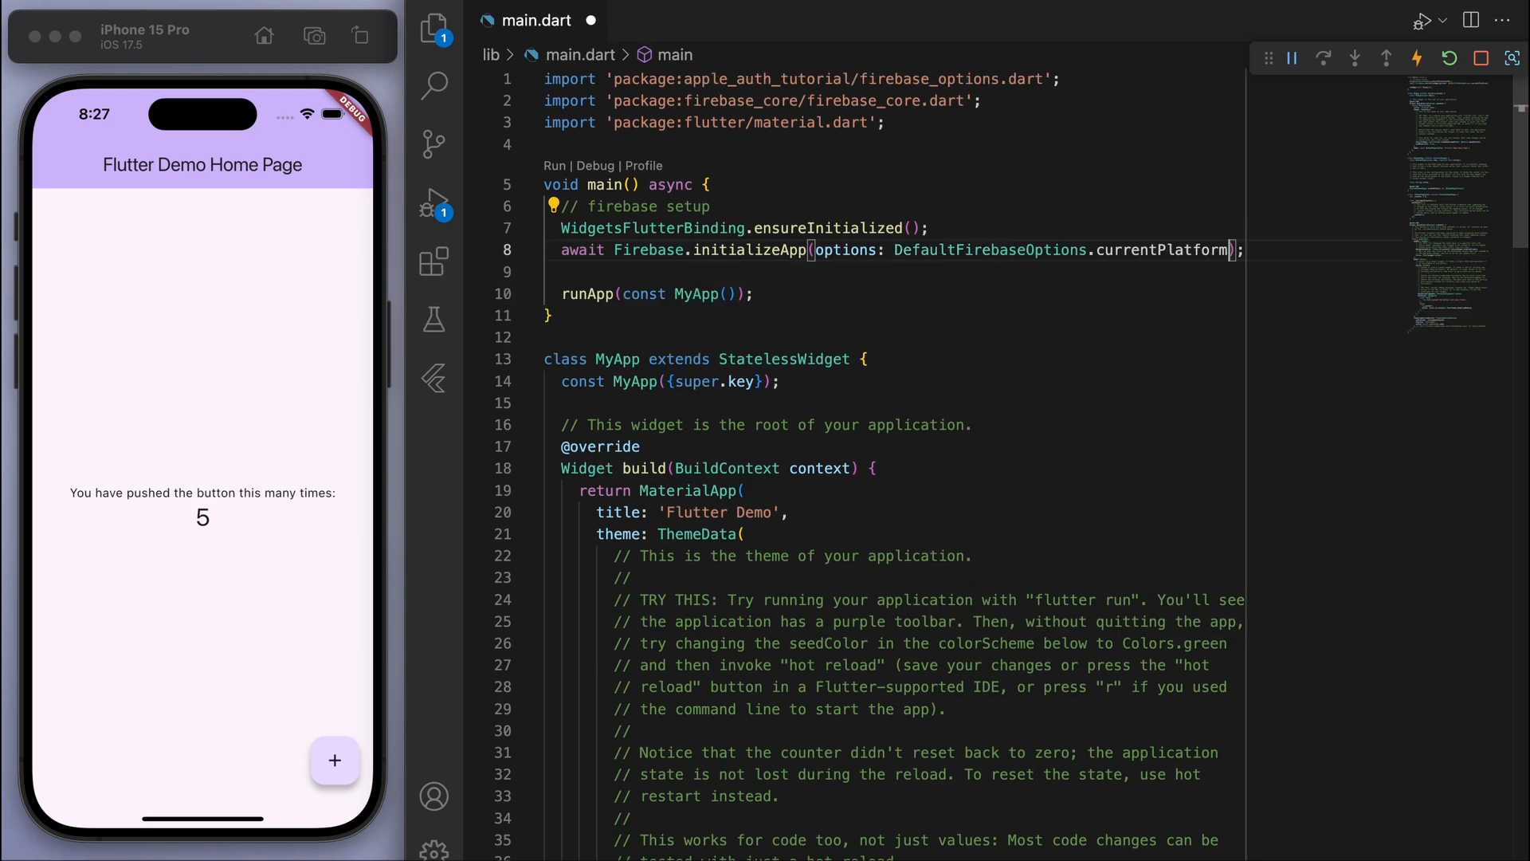
{"action": "type", "text": "// run app"}
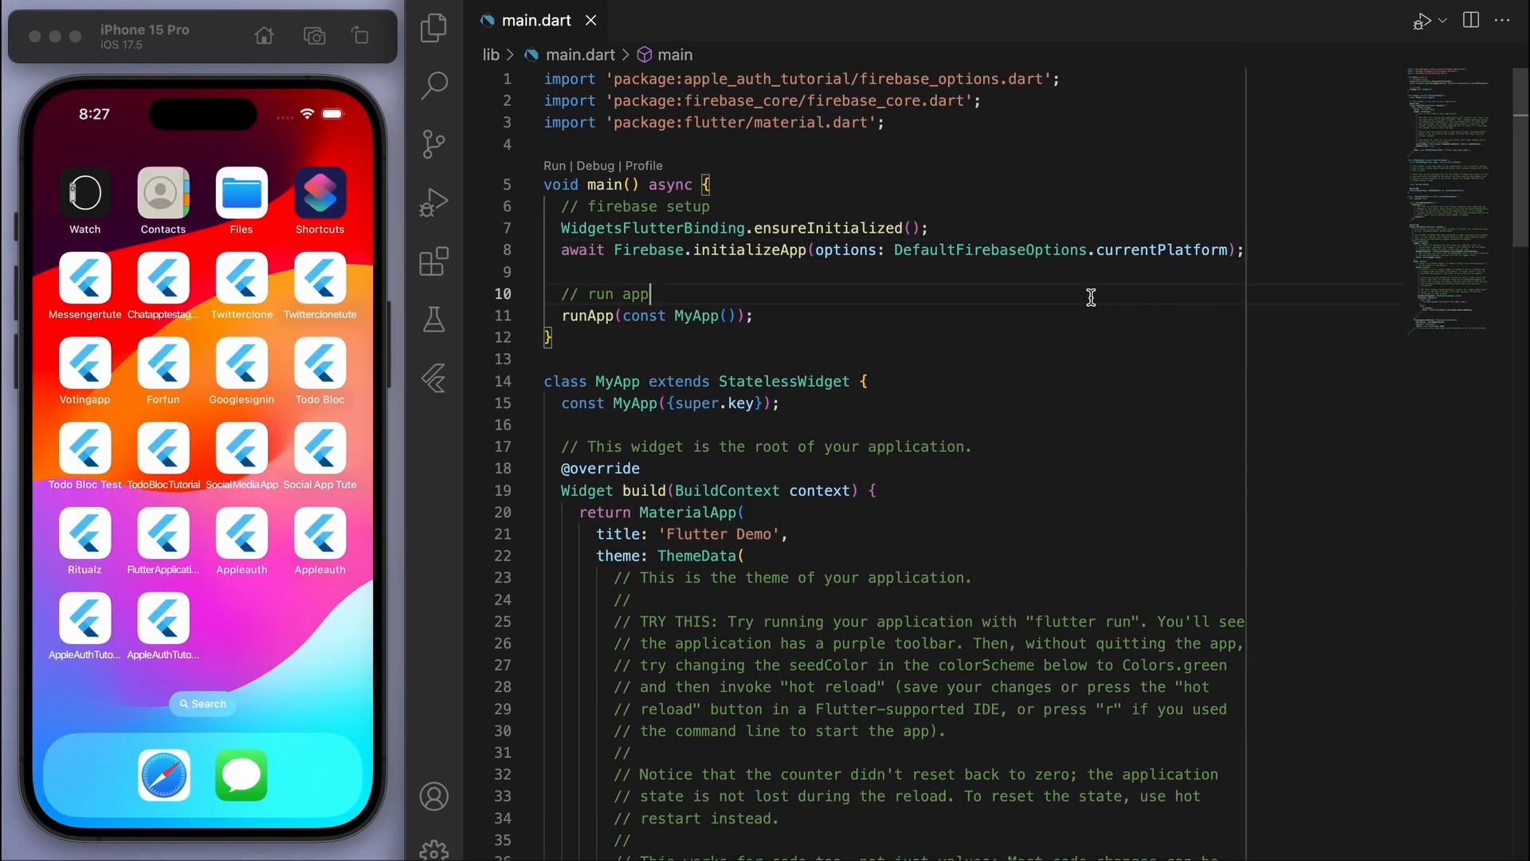
Step: Relaunch the app with the Firebase setup and bring up the Firebase project in the browser
{"action": "left_click", "coordinate": [1422, 22]}
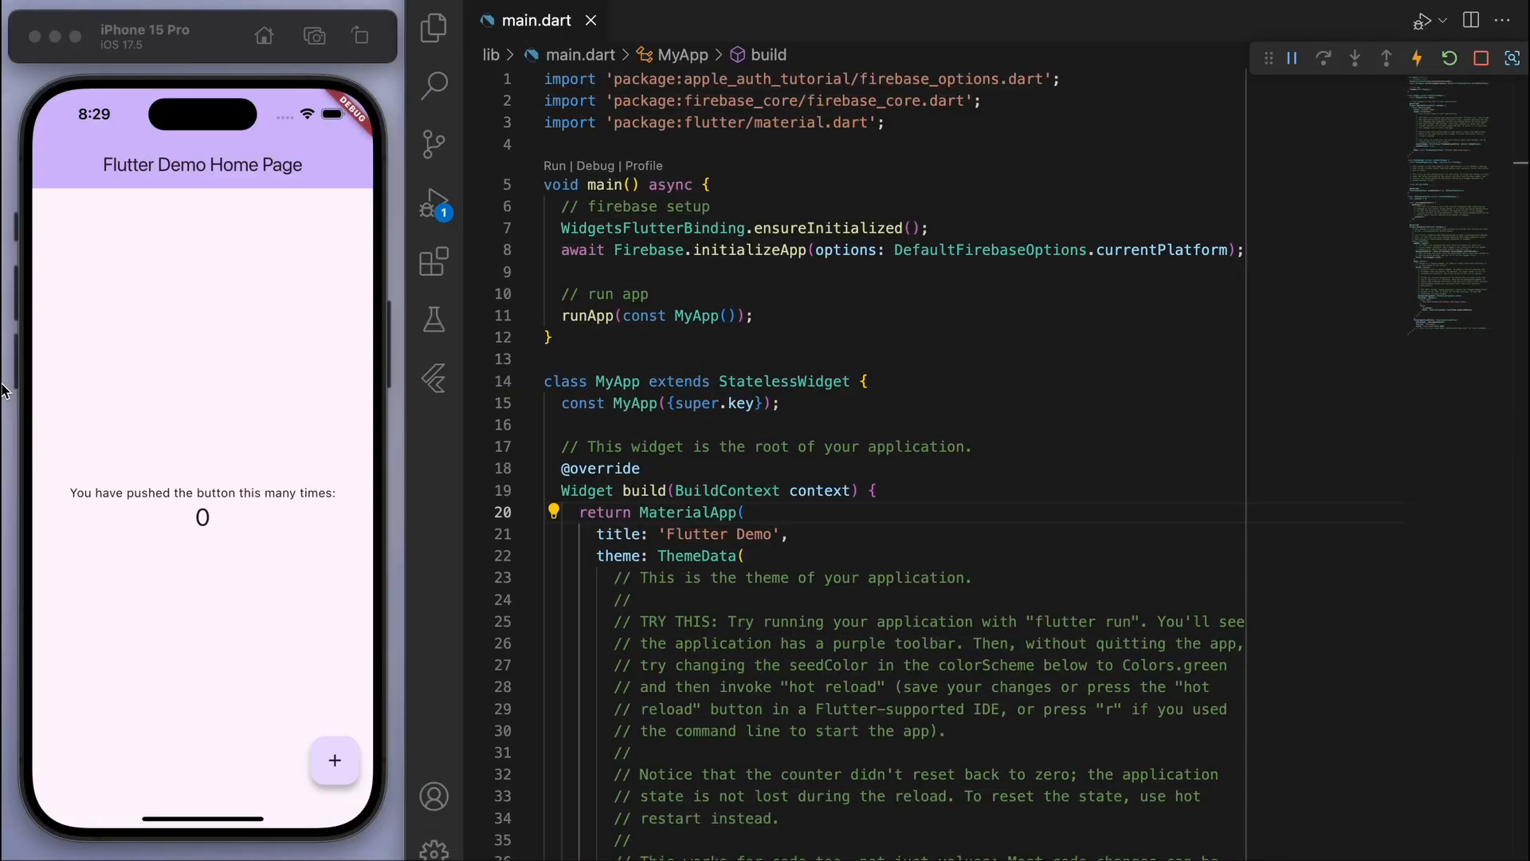
{"action": "left_click", "coordinate": [335, 761]}
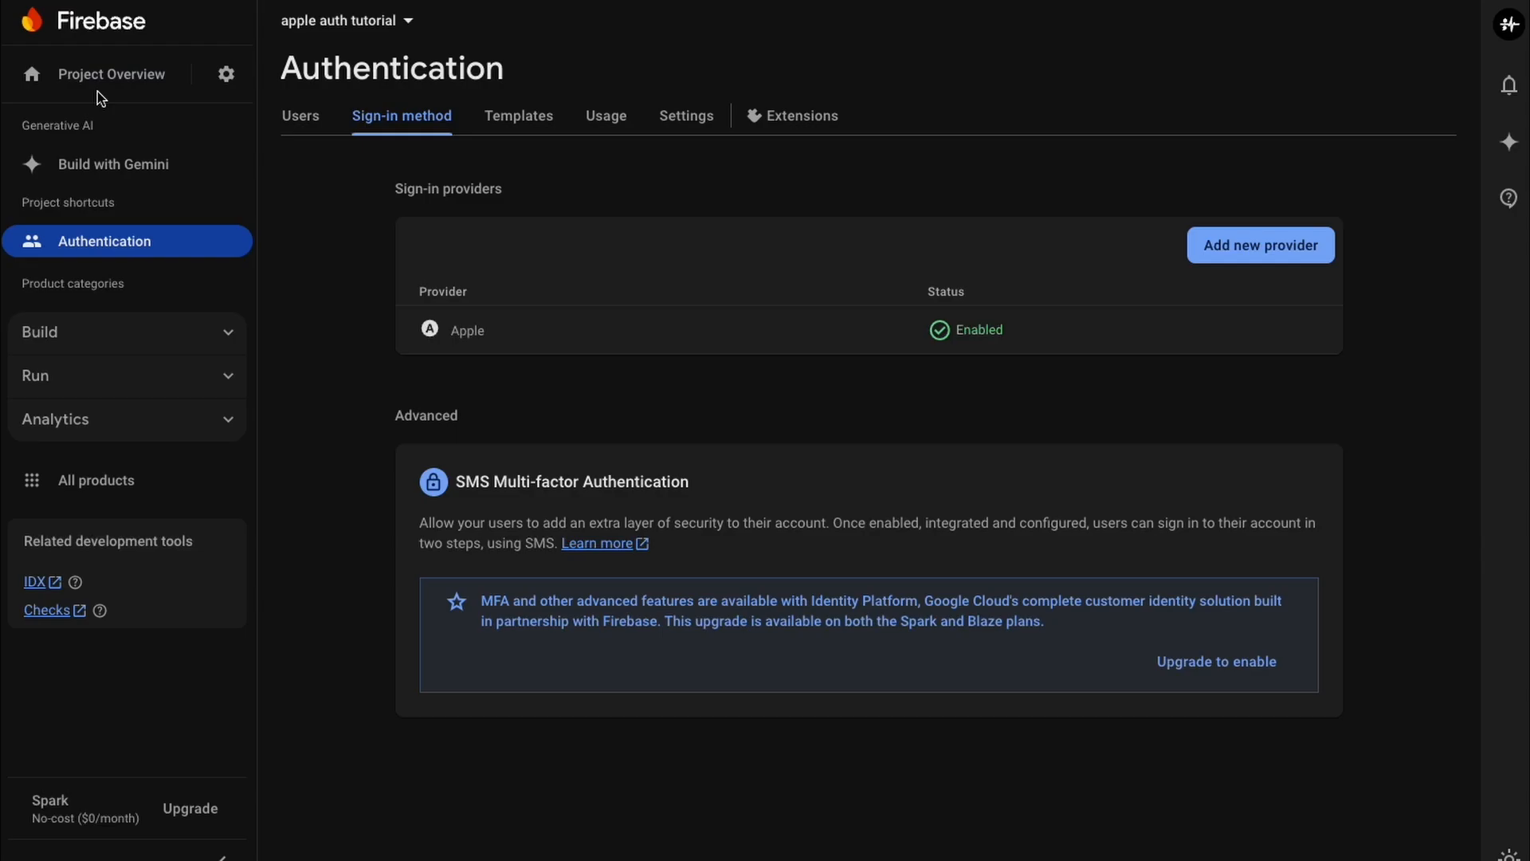
Step: Switch from the Firebase sign-in providers to the Apple Developer identifiers page
{"action": "left_click", "coordinate": [112, 73]}
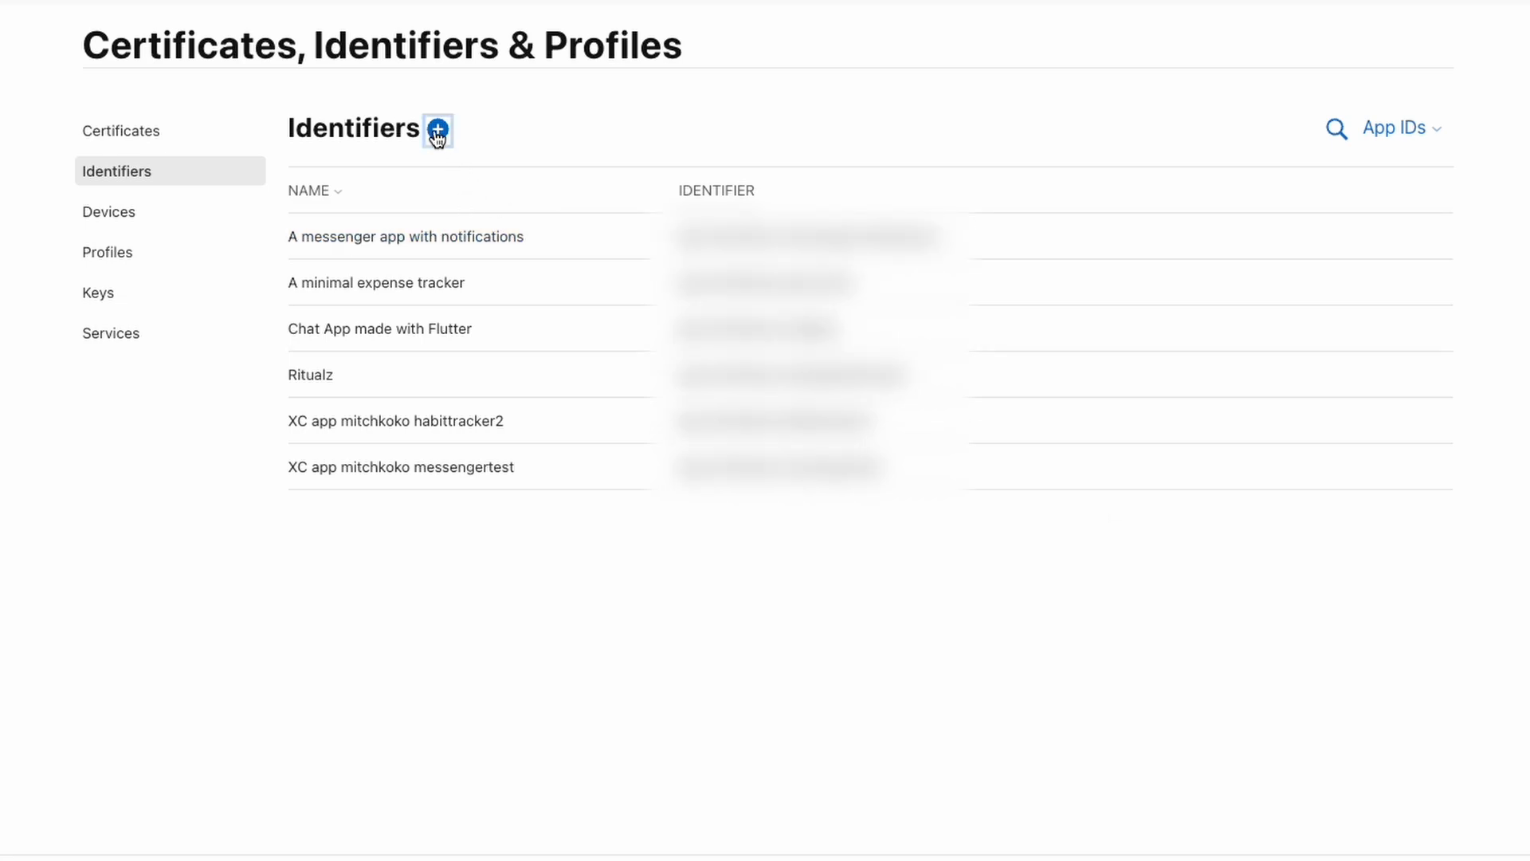
Step: Register a new App ID with description 'Apple Auth Tutorial' and bundle ID app.mitchkoko.appleauthtutorial
{"action": "left_click", "coordinate": [437, 129]}
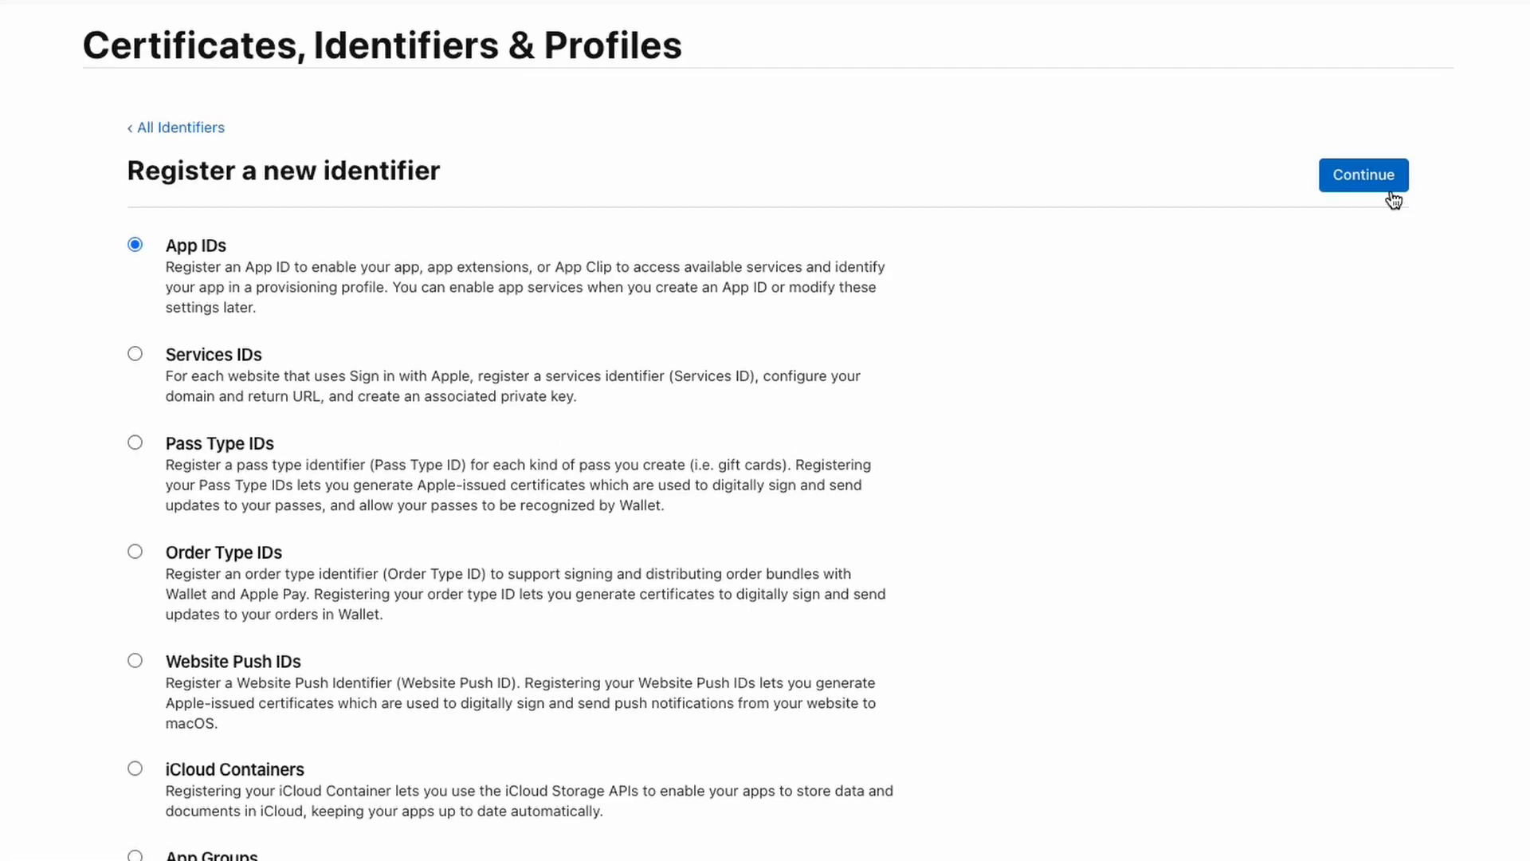
{"action": "left_click", "coordinate": [1364, 176]}
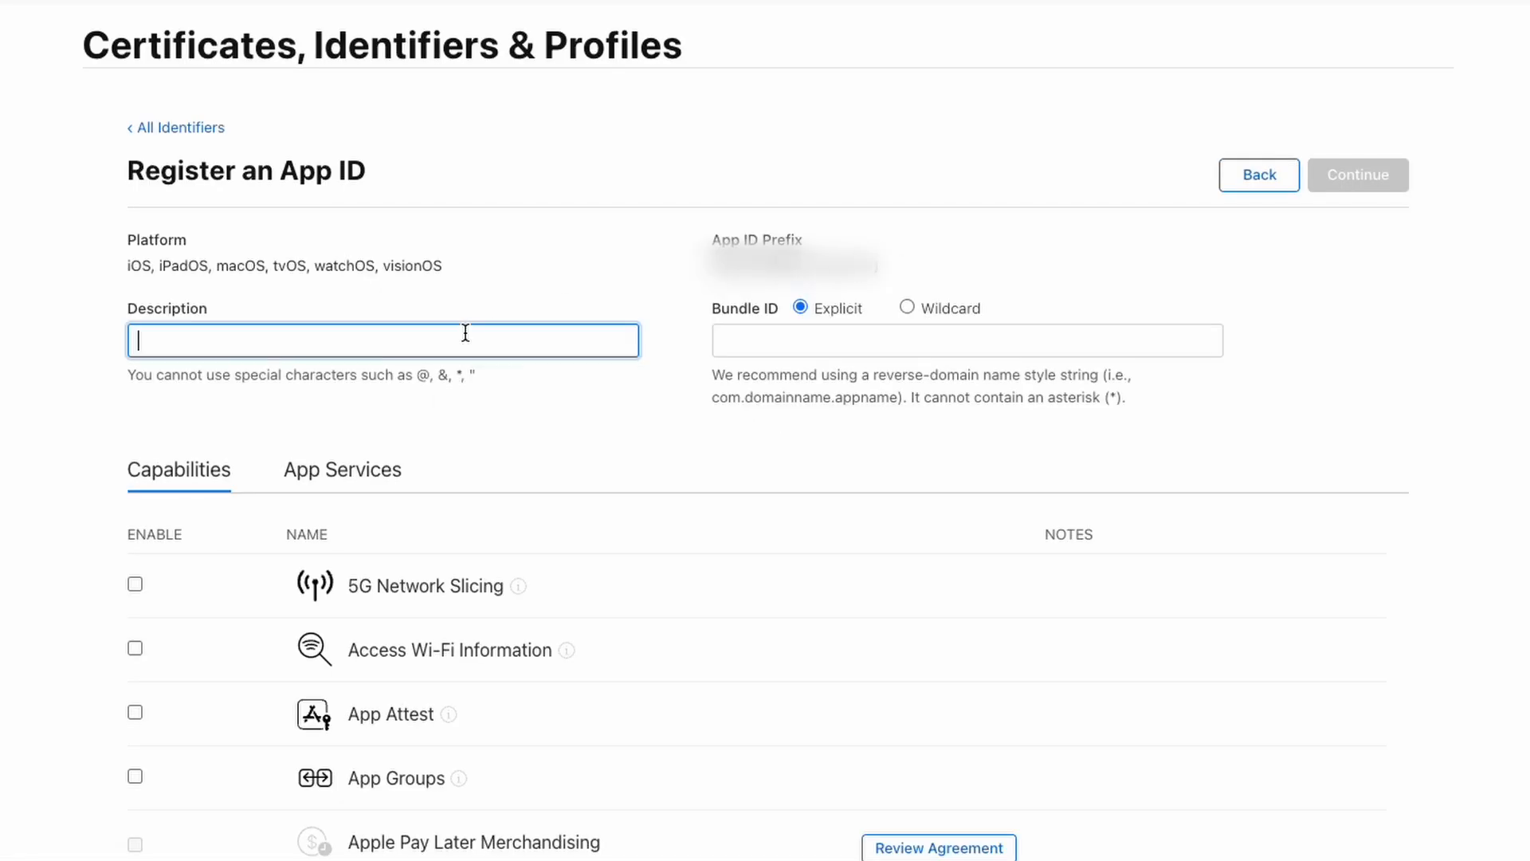
{"action": "type", "text": "Apple Auth Tuto"}
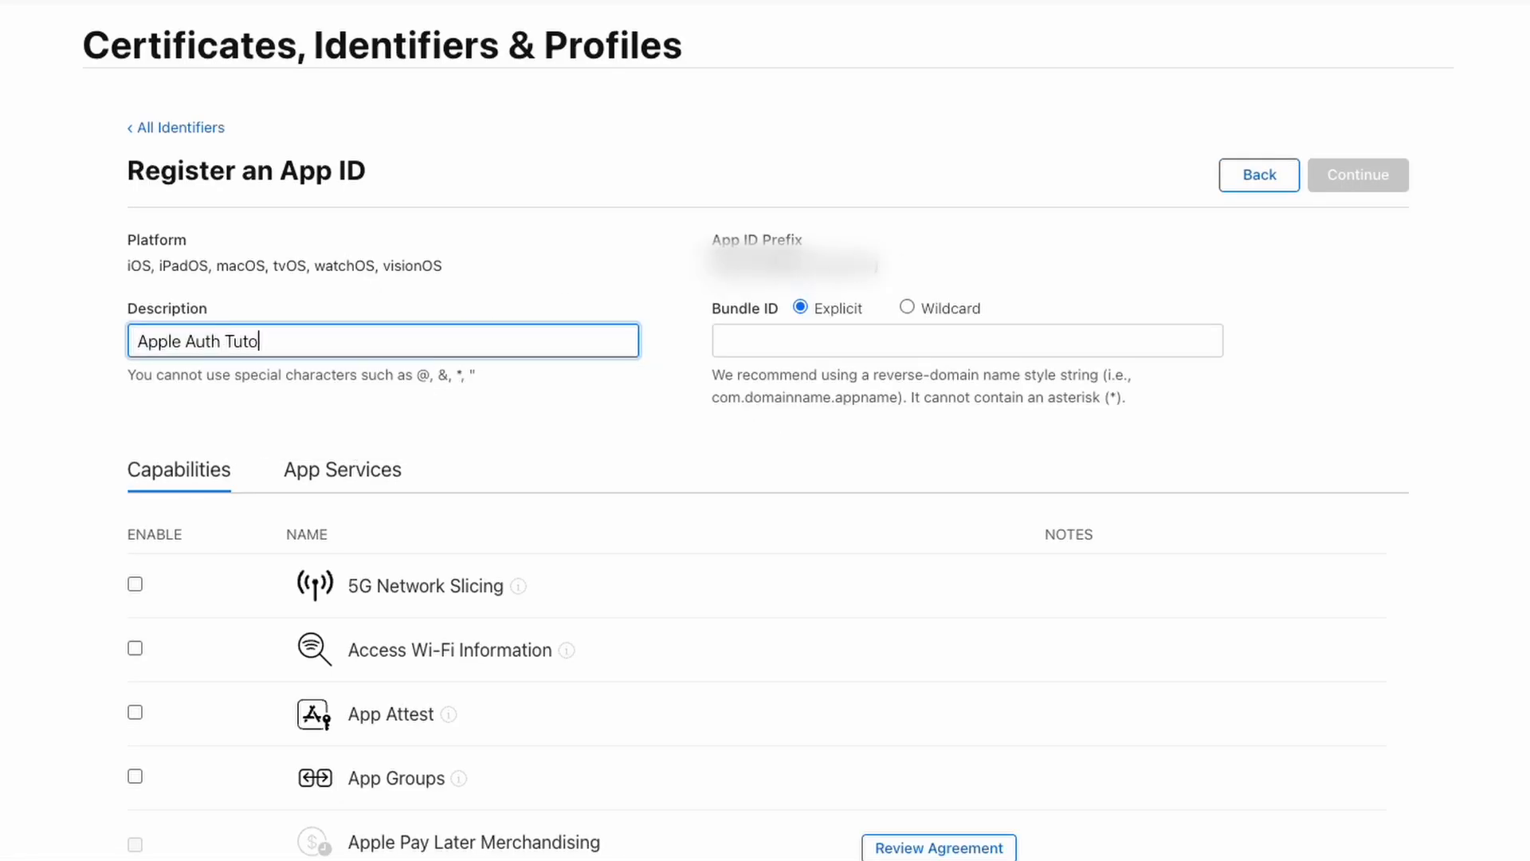
{"action": "type", "text": "rial"}
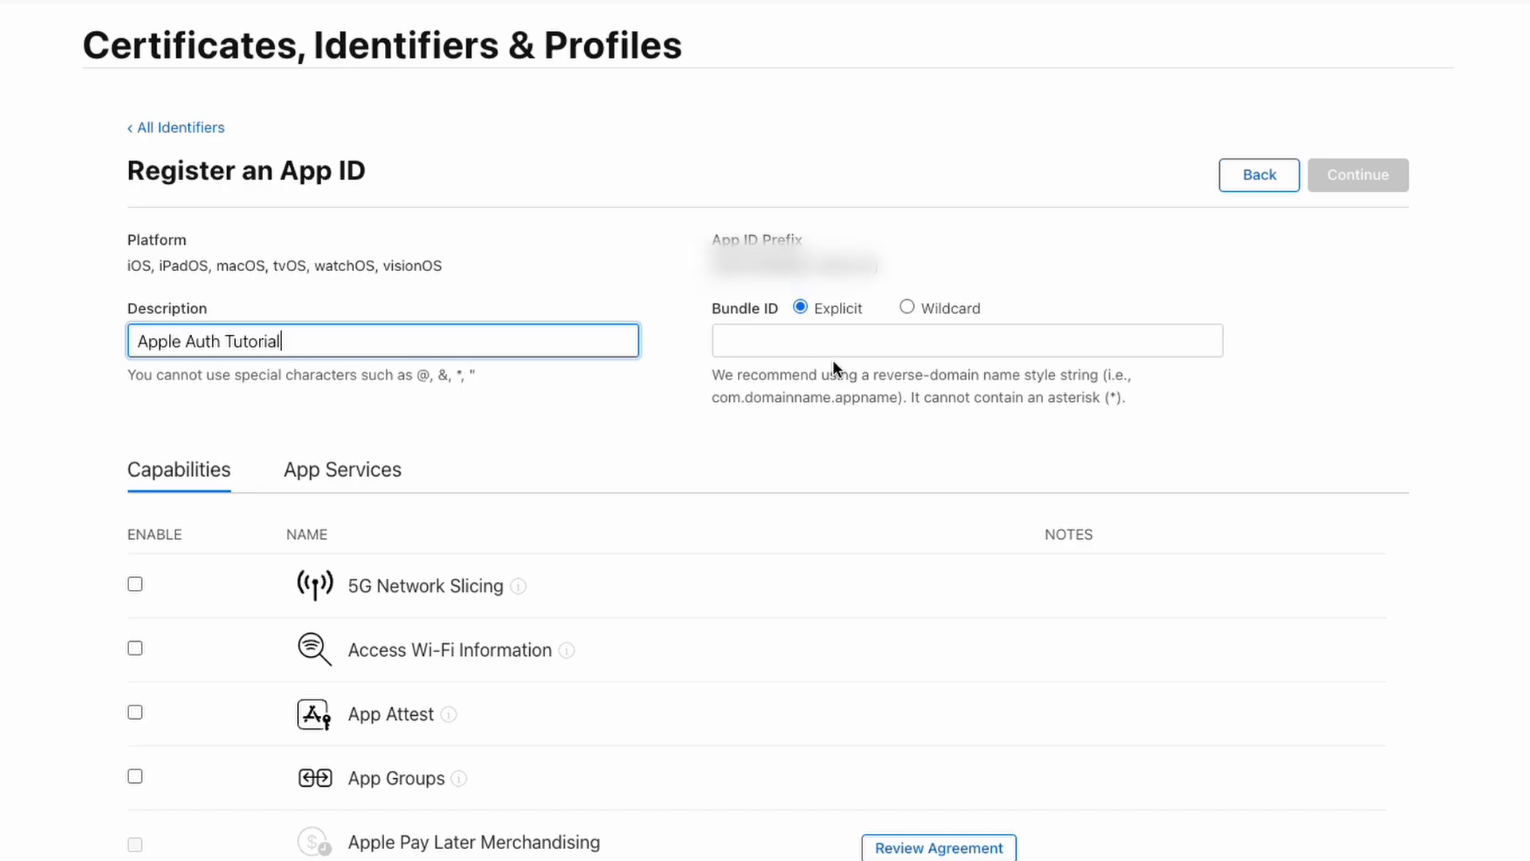
{"action": "type", "text": "app.mitchkoko.a"}
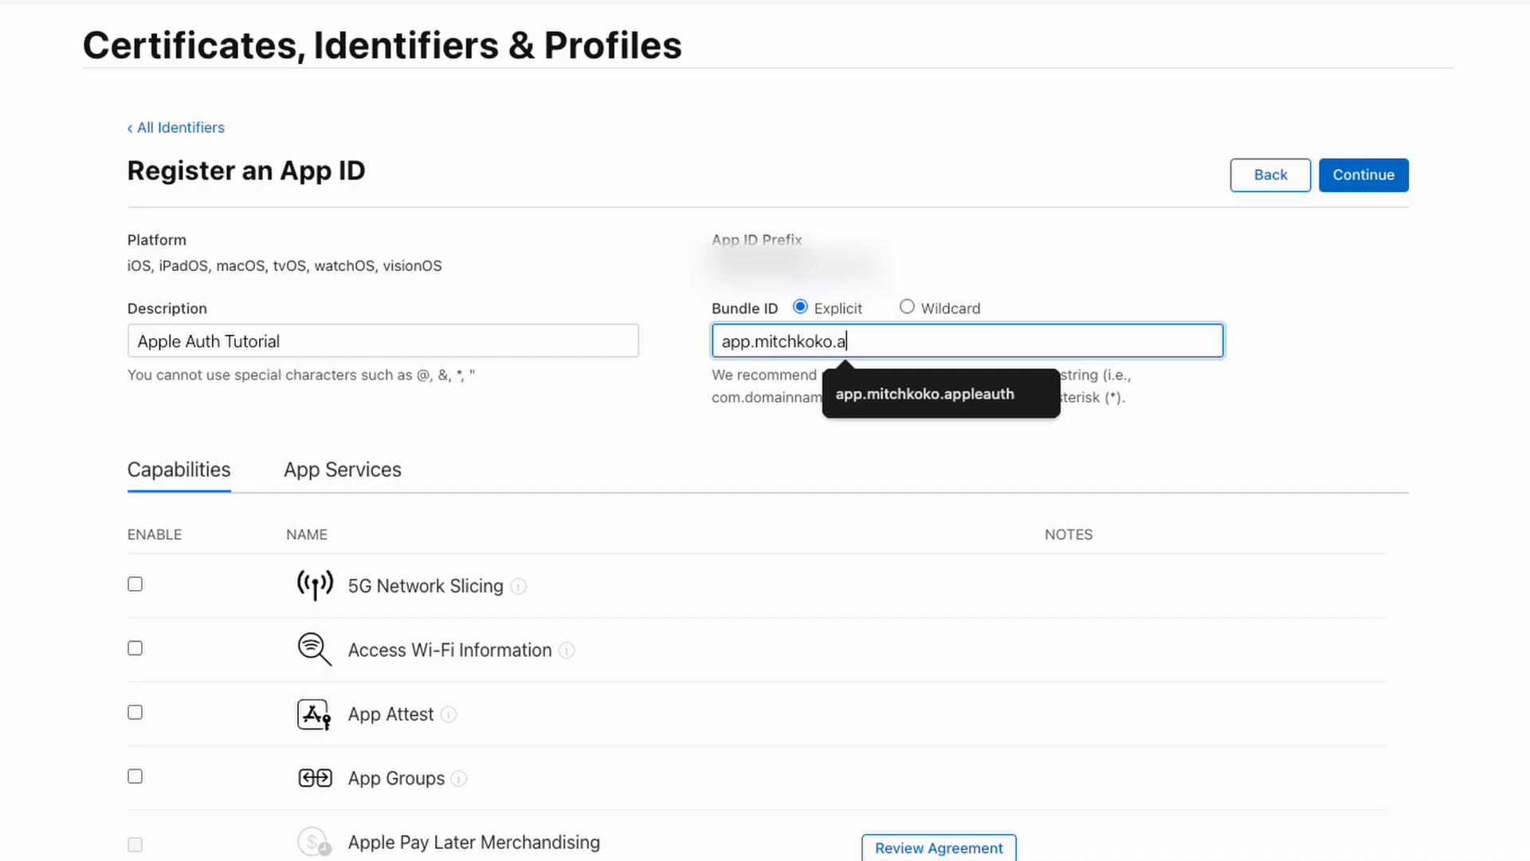
{"action": "type", "text": "ppleauthtut"}
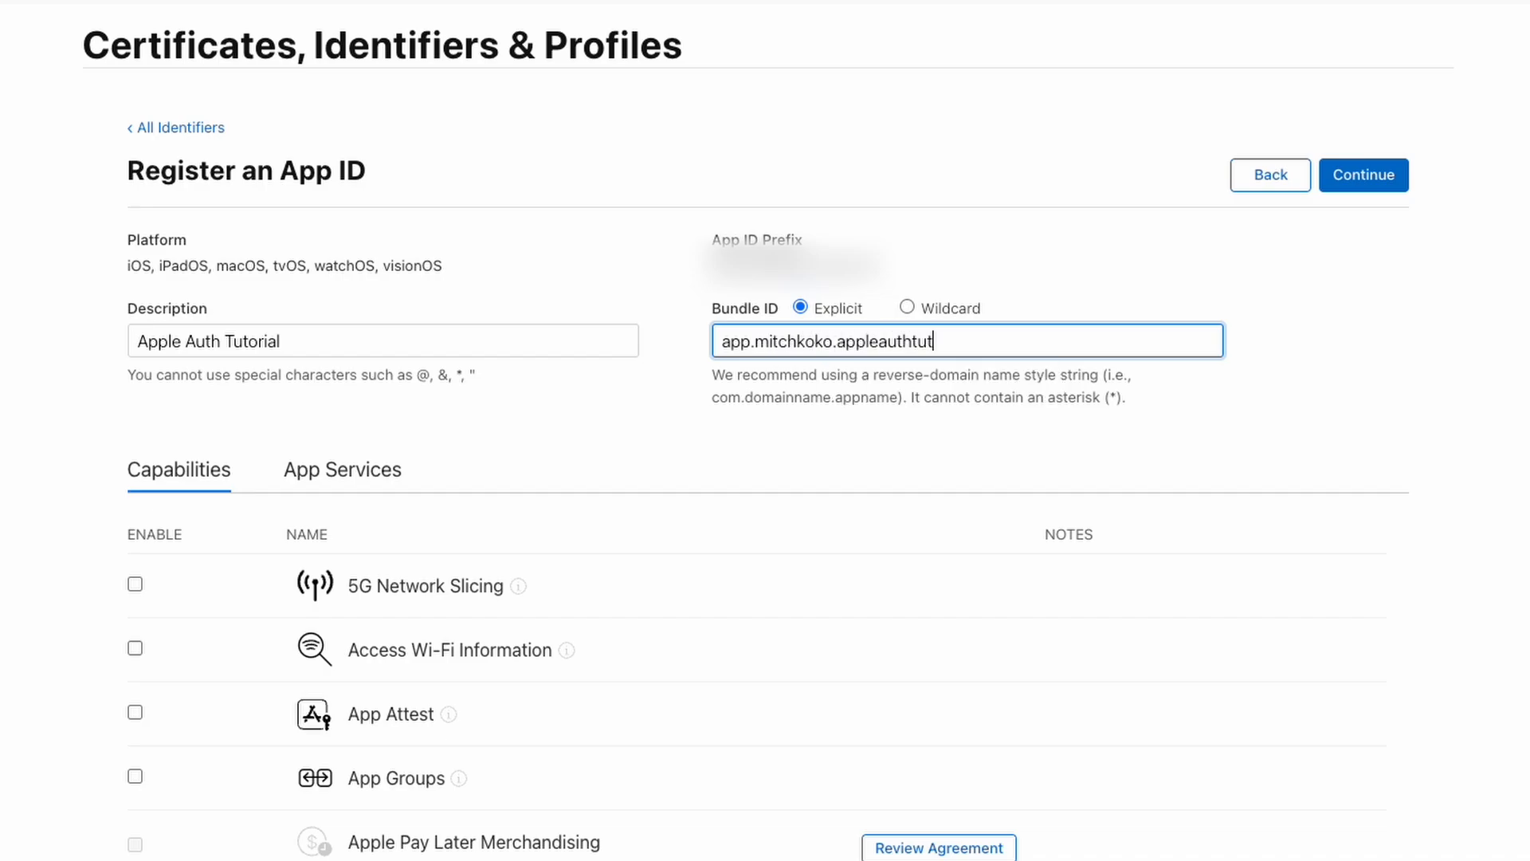
Step: Enable the Sign In with Apple capability, continue to confirmation and register the App ID
{"action": "scroll", "scroll_direction": "down", "scroll_amount": 3}
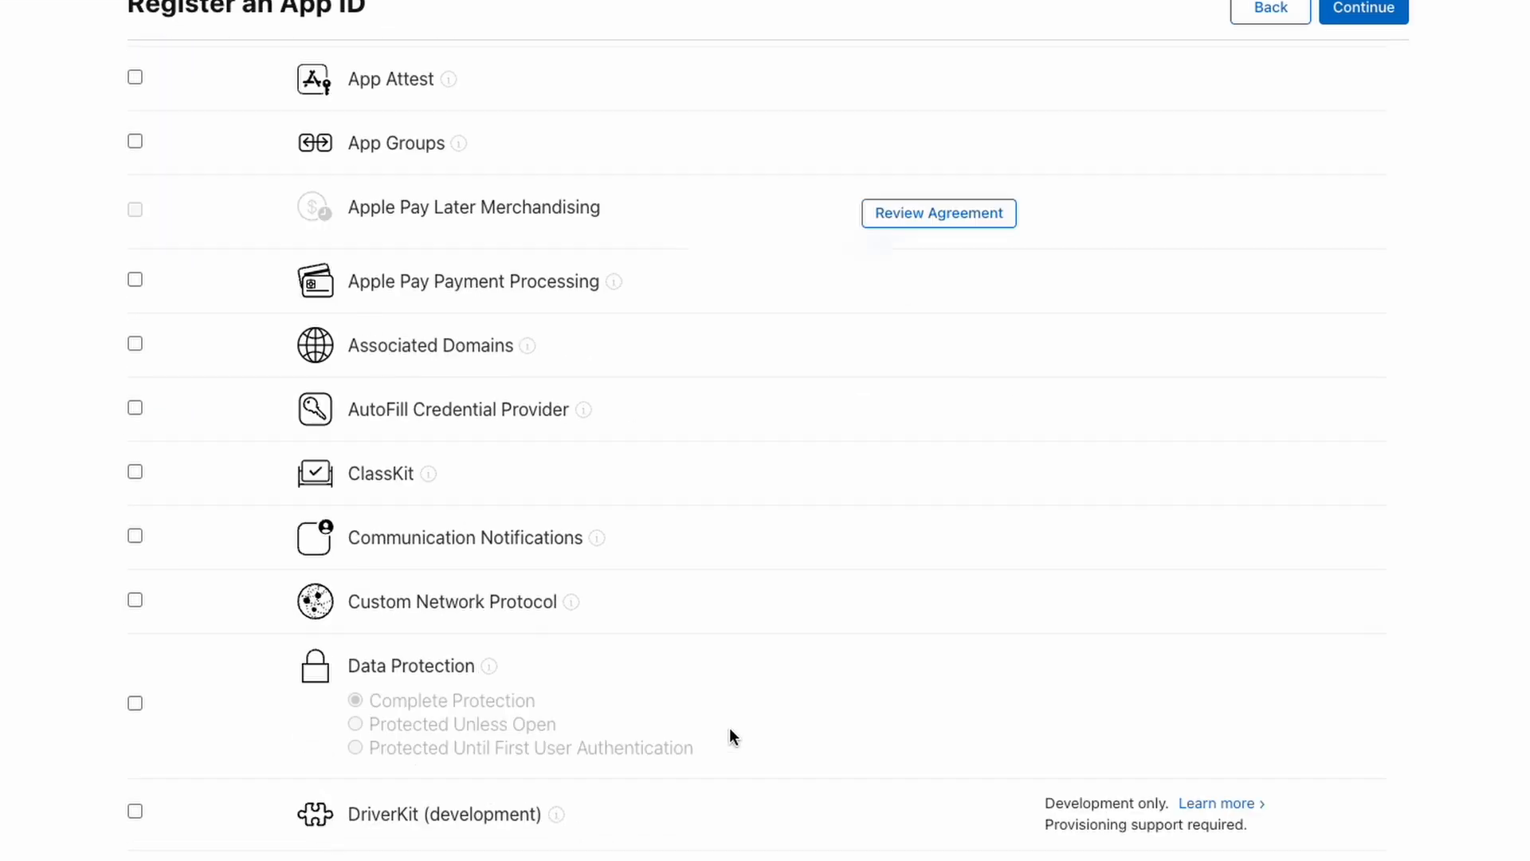
{"action": "scroll", "scroll_direction": "down", "scroll_amount": 3}
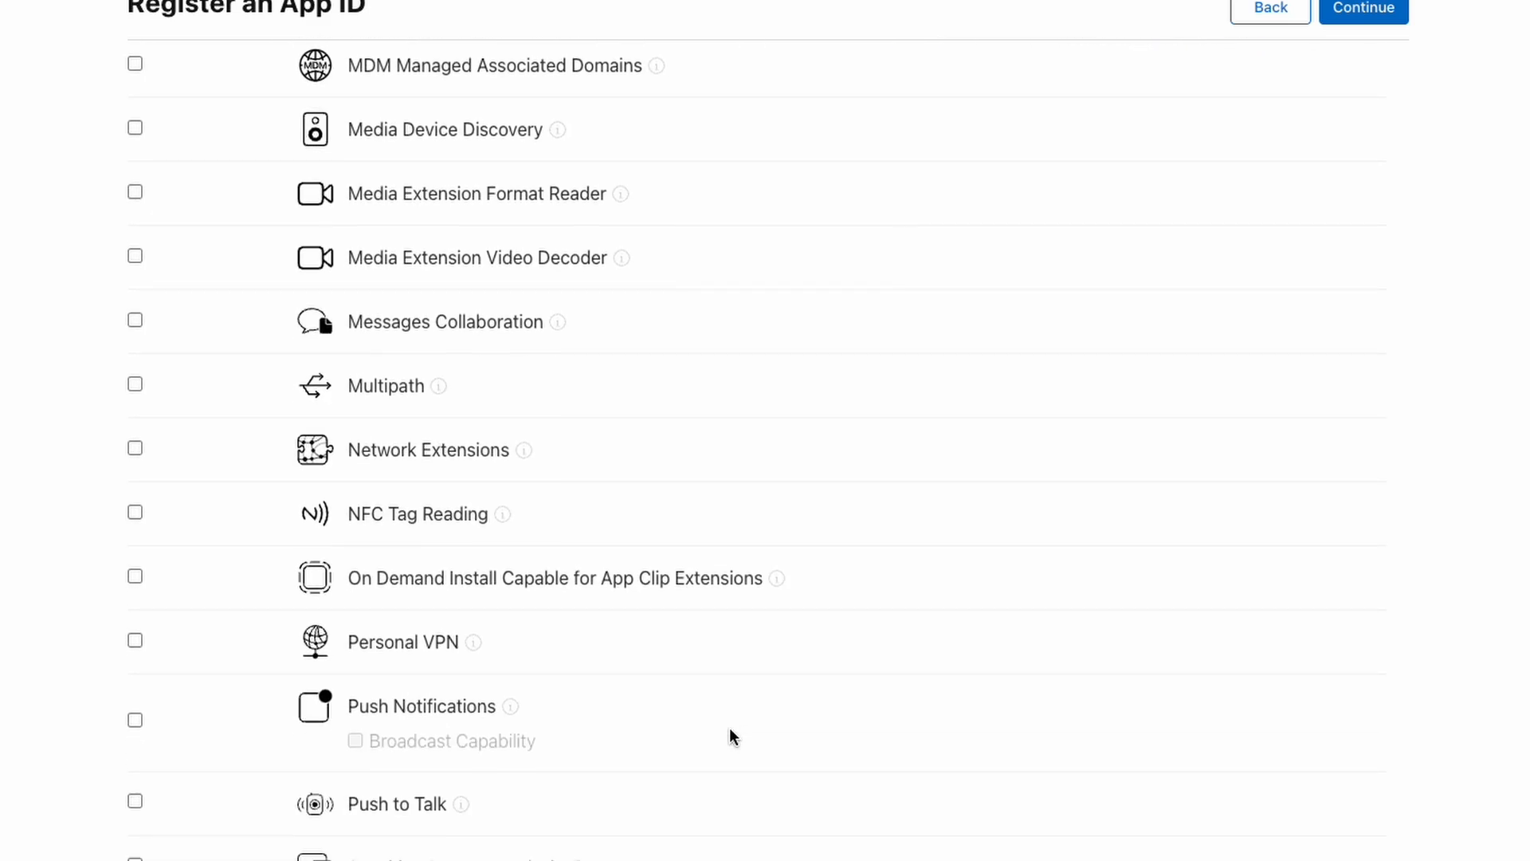
{"action": "left_click", "coordinate": [147, 533]}
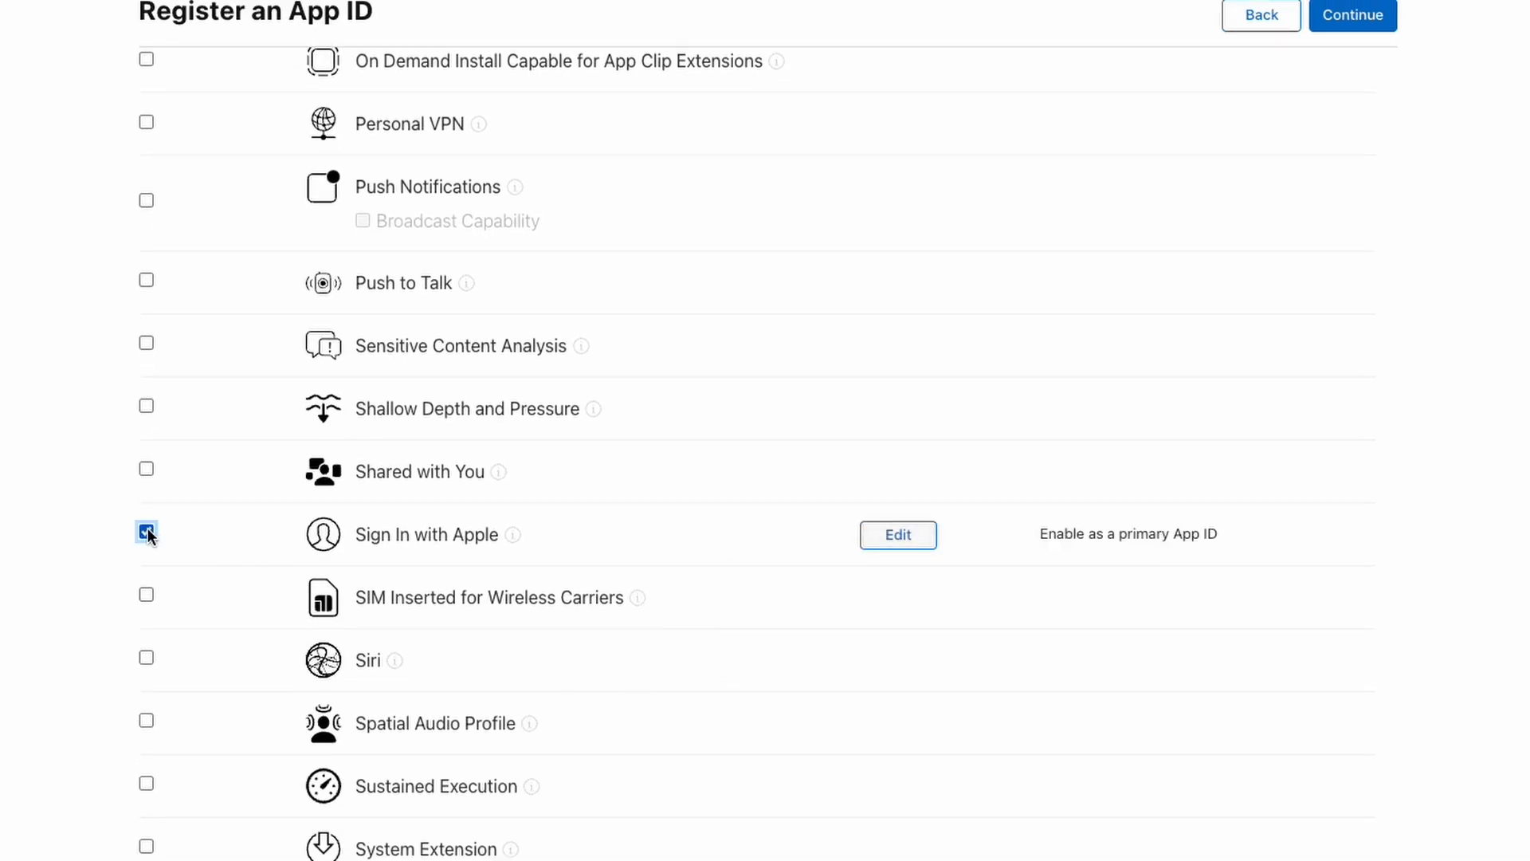
{"action": "scroll", "scroll_direction": "up", "scroll_amount": 3}
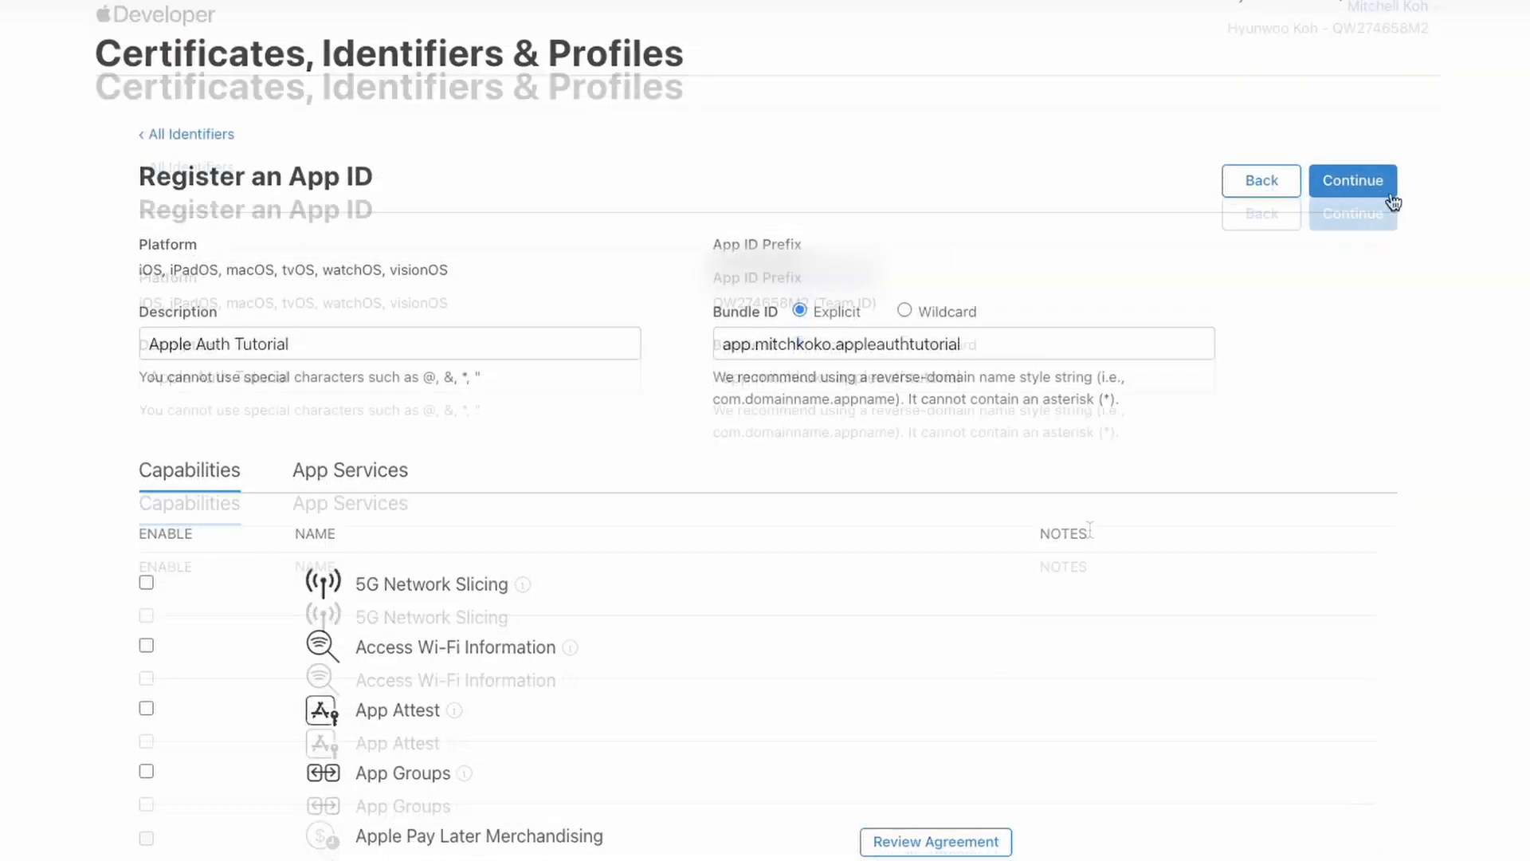
{"action": "left_click", "coordinate": [1352, 180]}
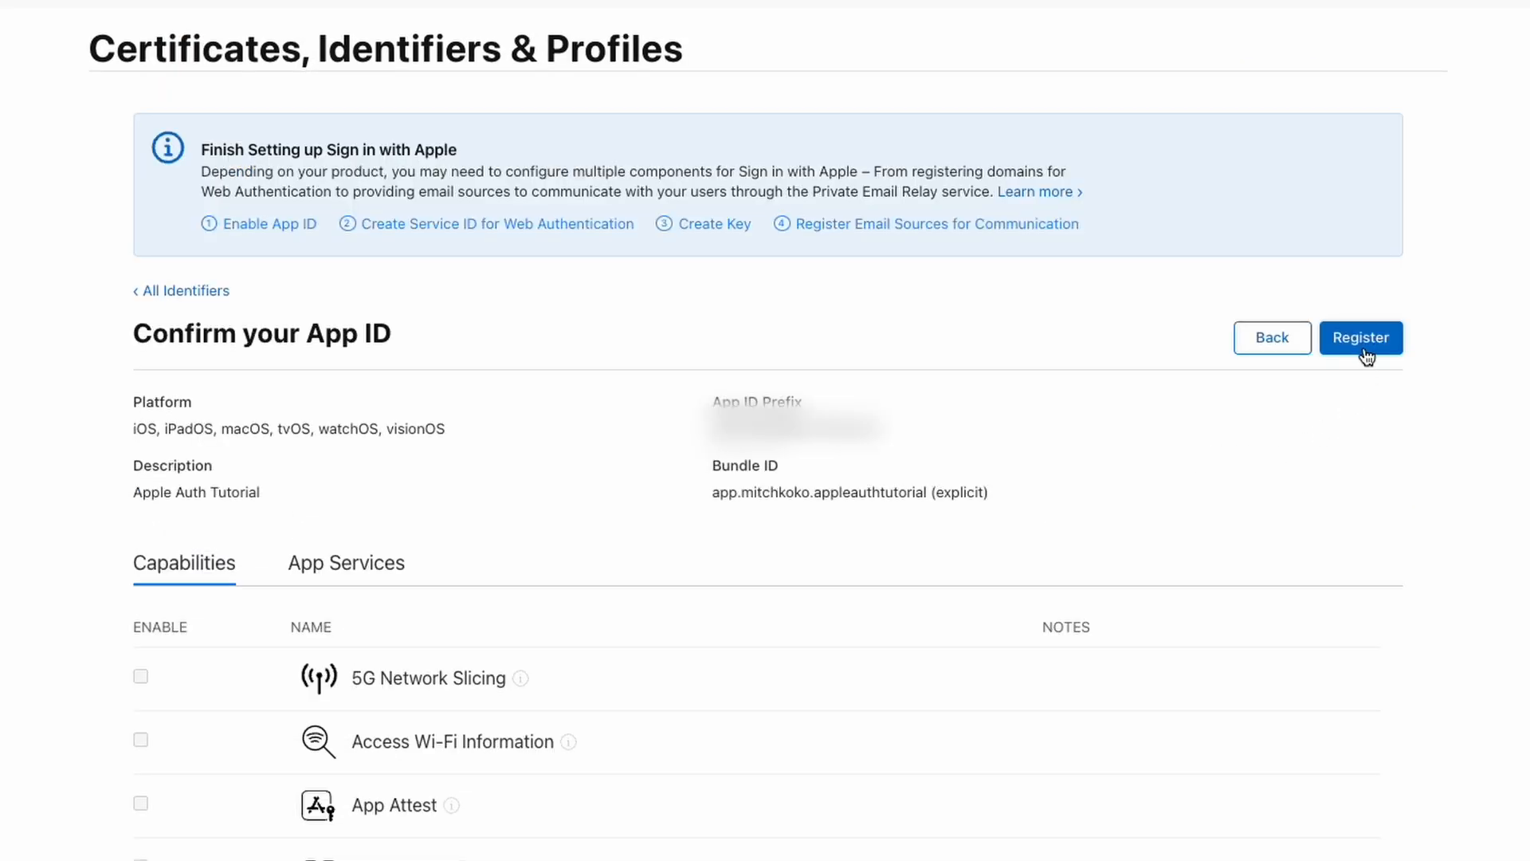
{"action": "left_click", "coordinate": [1361, 338]}
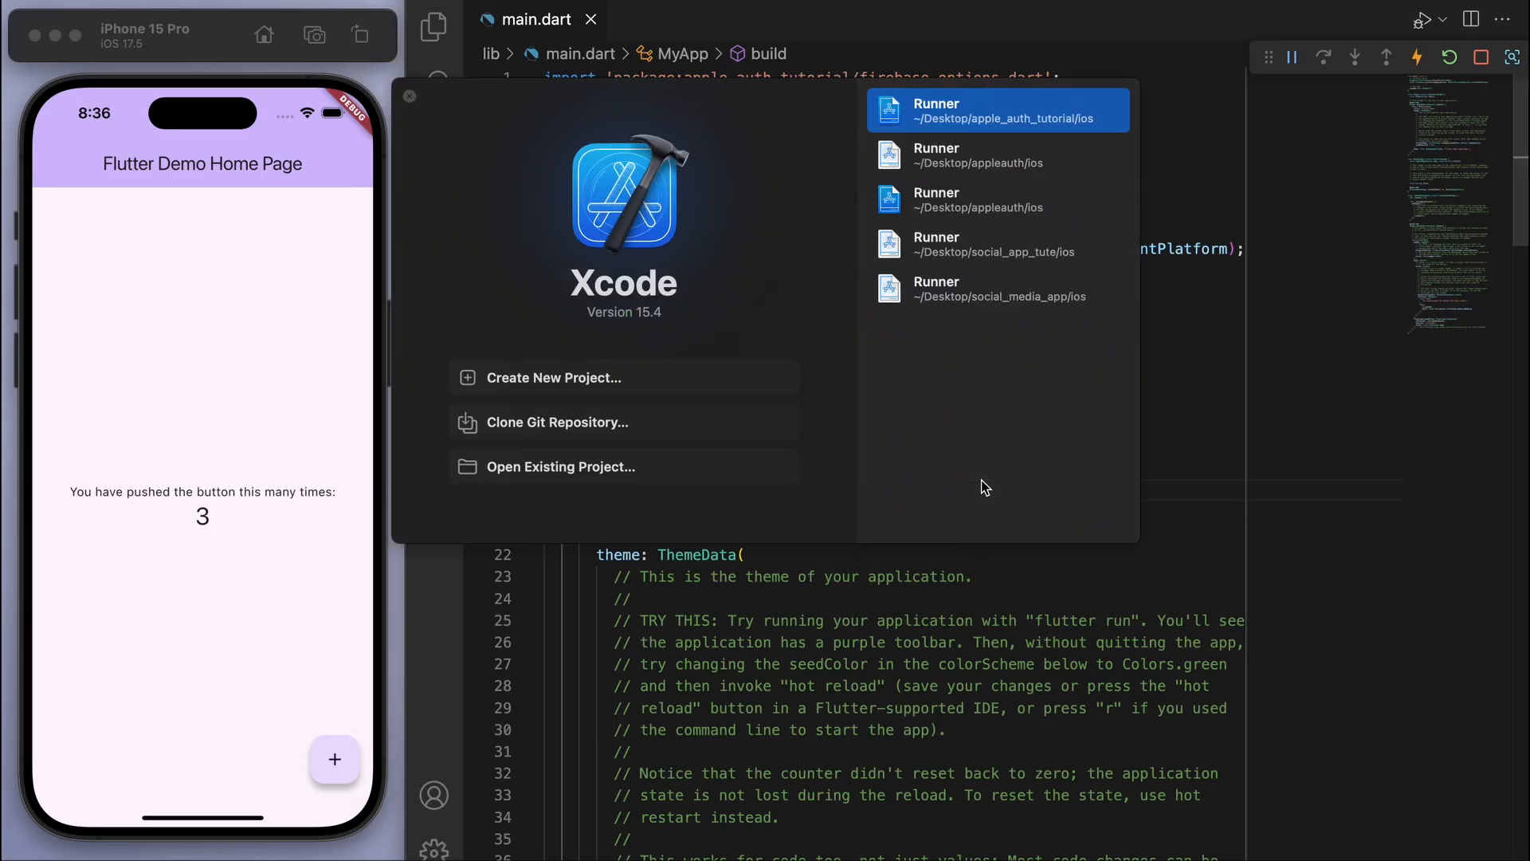
Step: Open the recent Runner project and scroll the + Capability list toward Sign in with Apple
{"action": "left_click", "coordinate": [1000, 110]}
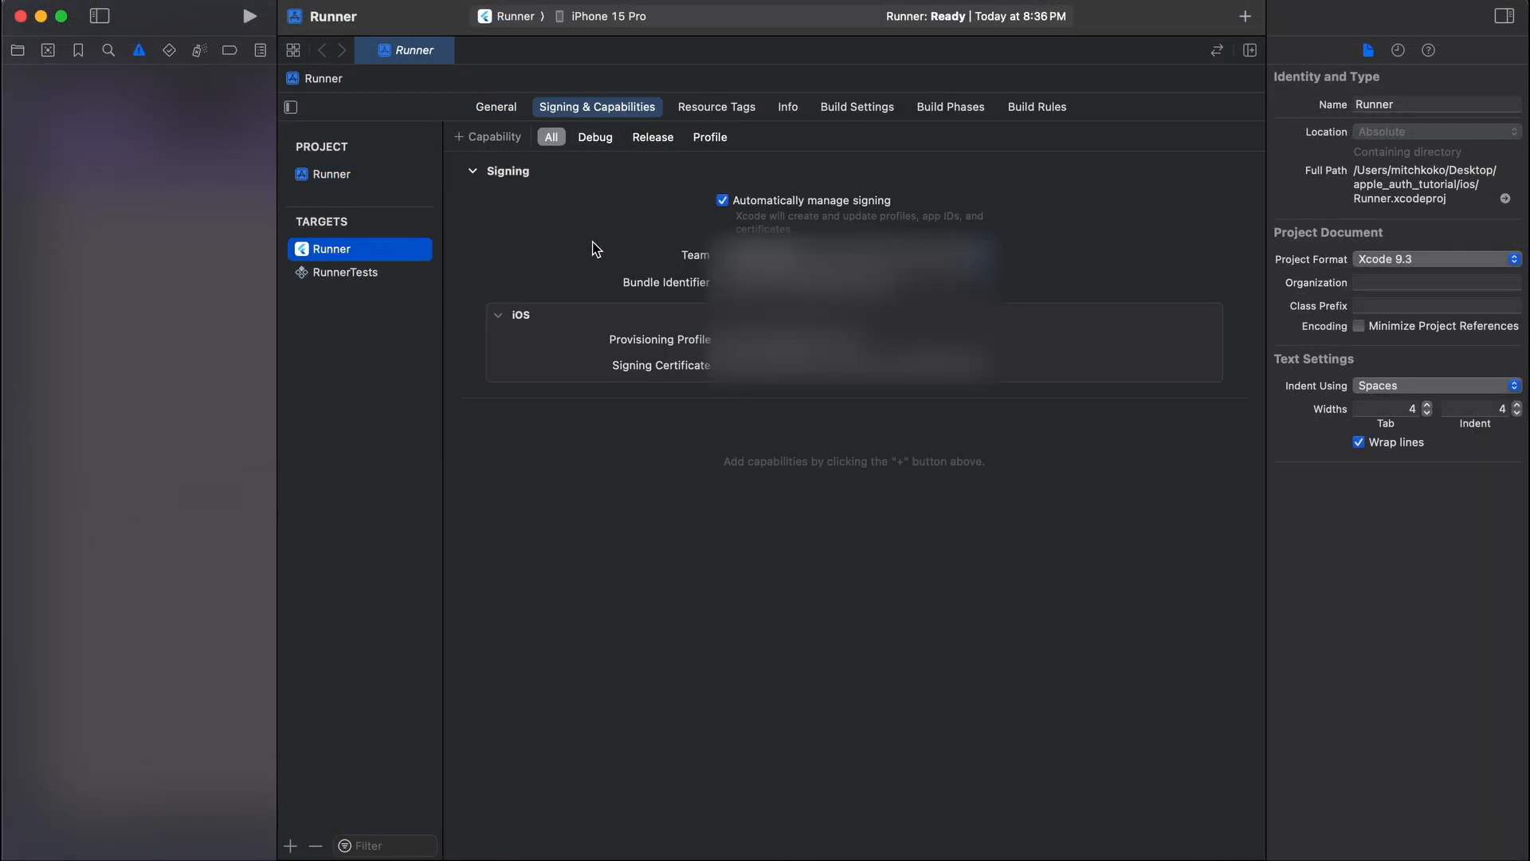
{"action": "left_click", "coordinate": [488, 137]}
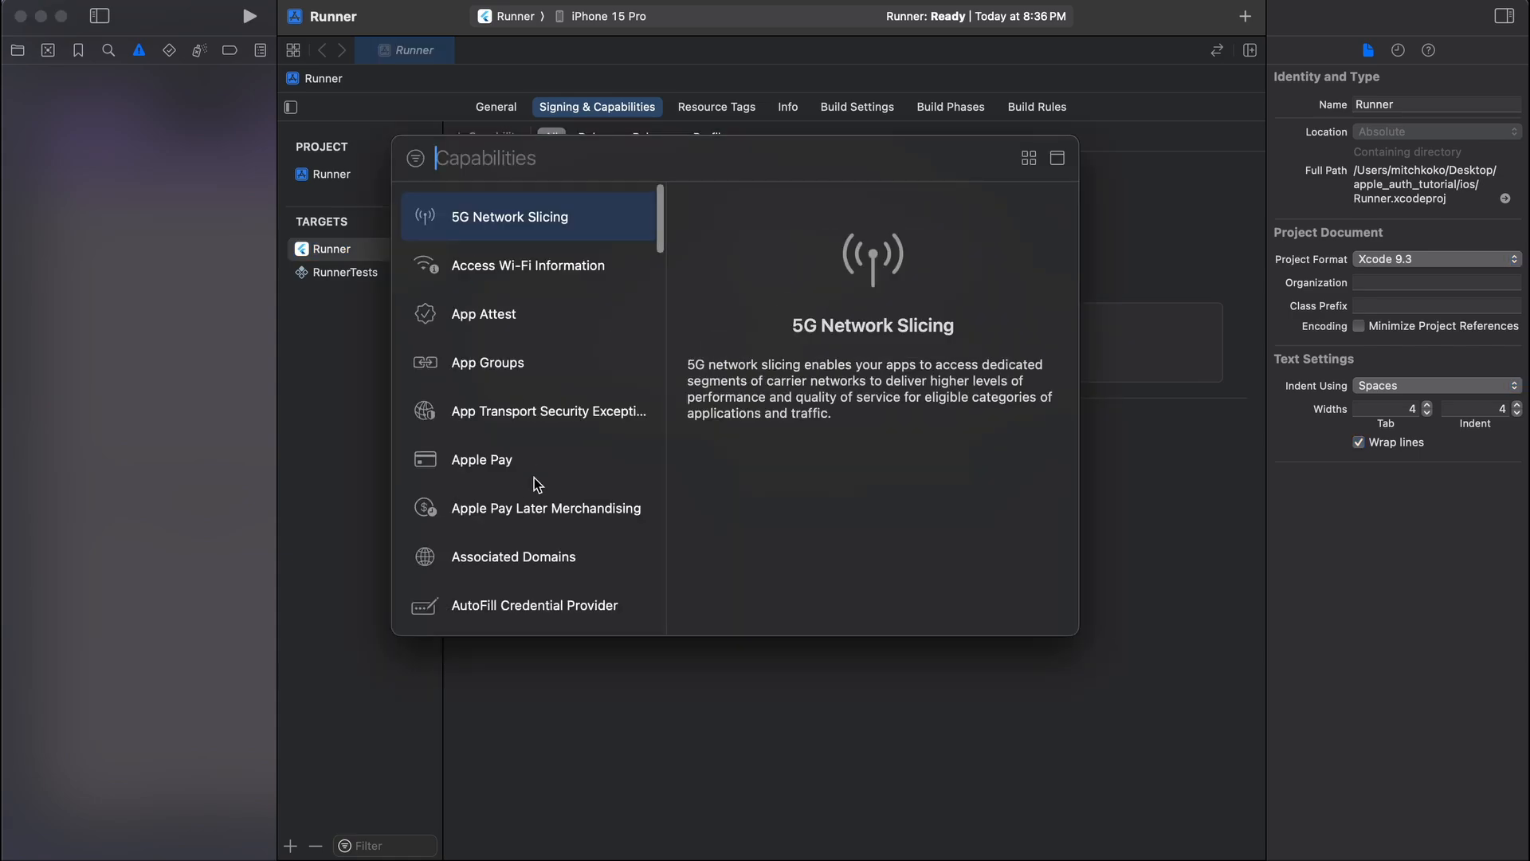
{"action": "scroll", "scroll_direction": "down", "scroll_amount": 3}
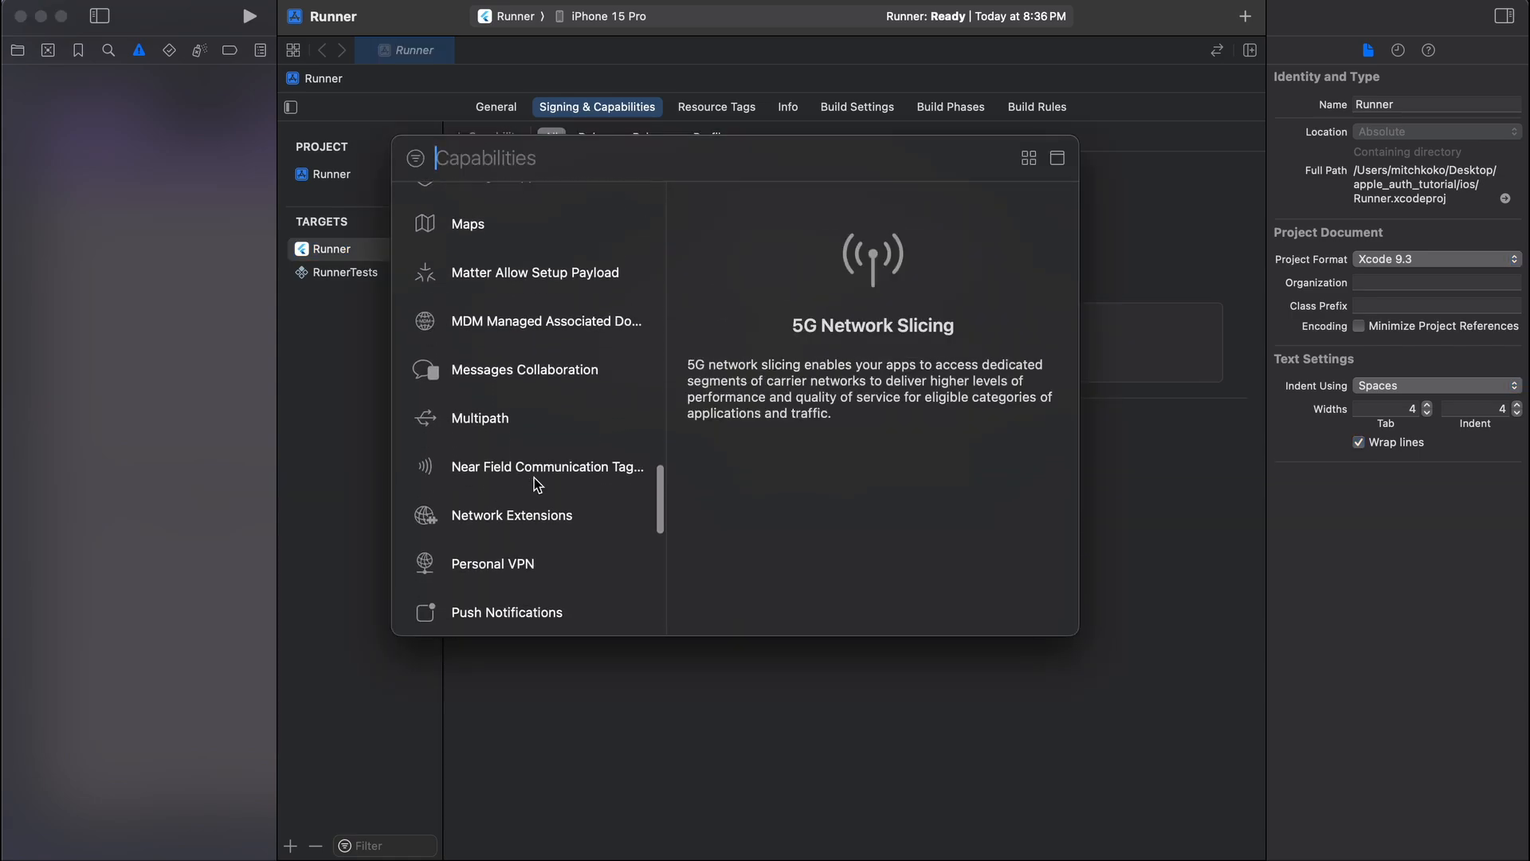
{"action": "scroll", "scroll_direction": "down", "scroll_amount": 3}
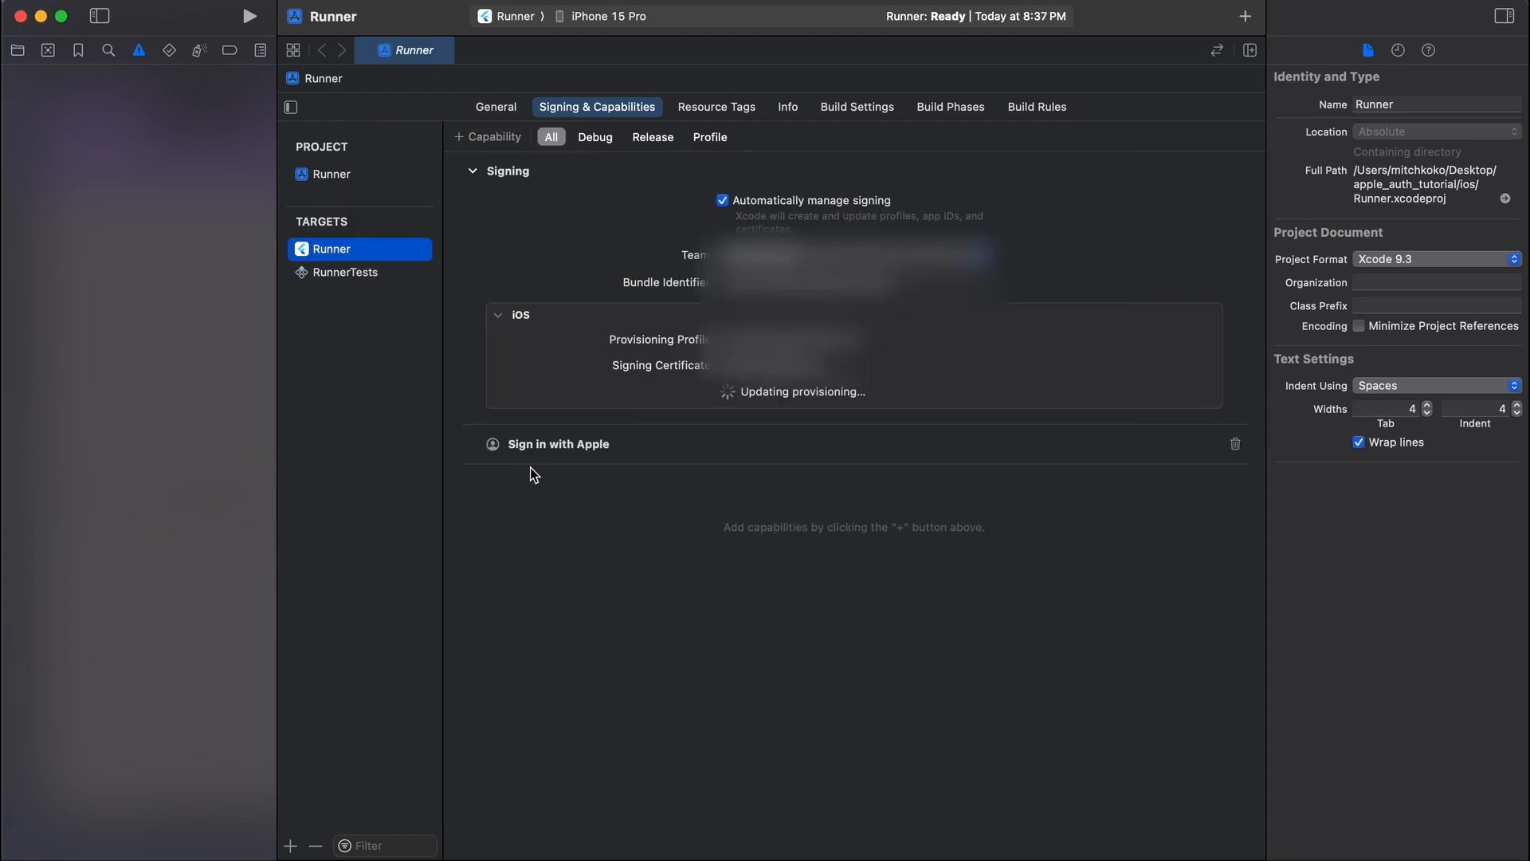
{"action": "mouse_move", "coordinate": [555, 481]}
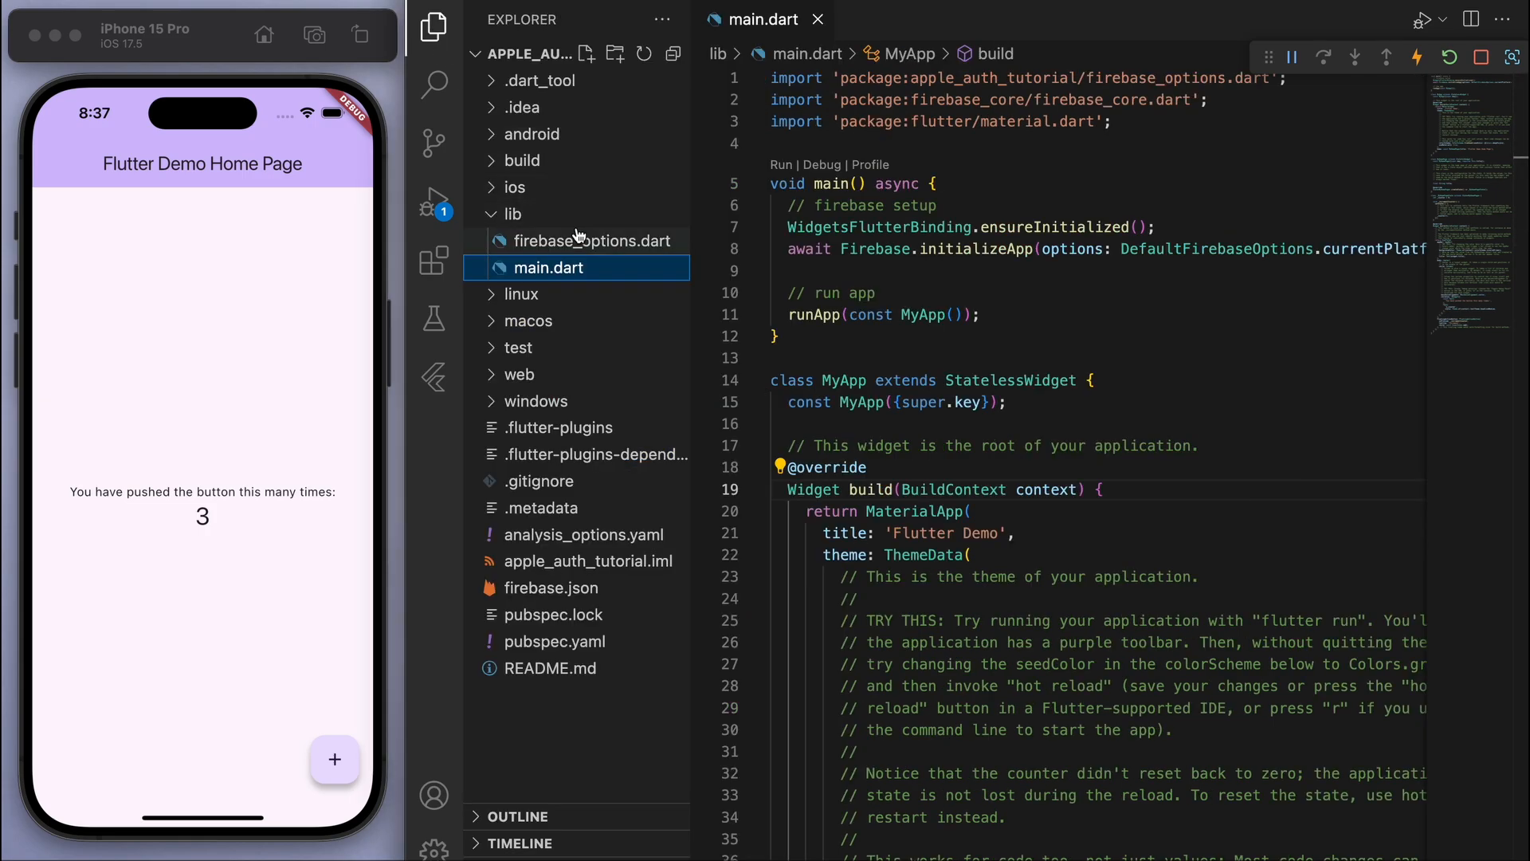
Step: Create lib/service/auth_service.dart with an empty AuthService class and fetch packages via flutter pub
{"action": "type", "text": "servi"}
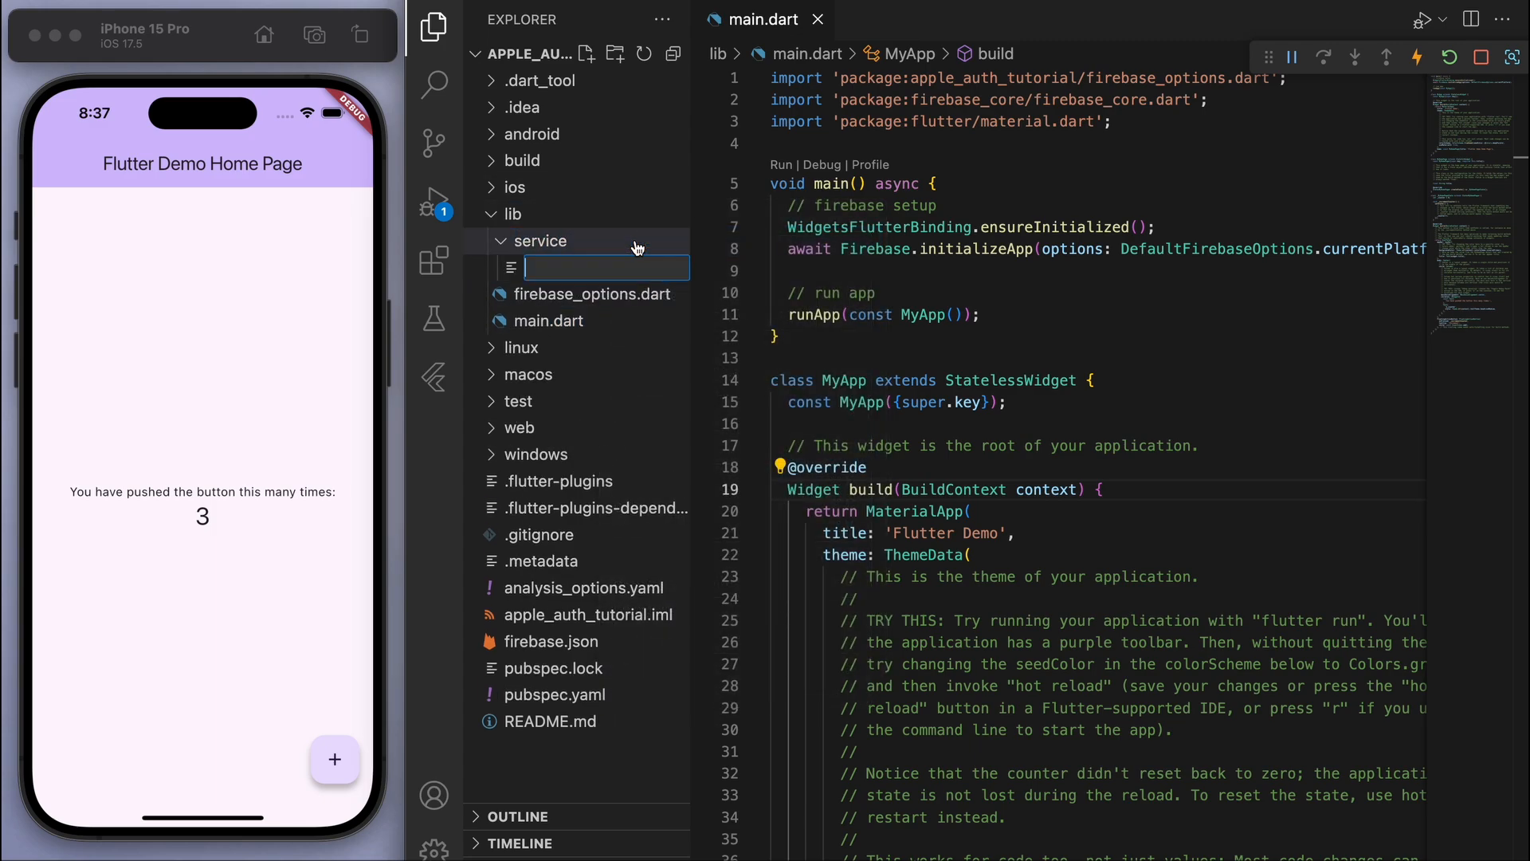
{"action": "type", "text": "auth_service.dart"}
{"action": "type", "text": "class AuthService {"}
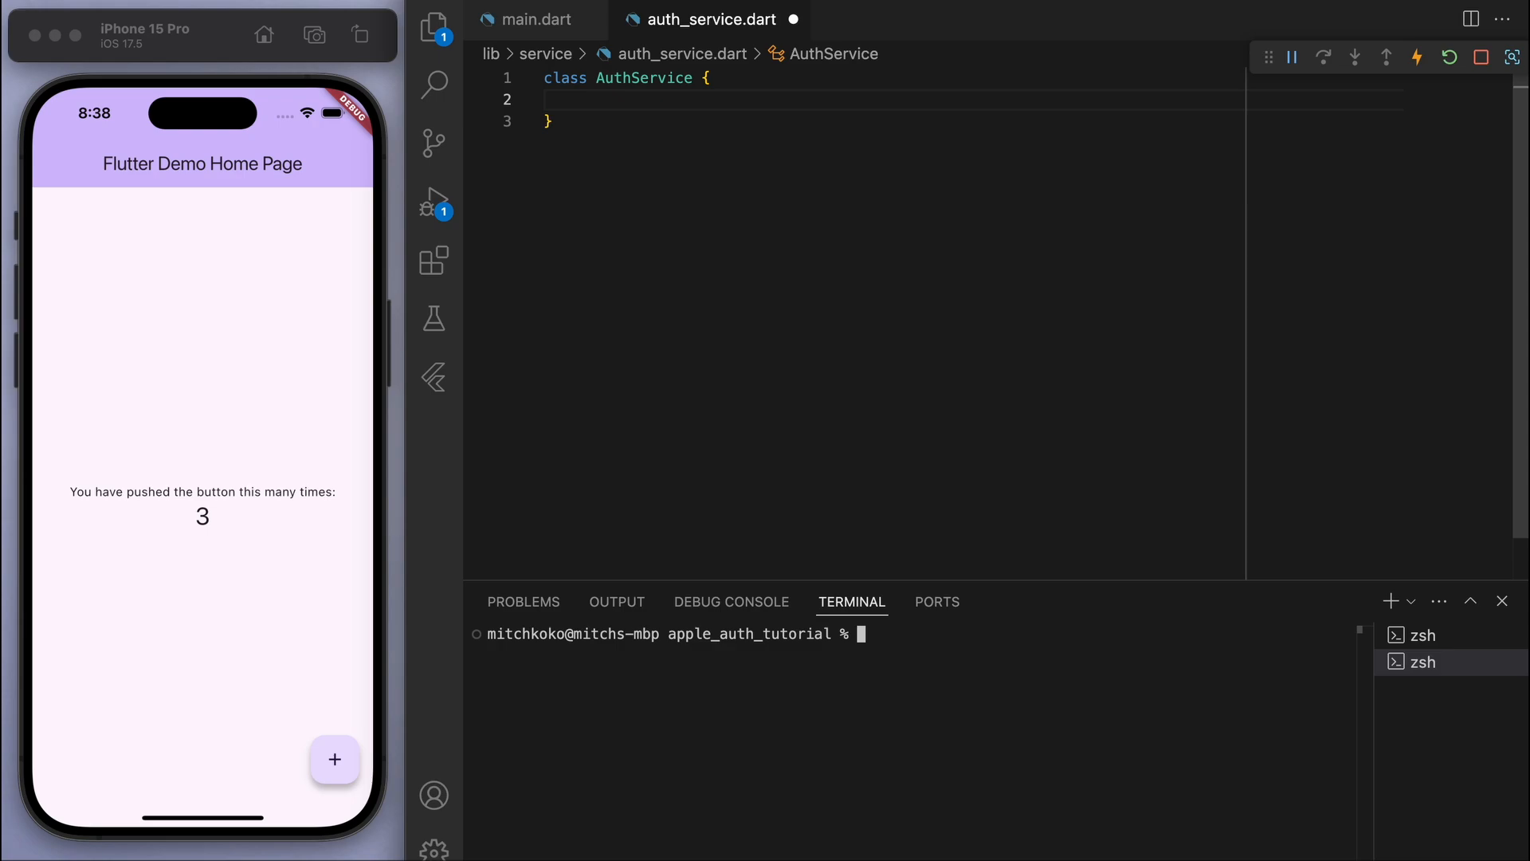
{"action": "type", "text": "flutter p"}
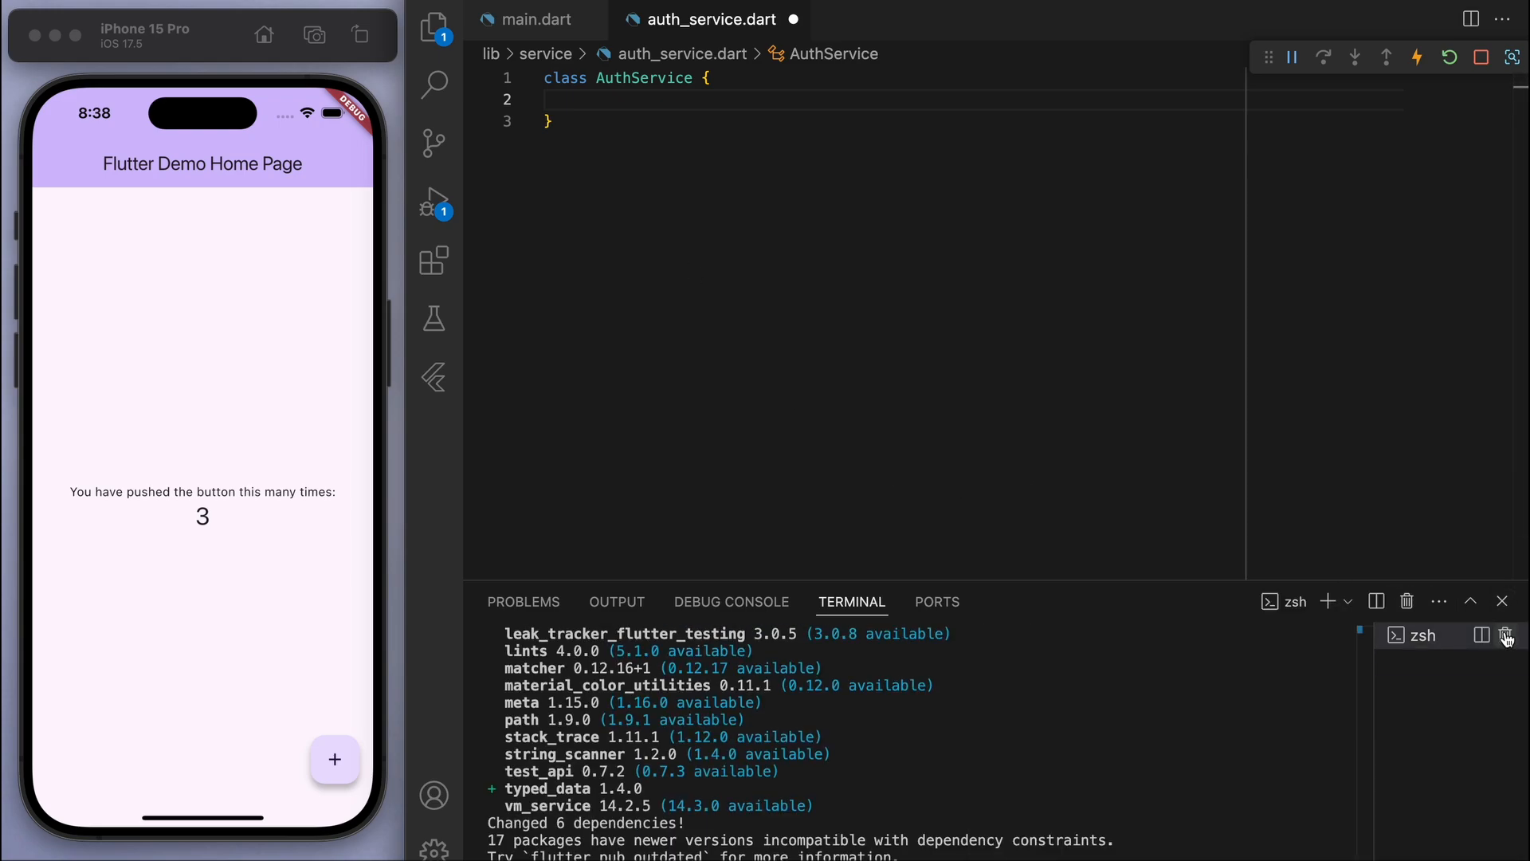
Step: Add a FirebaseAuth.instance field (auto-importing firebase_auth) and an authStateChanges() stream getter
{"action": "type", "text": "final Fireb"}
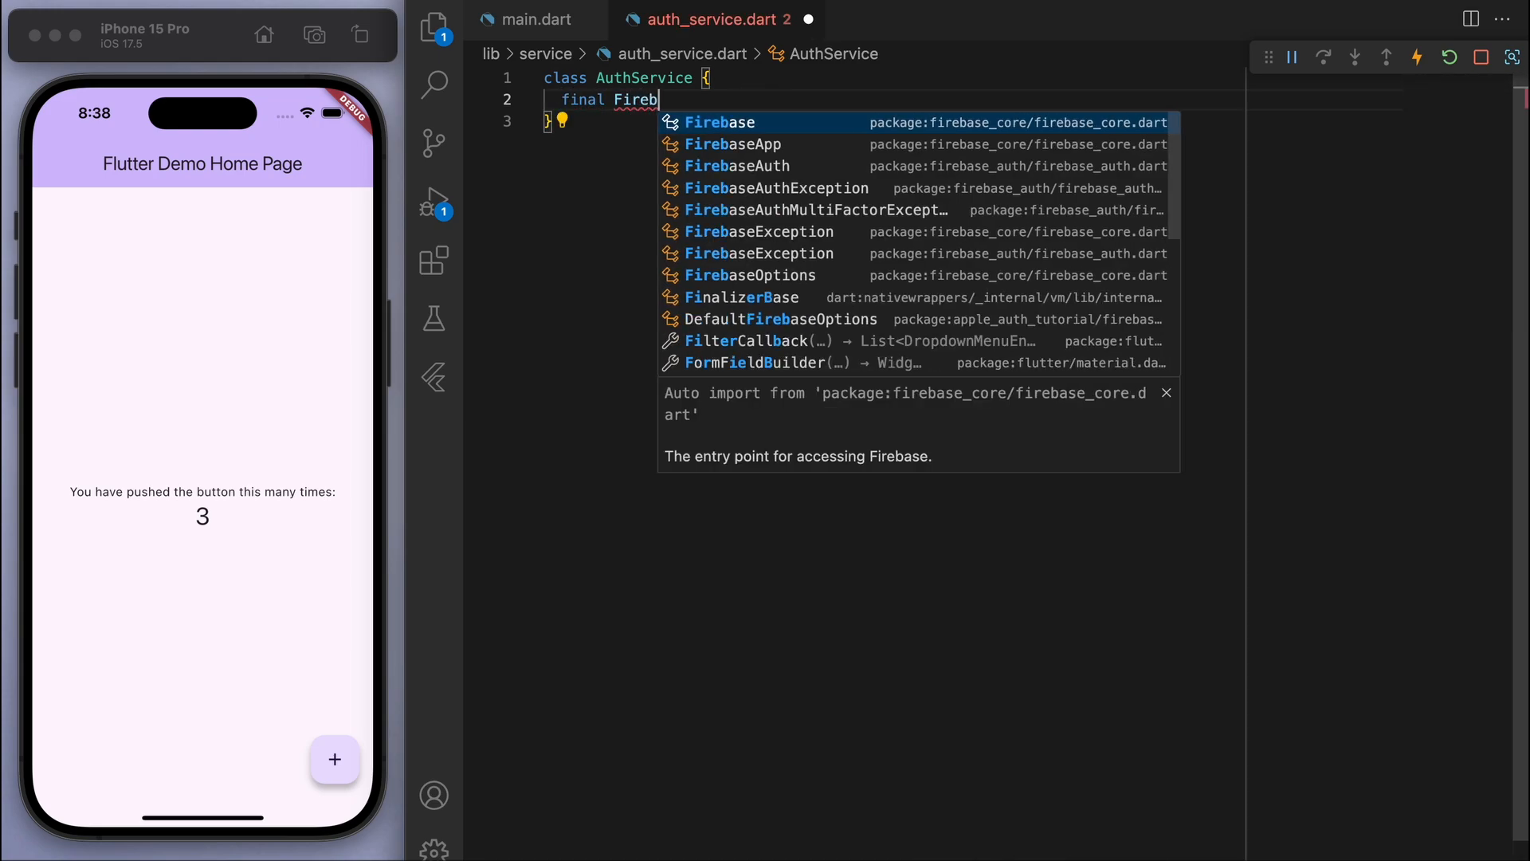
{"action": "left_click", "coordinate": [736, 165]}
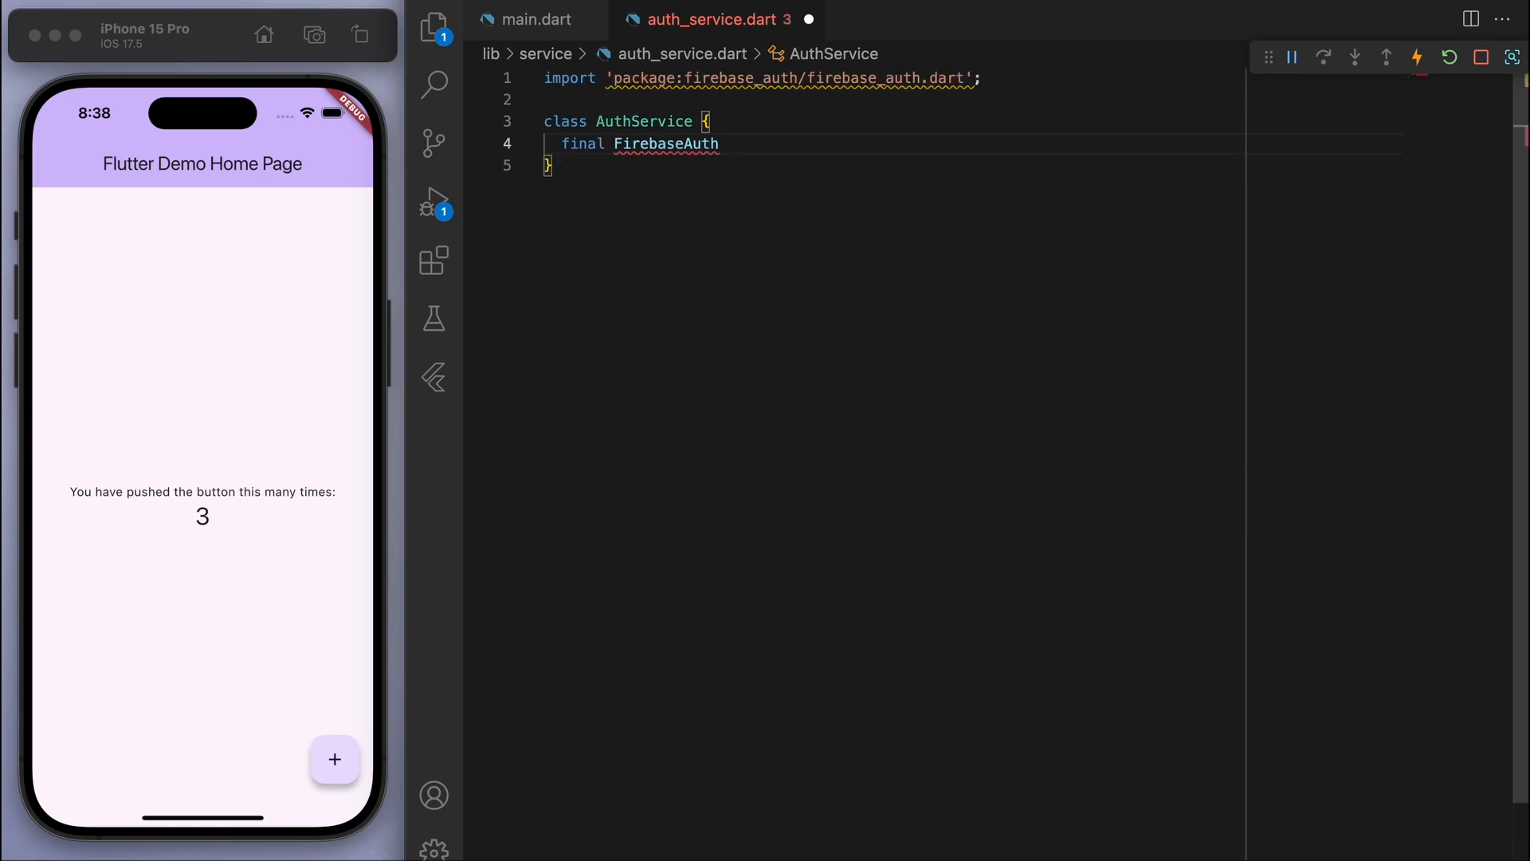
{"action": "type", "text": "_firebaseAuth = Firebas"}
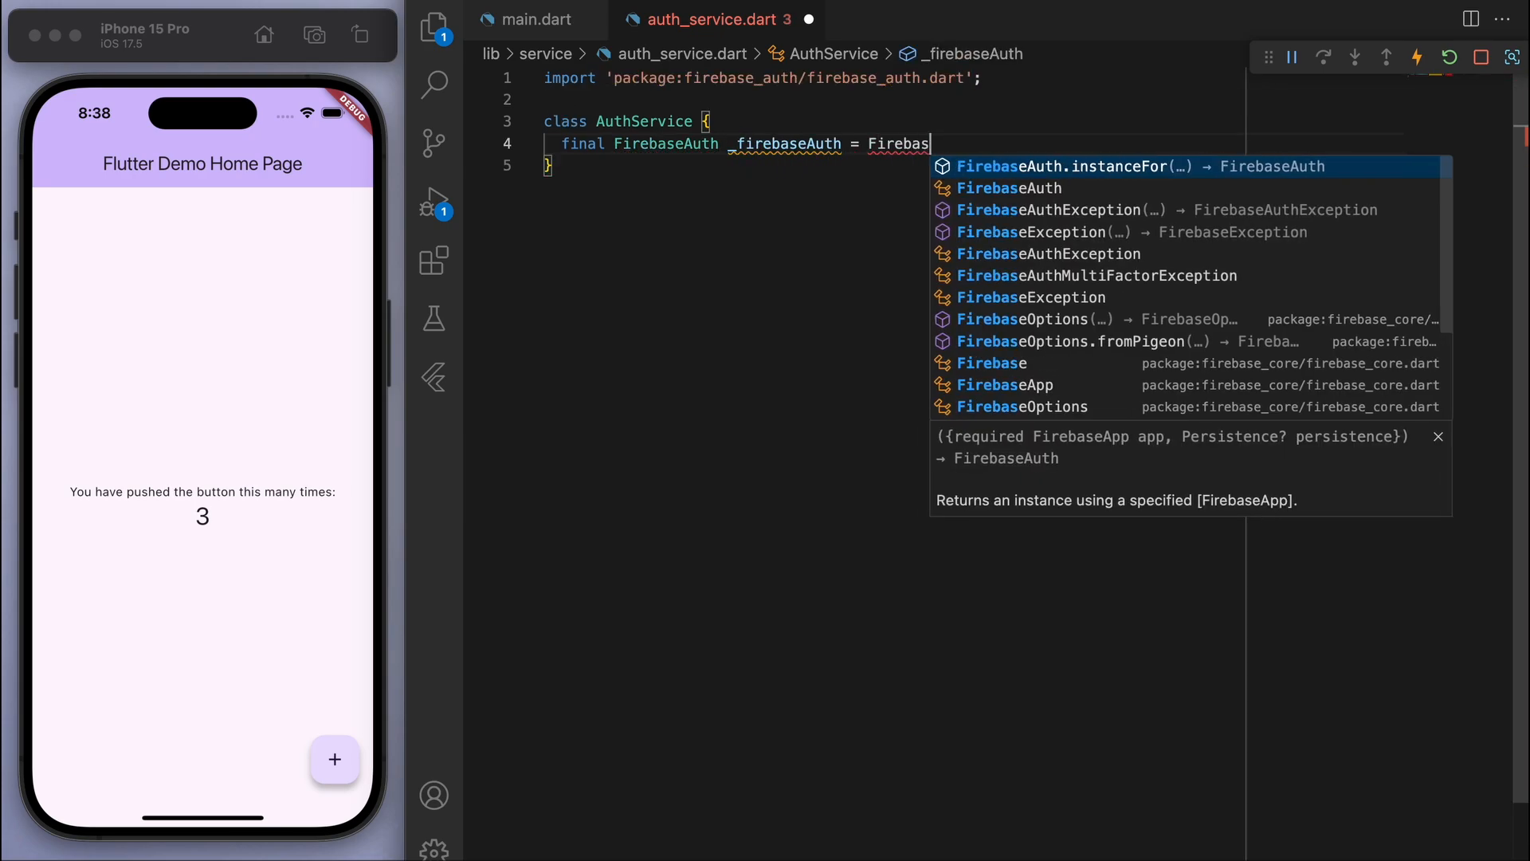
{"action": "type", "text": ".instance;"}
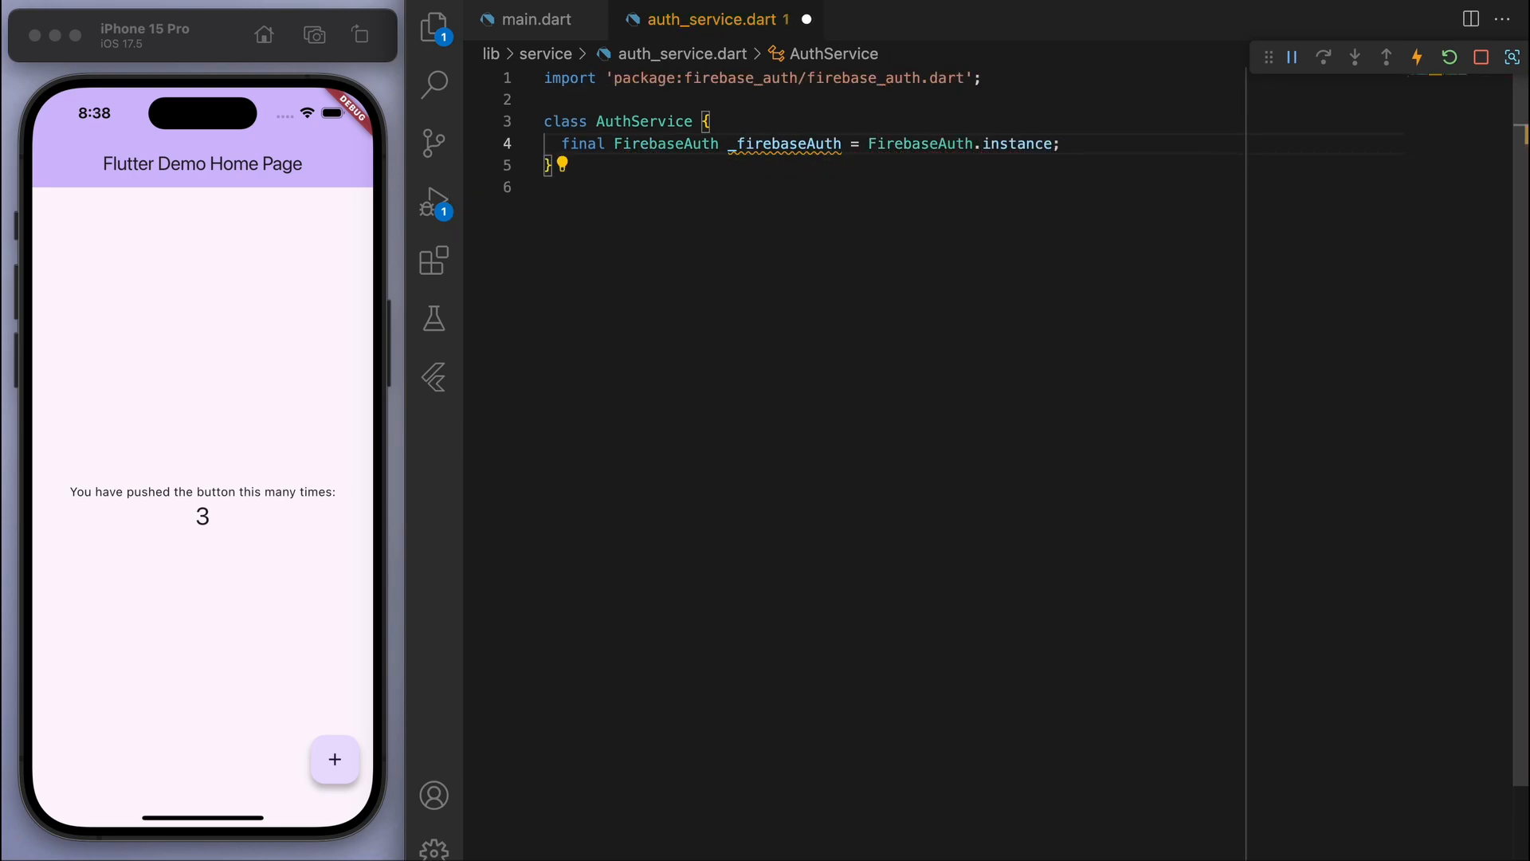
{"action": "type", "text": "// Stream to listen f"}
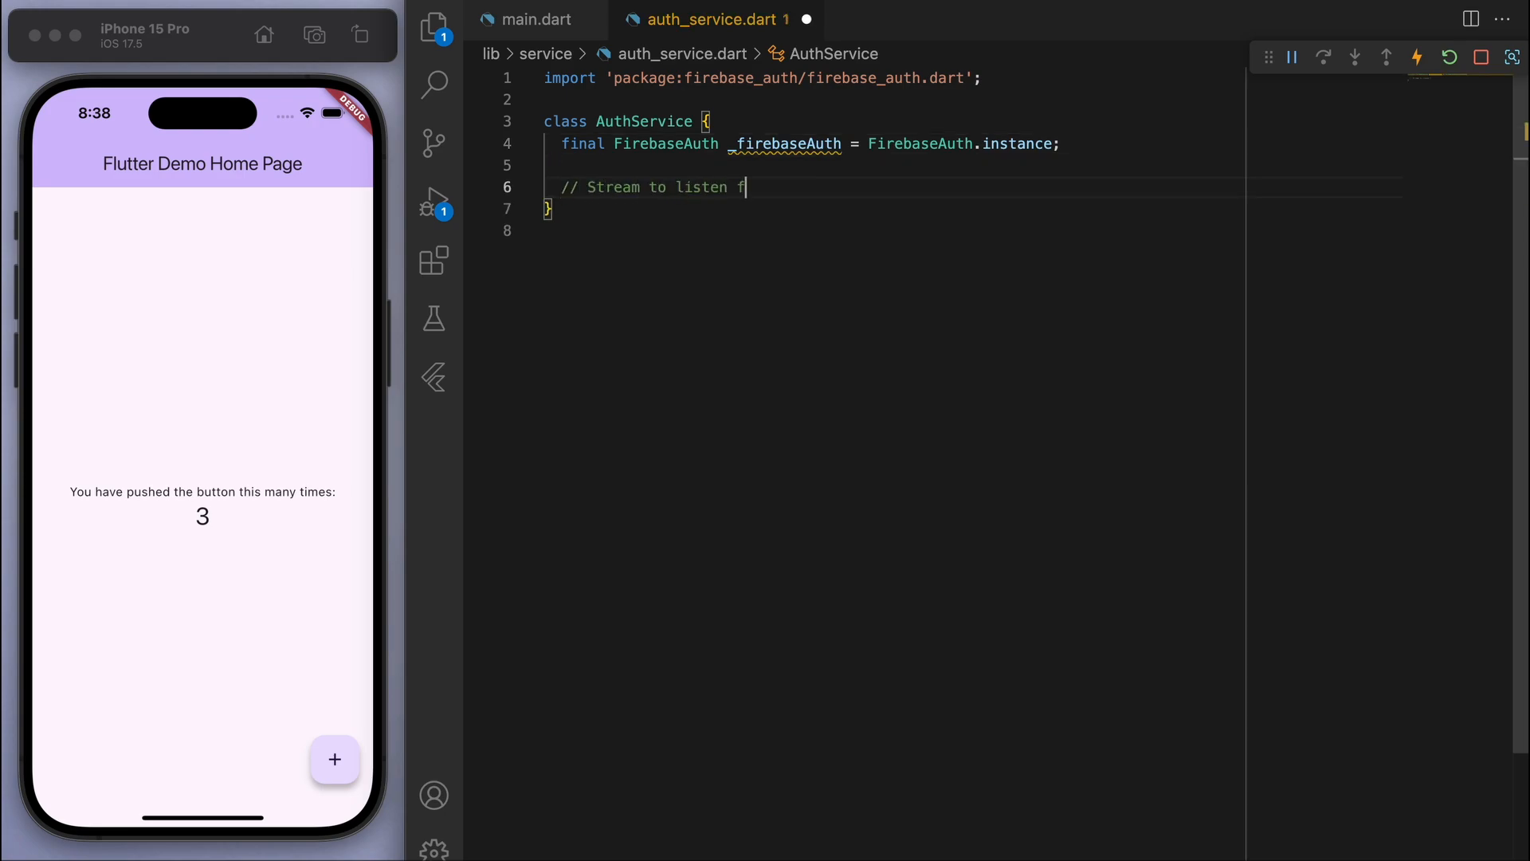
{"action": "type", "text": "o authentication state changes"}
{"action": "type", "text": "Stream<User?> authS"}
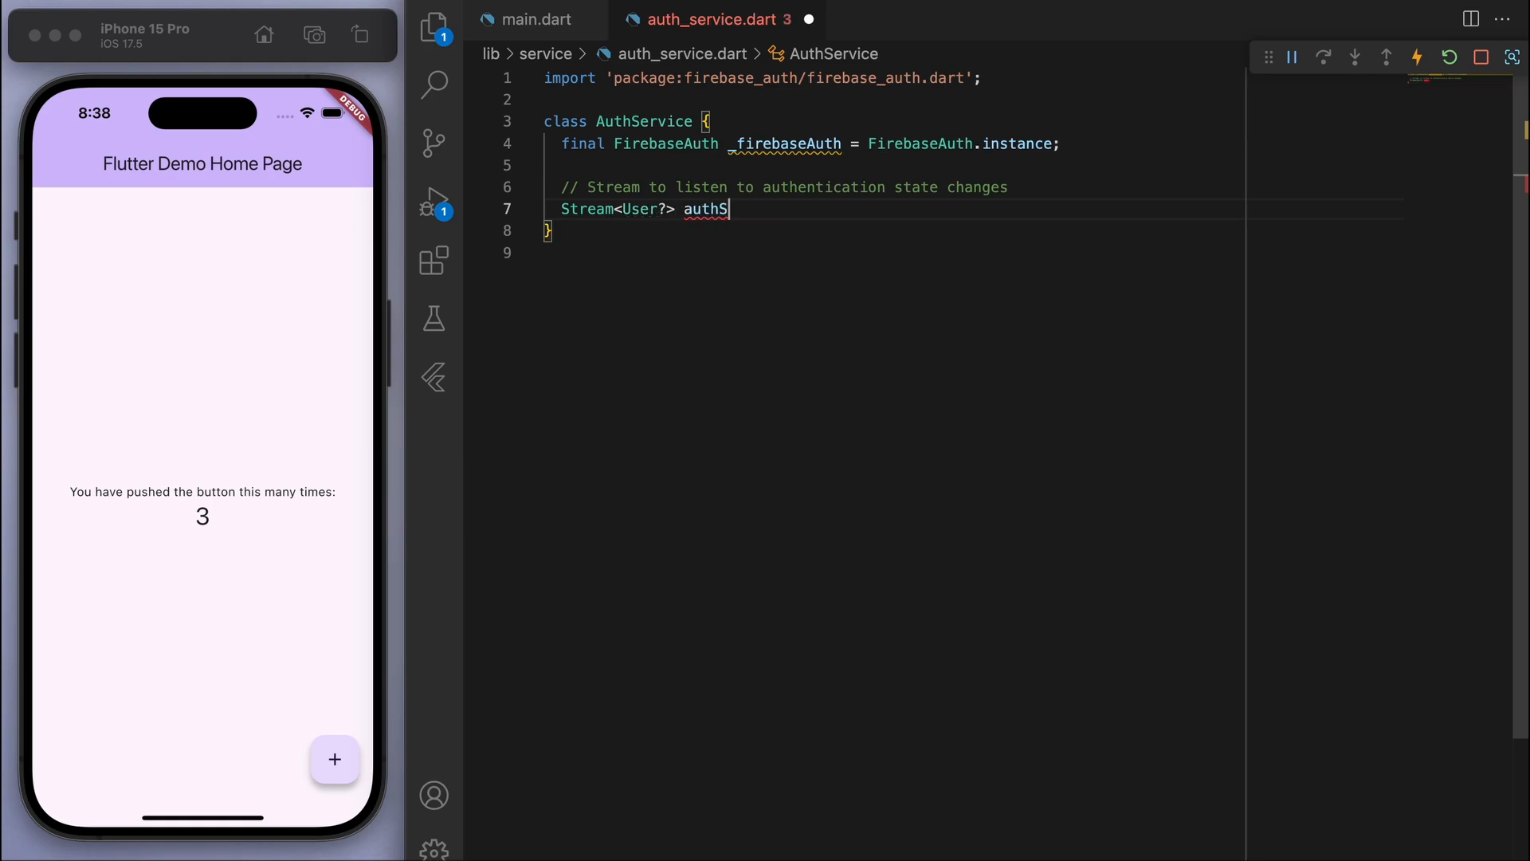
{"action": "type", "text": "tateChanges() => _firebaseAuth.authStateChanges();"}
{"action": "type", "text": "// Apple"}
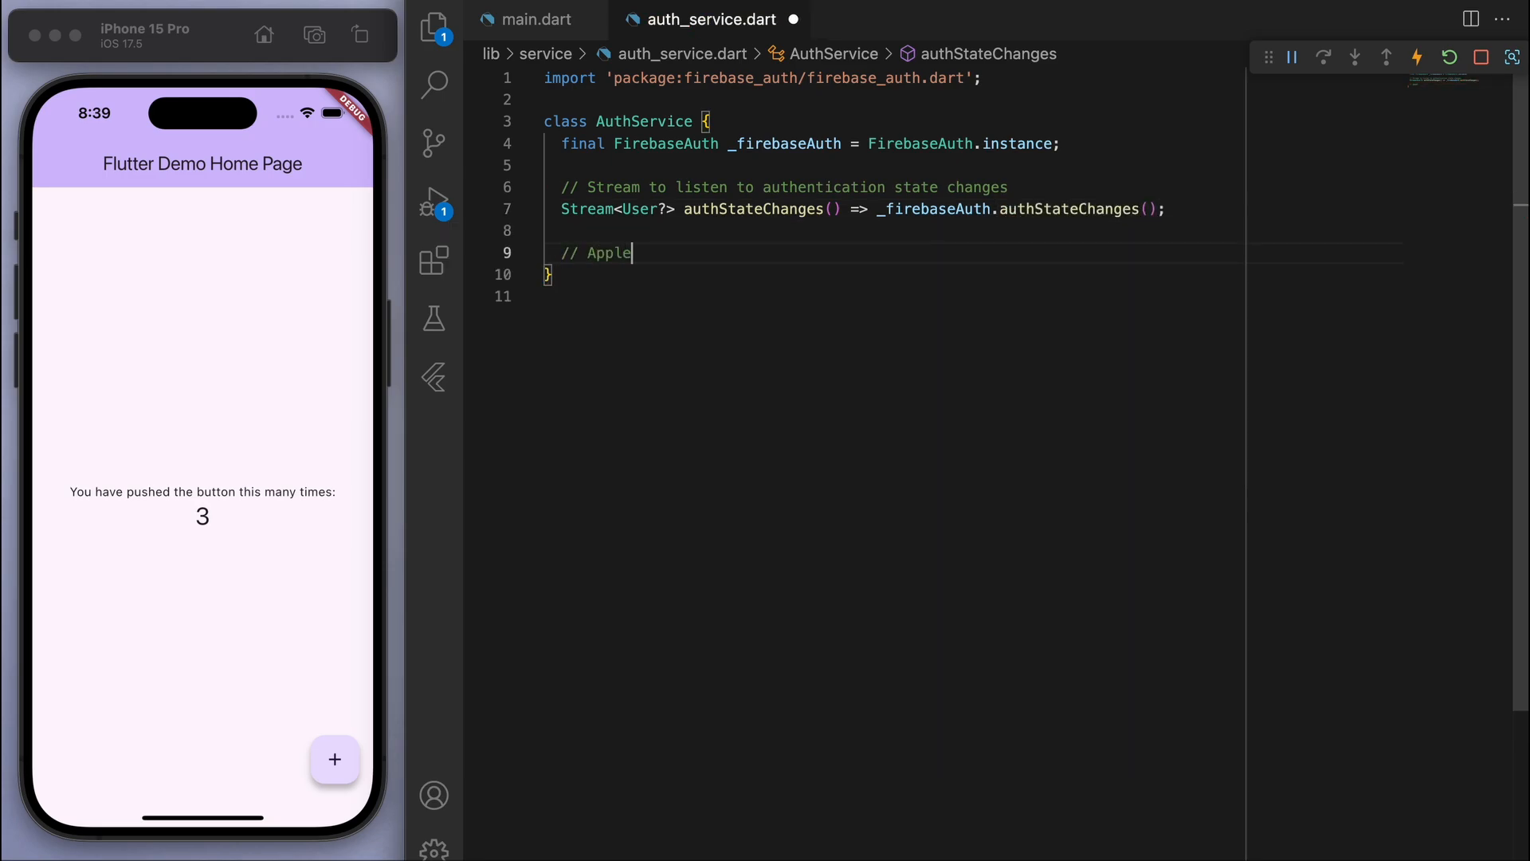
Step: Add a signInWithApple() login method skeleton with a try/catch (e) block
{"action": "type", "text": "login method"}
{"action": "type", "text": "Future<UserCredential?> signI"}
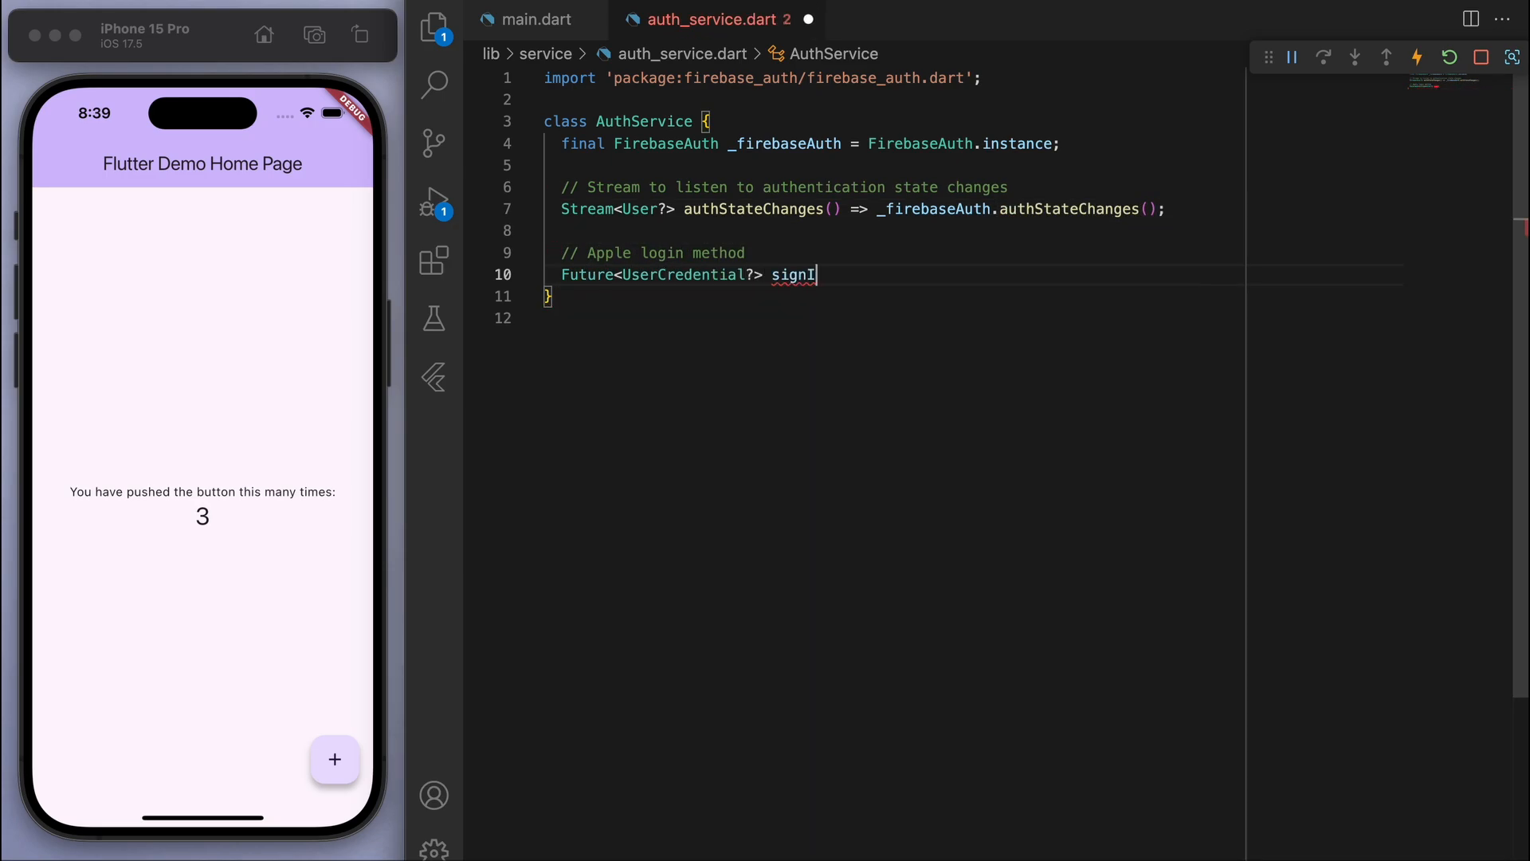
{"action": "type", "text": "nWithApple() async {"}
{"action": "type", "text": "try {"}
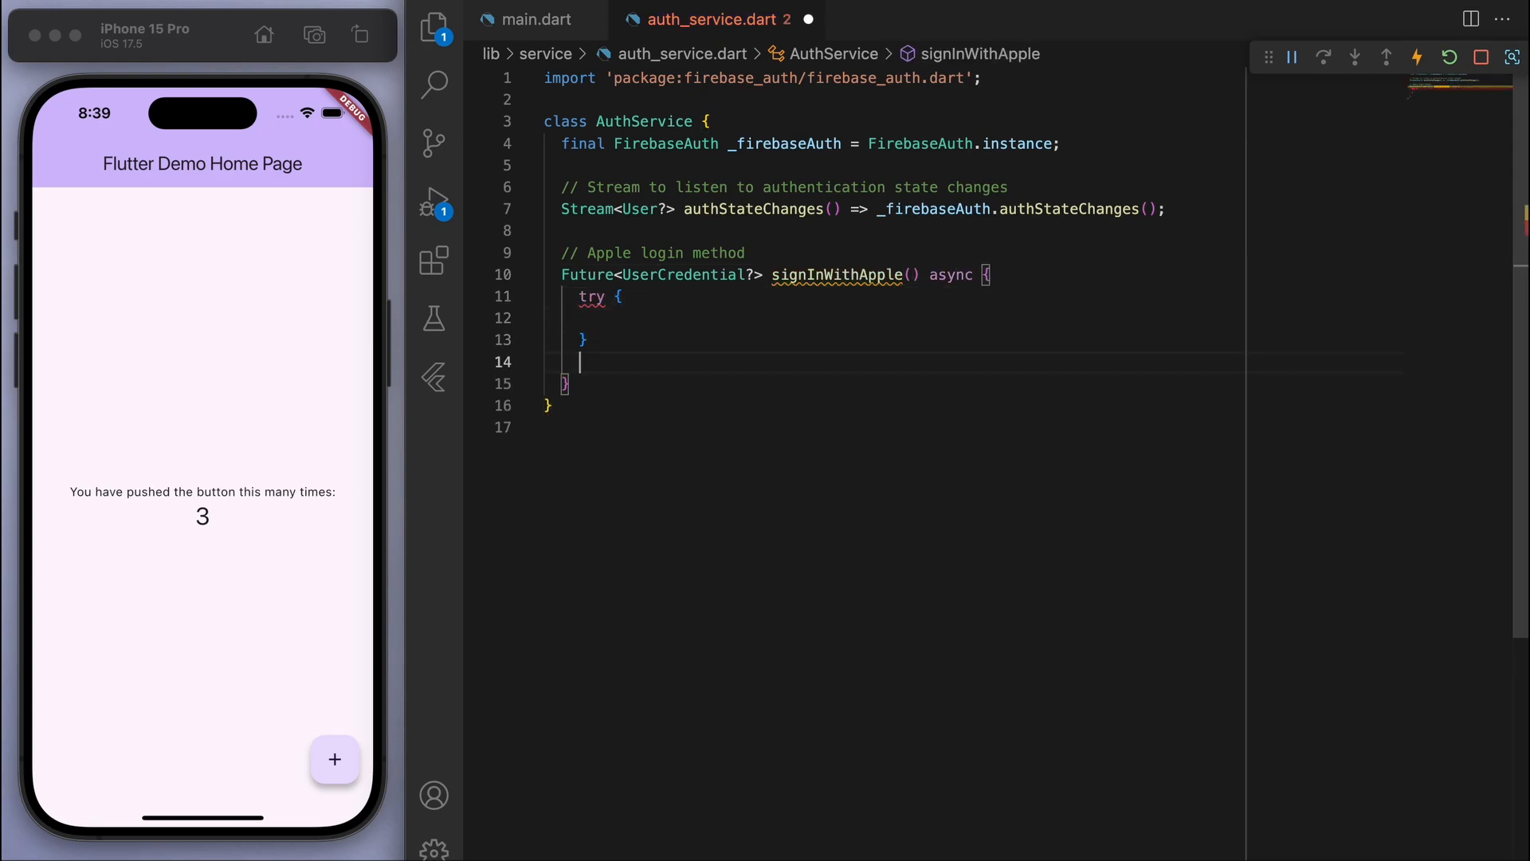
{"action": "type", "text": "catch (e) {}"}
{"action": "left_click", "coordinate": [974, 317]}
{"action": "type", "text": "final appleCredential = await"}
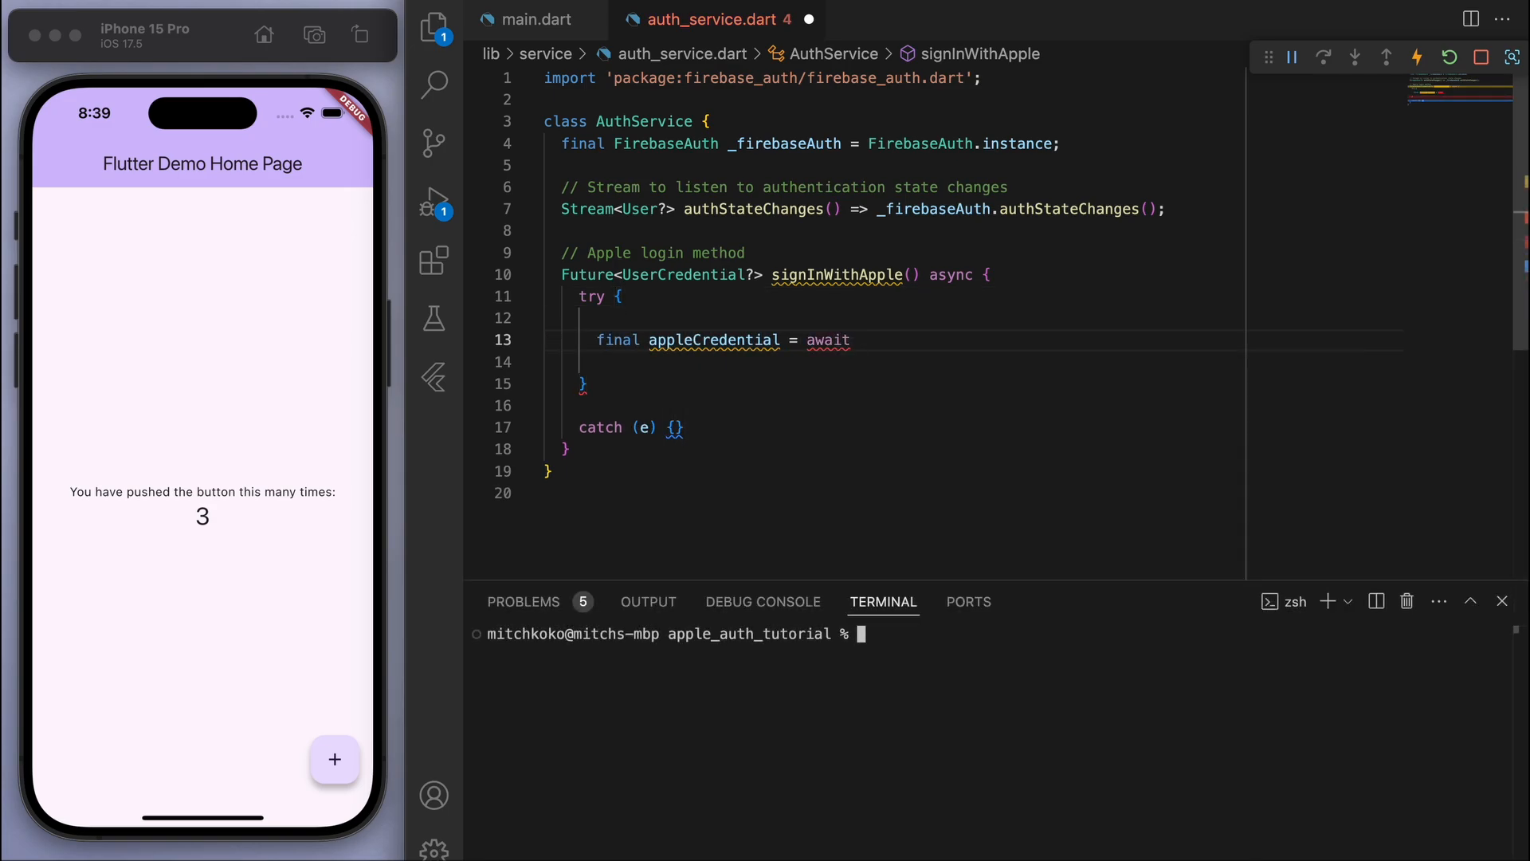
Step: Add the sign_in_with_apple package and request the Apple ID credential with AppleIDAuthorizationScopes
{"action": "type", "text": "flutter pub add"}
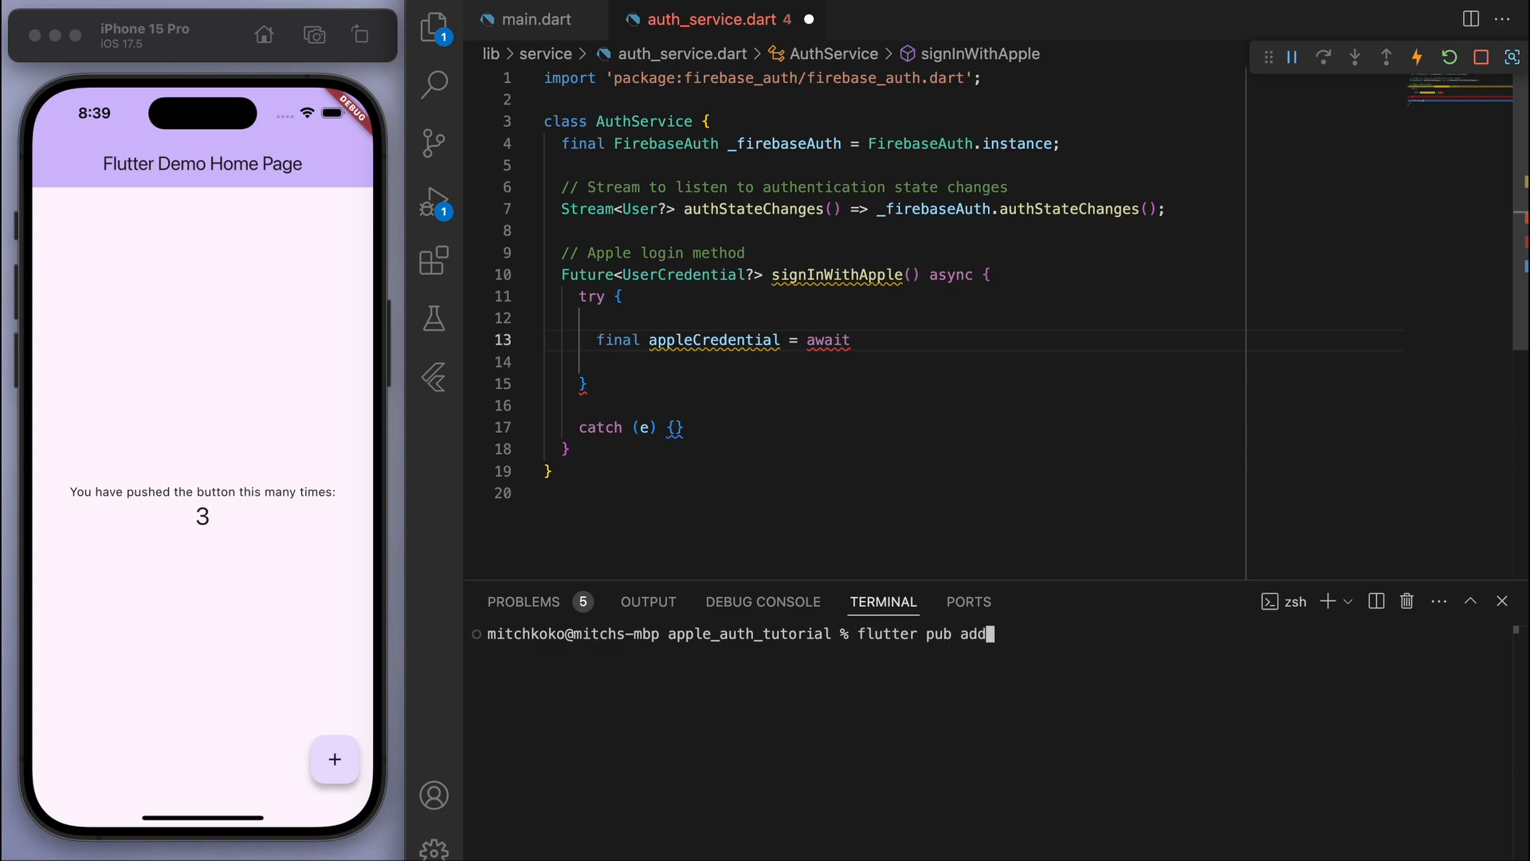
{"action": "type", "text": "sign_in_with_"}
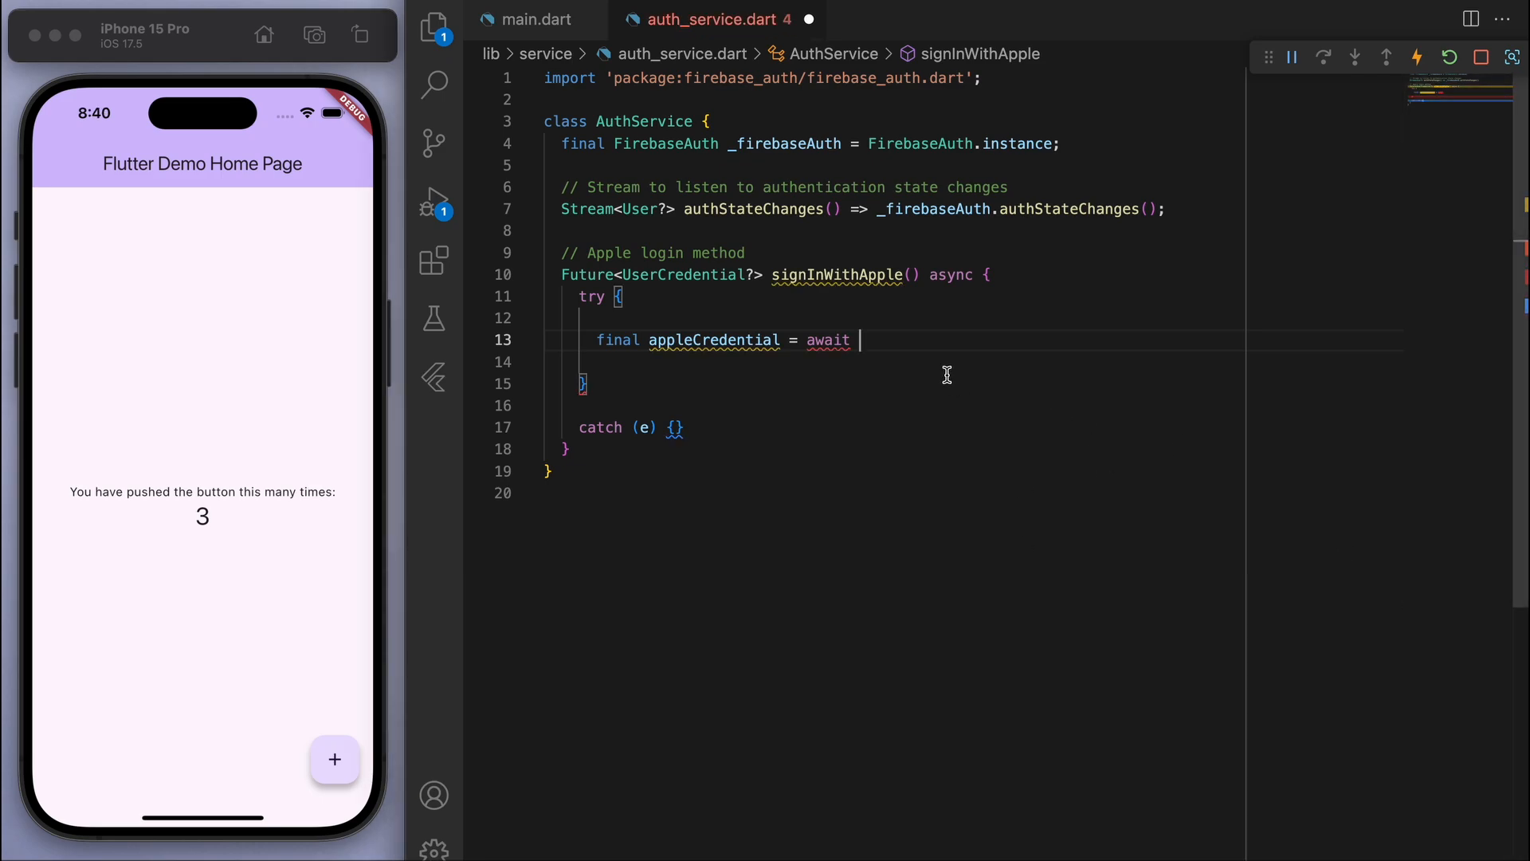
{"action": "type", "text": "SignI"}
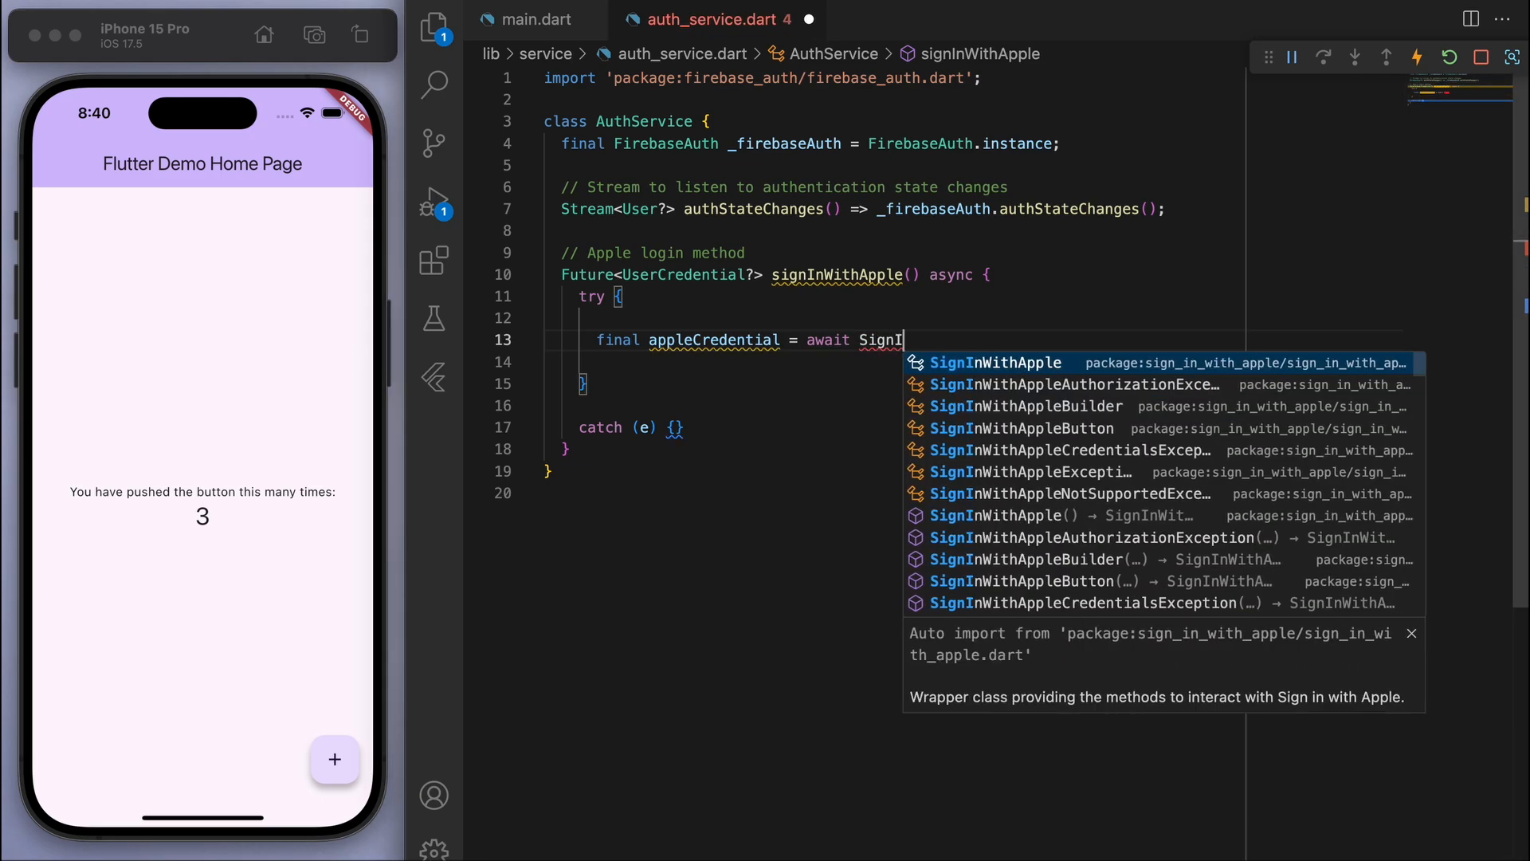
{"action": "left_click", "coordinate": [994, 364]}
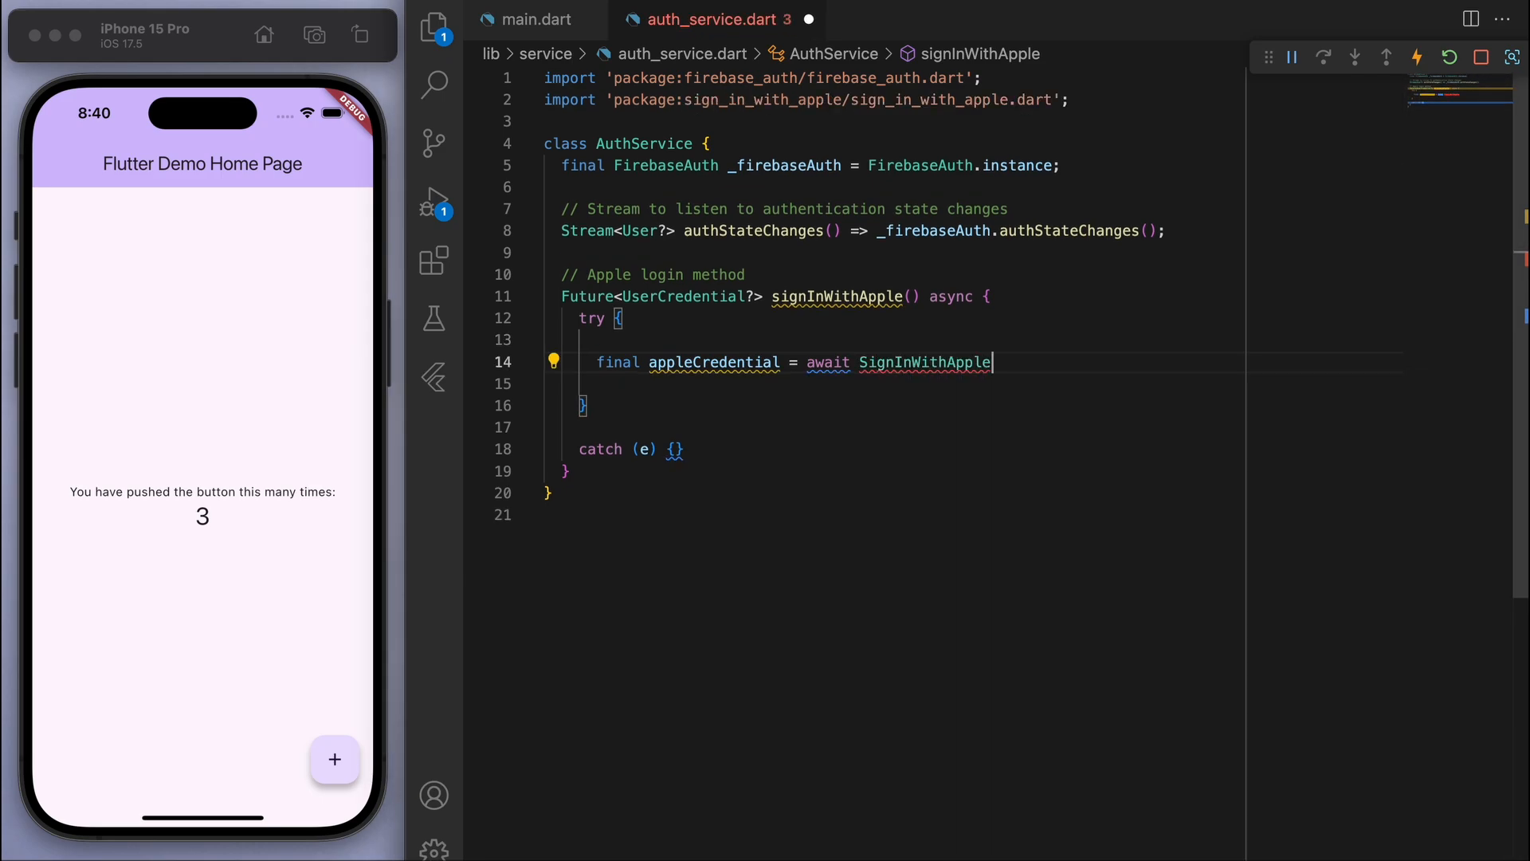
{"action": "type", "text": ".getAppleIDCredential("}
{"action": "type", "text": "scopes: [],"}
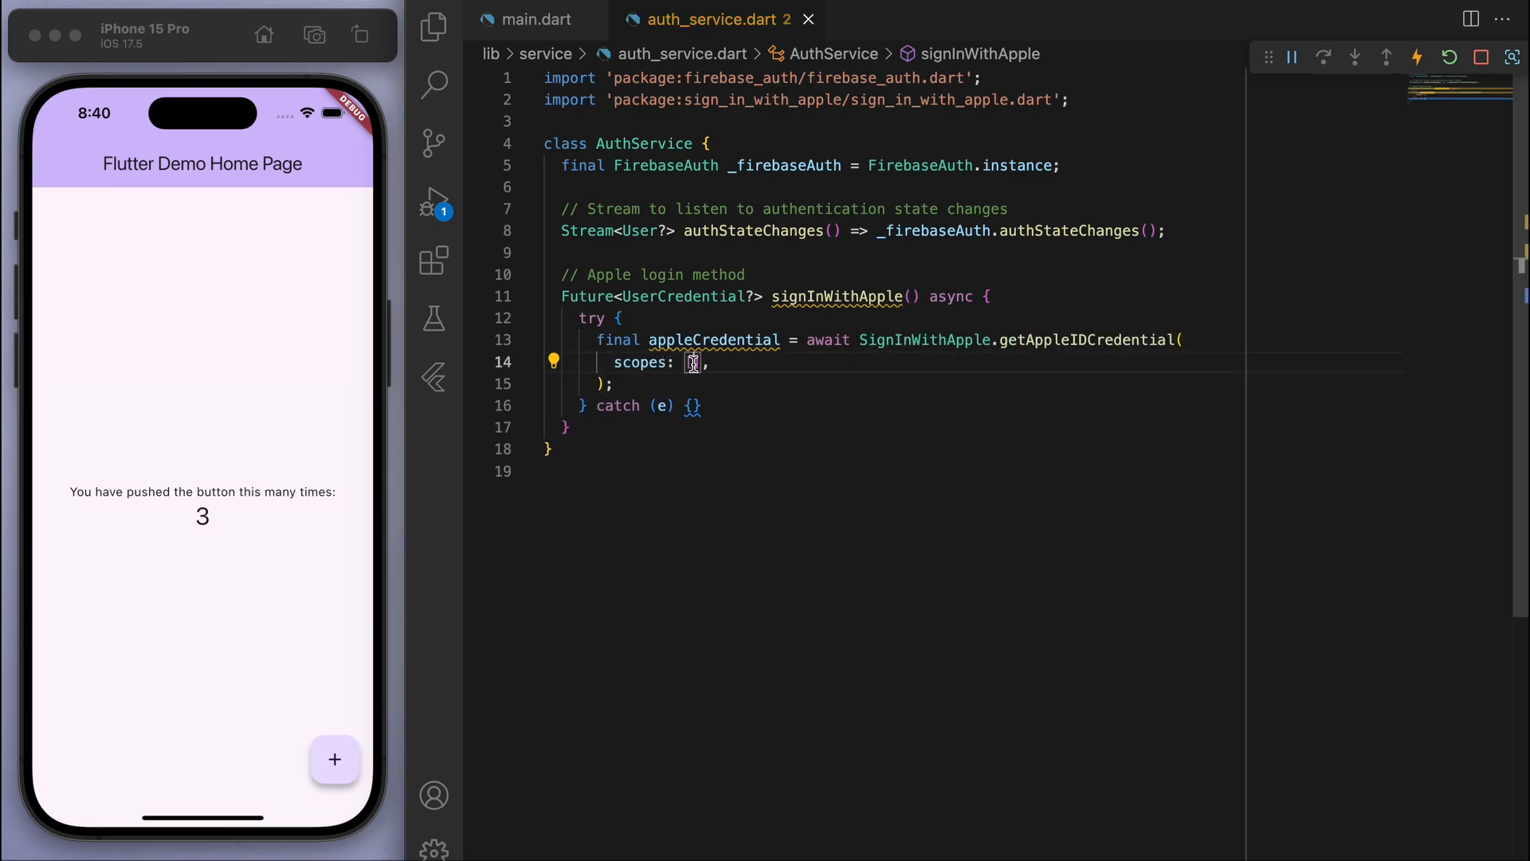
{"action": "type", "text": "AppleIDAuthorizationScopes.fullName,"}
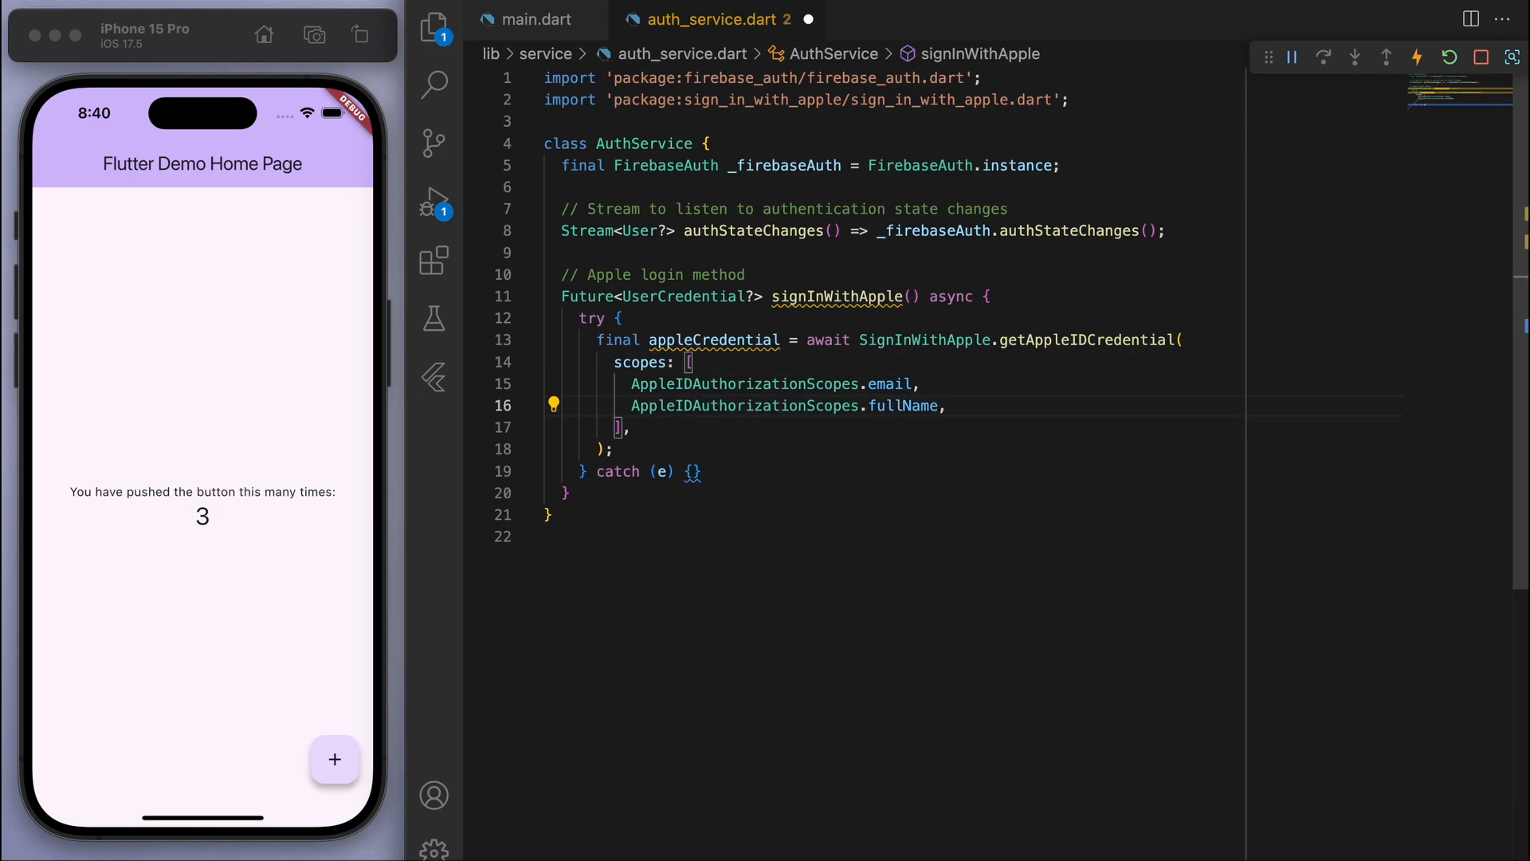
Step: Build an OAuthProvider("apple.com") credential from the Apple credential for Firebase sign-in
{"action": "type", "text": "final oAuthCredential"}
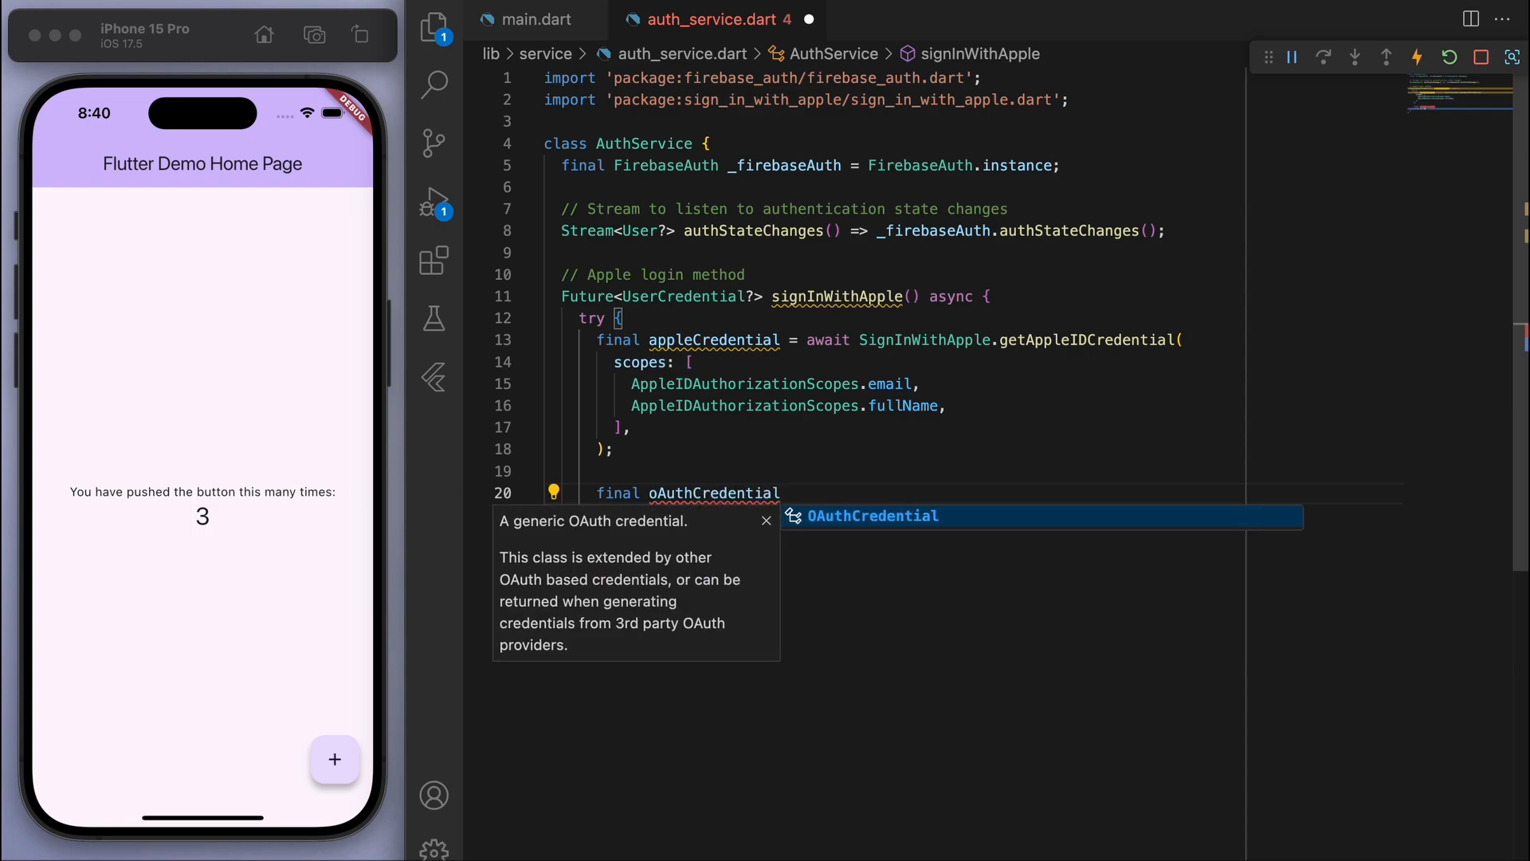
{"action": "type", "text": "= OAuthProvider(\"apple"}
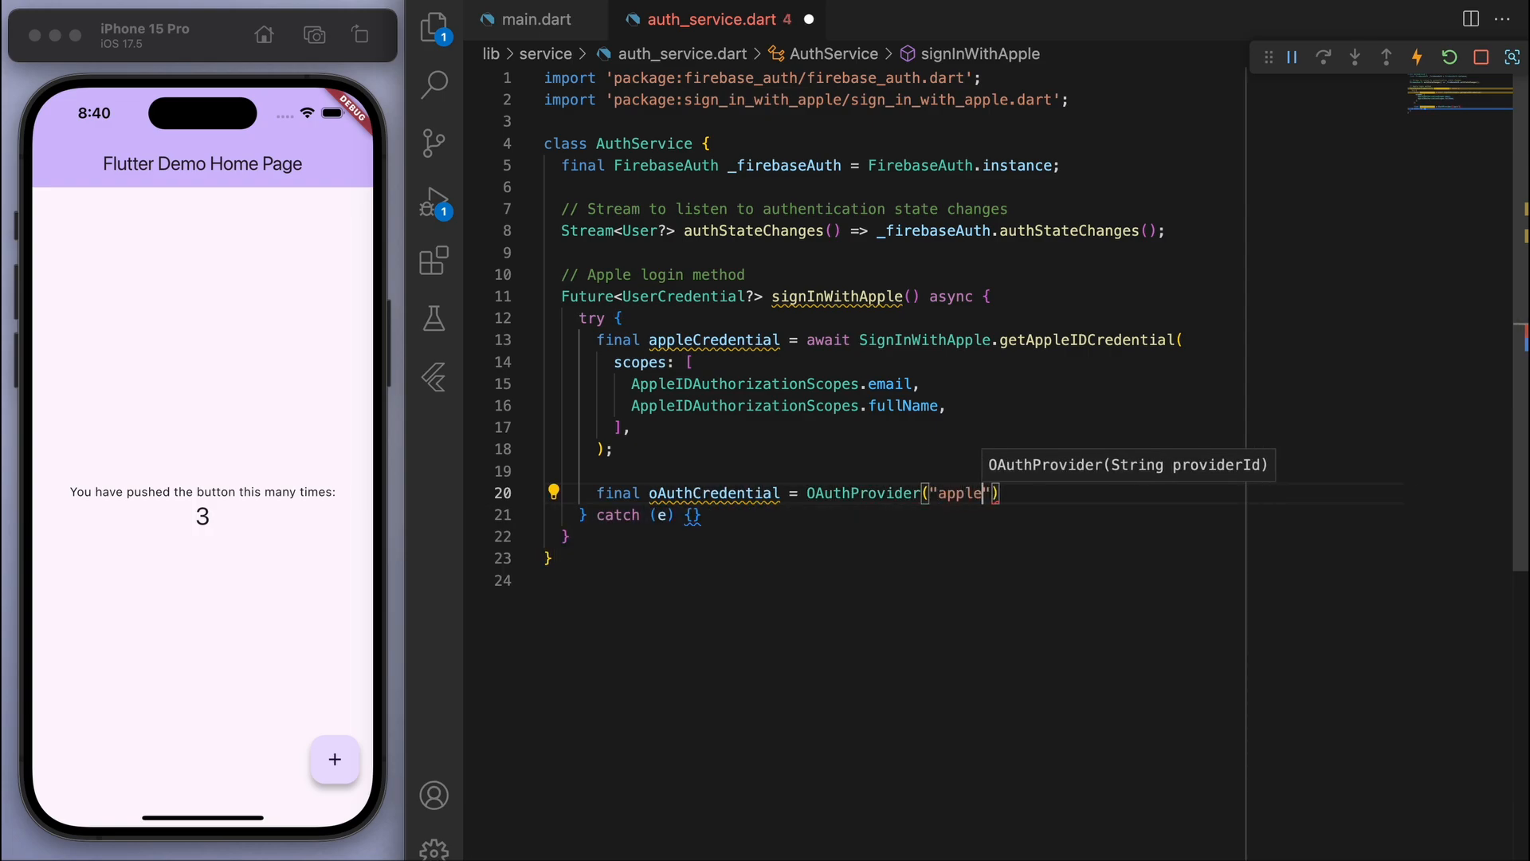
{"action": "type", "text": ".com\").credential();"}
{"action": "type", "text": "print(\"Er"}
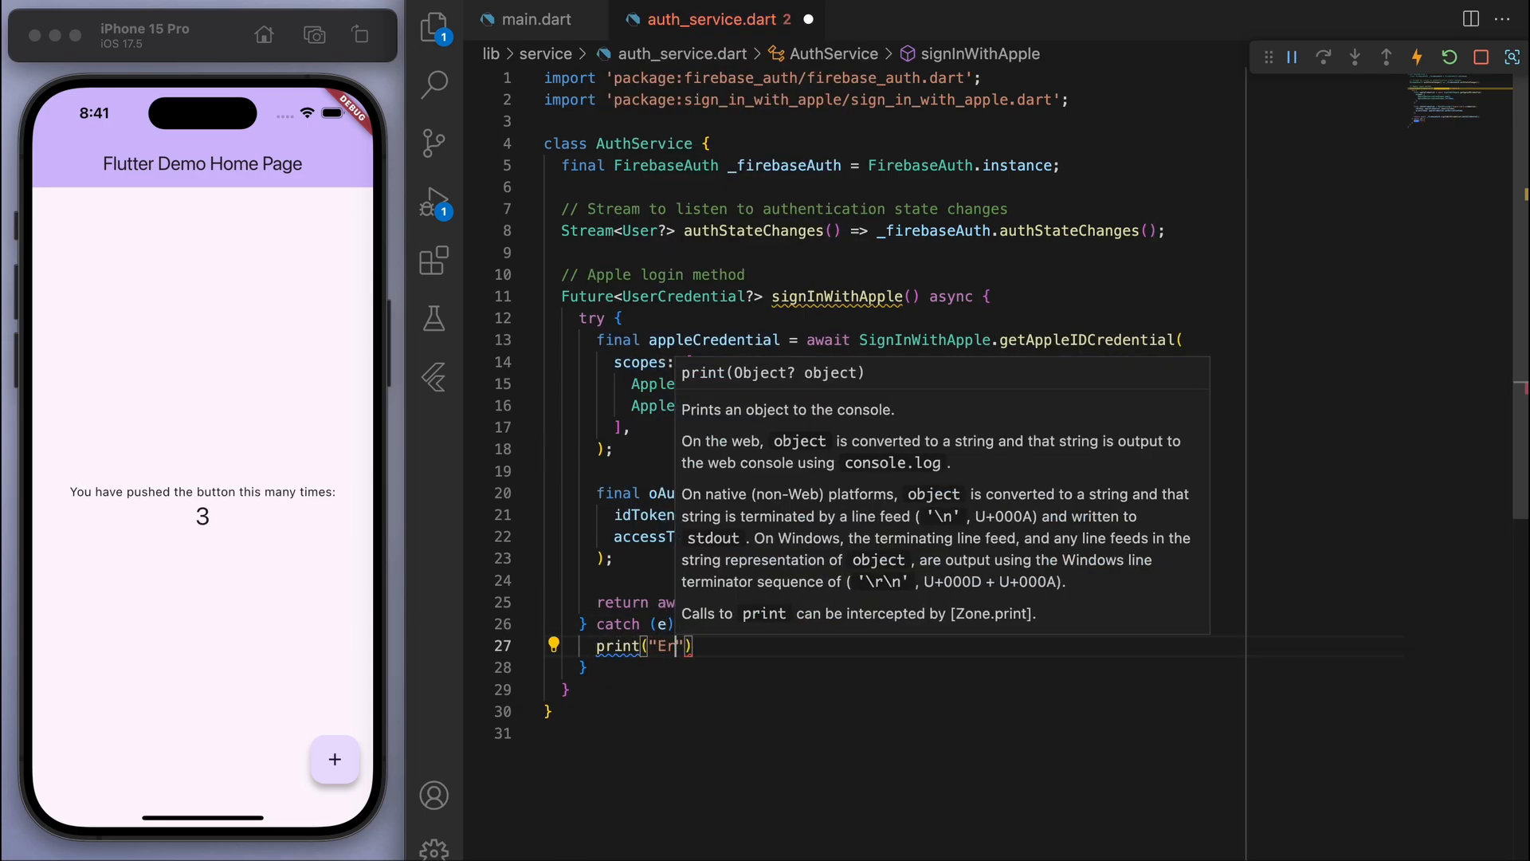
Step: Print "Error during Sign in with Apple: $e" in the catch block and start a // Logout comment
{"action": "type", "text": "rror during Sign in with Apple"}
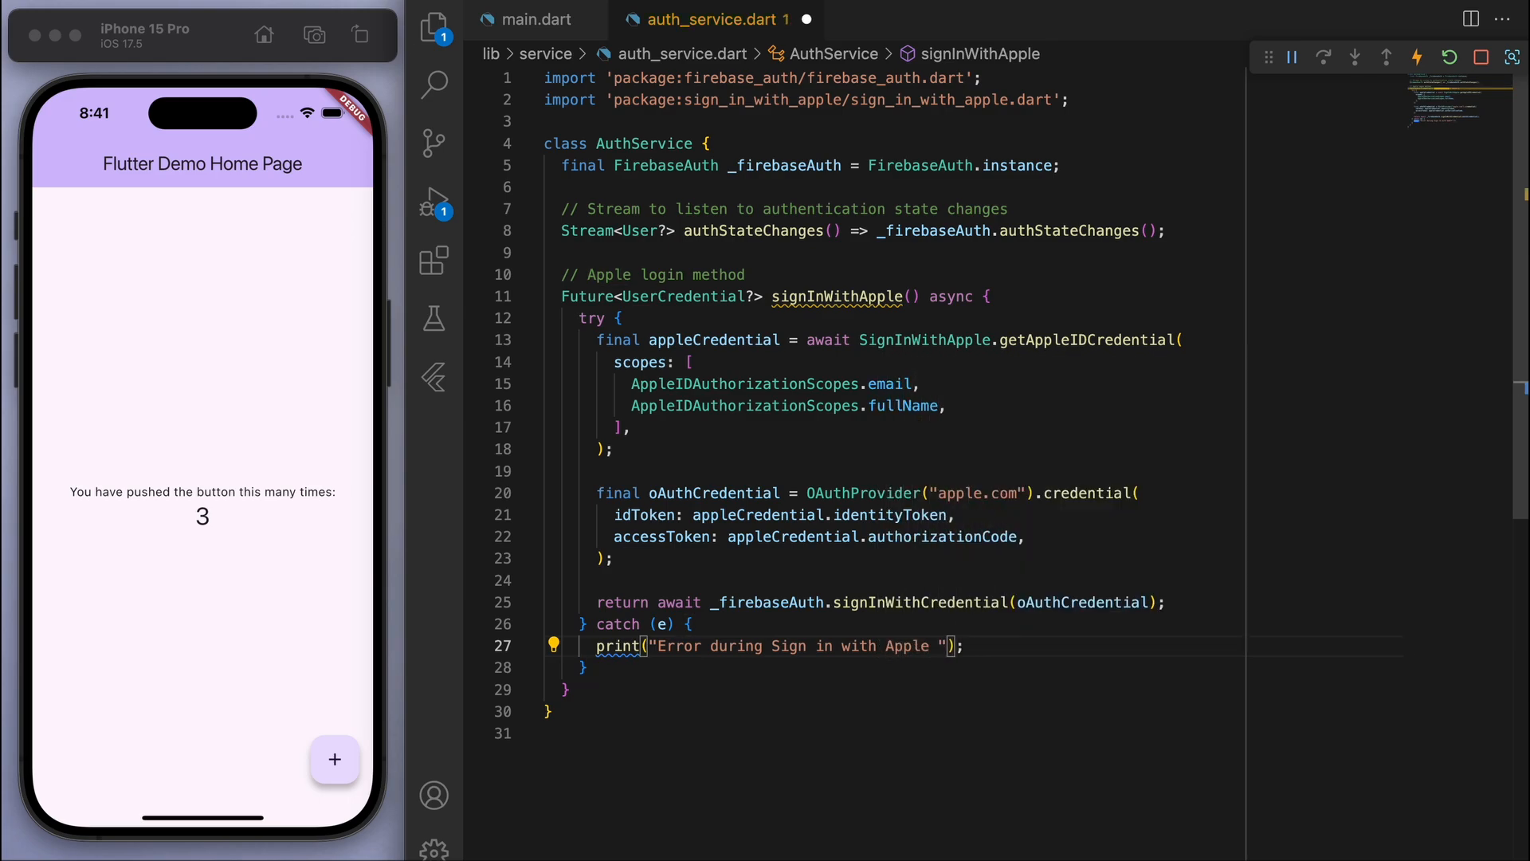
{"action": "type", "text": "$e"}
{"action": "type", "text": "return null;"}
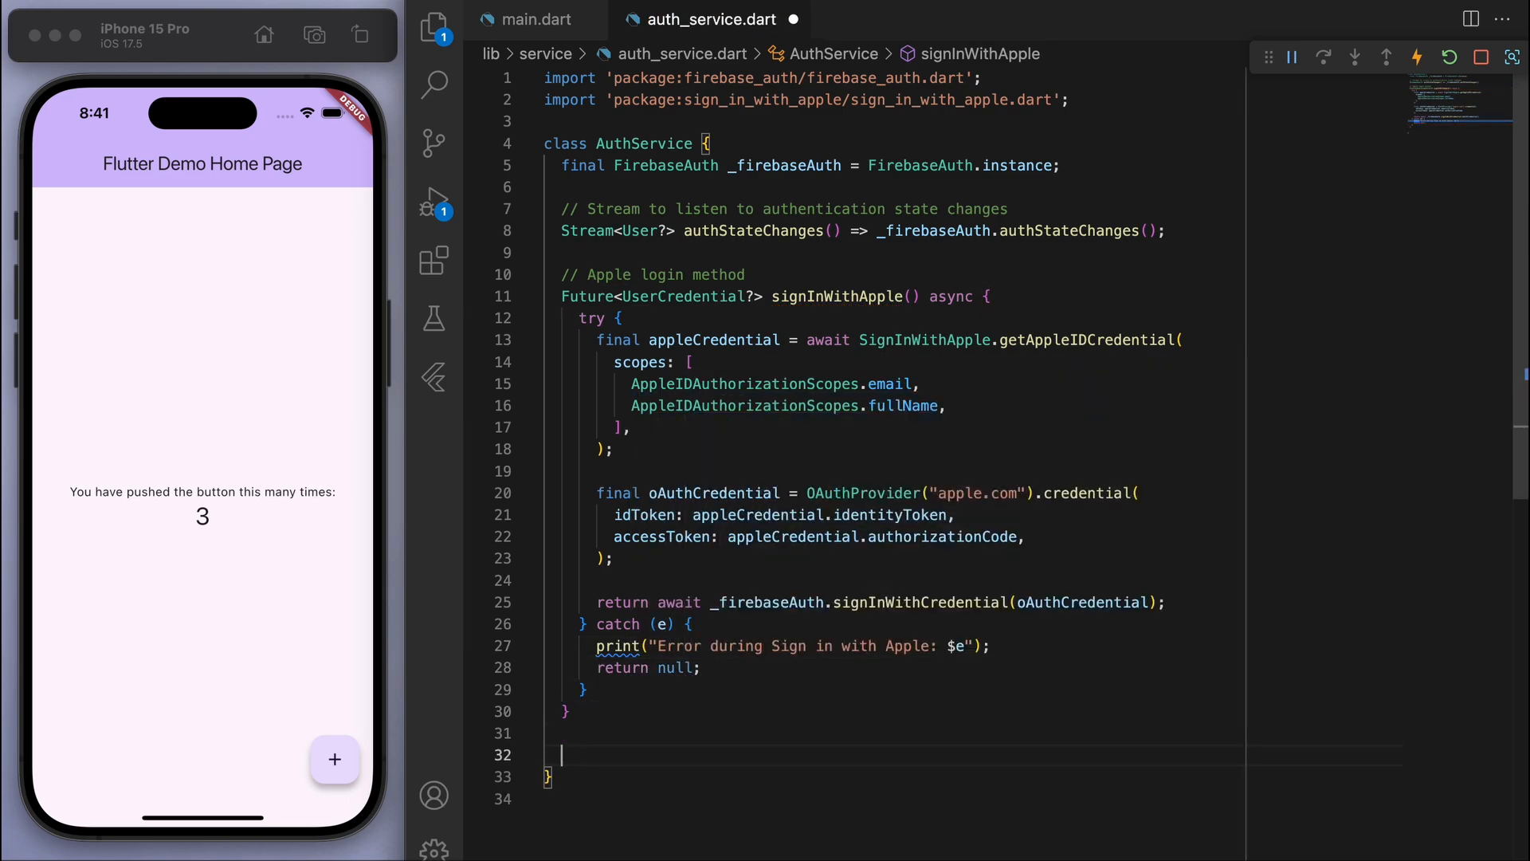
{"action": "type", "text": "// Logout"}
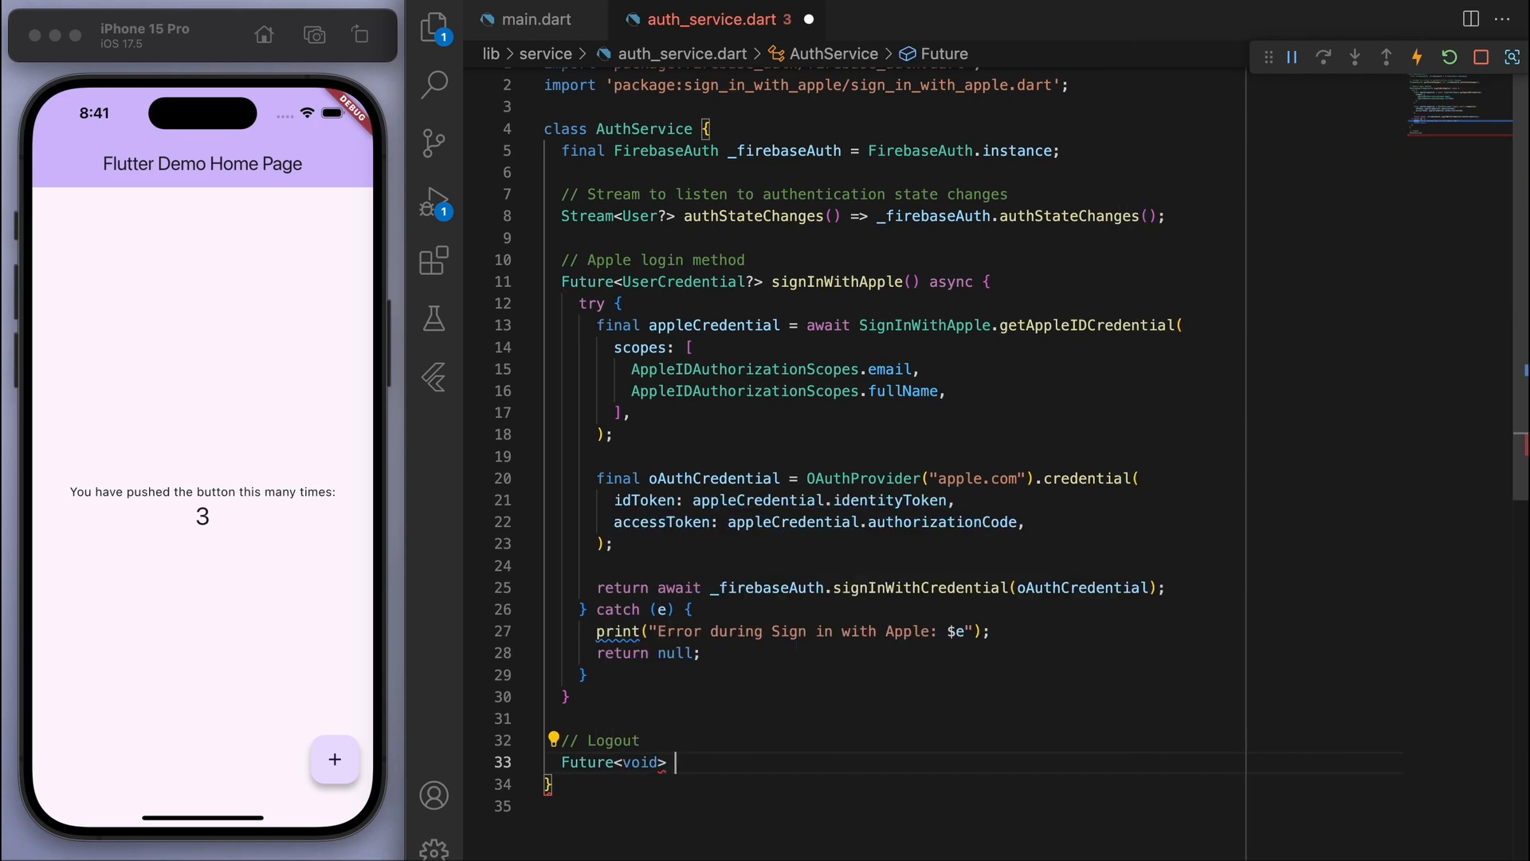
Step: Write an async signOut() method awaiting _firebaseAuth.signOut()
{"action": "type", "text": "signOut() async {"}
{"action": "type", "text": "awa"}
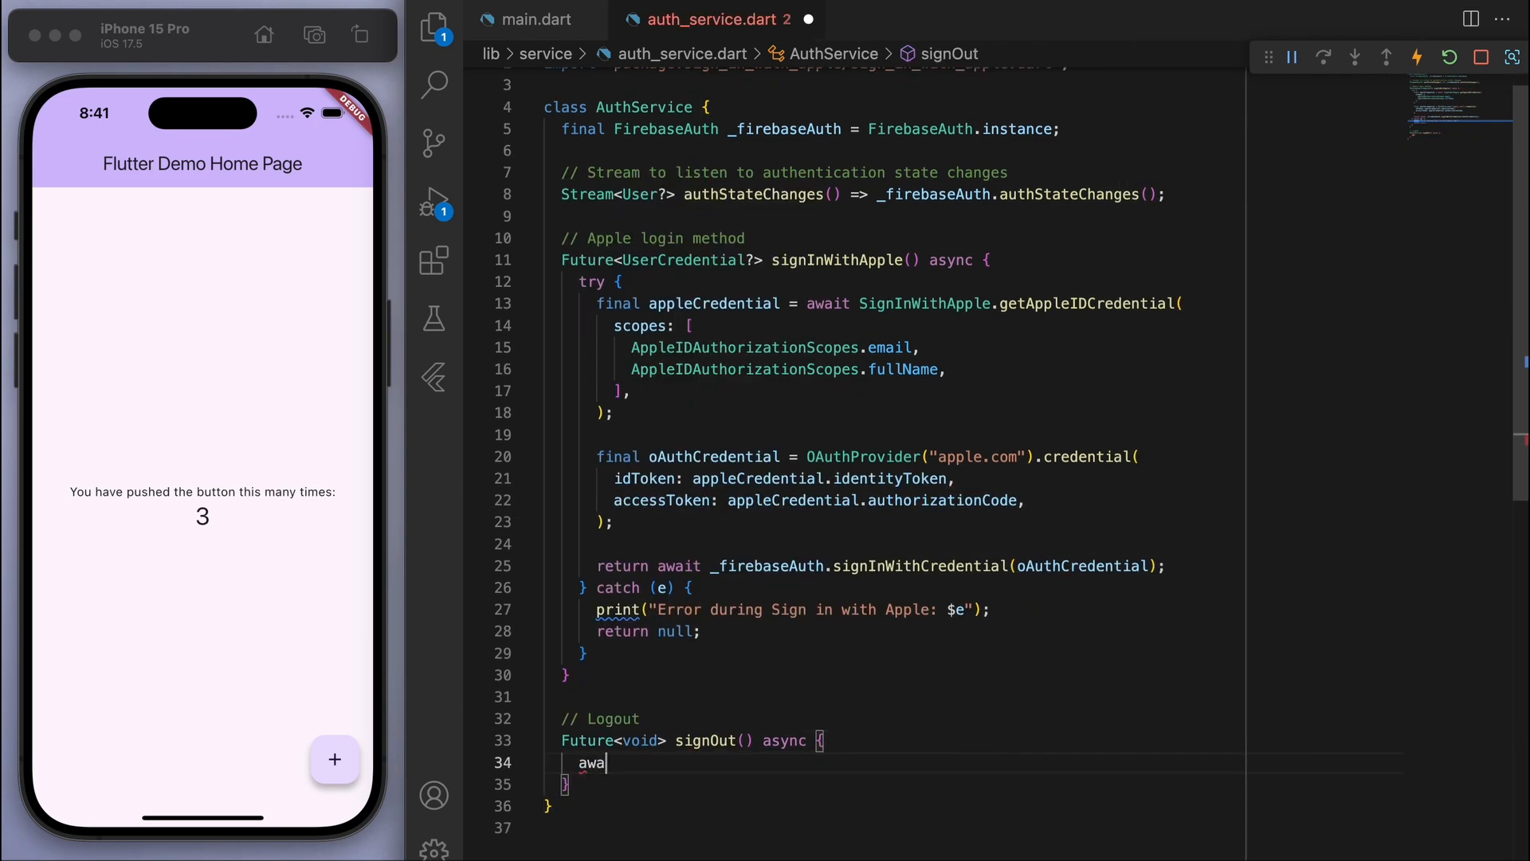
{"action": "type", "text": "it _firebaseAuth.signo"}
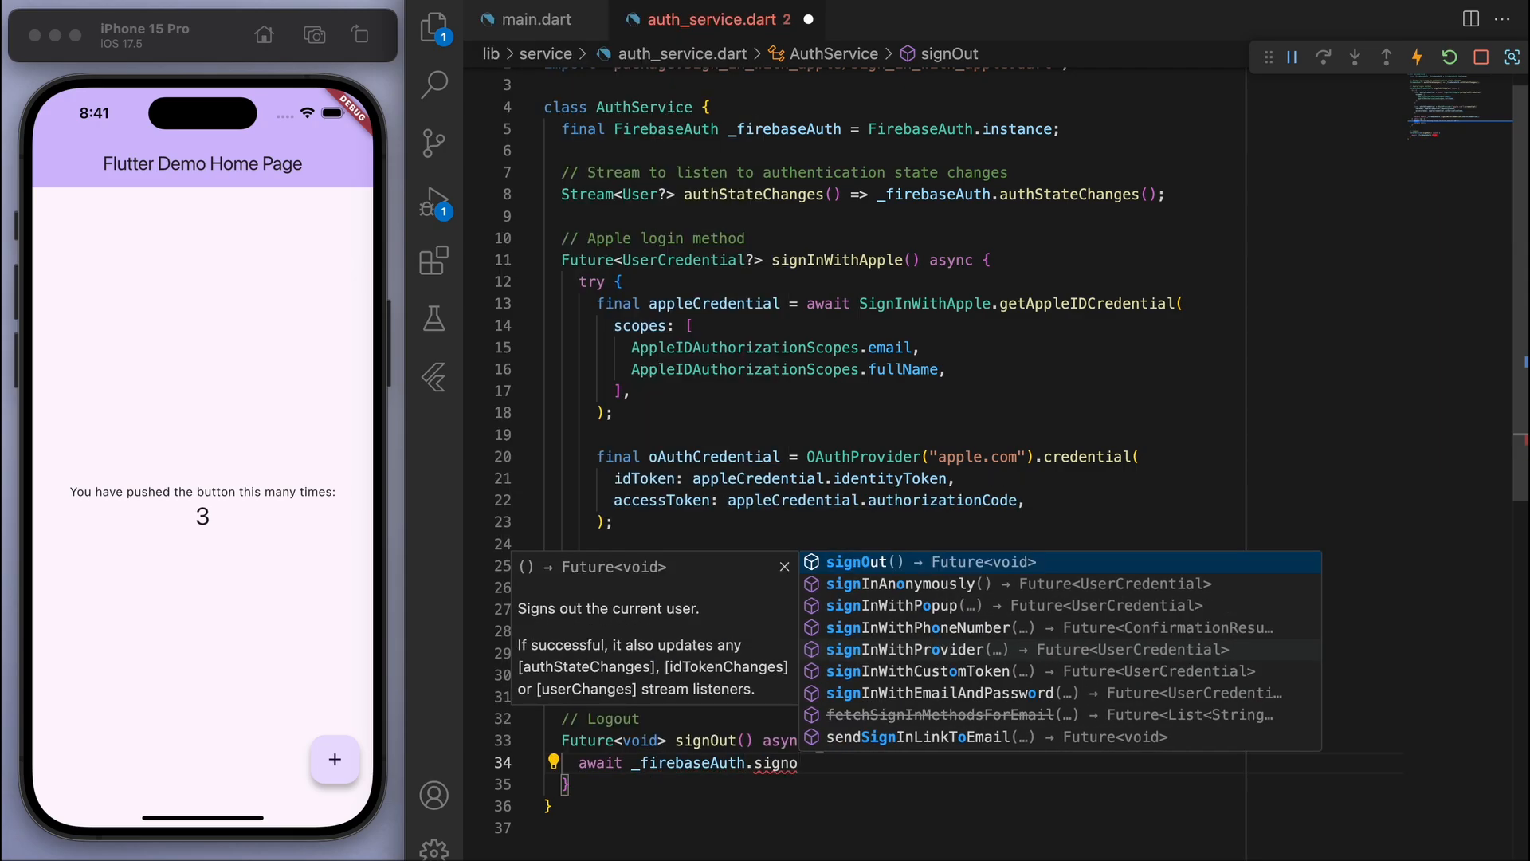
{"action": "key", "text": "Enter"}
{"action": "type", "text": "String getUserEmail("}
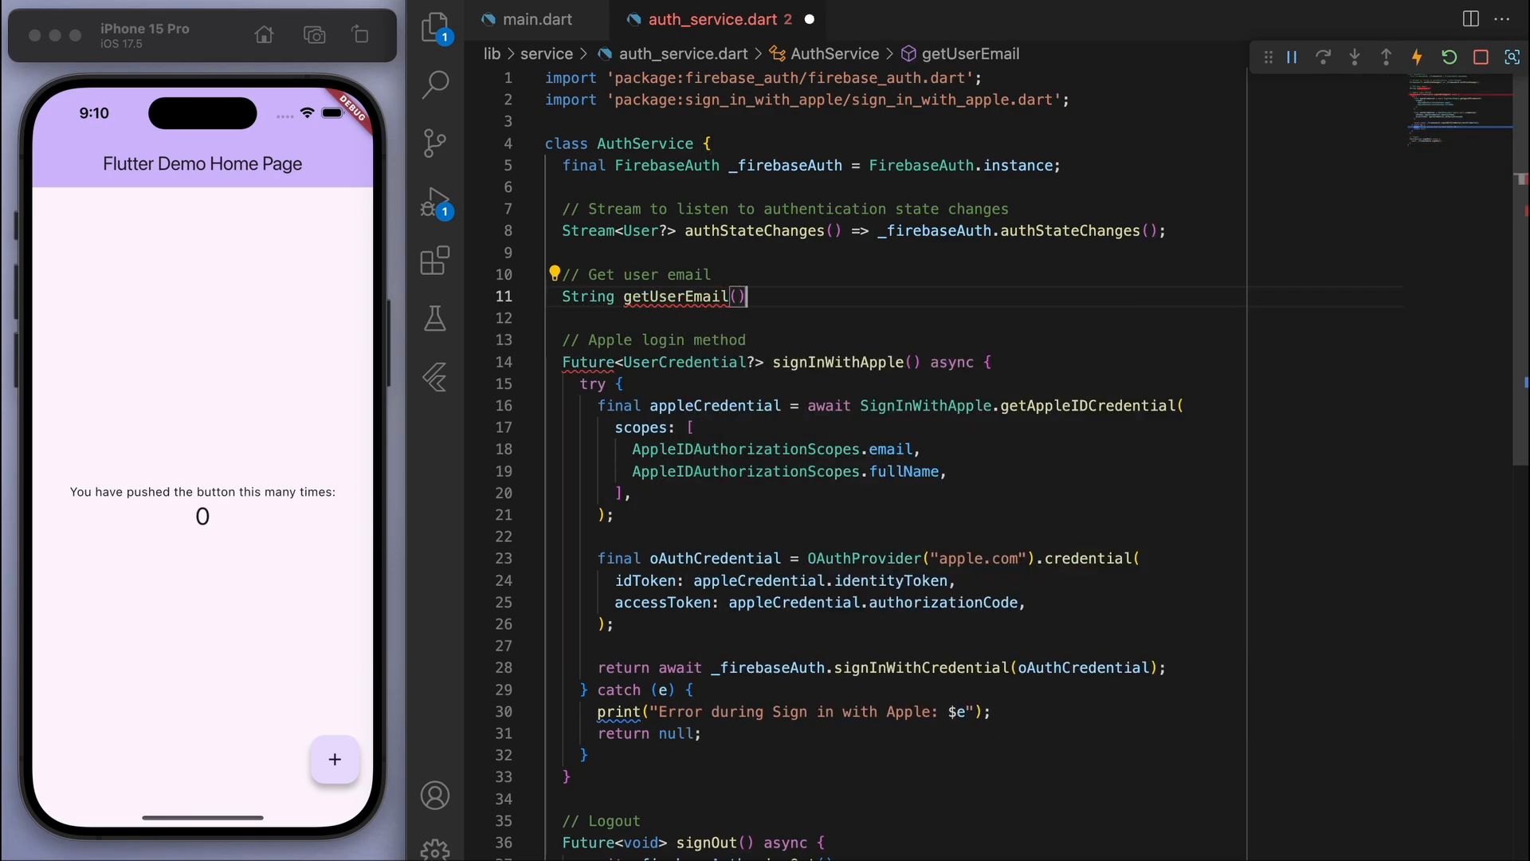
Step: Add getUserEmail() returning _firebaseAuth.currentUser?.email with a "User" fallback
{"action": "type", "text": "=> _firebaseAuth."}
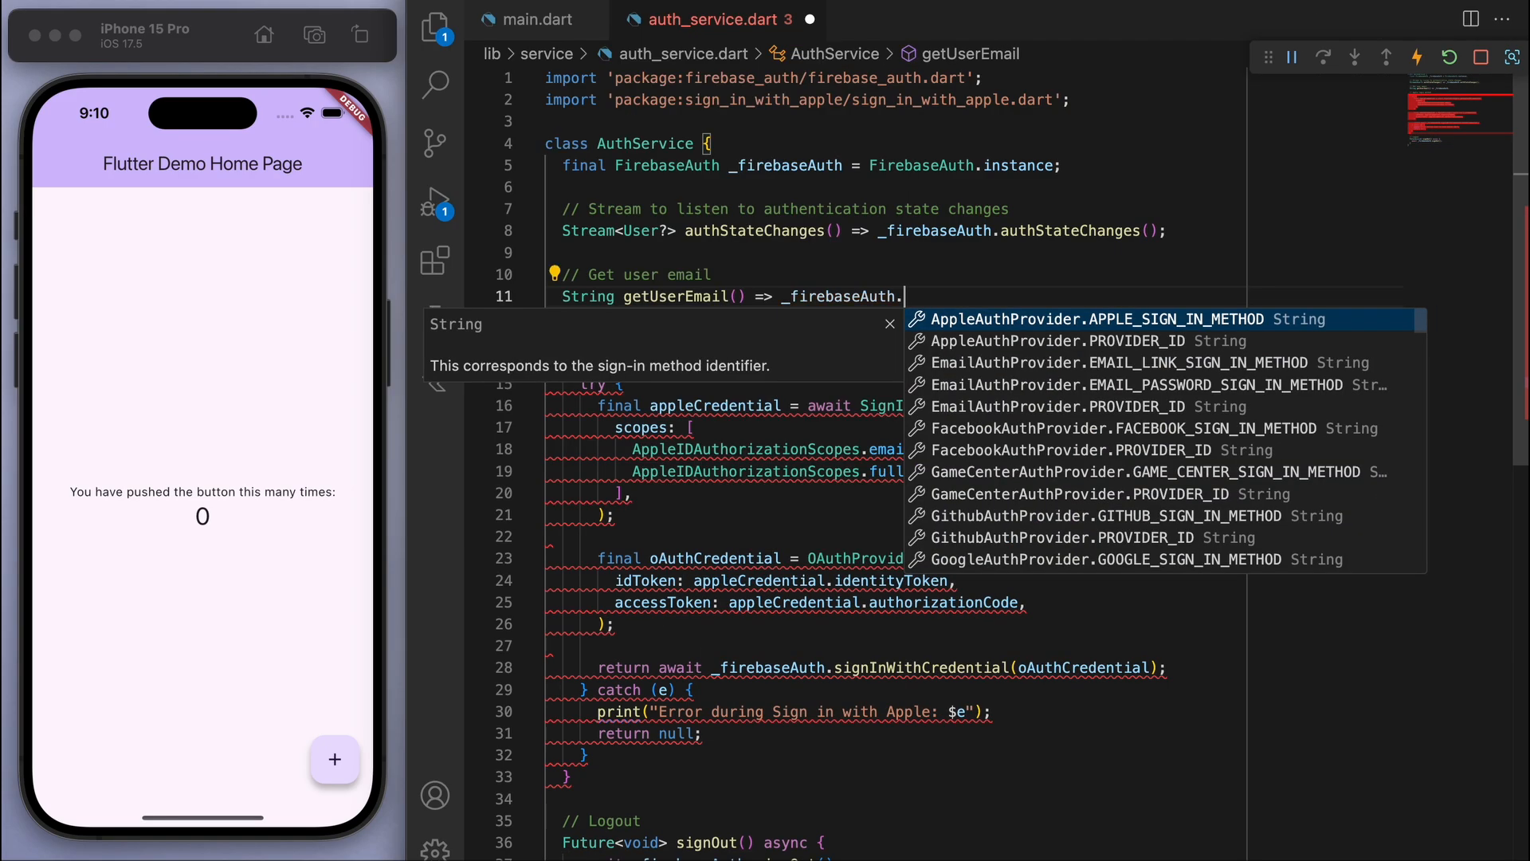
{"action": "type", "text": "currentUser?.email ?? \"User\";"}
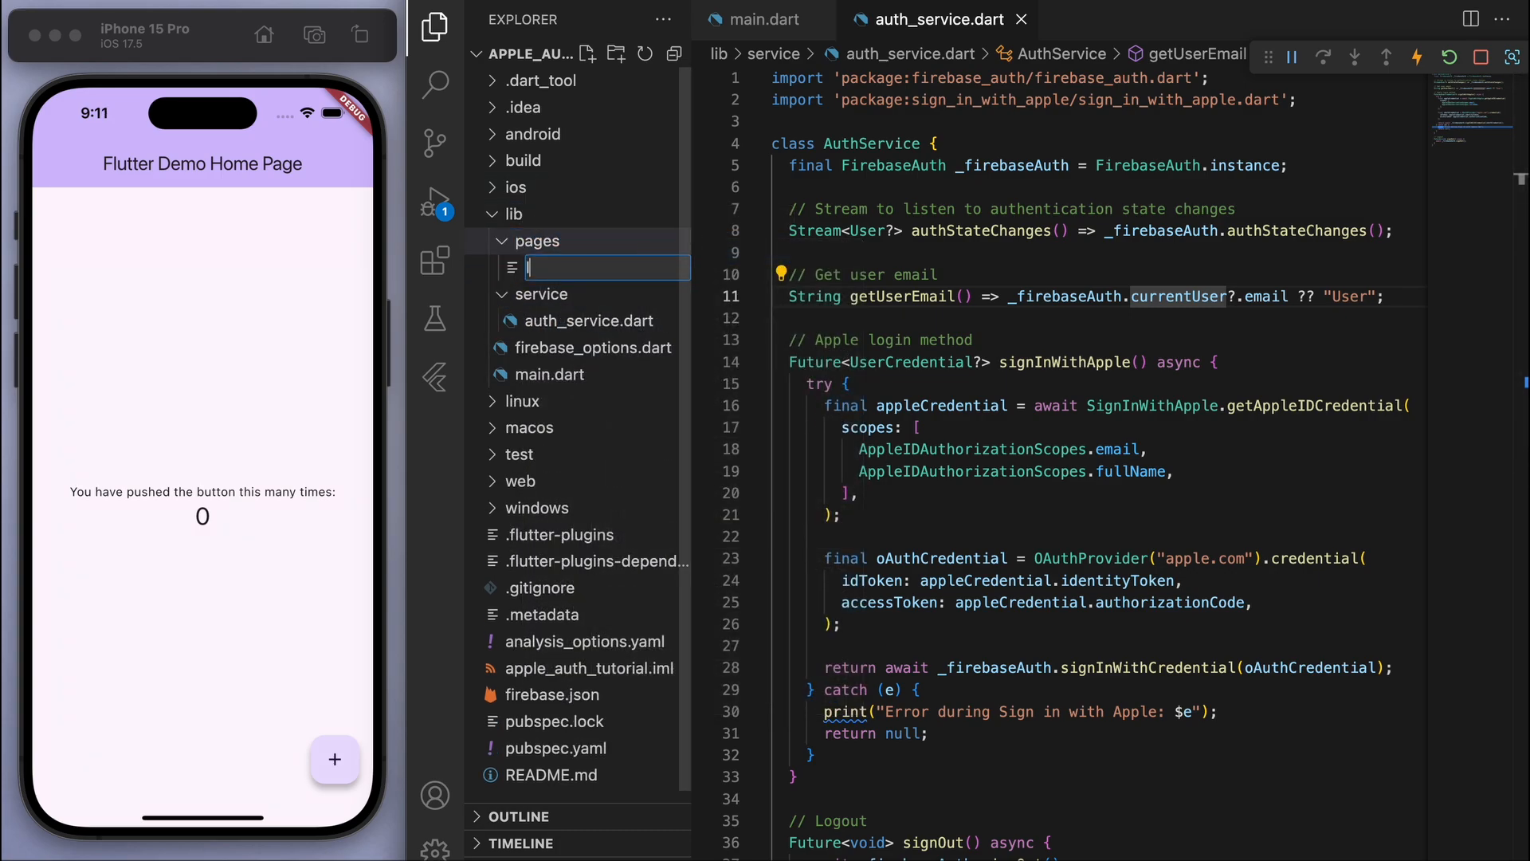
Step: Create login_page.dart with a material import, AppBar title "Login" and an auth service instance
{"action": "type", "text": "login_page.dart"}
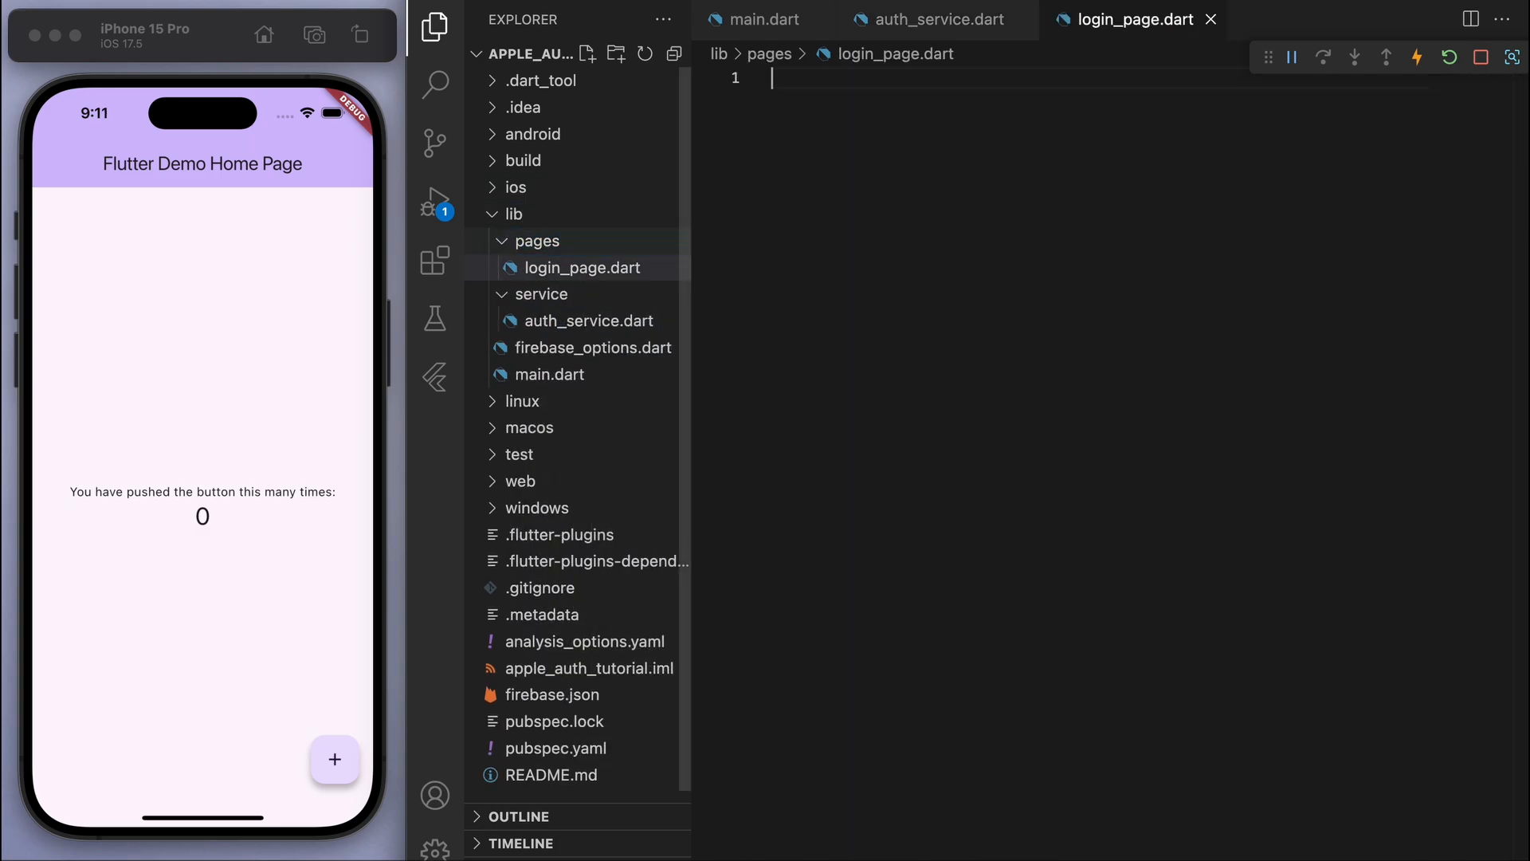
{"action": "type", "text": "import 'materi"}
{"action": "type", "text": "appBar: AppBar(),"}
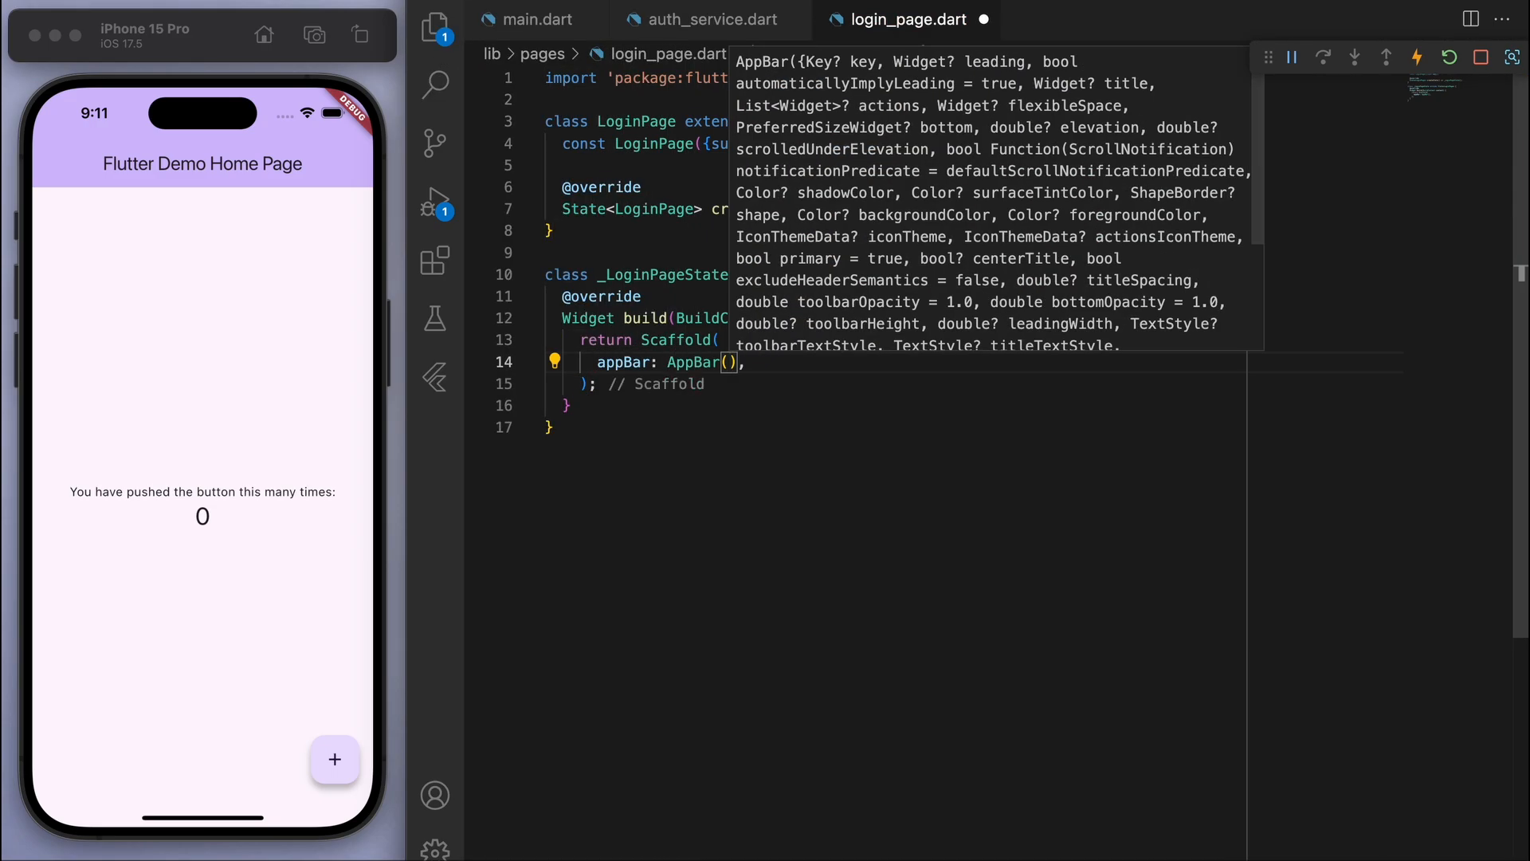
{"action": "type", "text": "title: Text(\"Login\")"}
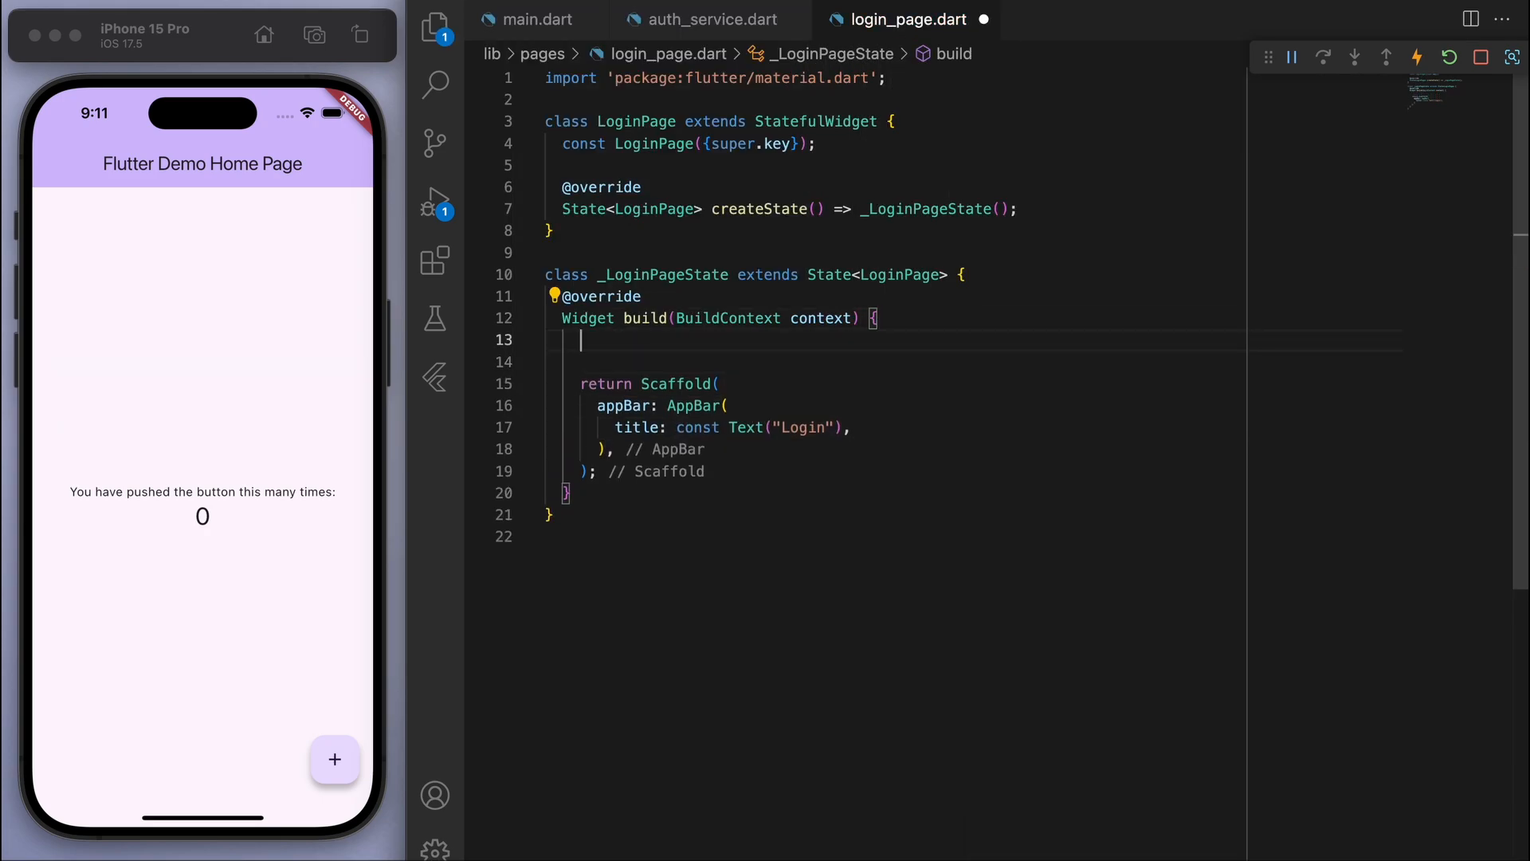
{"action": "type", "text": "// get auth service"}
{"action": "type", "text": "body: Center(child: ),"}
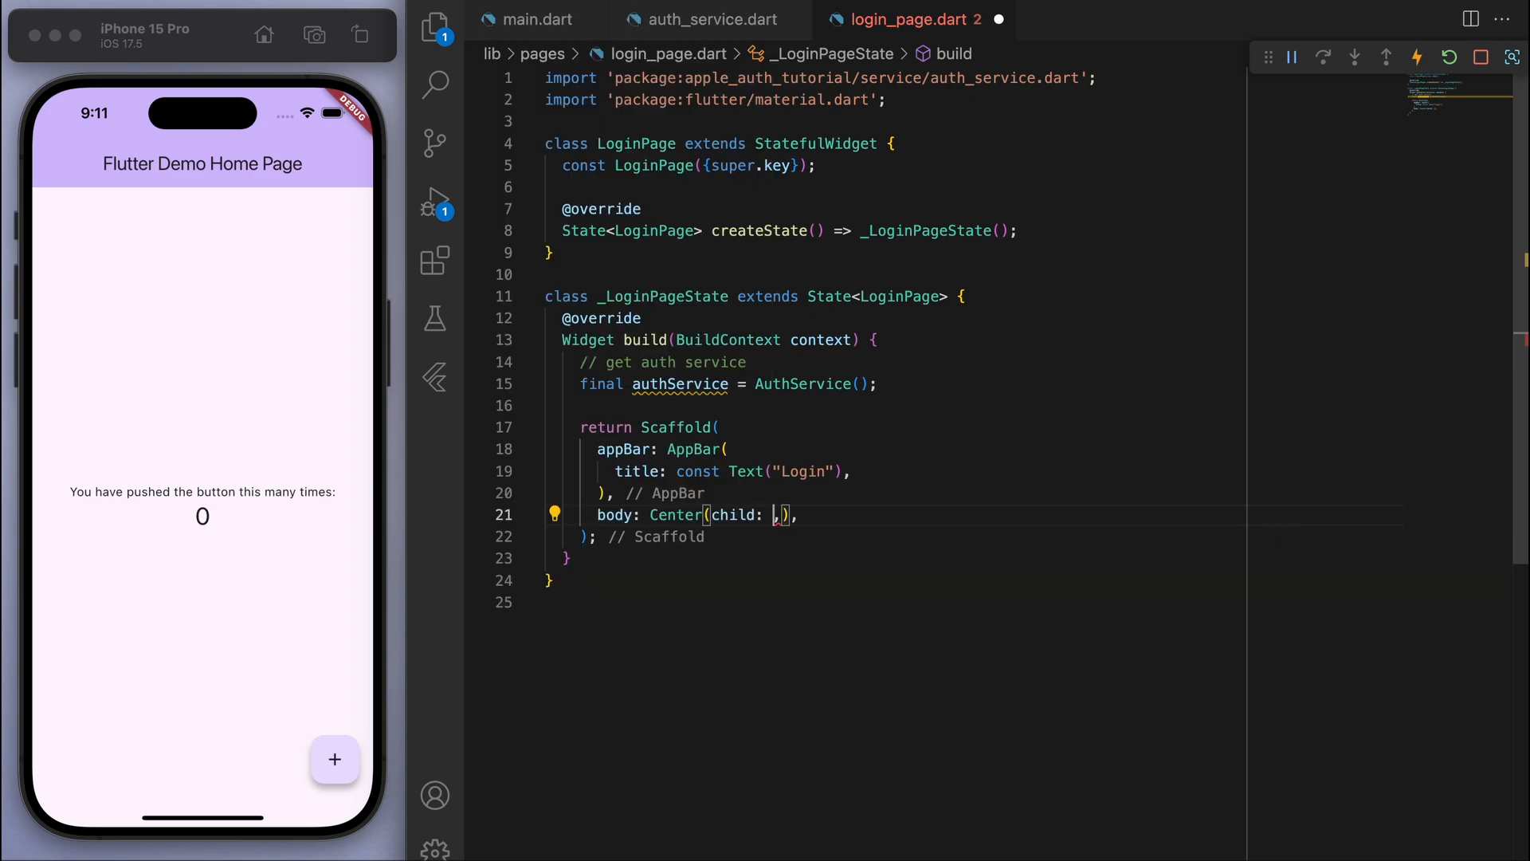
Step: Add a centred SignInWithAppleButton whose onPressed calls authService.signInWithApple()
{"action": "type", "text": "SignInW"}
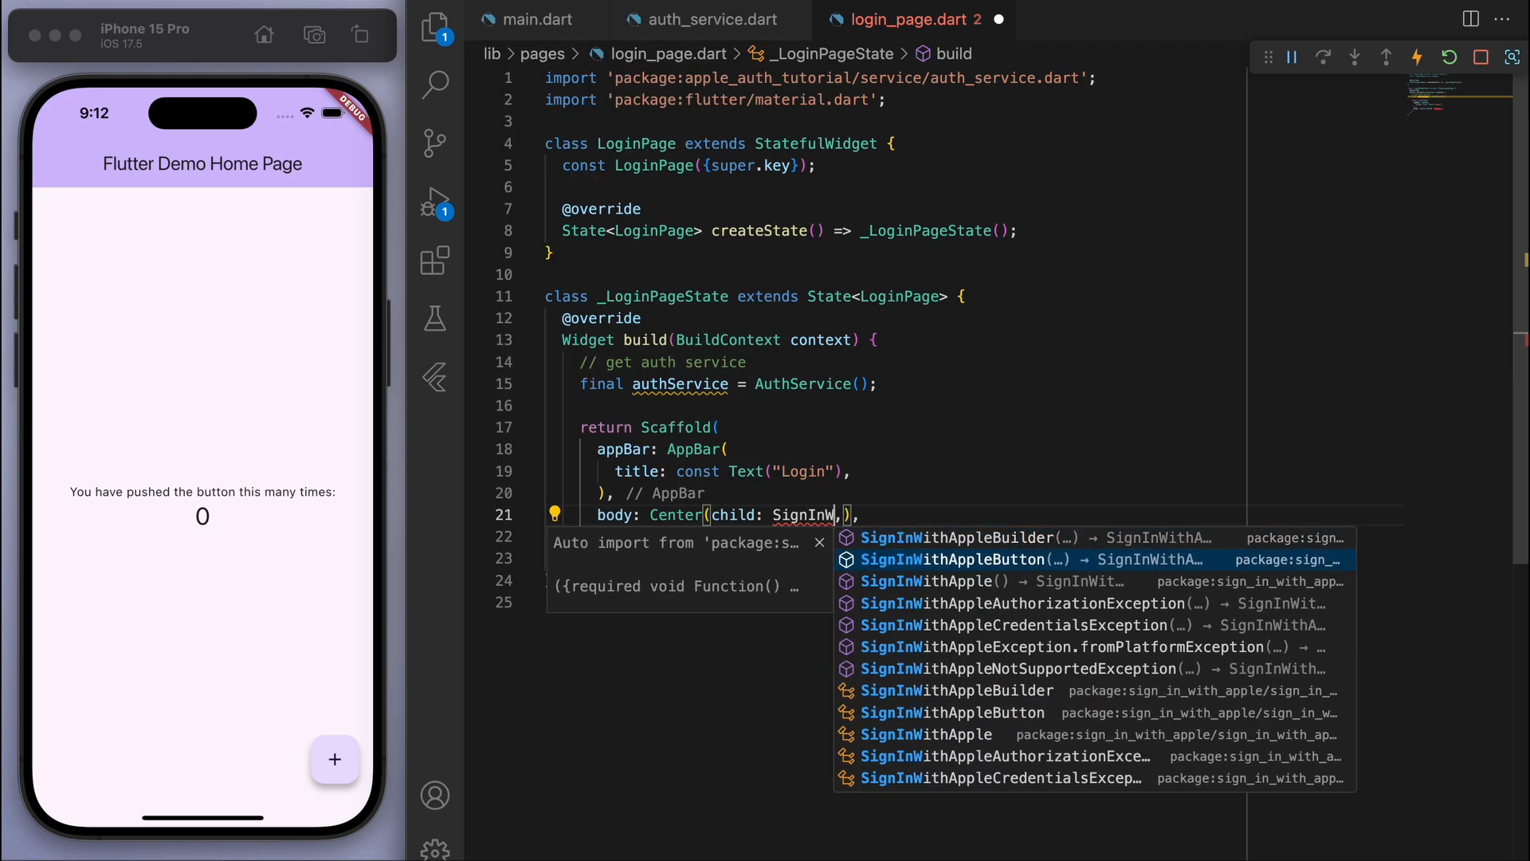
{"action": "left_click", "coordinate": [975, 560]}
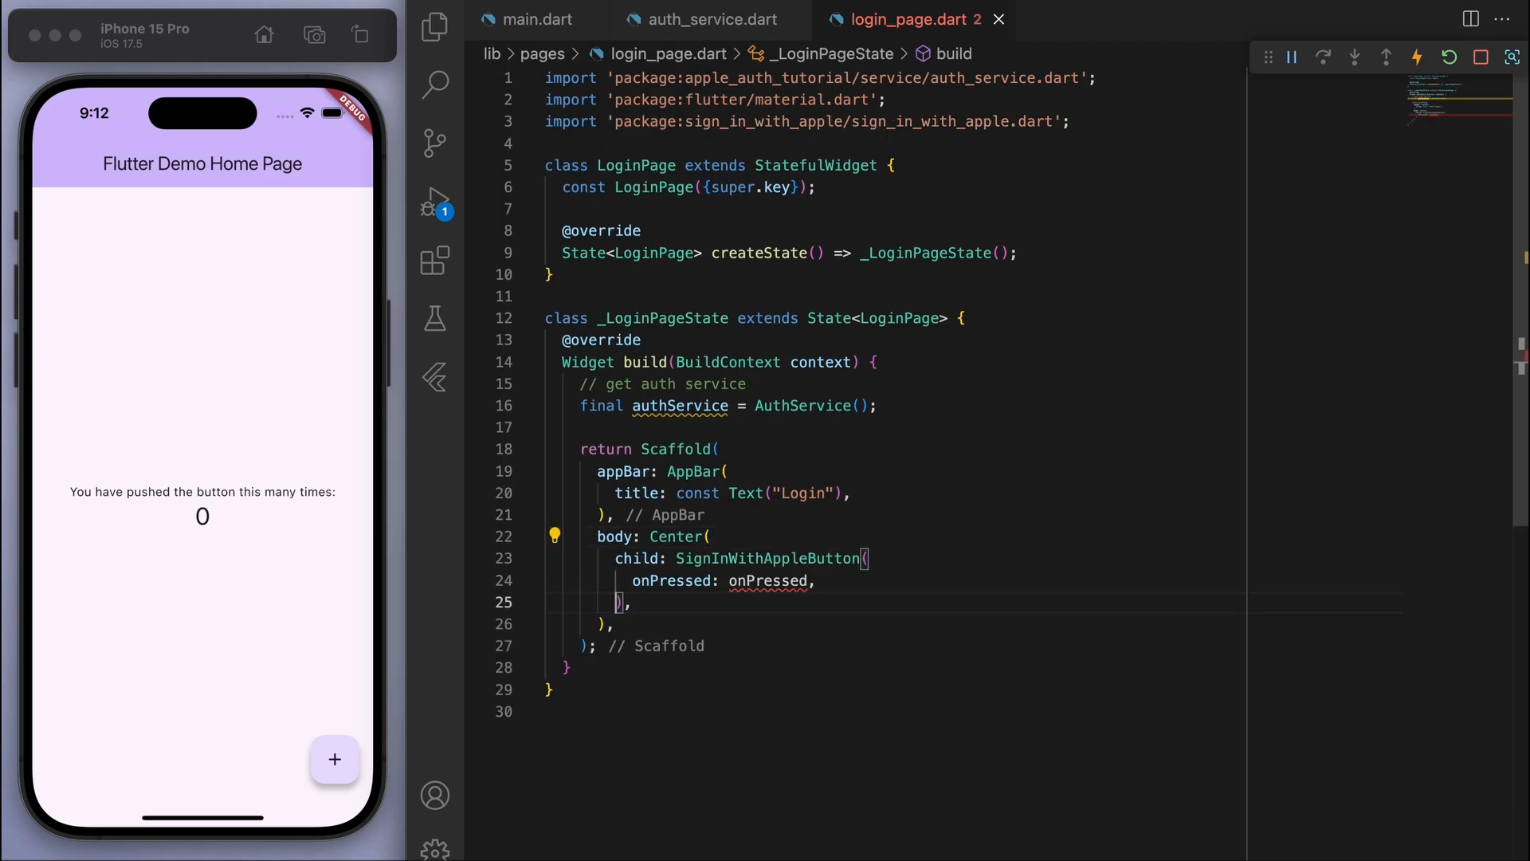
{"action": "type", "text": "() => au"}
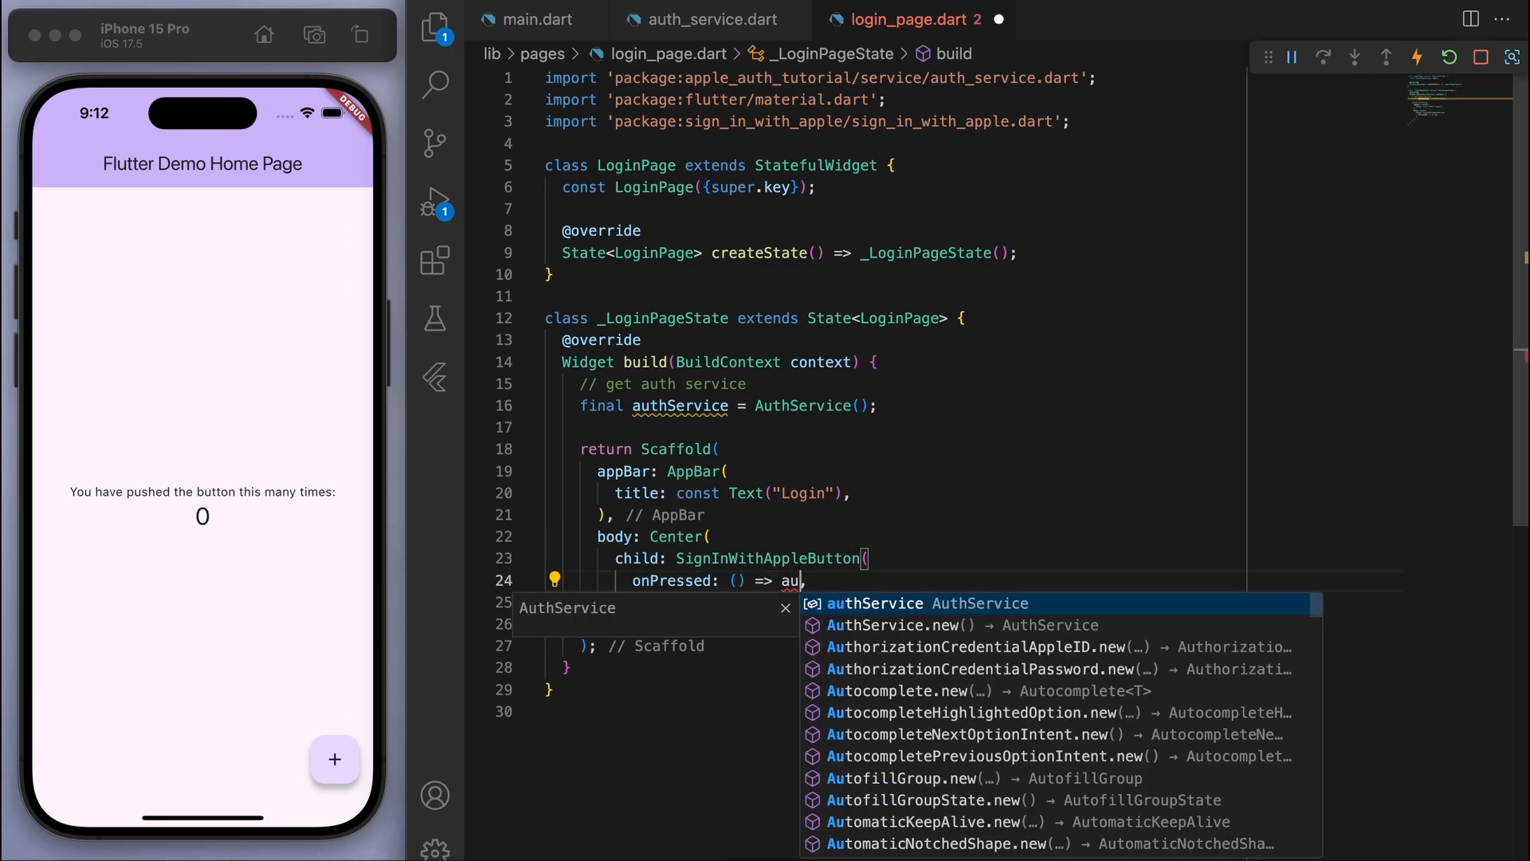
{"action": "type", "text": "thService.signInWithApple("}
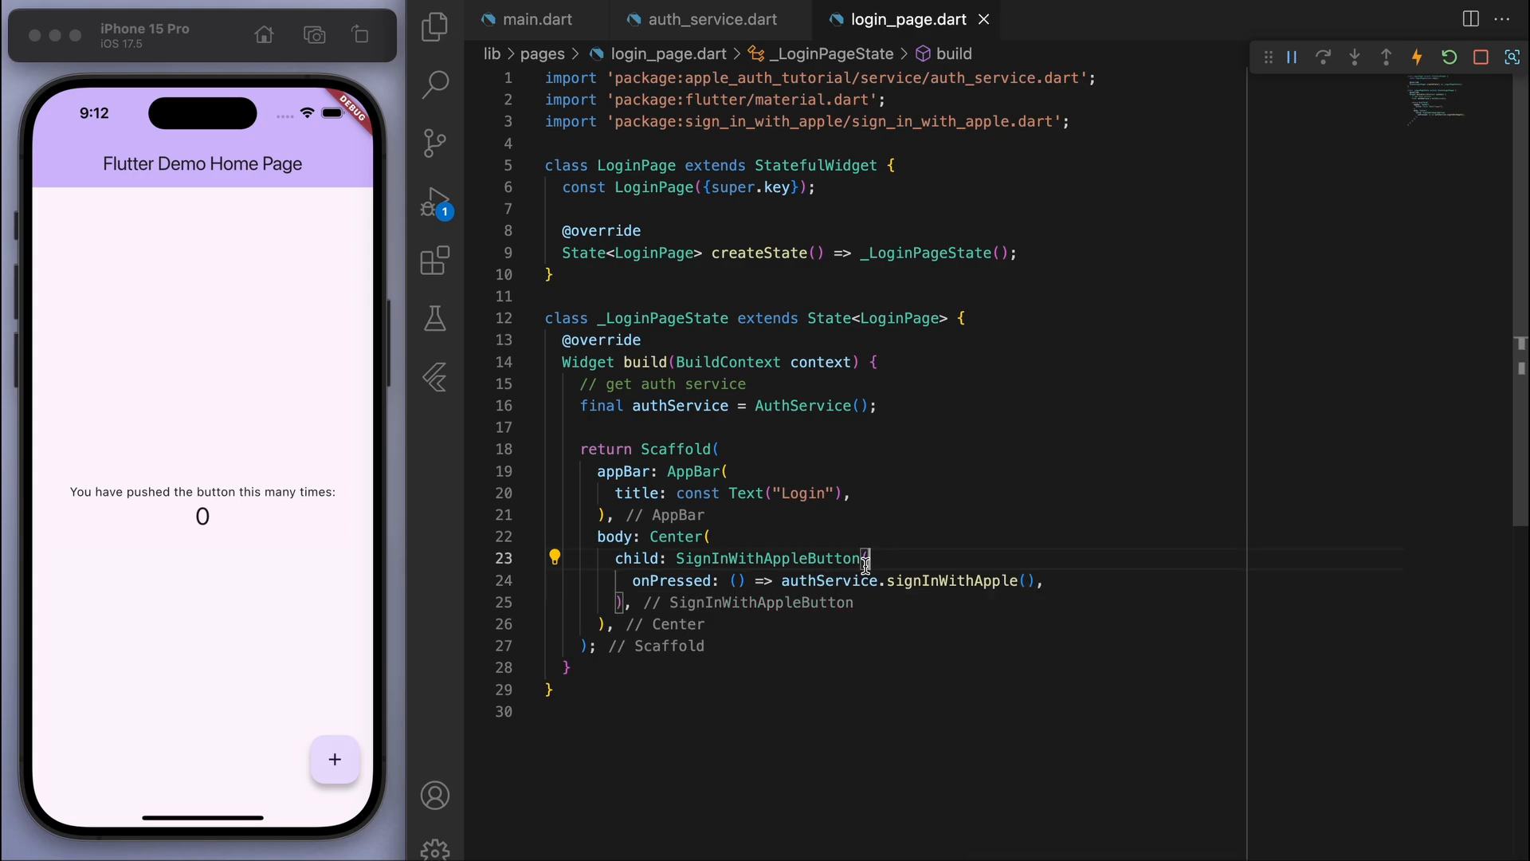
{"action": "right_click", "coordinate": [526, 240]}
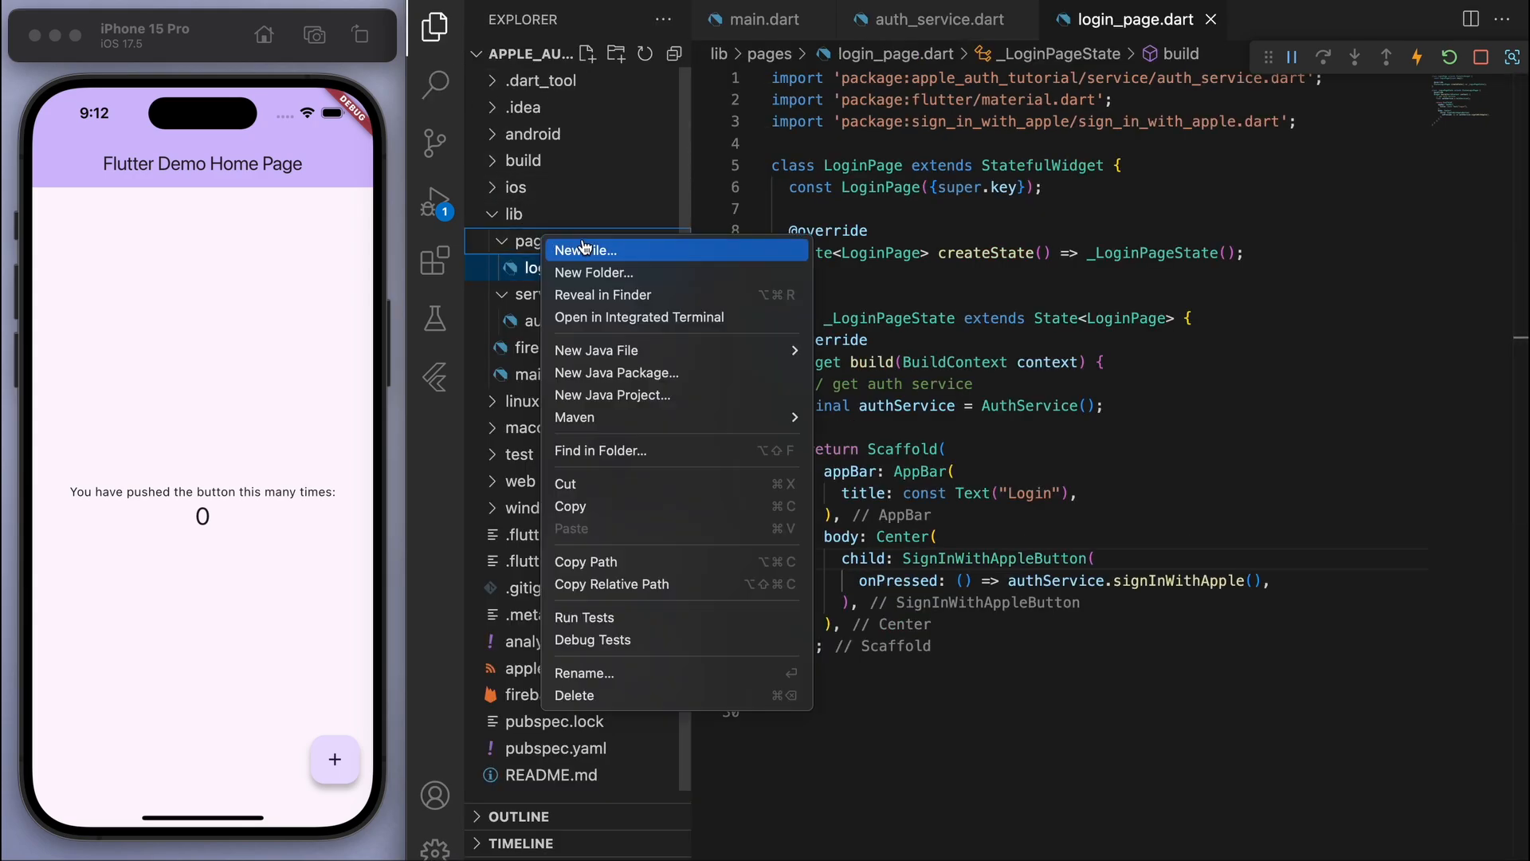
Step: Create home_page.dart with AppBar title "Home" and String email = authService.getUserEmail()
{"action": "left_click", "coordinate": [585, 248]}
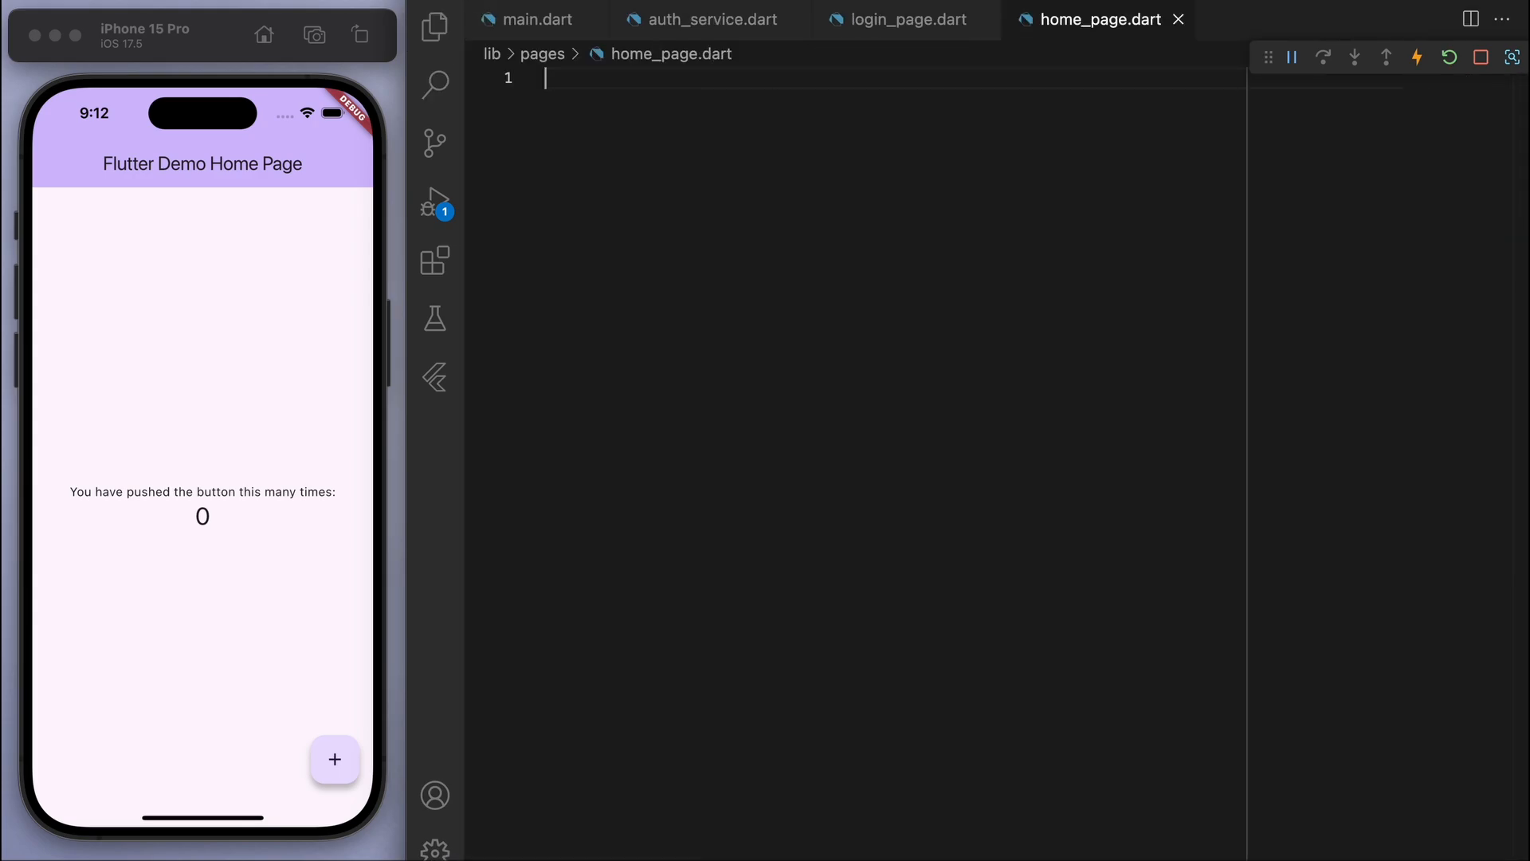
{"action": "type", "text": "import 'package:flutter/material.dart';"}
{"action": "type", "text": "appBar: AppBar(),"}
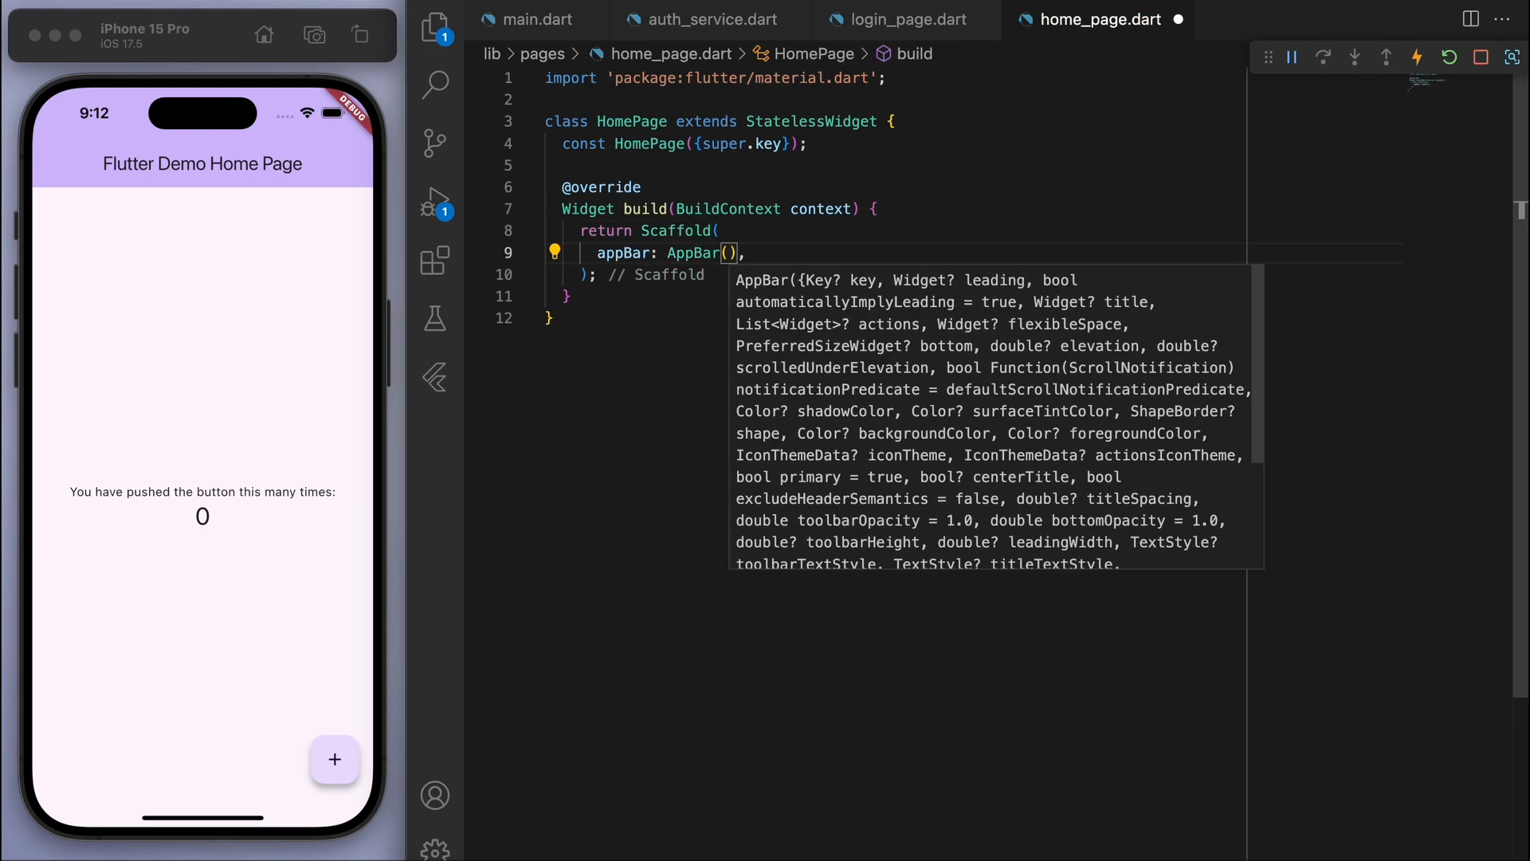
{"action": "type", "text": "title:c Text(\"Home\"),"}
{"action": "type", "text": "// get user email"}
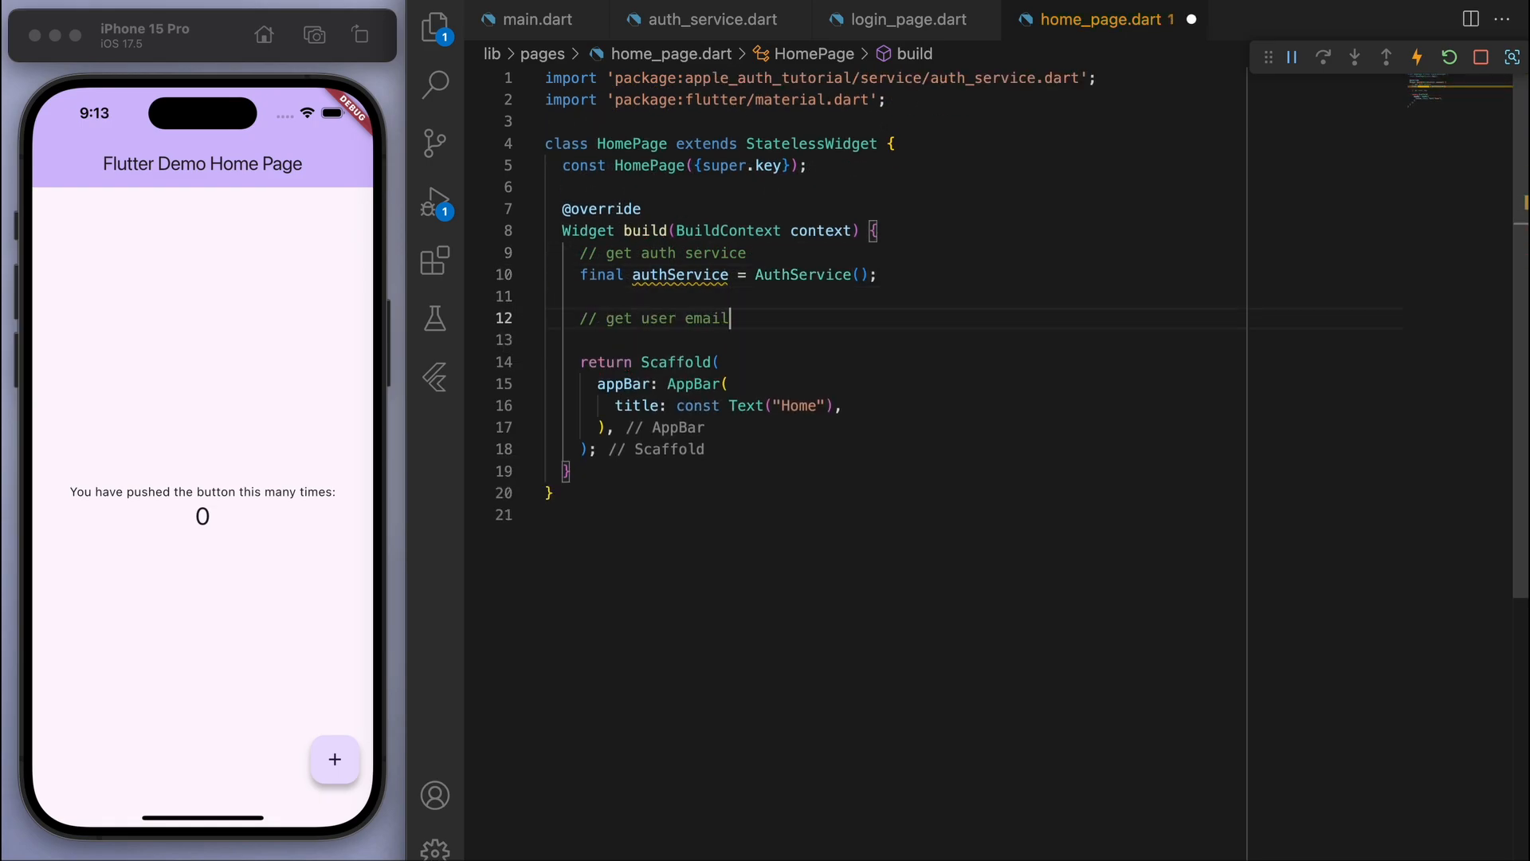
{"action": "type", "text": "String email ="}
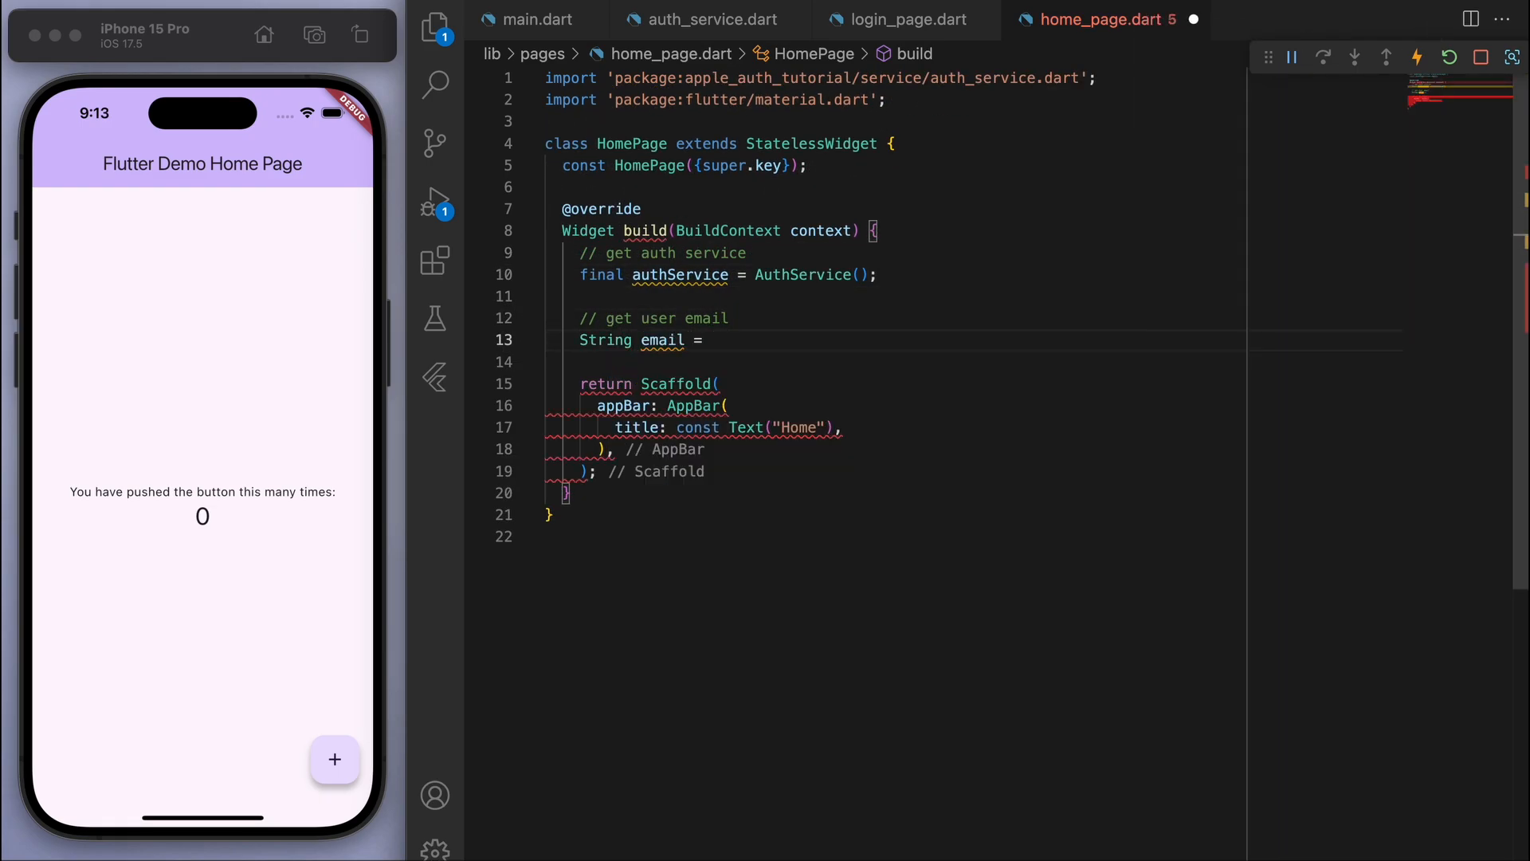
{"action": "type", "text": "authService.getUserEmail();"}
{"action": "type", "text": "\""}
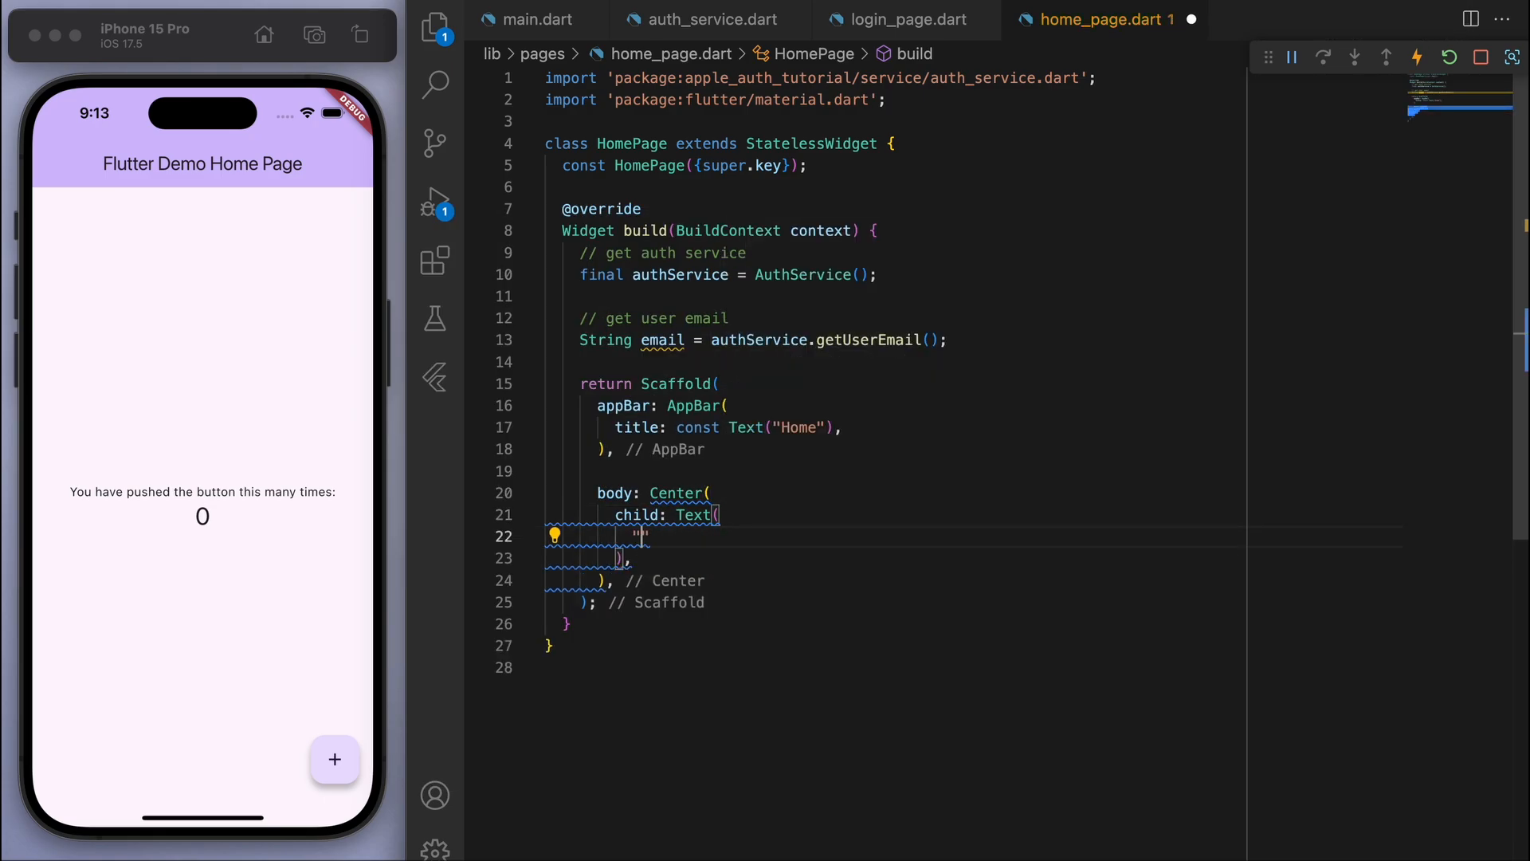
Step: Show "Welcome, $email!" at fontSize 24 and add a logout IconButton calling authService.signOut()
{"action": "type", "text": "Welcome, $email!"}
{"action": "type", "text": "style: TextStyle(),"}
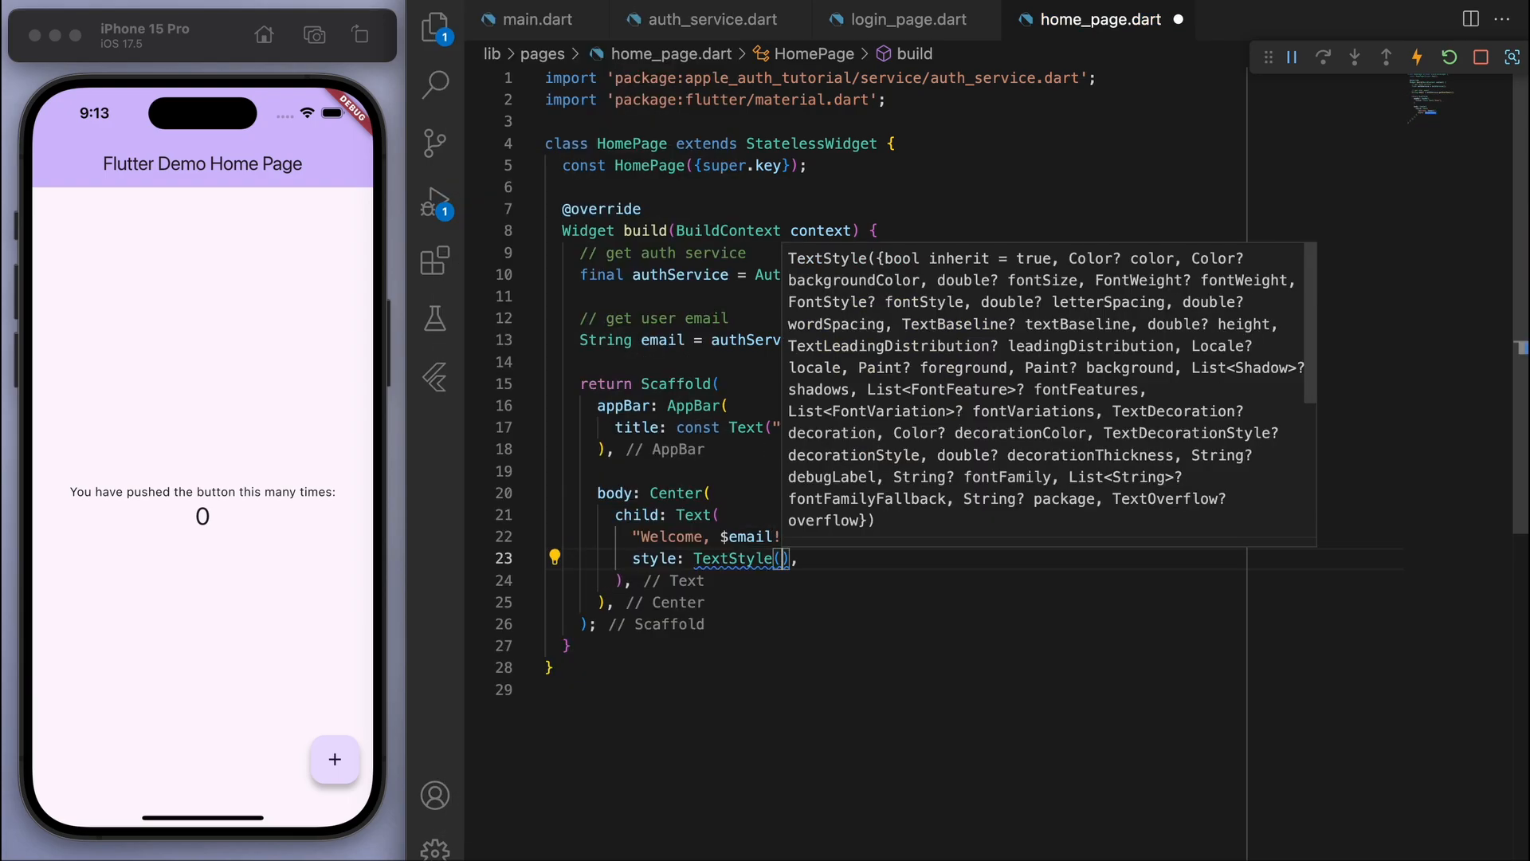
{"action": "type", "text": "fontSize: 24"}
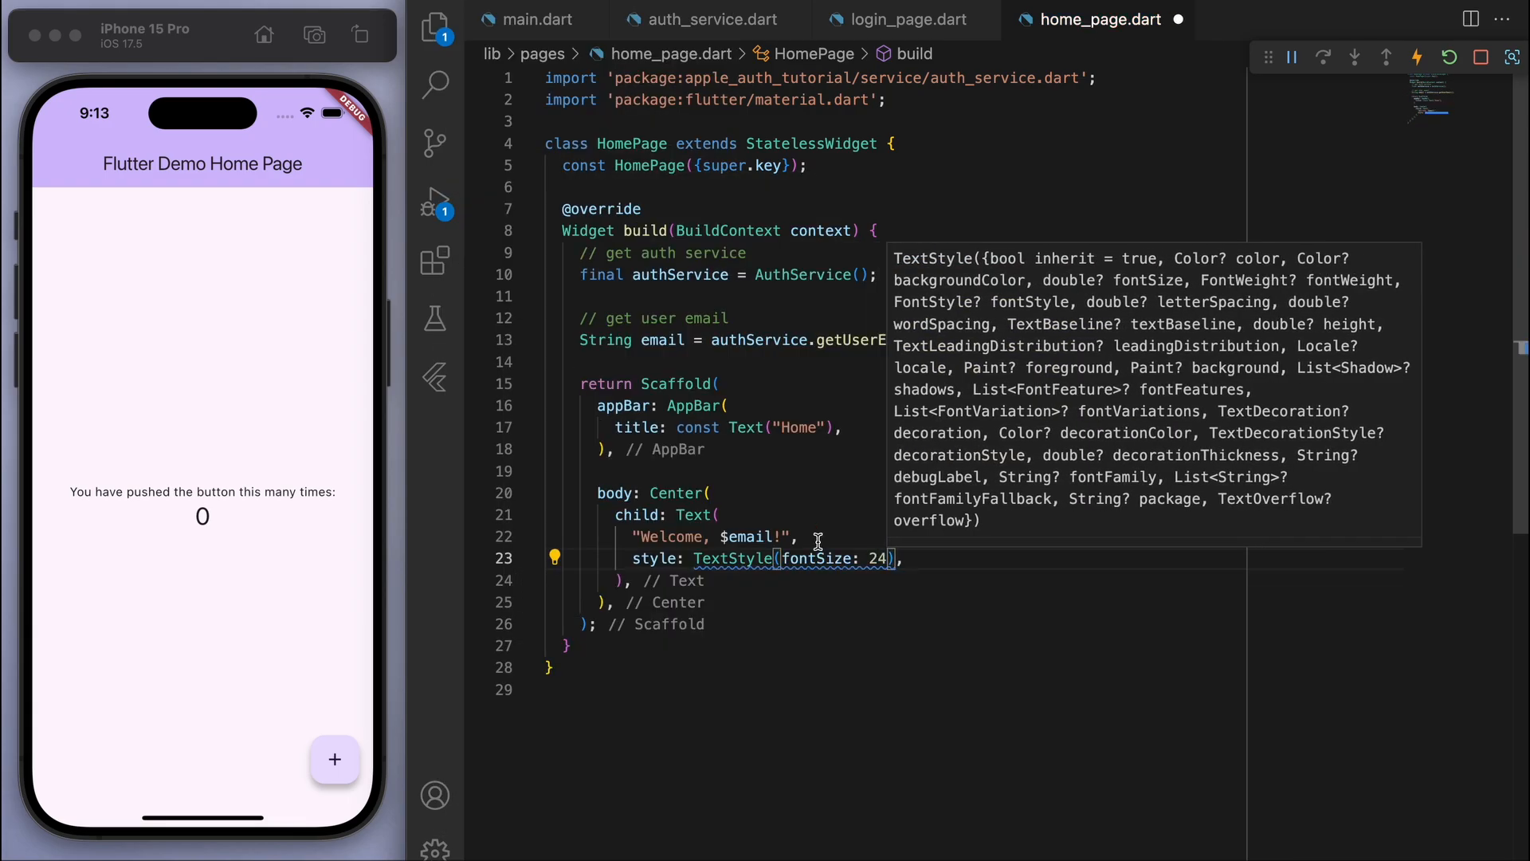
{"action": "type", "text": "actions: ["}
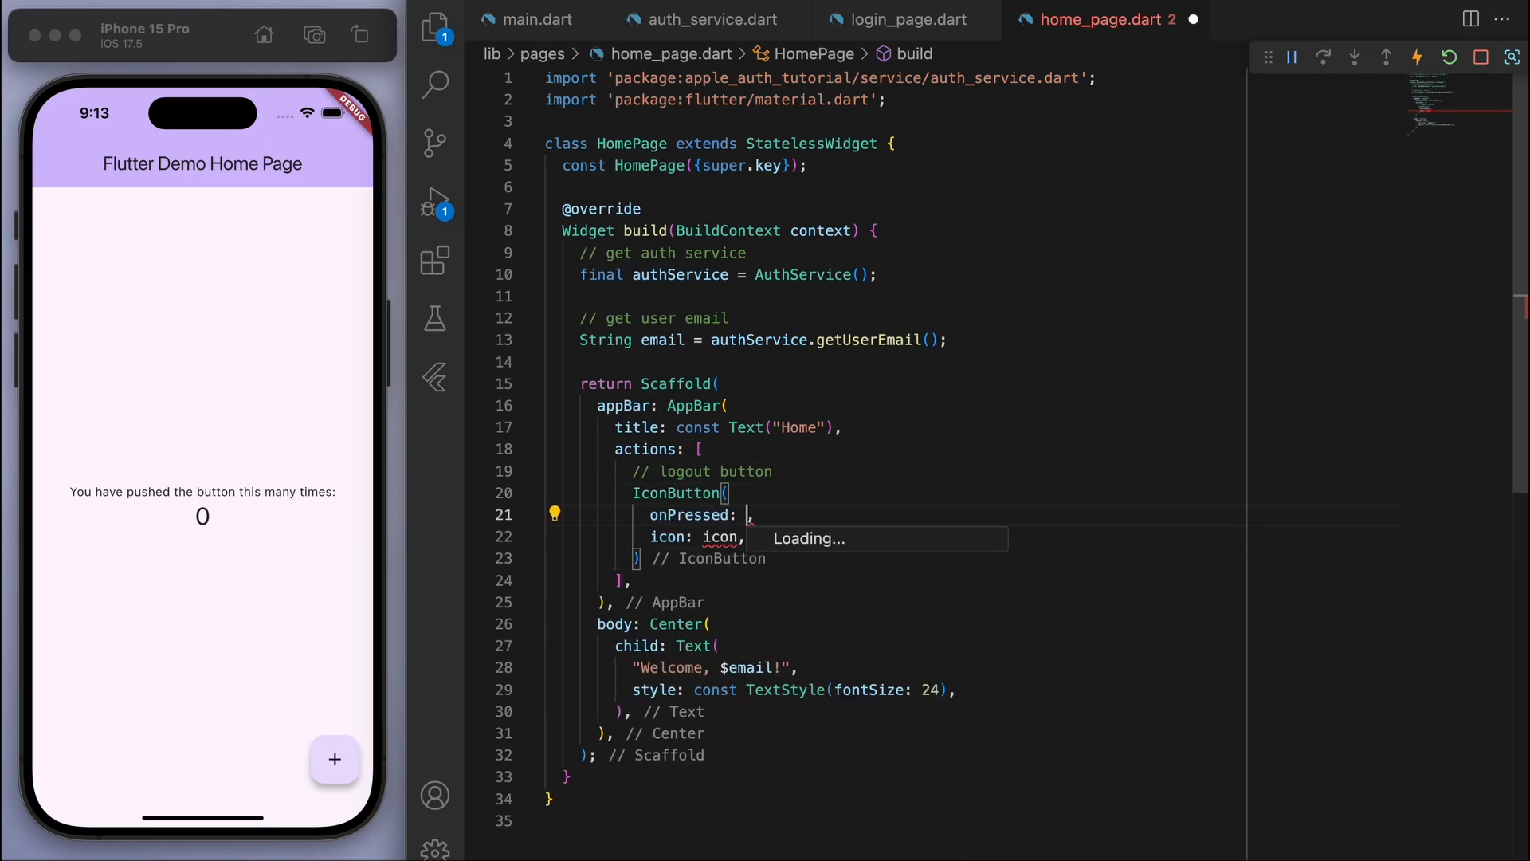
{"action": "type", "text": "() => authService.signOut("}
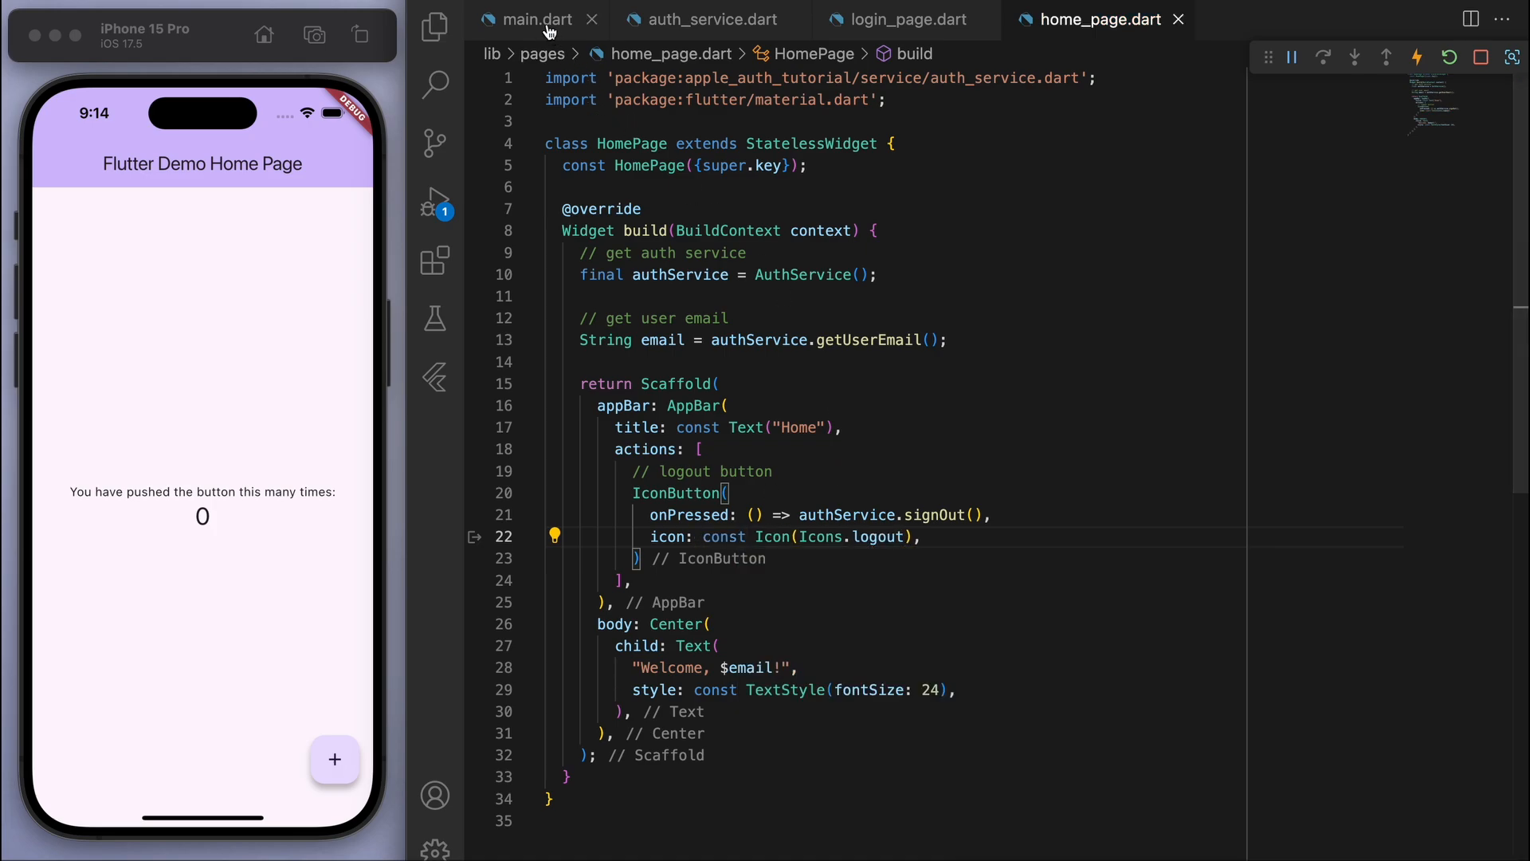
Step: In main.dart create an AuthService (auto-imported) and comment how the StreamBuilder listens to auth state
{"action": "left_click", "coordinate": [536, 20]}
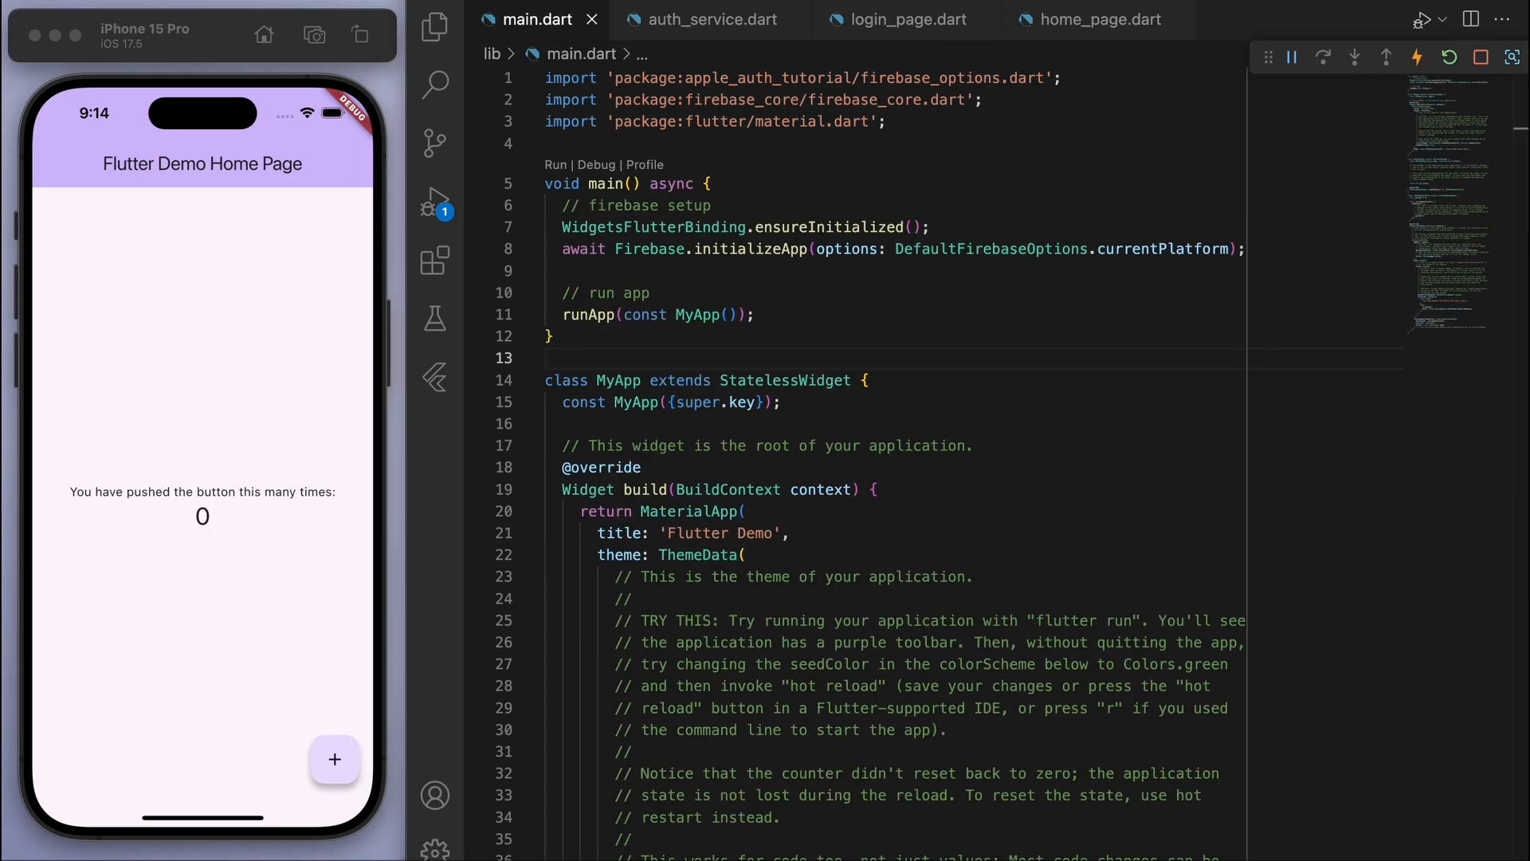
{"action": "mouse_move", "coordinate": [235, 615]}
{"action": "type", "text": "home: StreamBuilder("}
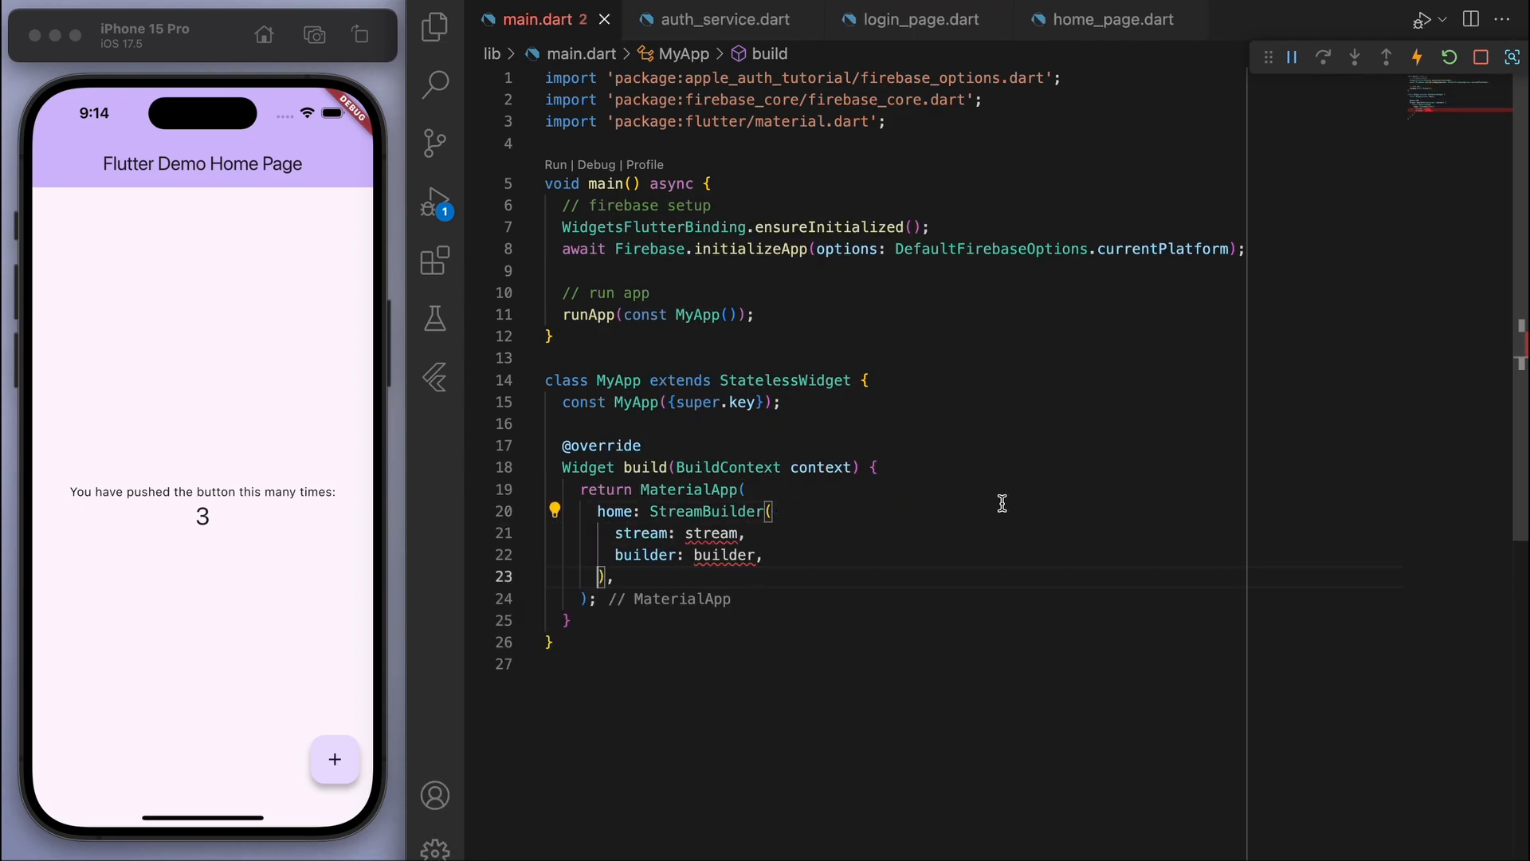
{"action": "type", "text": "// auth service"}
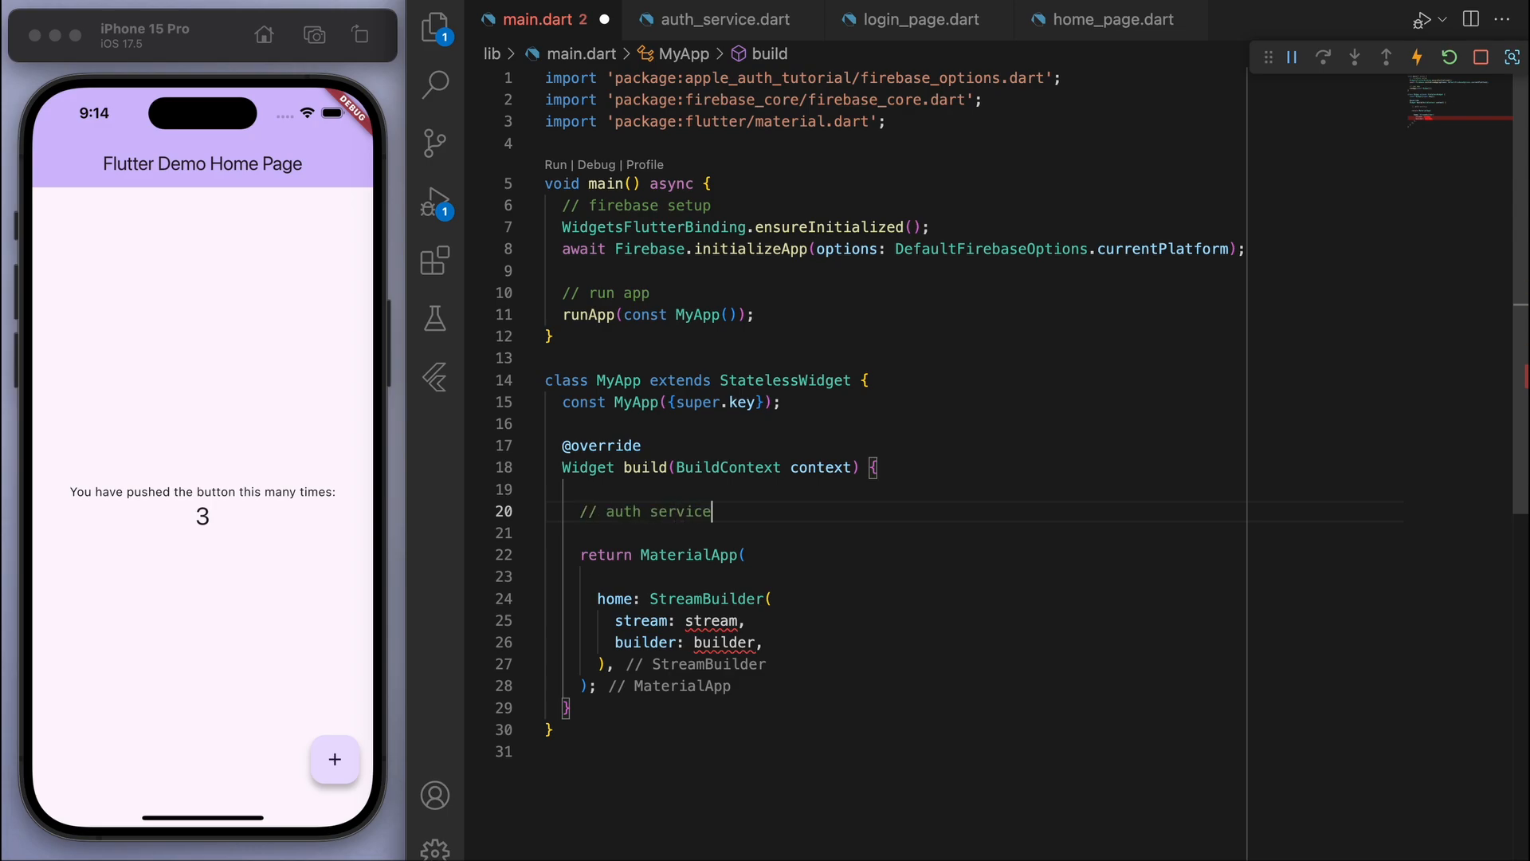
{"action": "type", "text": "final authServi"}
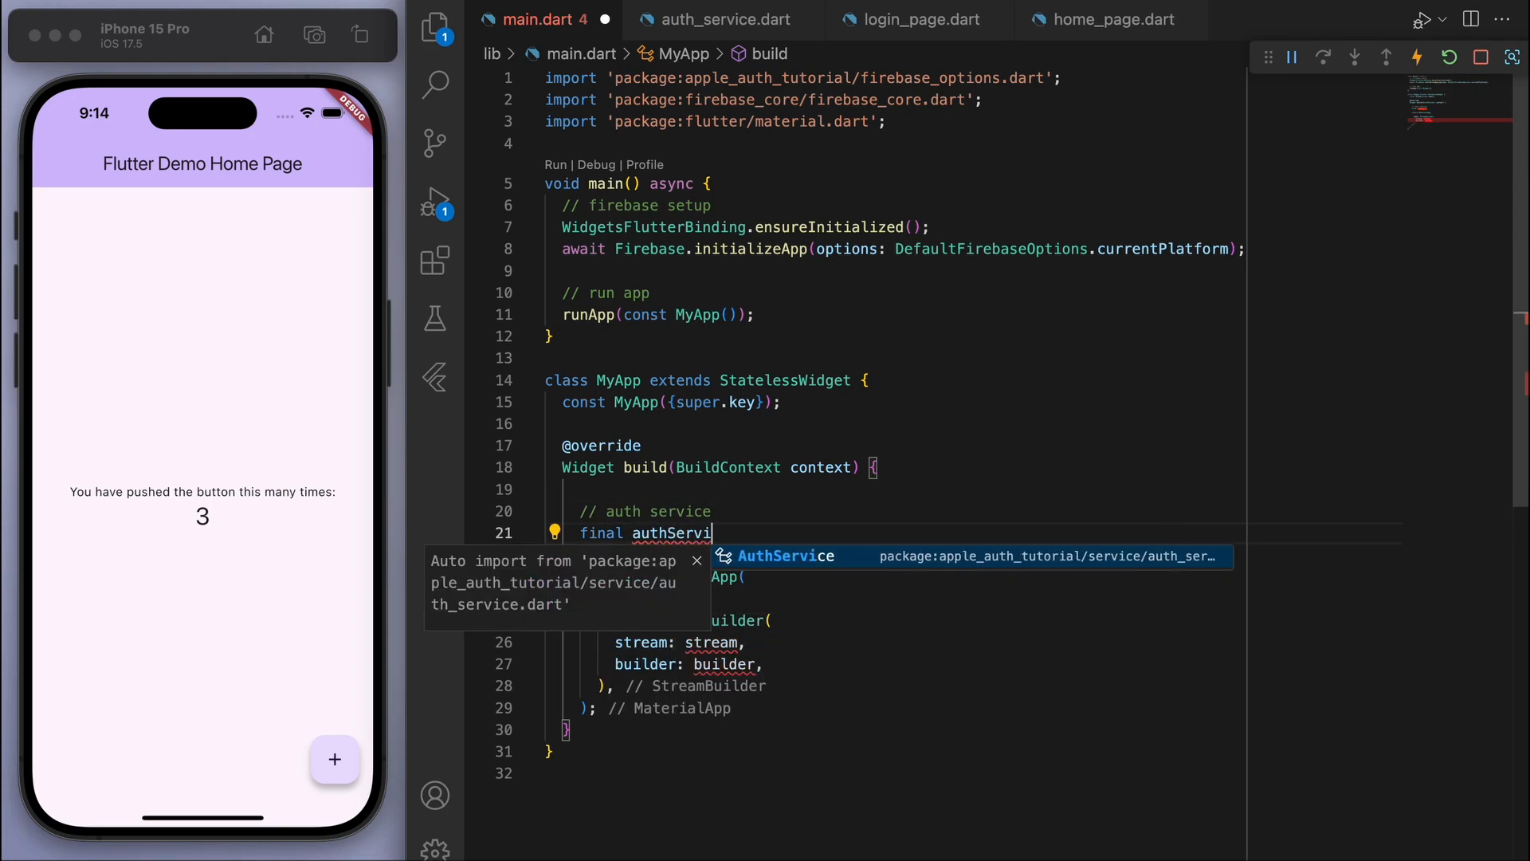
{"action": "left_click", "coordinate": [785, 554]}
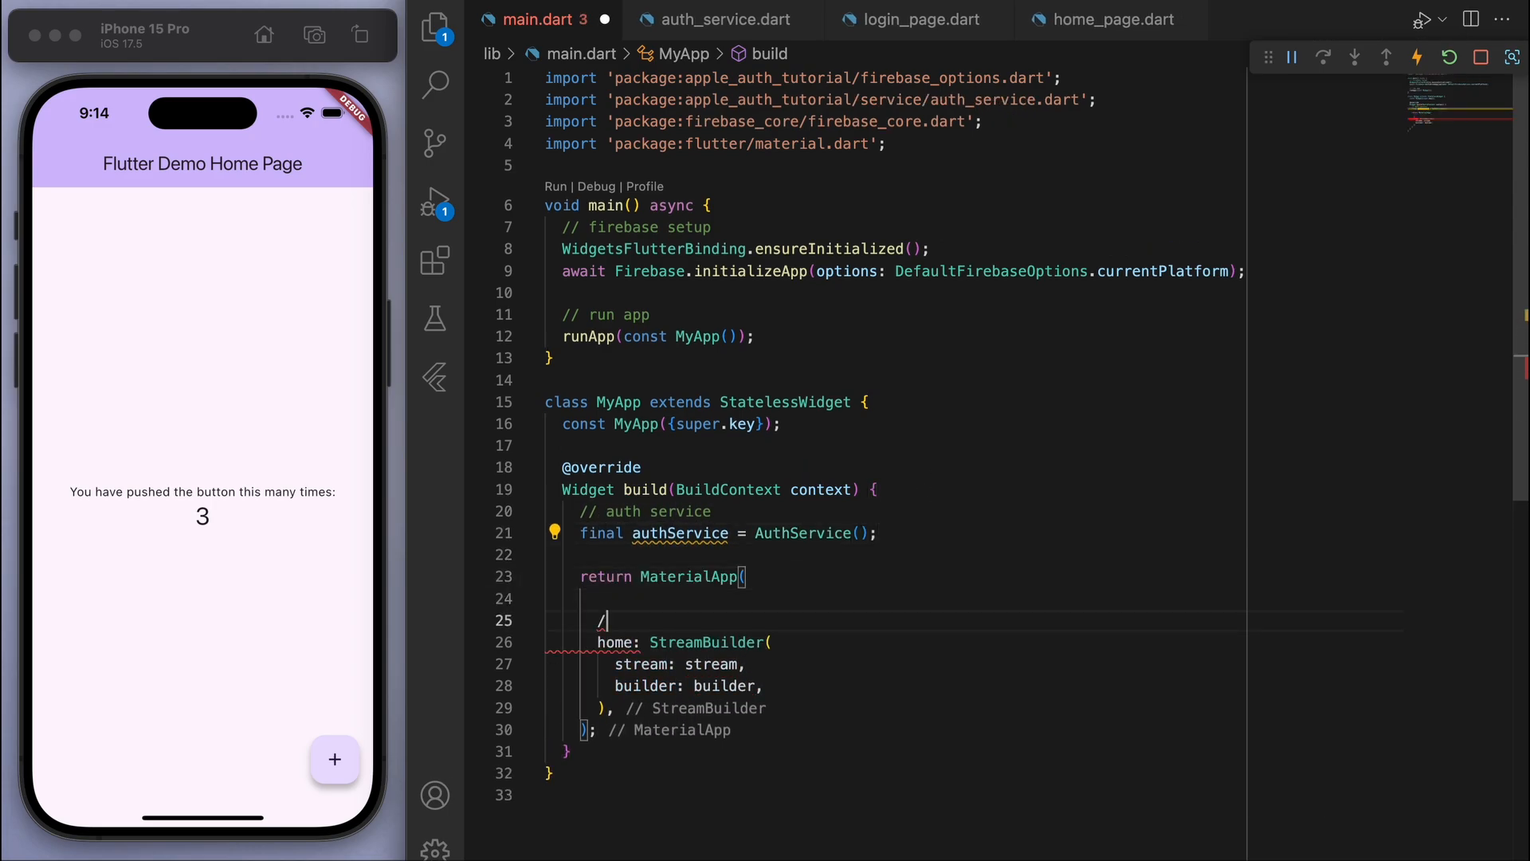
{"action": "type", "text": "This stream builder will.."}
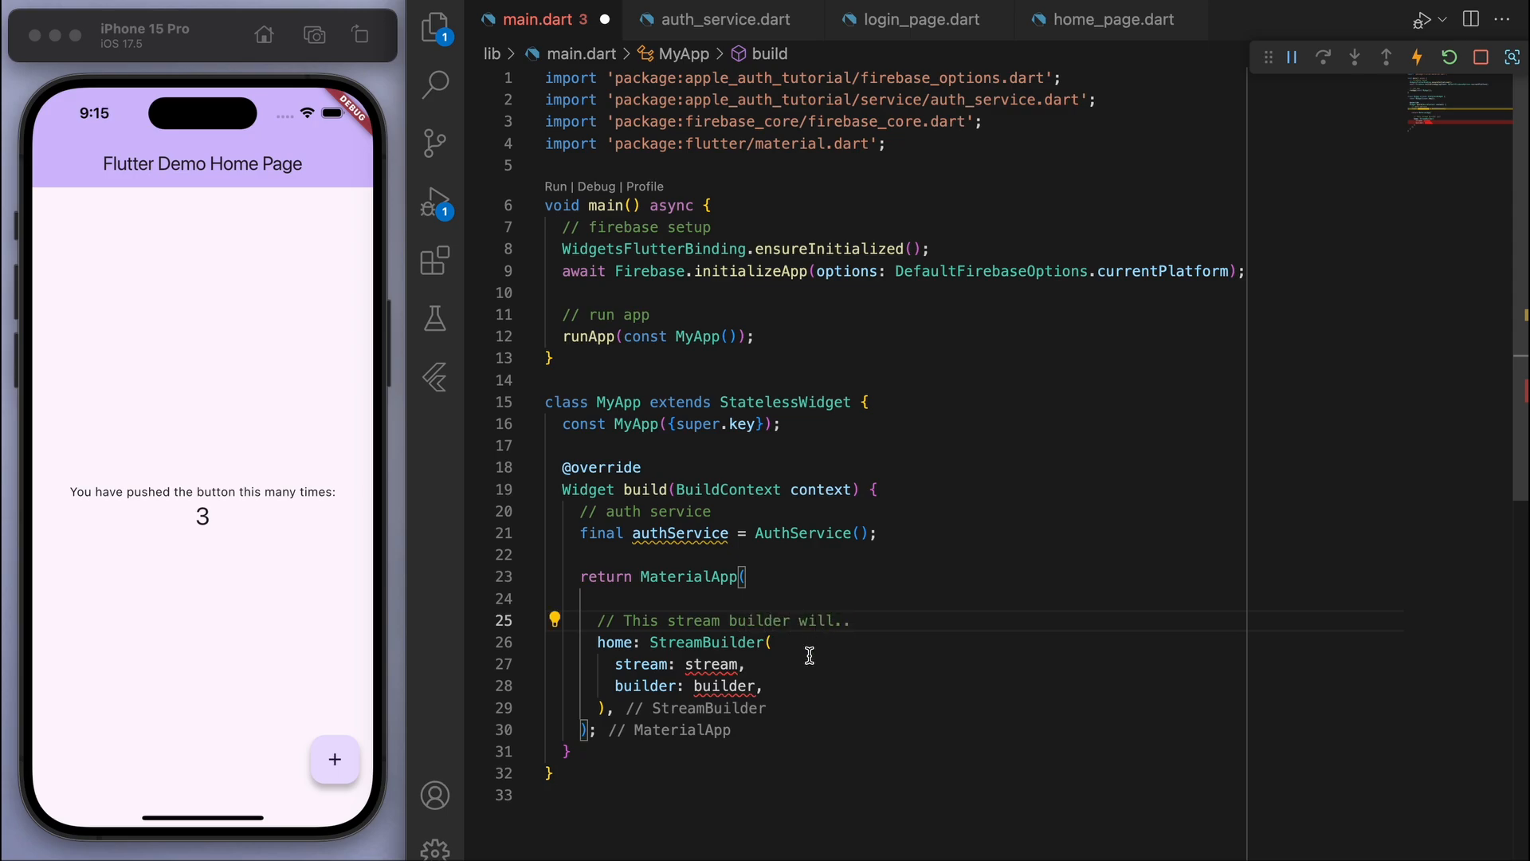
{"action": "type", "text": "// listen to this stream.."}
{"action": "left_click", "coordinate": [974, 663]}
{"action": "type", "text": "authService.authStateChanges("}
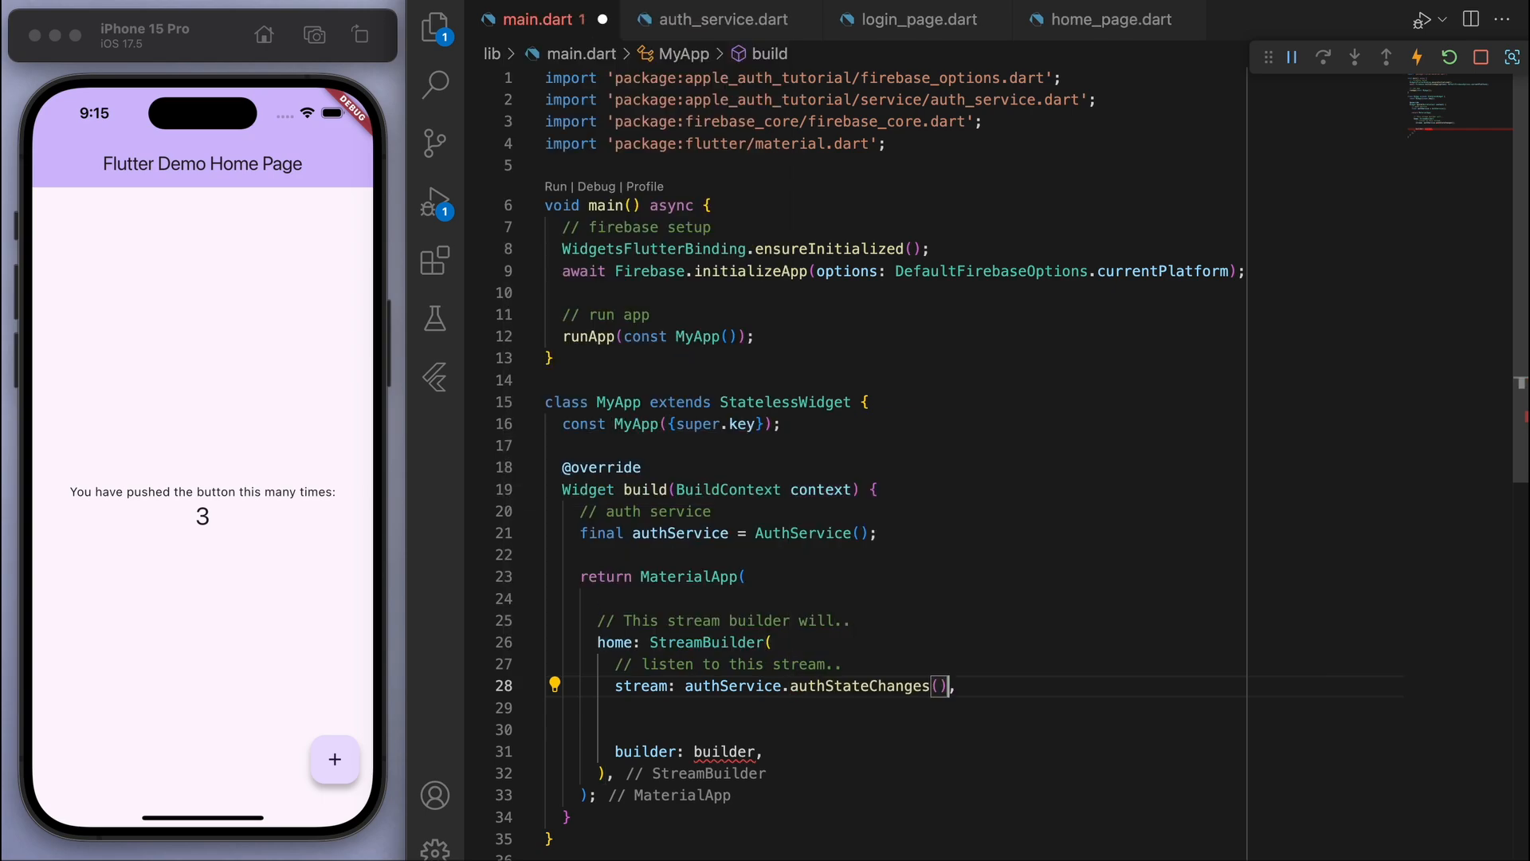
{"action": "type", "text": "// and then build.."}
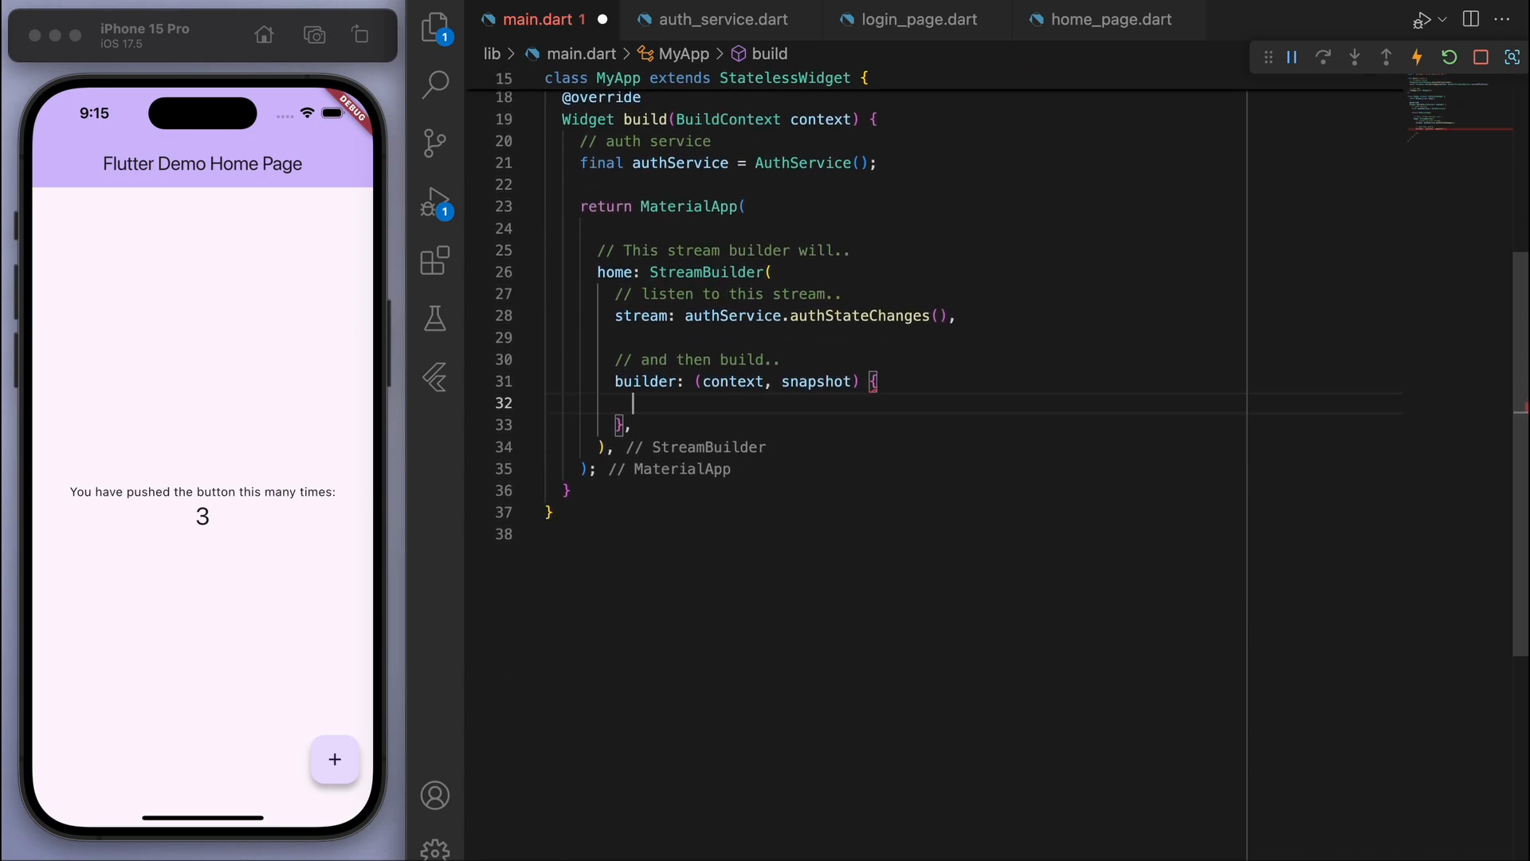
{"action": "type", "text": "// loaded."}
{"action": "type", "text": "if"}
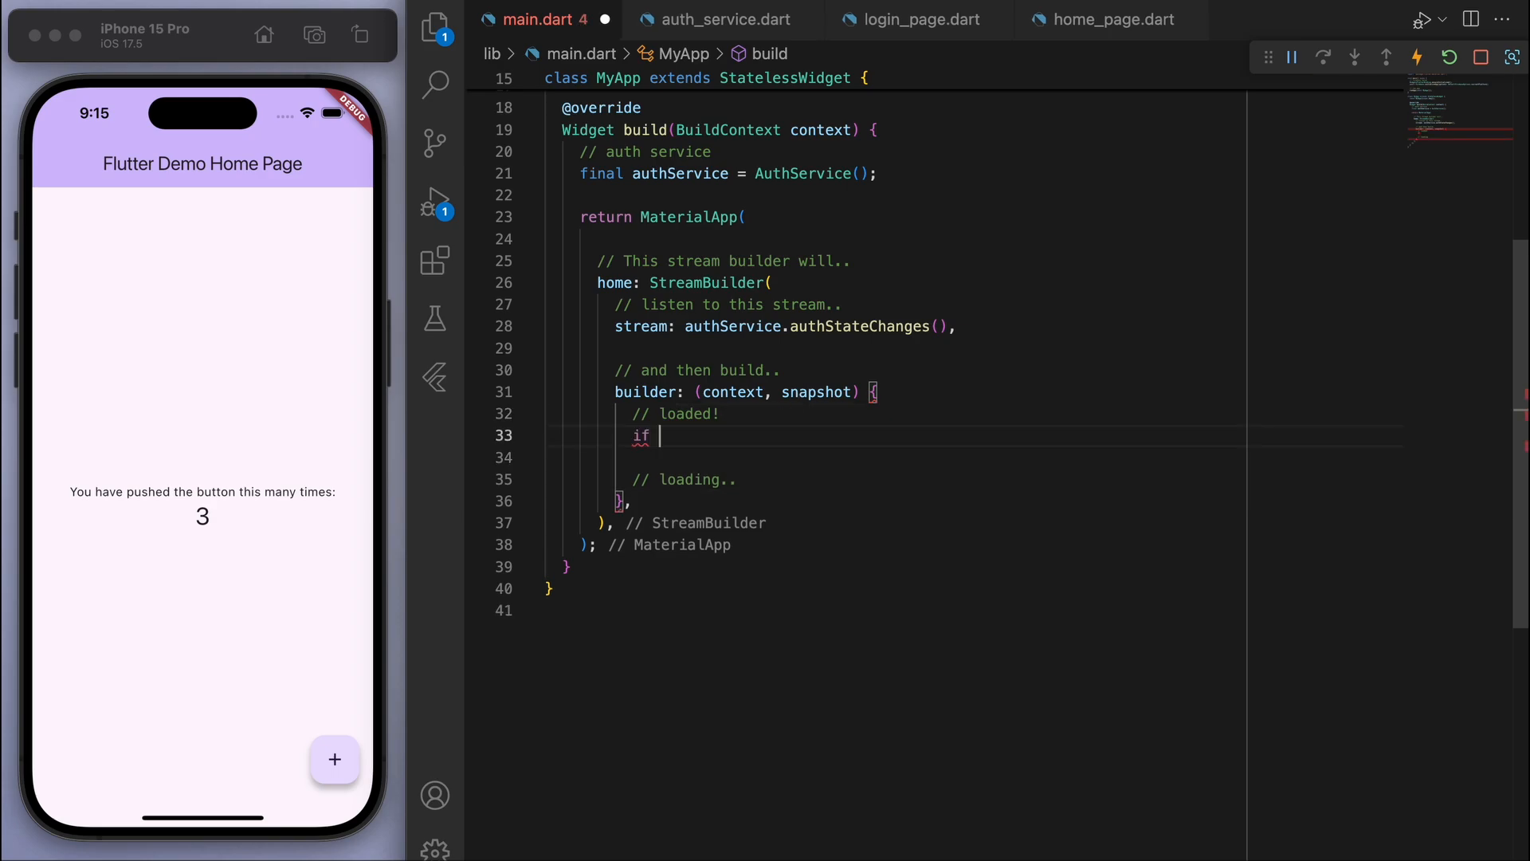
Step: Return LoginPage when the user is null, HomePage when signed in, and a loading Scaffold while waiting
{"action": "type", "text": "(snapshot.connectionState == Concc"}
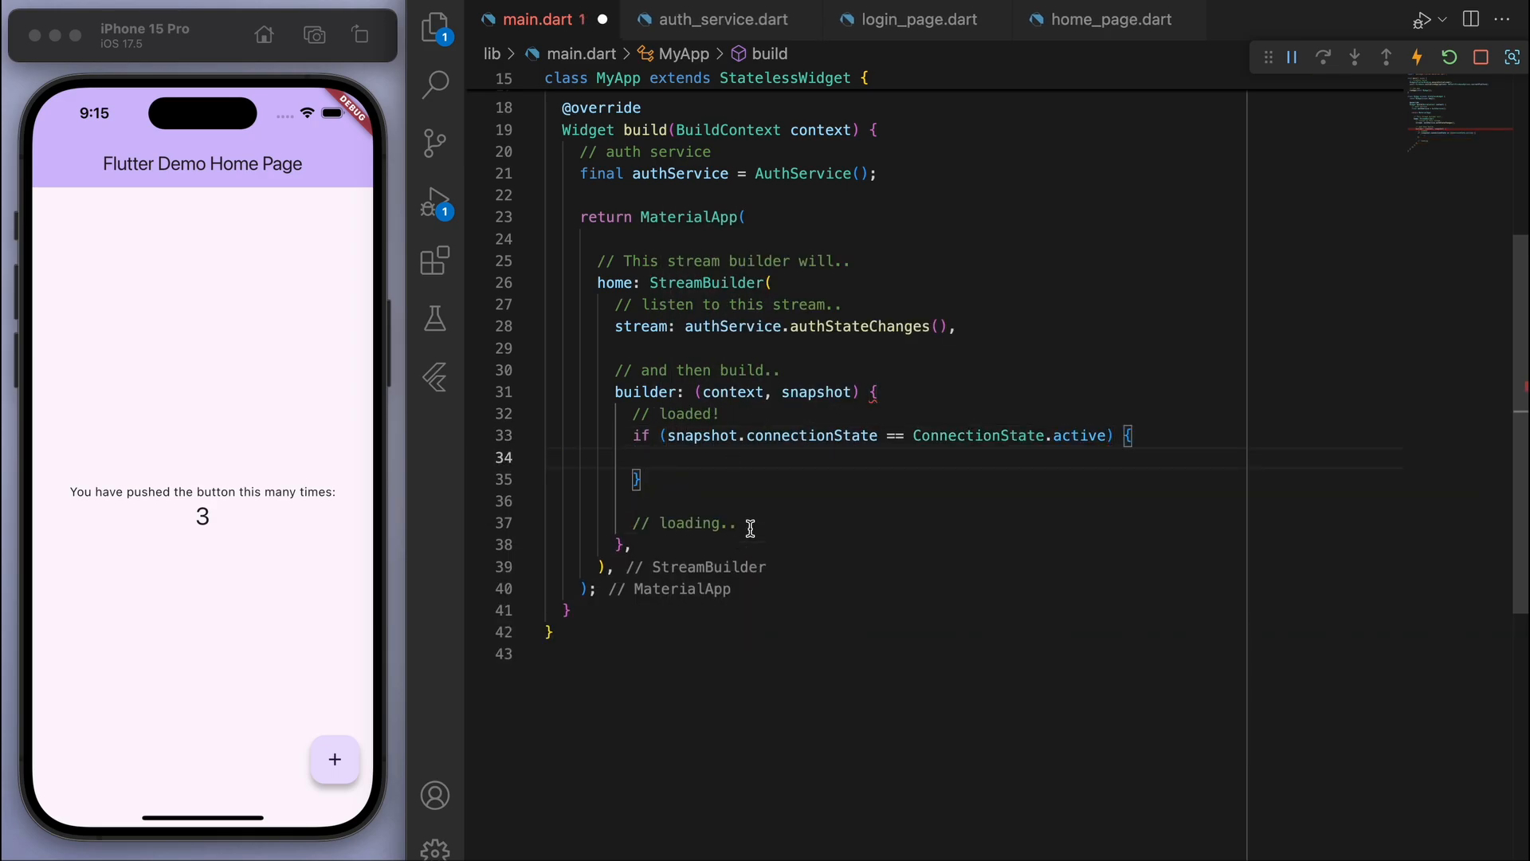
{"action": "type", "text": "final user = snapshot.data;"}
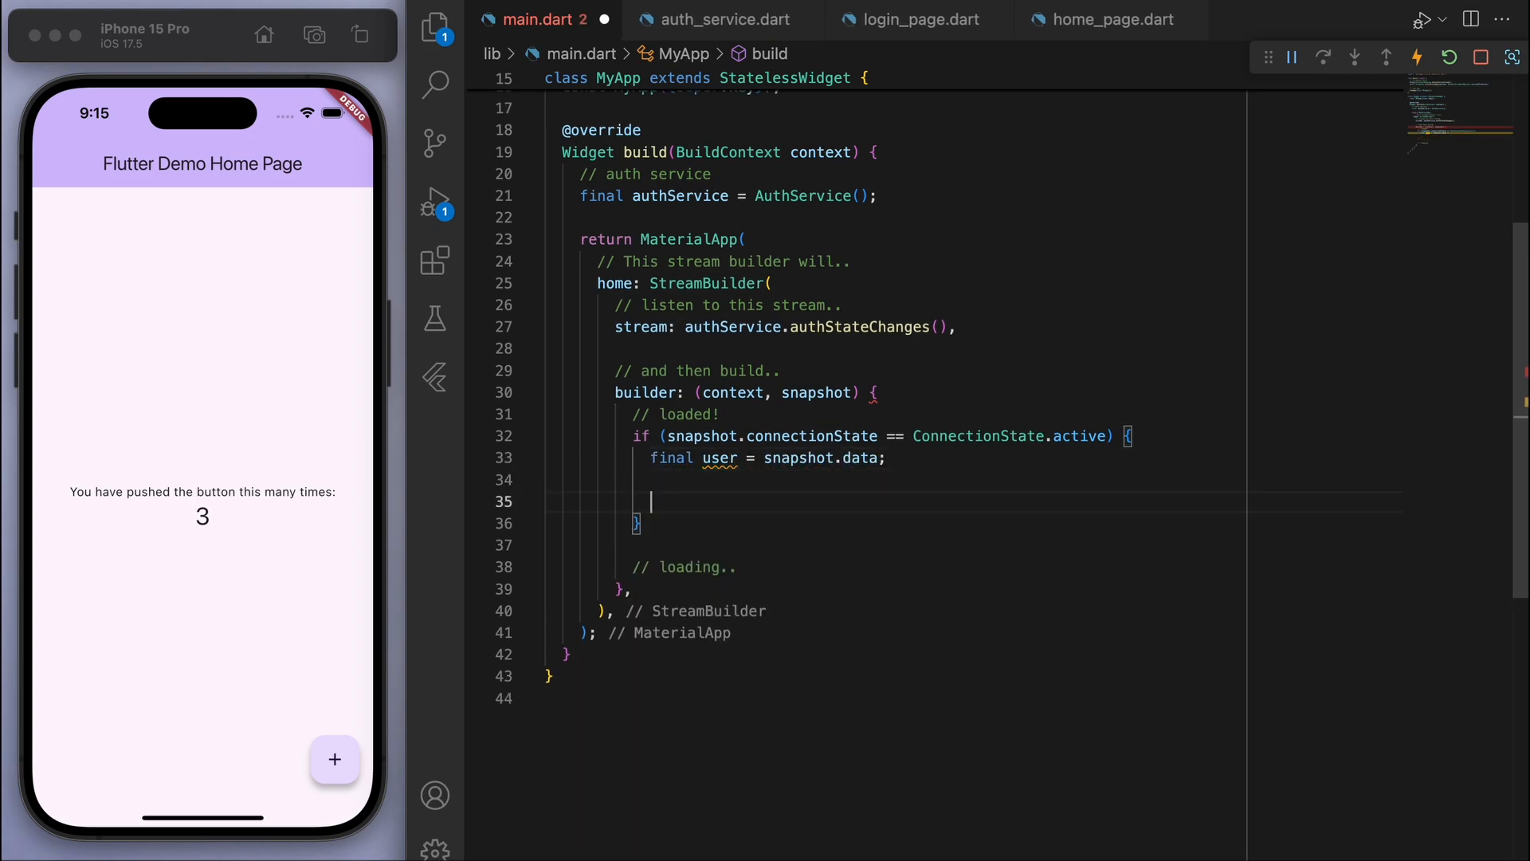
{"action": "type", "text": "// un"}
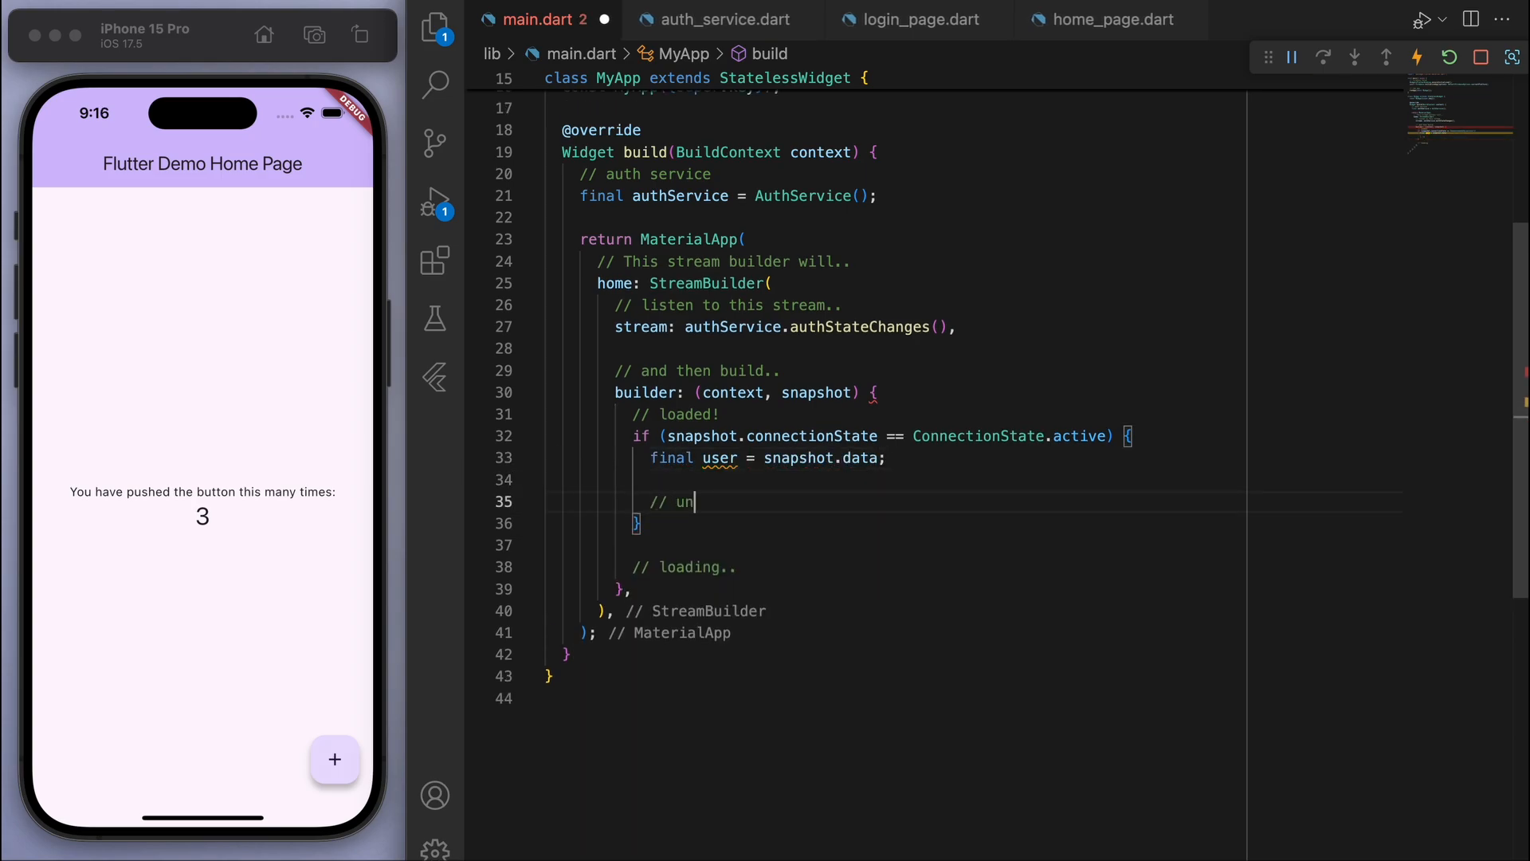
{"action": "type", "text": "authenticated -> show login page"}
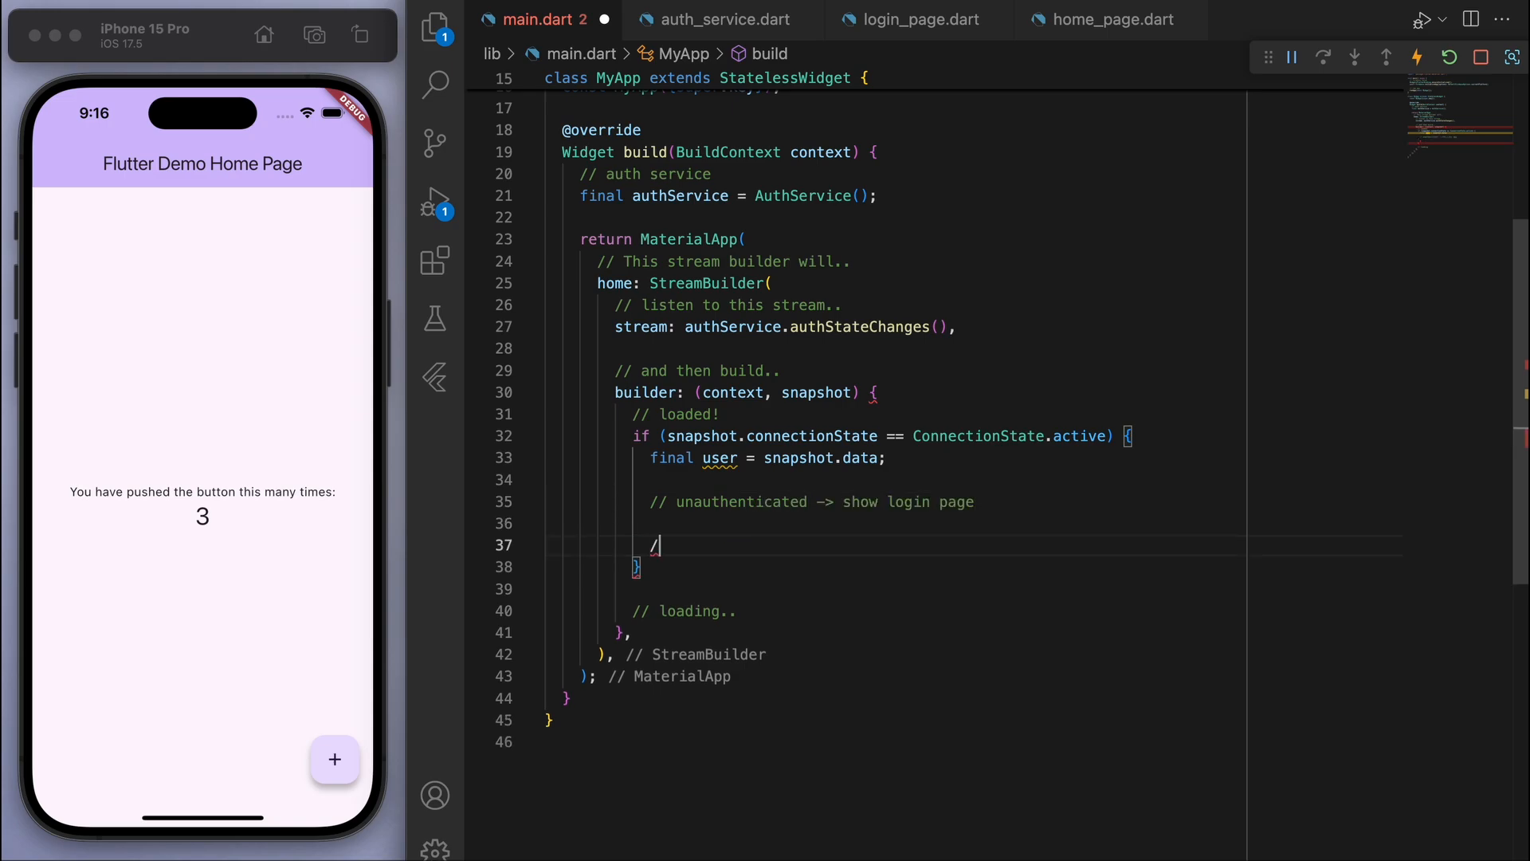
{"action": "type", "text": "// authenticated -> show home page"}
{"action": "left_click", "coordinate": [1024, 521]}
{"action": "type", "text": "if (user == null) {"}
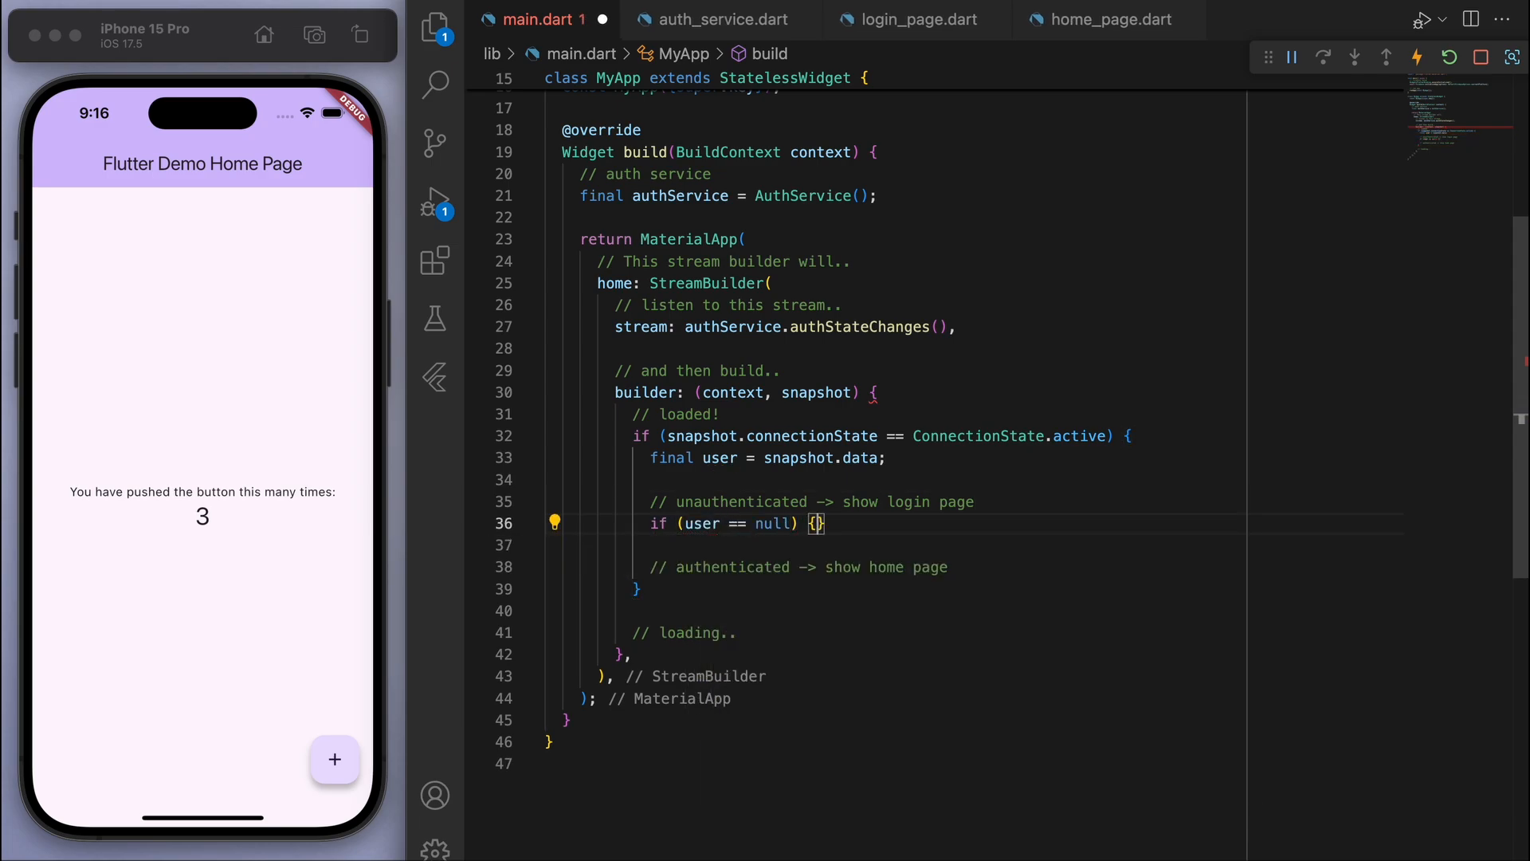
{"action": "type", "text": "return const LoginPage();"}
{"action": "type", "text": "else {"}
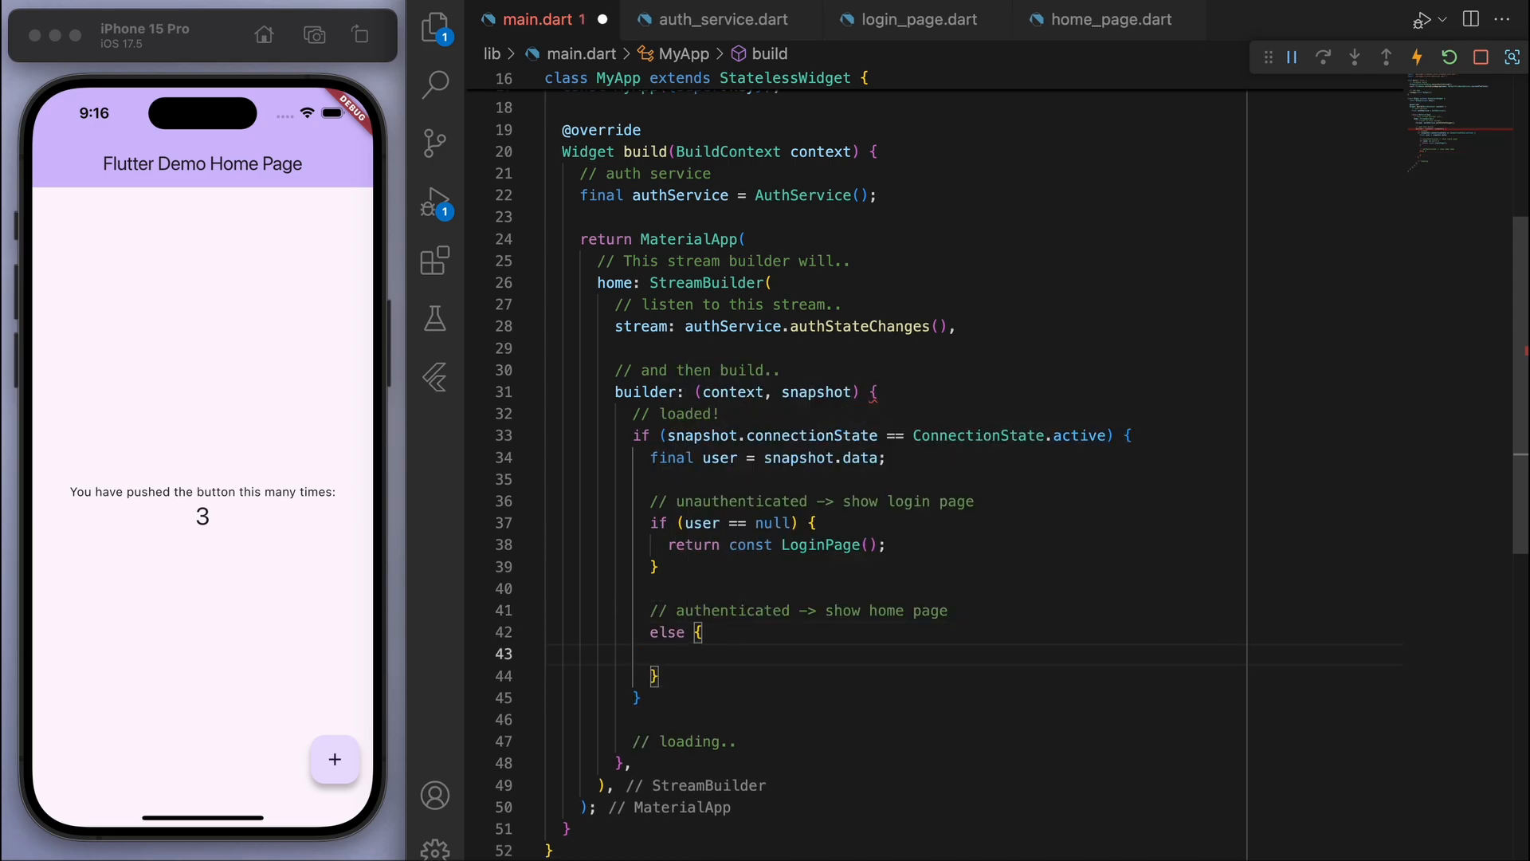
{"action": "type", "text": "return const HomePage();"}
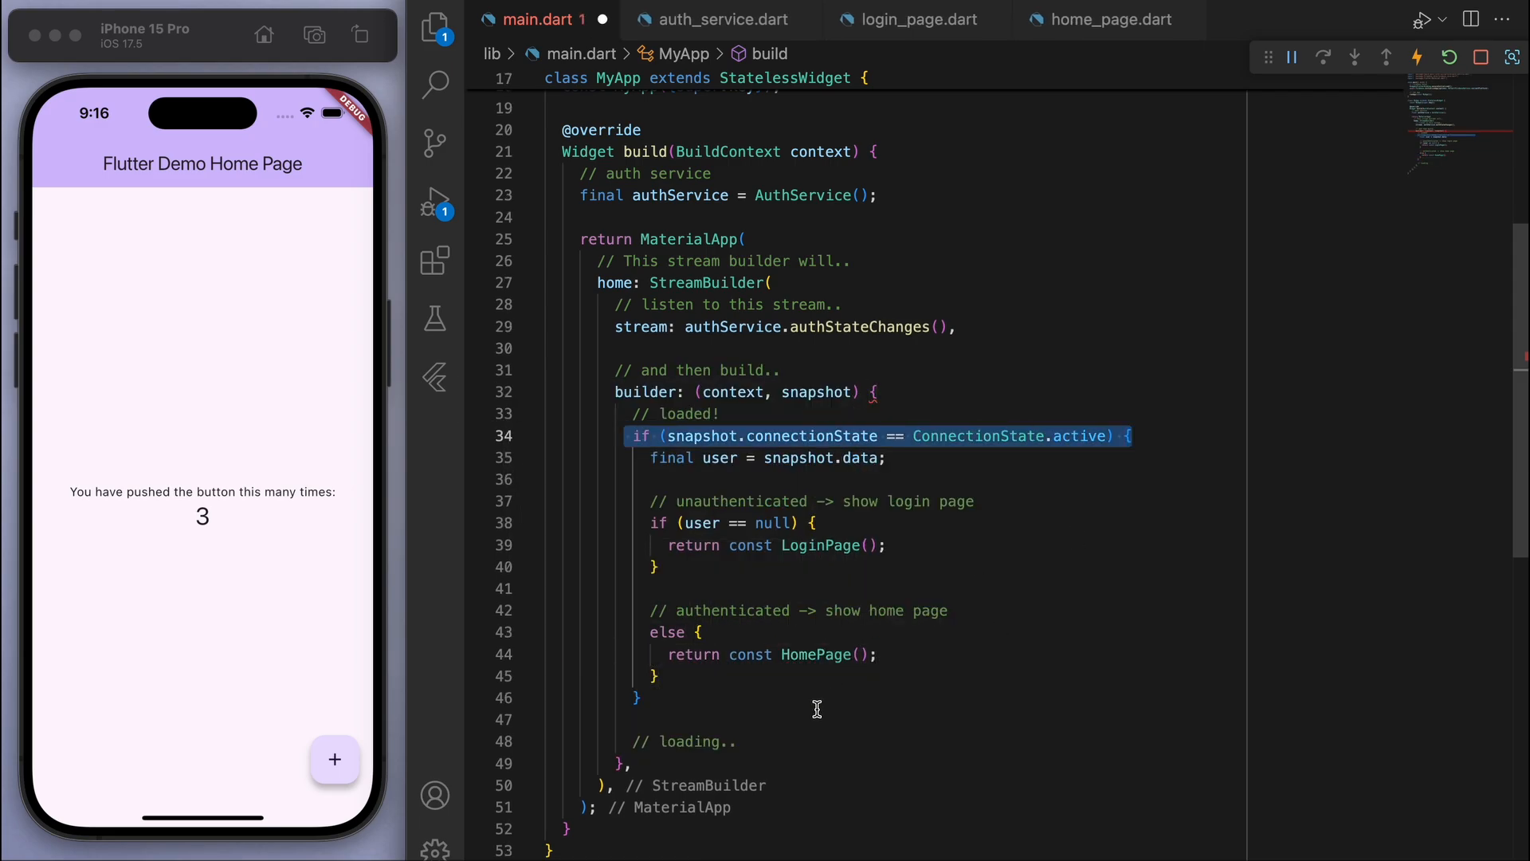
{"action": "type", "text": "return const Scaffold("}
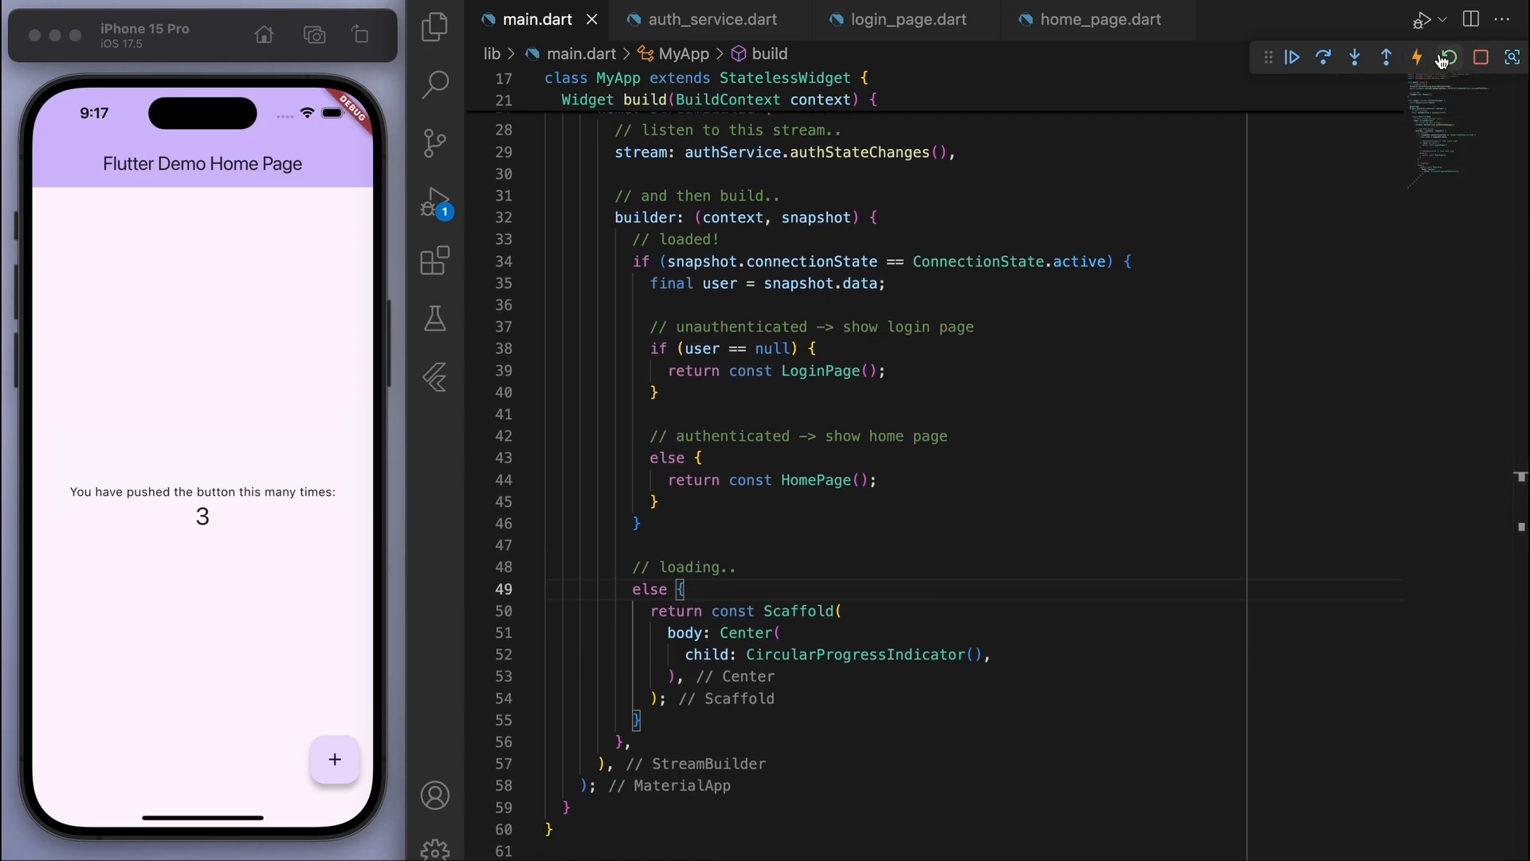
Step: Hot reload the app and change the login page padding to EdgeInsets.all(25.0)
{"action": "left_click", "coordinate": [1447, 57]}
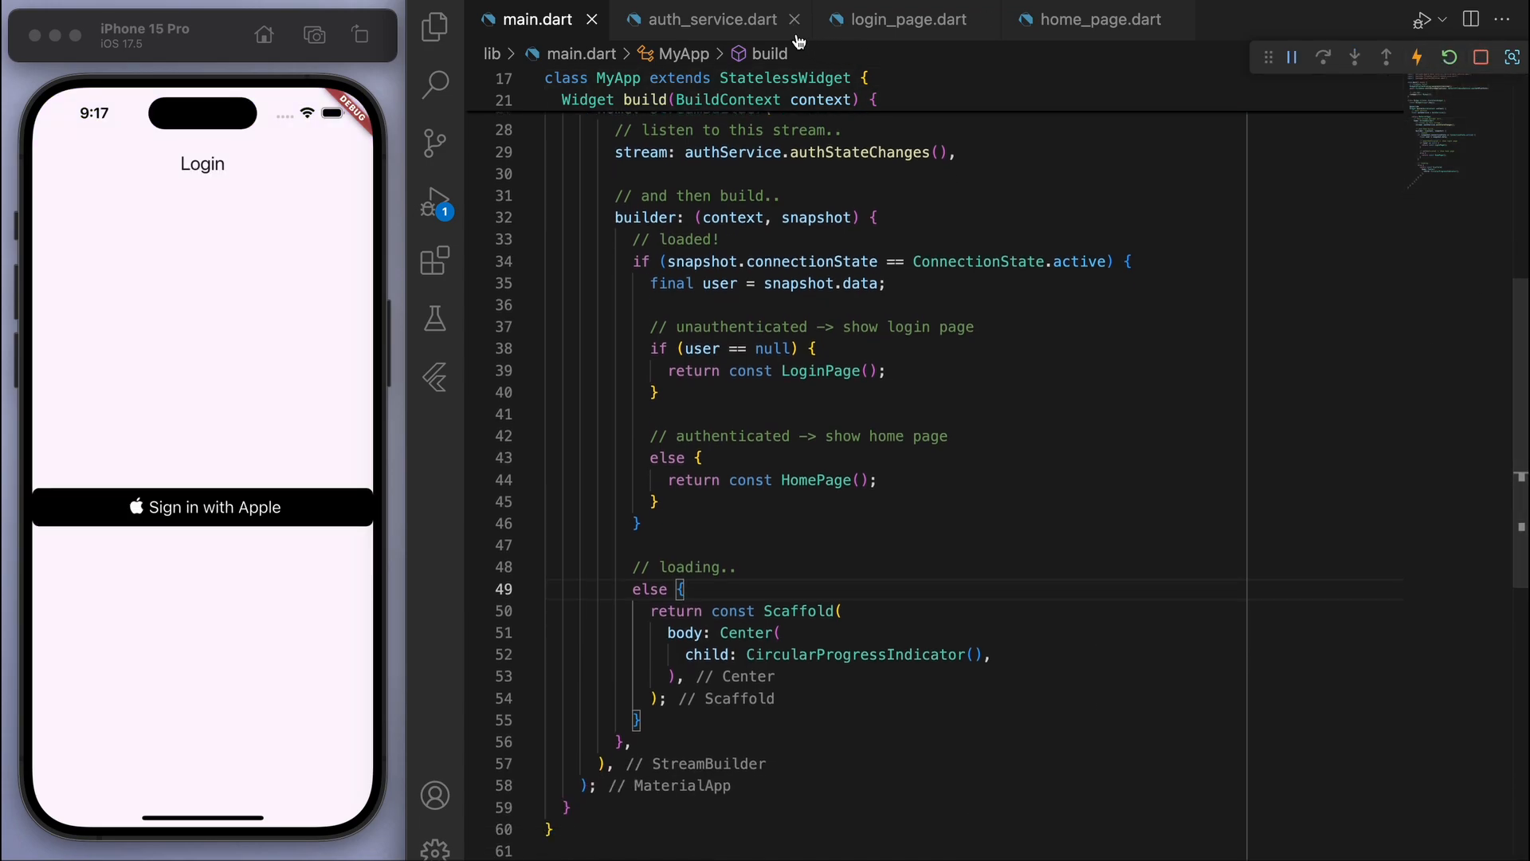
{"action": "left_click", "coordinate": [907, 20]}
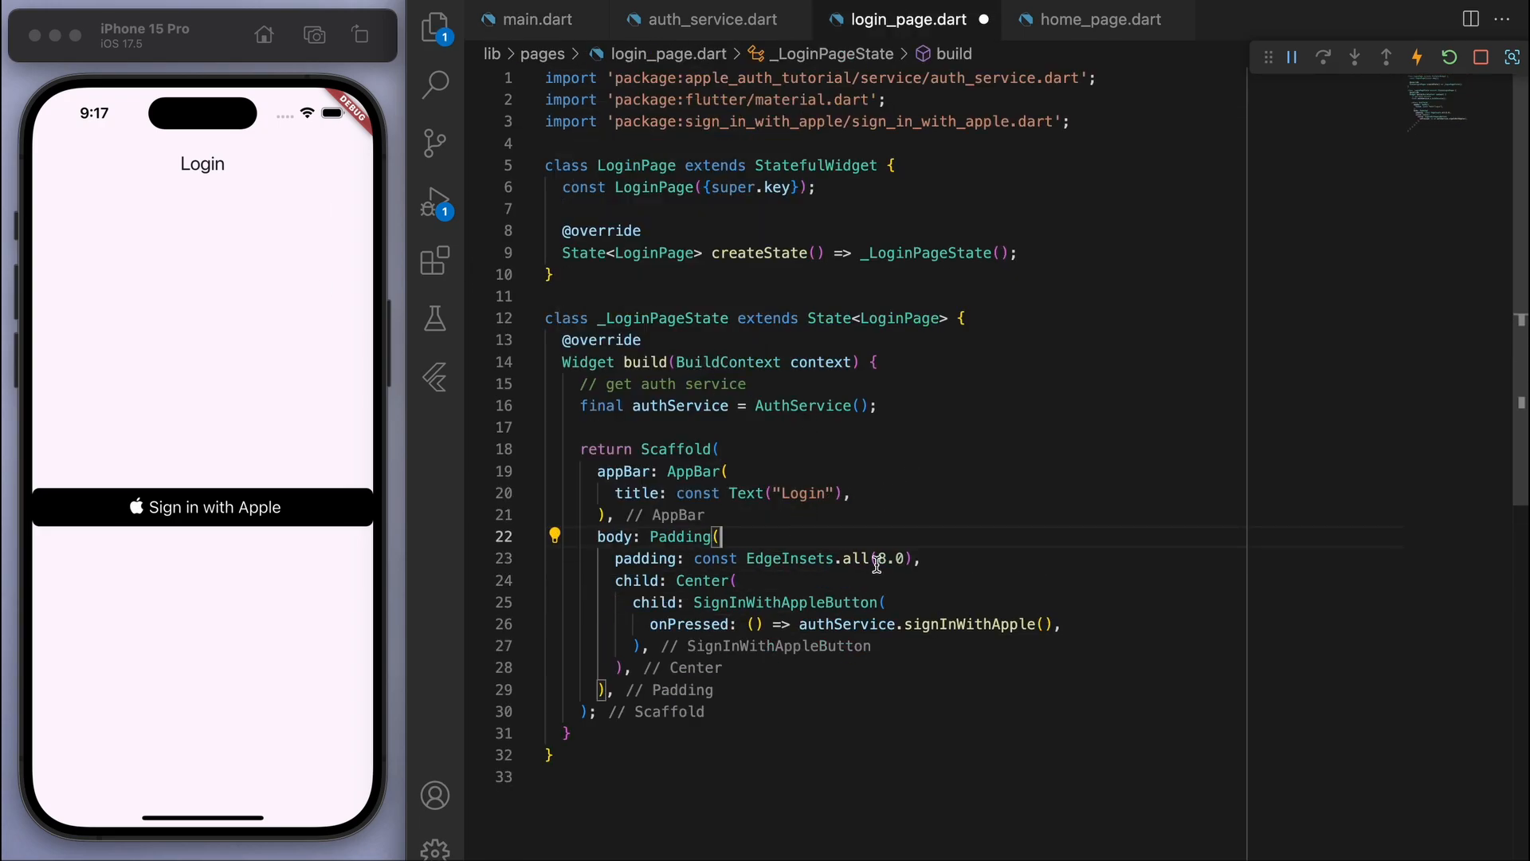
{"action": "type", "text": "25.0"}
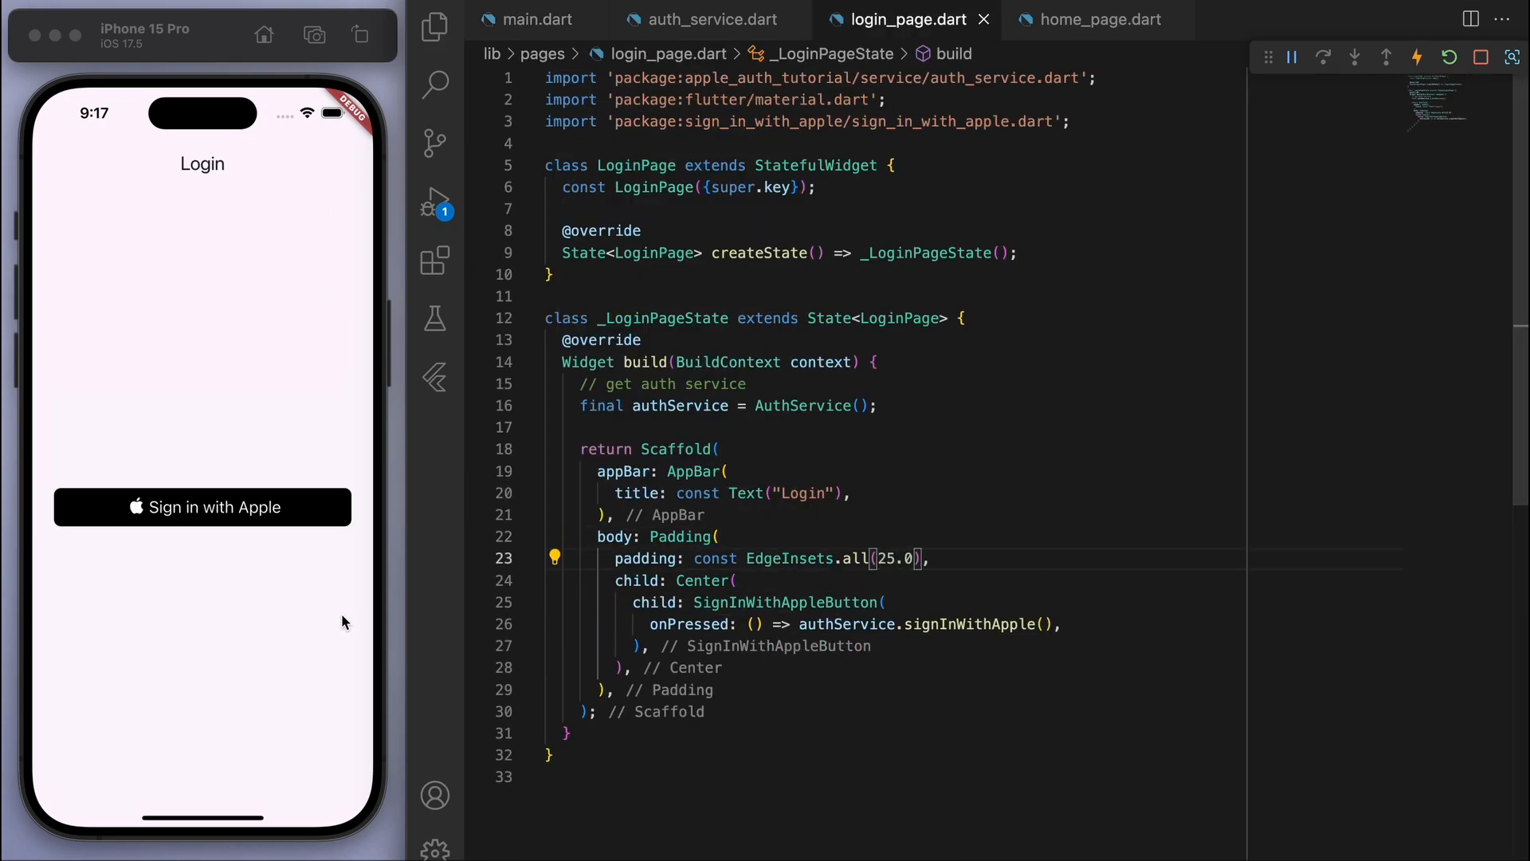
Step: Try Sign in with Apple on the simulator, go to Apple ID settings, then pick a physical iPhone as the run device
{"action": "left_click", "coordinate": [203, 507]}
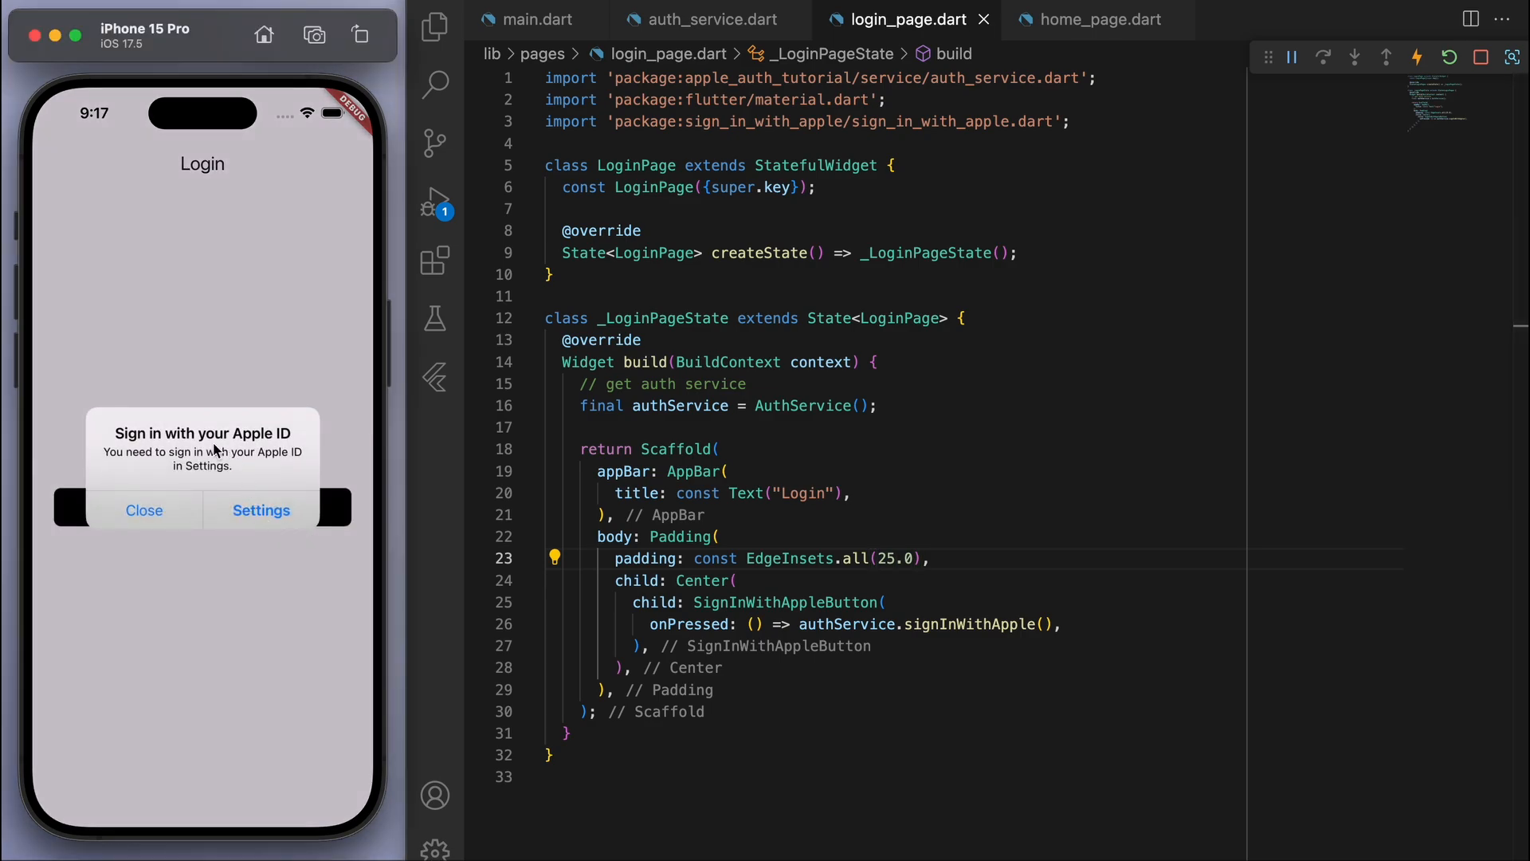
{"action": "left_click", "coordinate": [261, 510]}
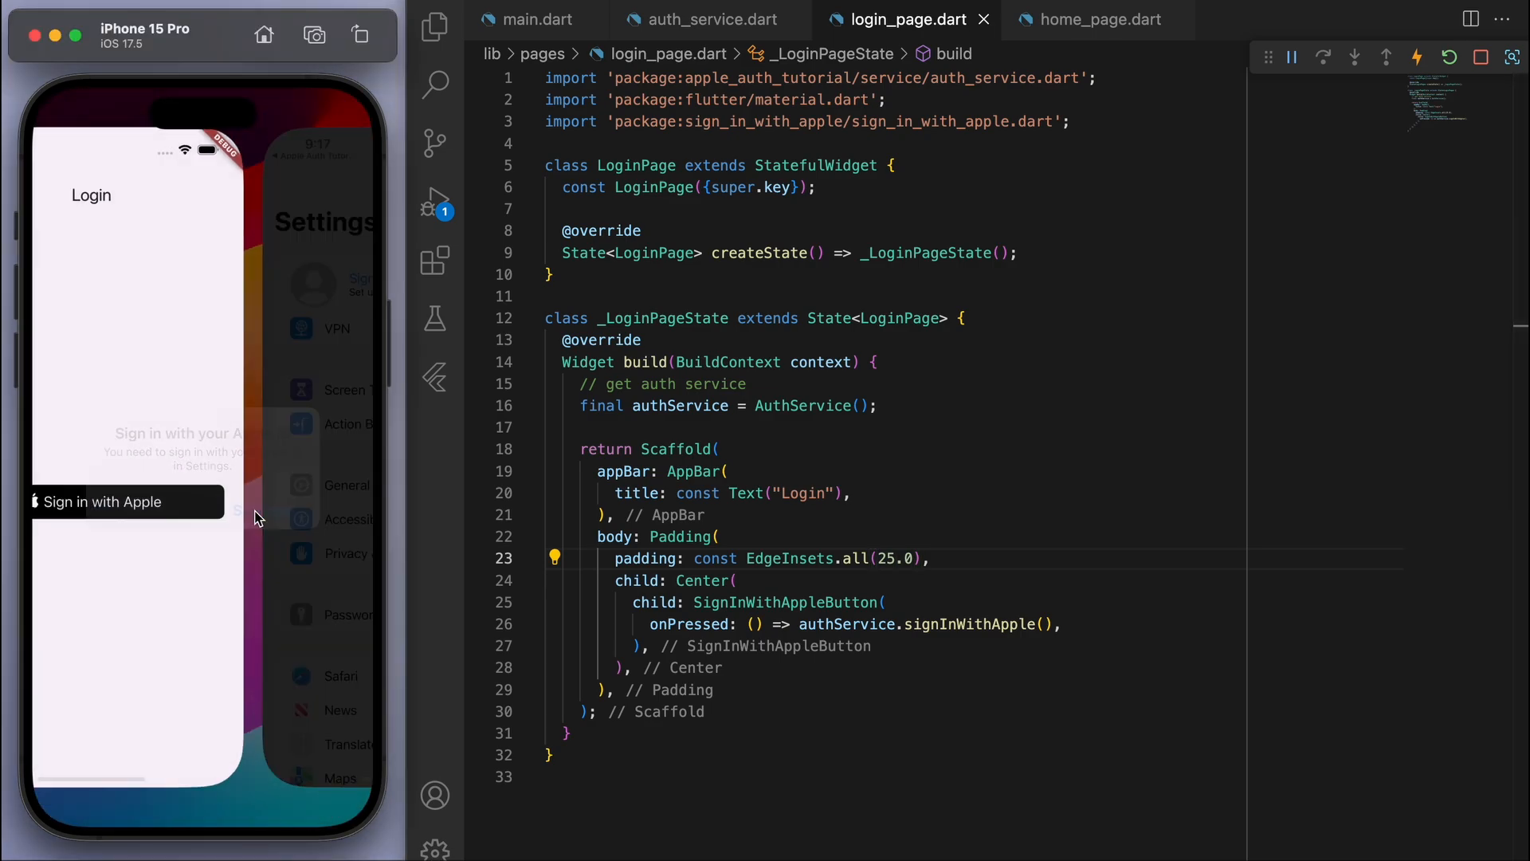
{"action": "left_click", "coordinate": [102, 501]}
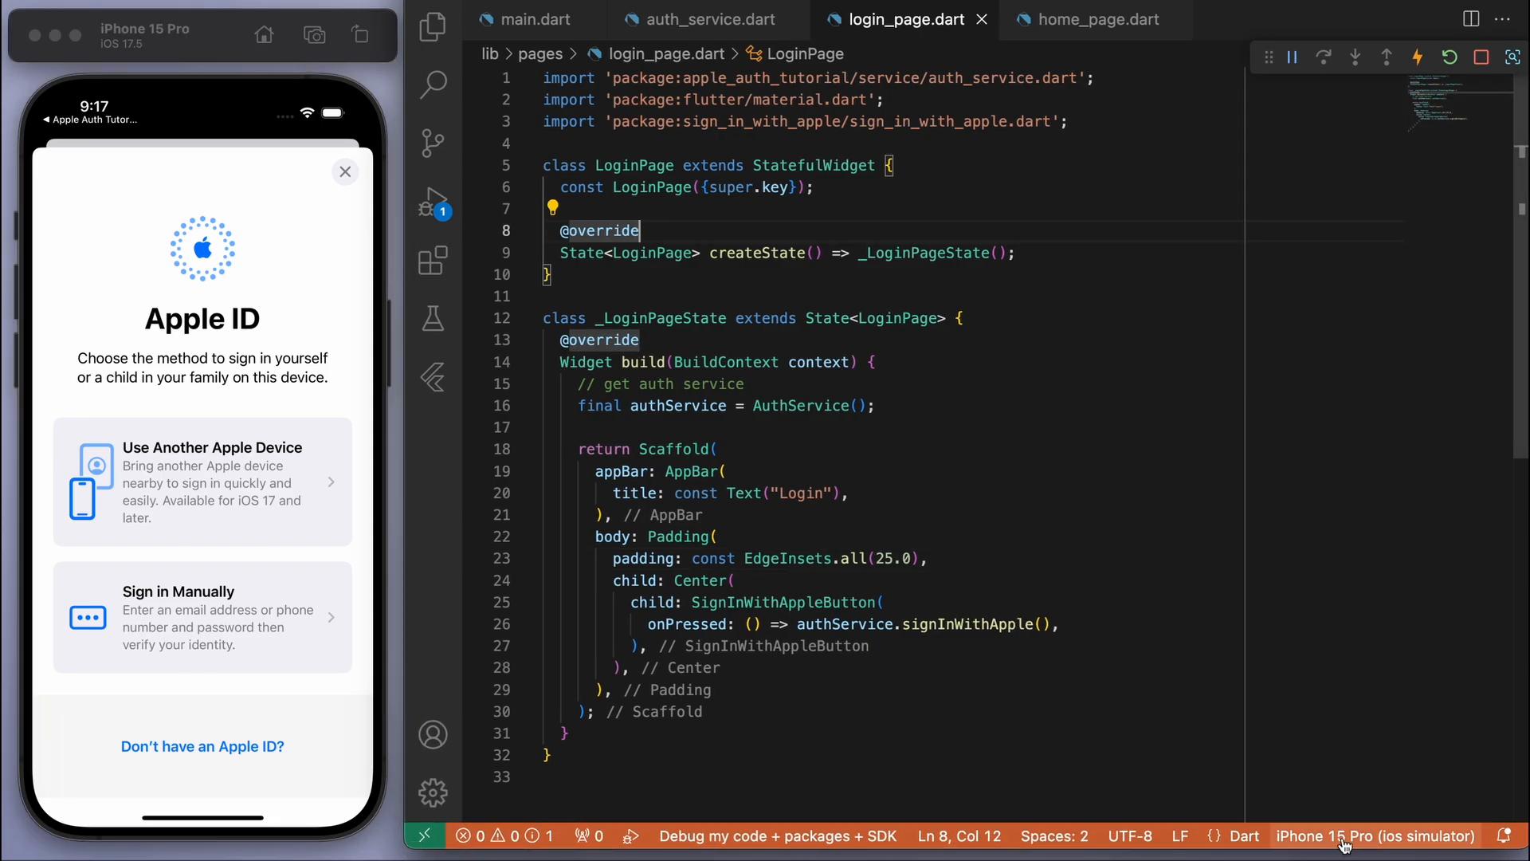
{"action": "left_click", "coordinate": [1364, 835]}
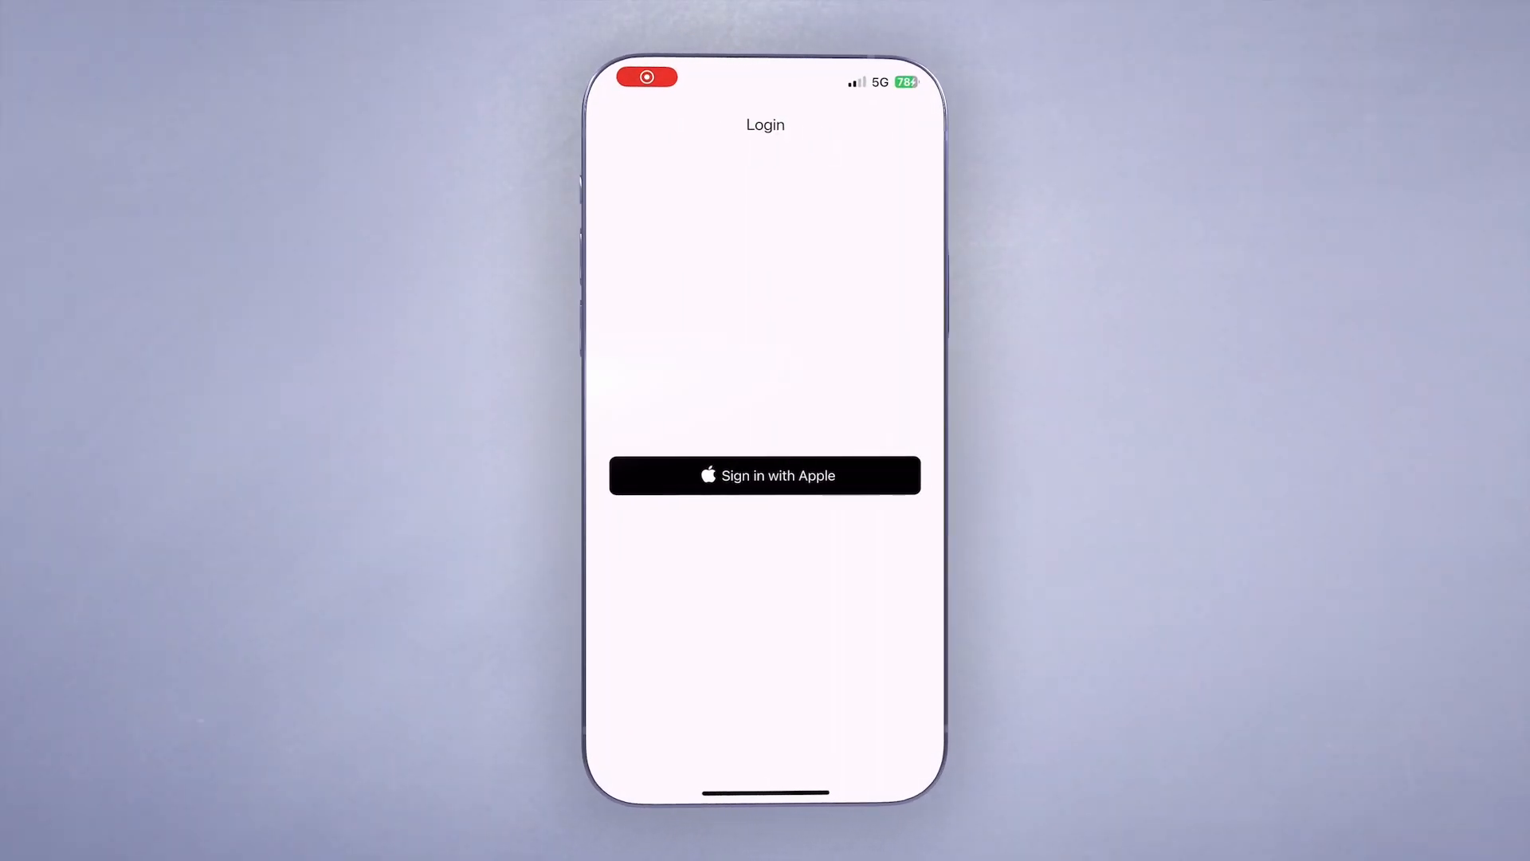
Step: Tap Sign in with Apple on the iPhone and confirm Sign In in the Apple sheet
{"action": "left_click", "coordinate": [765, 475]}
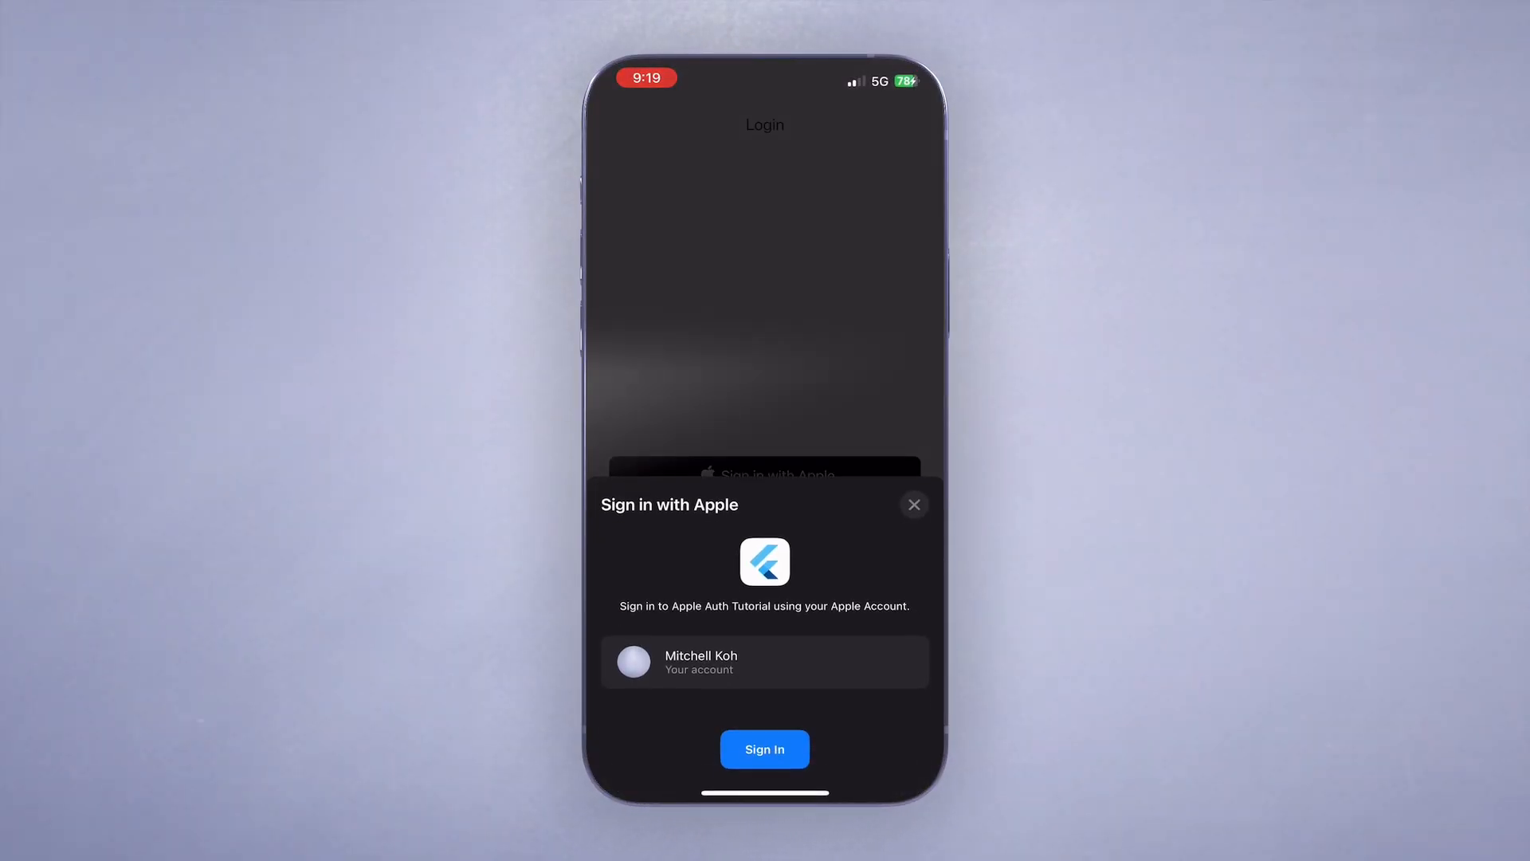
{"action": "left_click", "coordinate": [765, 749]}
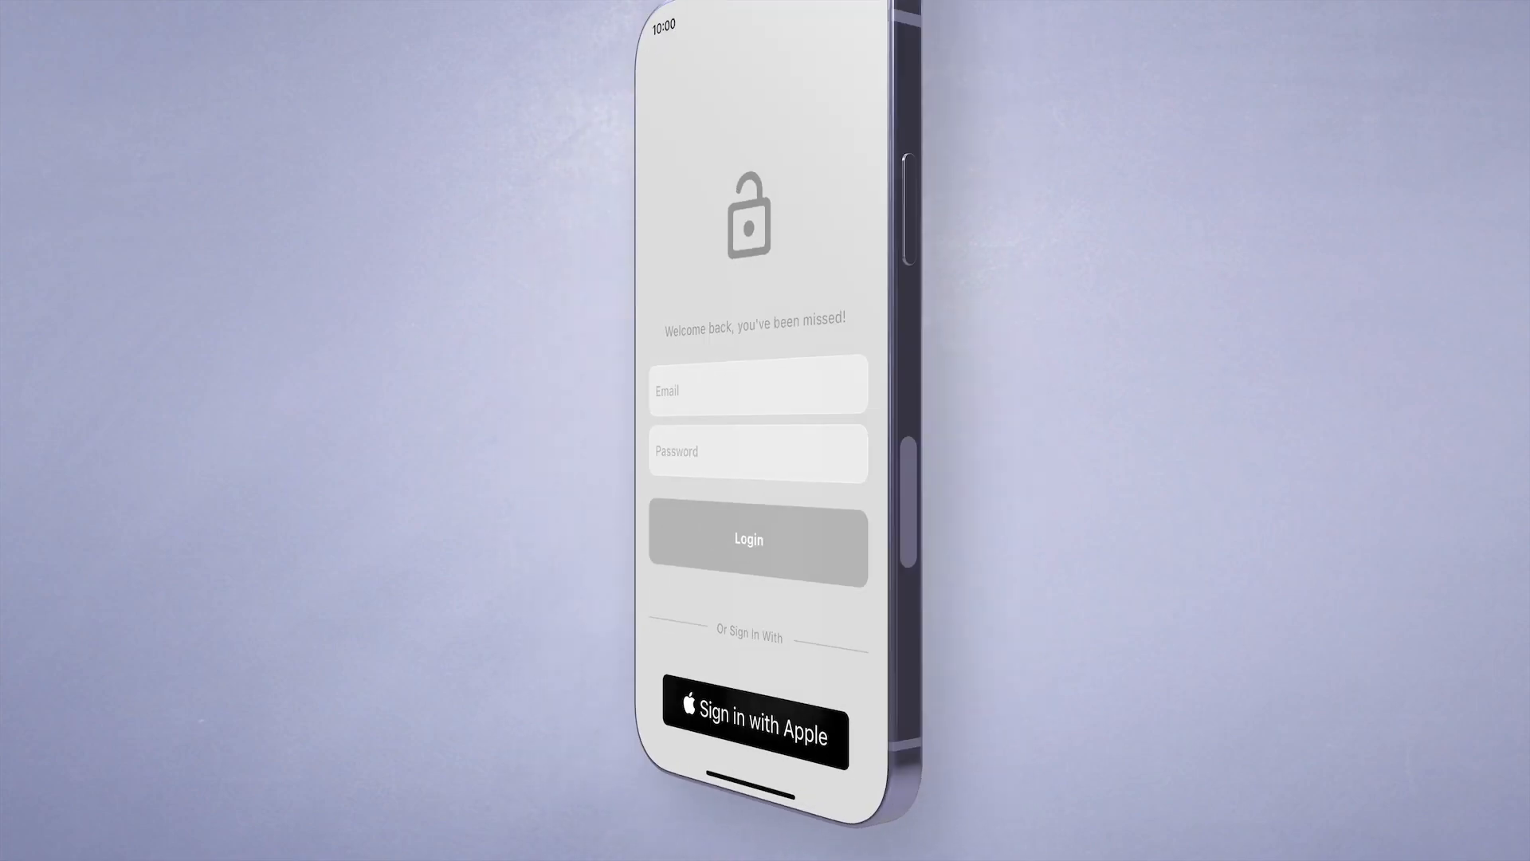
{"action": "left_click", "coordinate": [748, 727]}
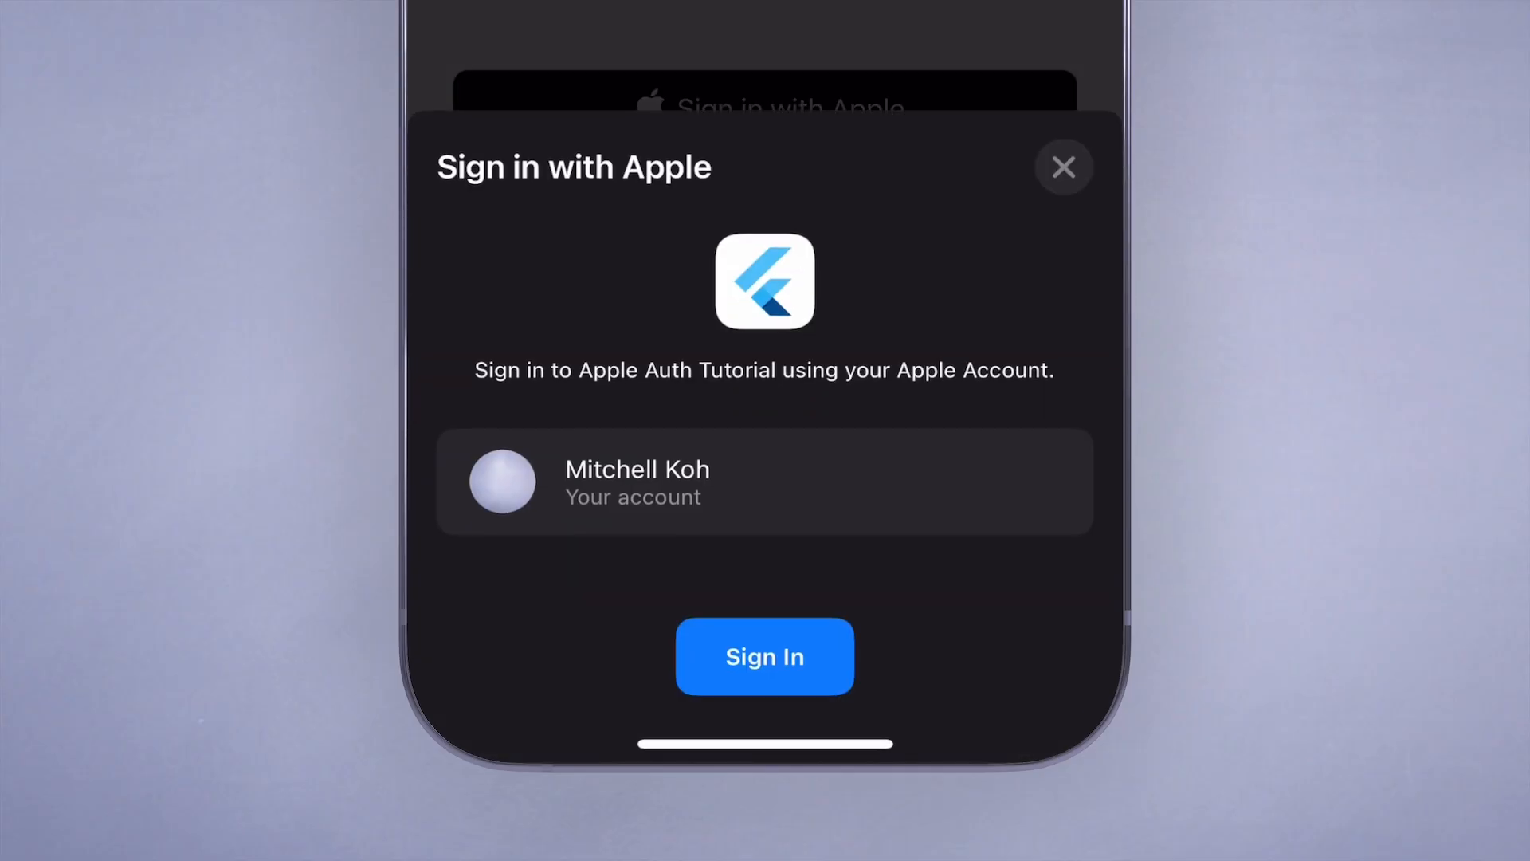
{"action": "left_click", "coordinate": [765, 657]}
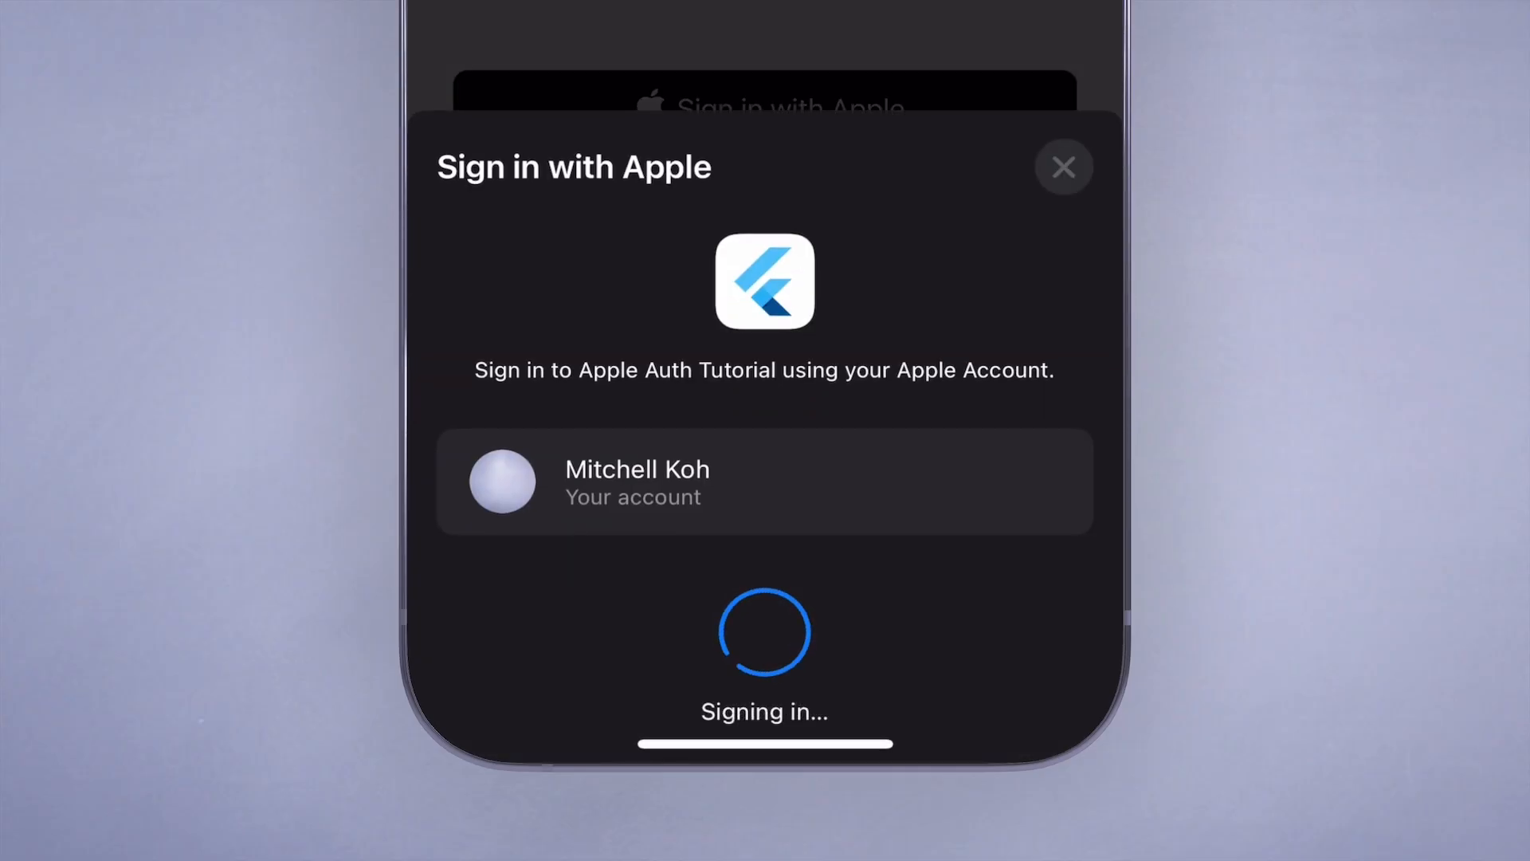